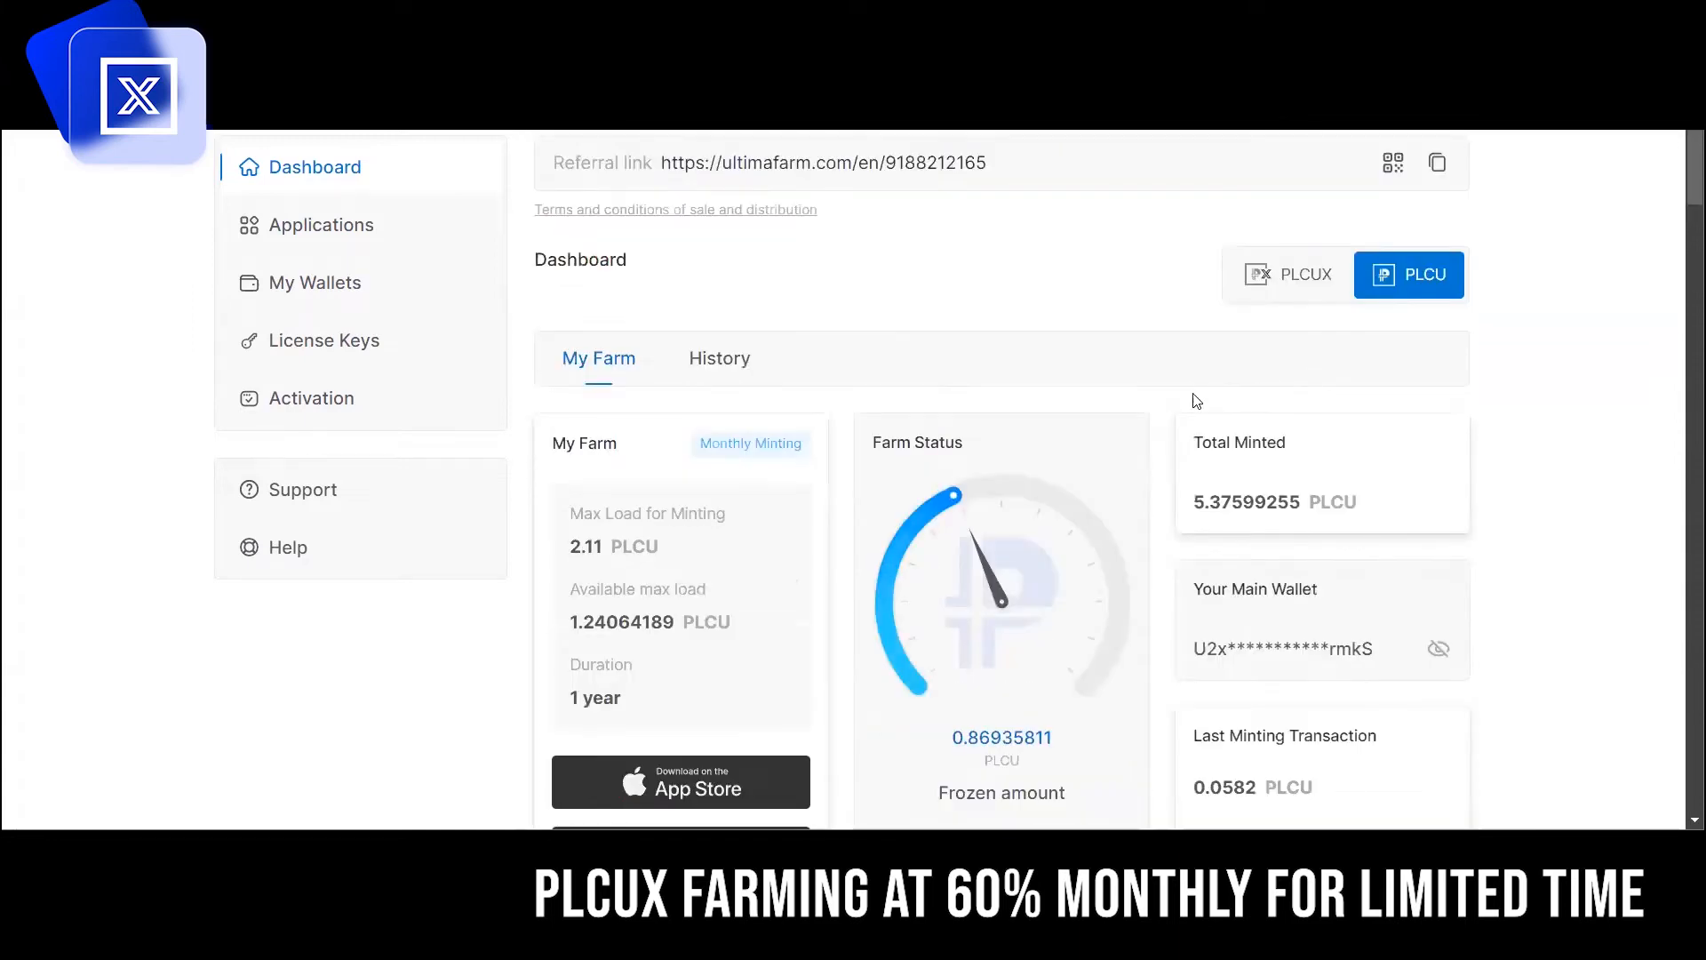
Switch the dashboard to PLCUX figures and scroll to the Light, Air and Starter minter plans.
scroll(down, 3)
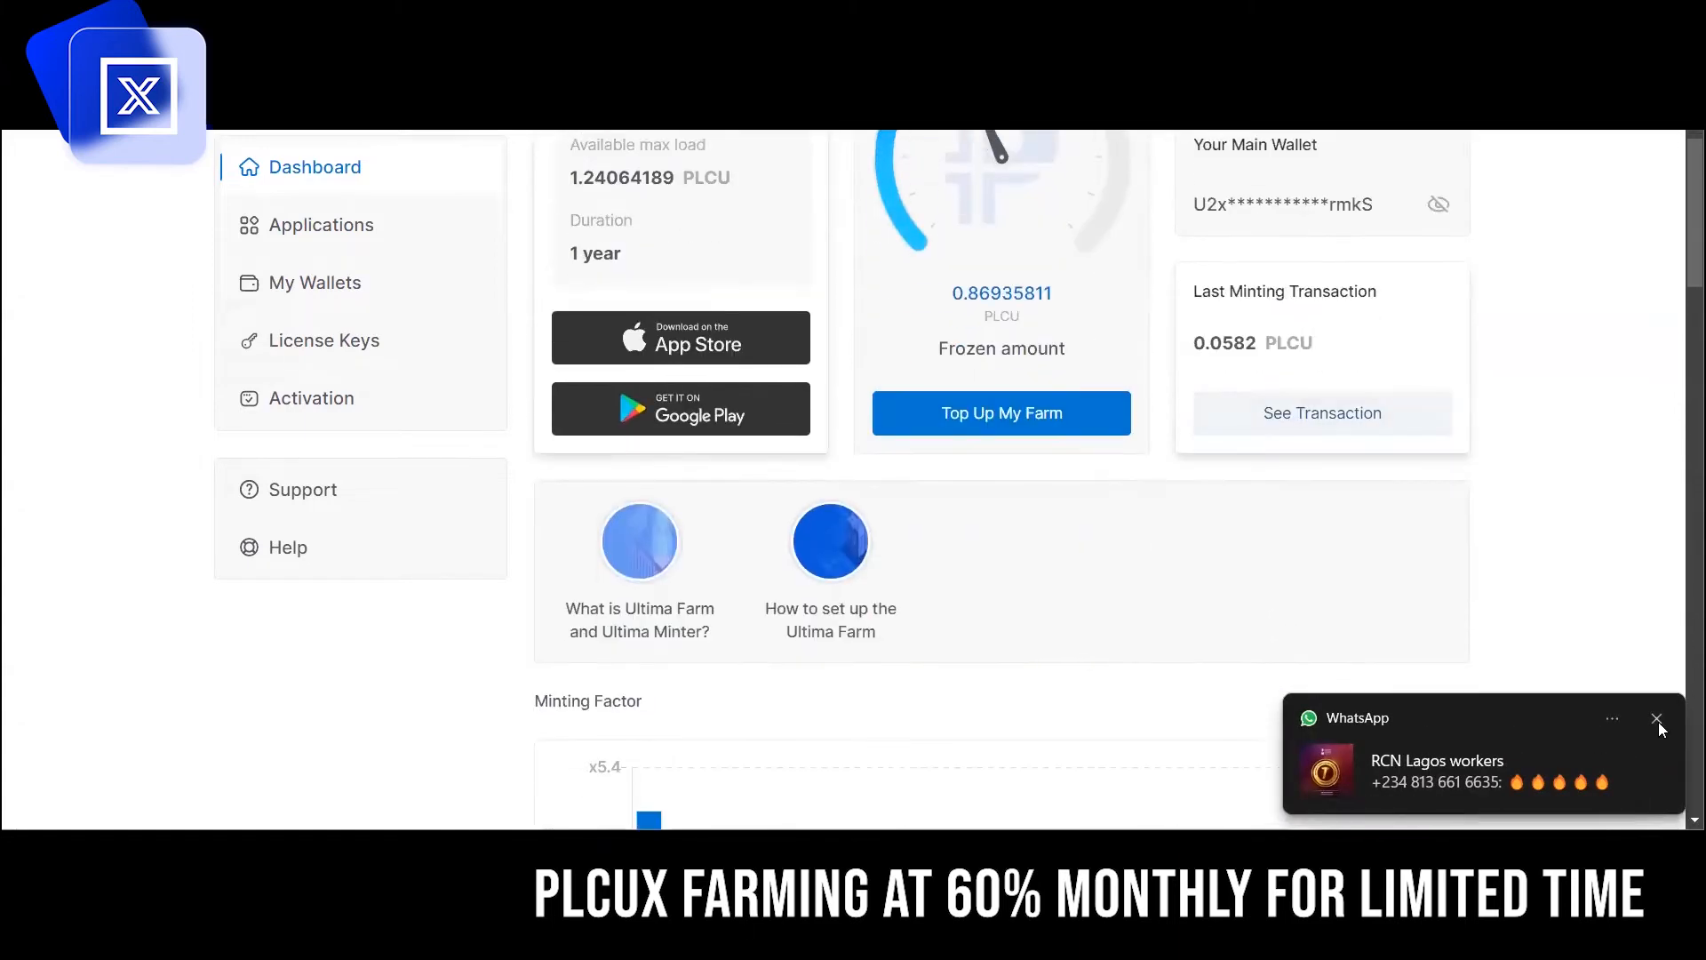
click(1657, 717)
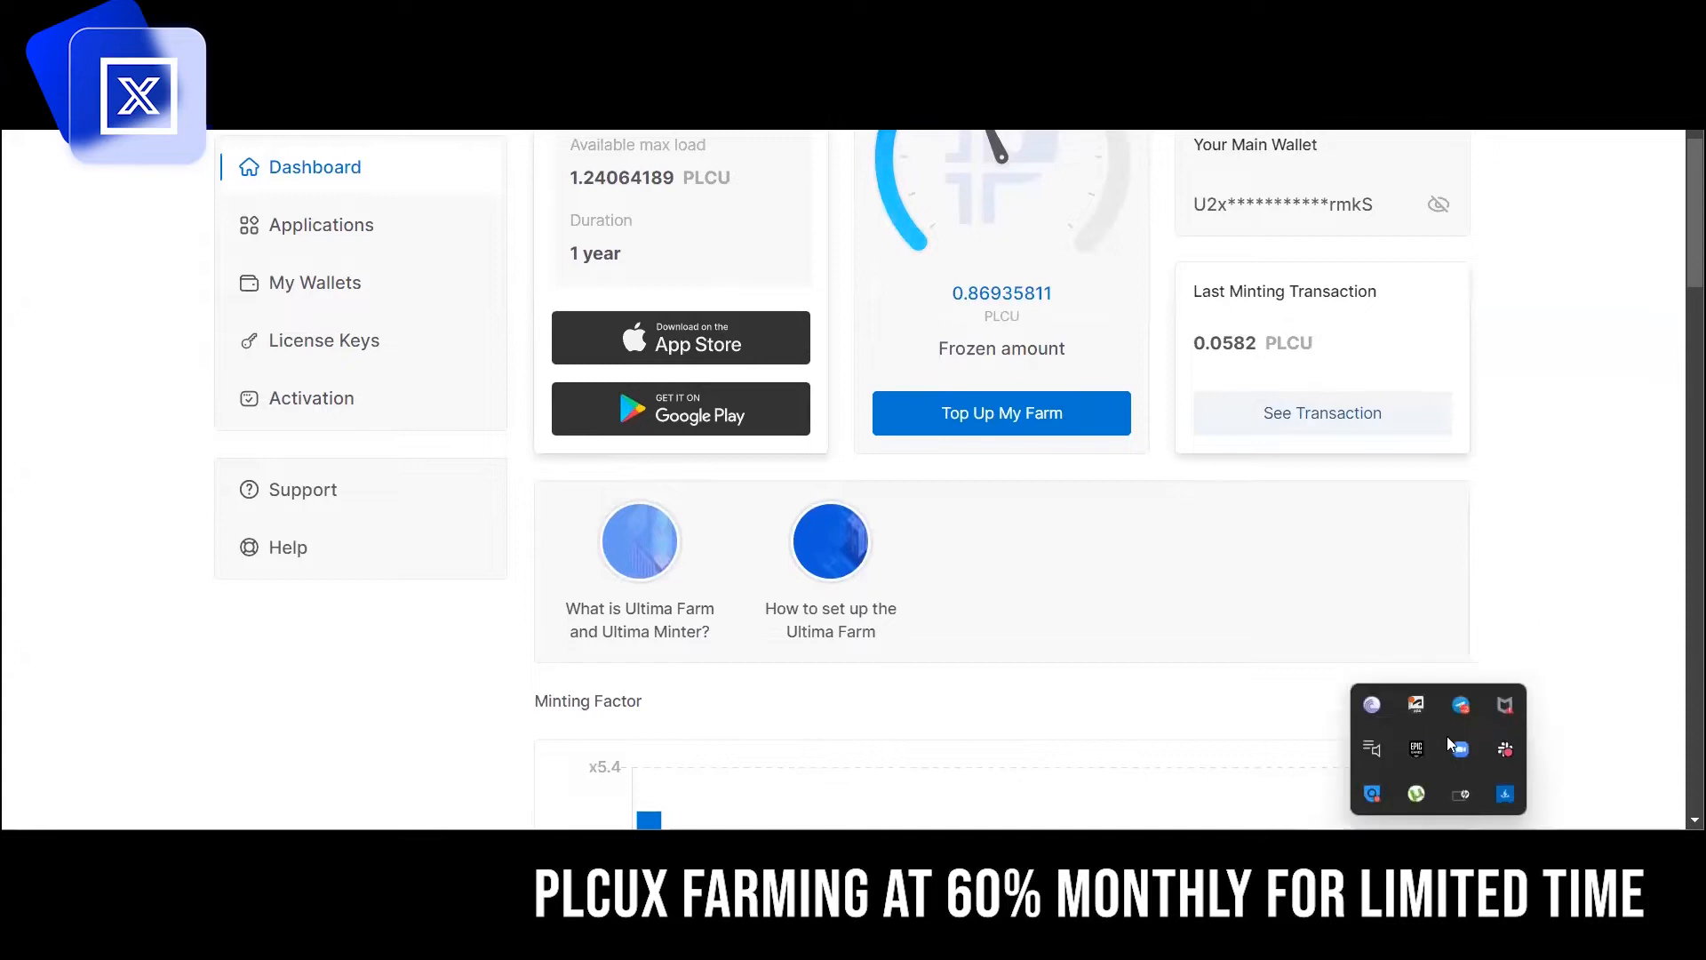
mouse_move(1459, 748)
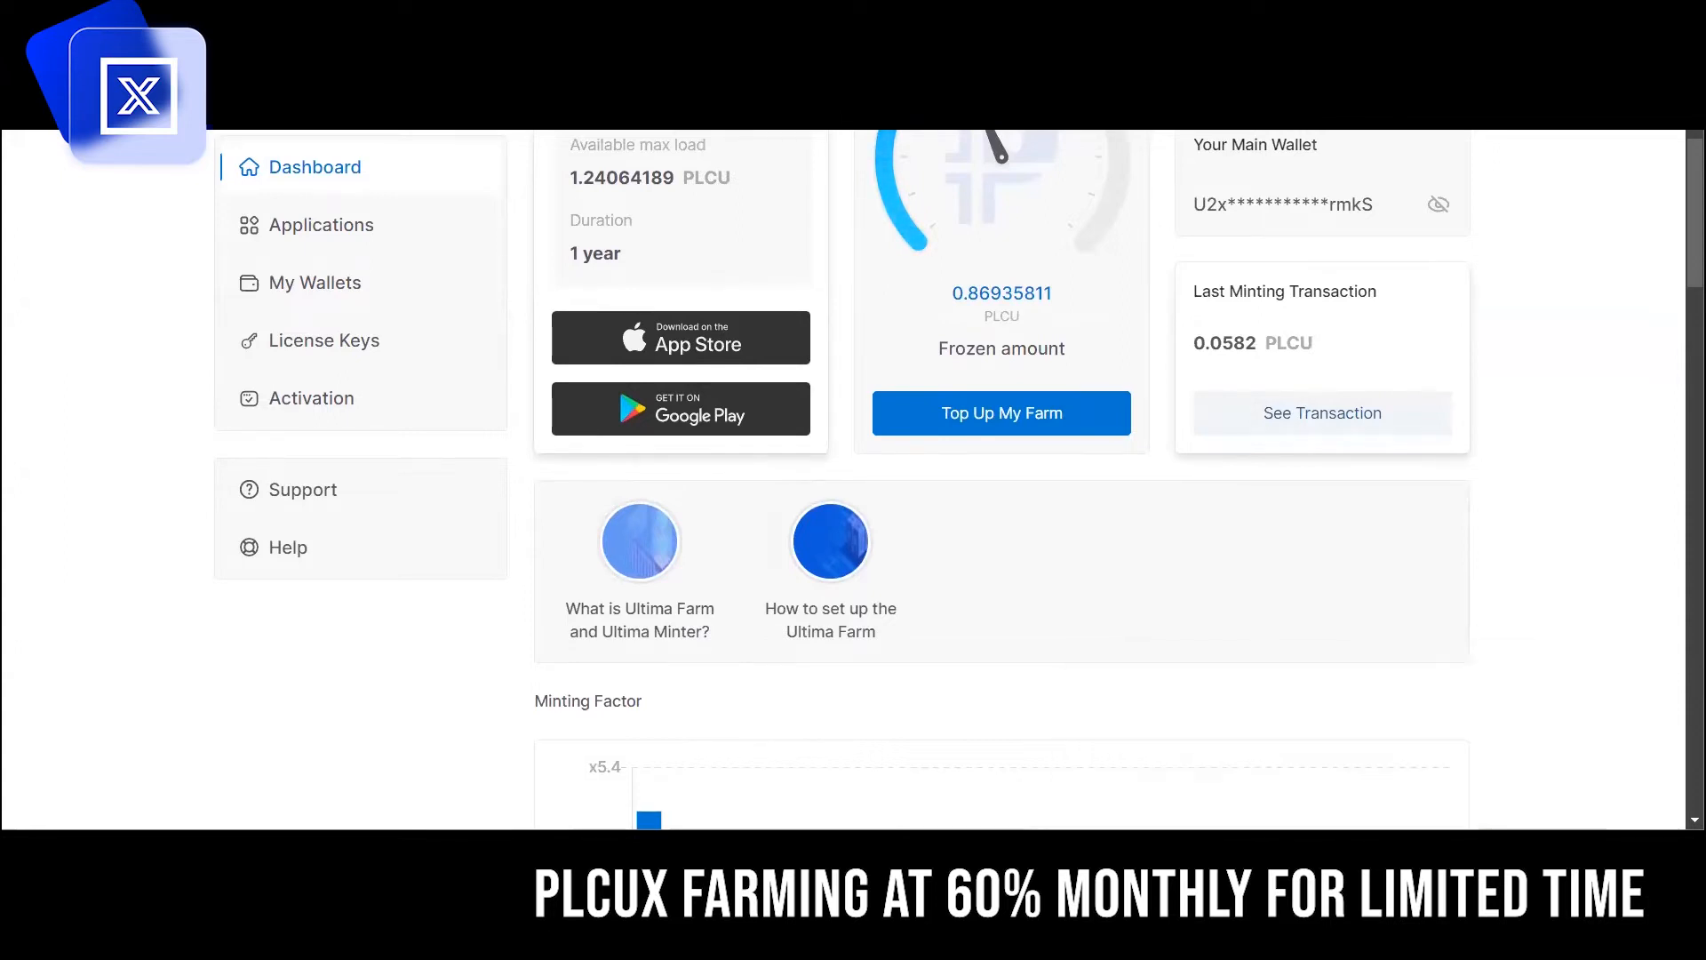
mouse_move(1474, 751)
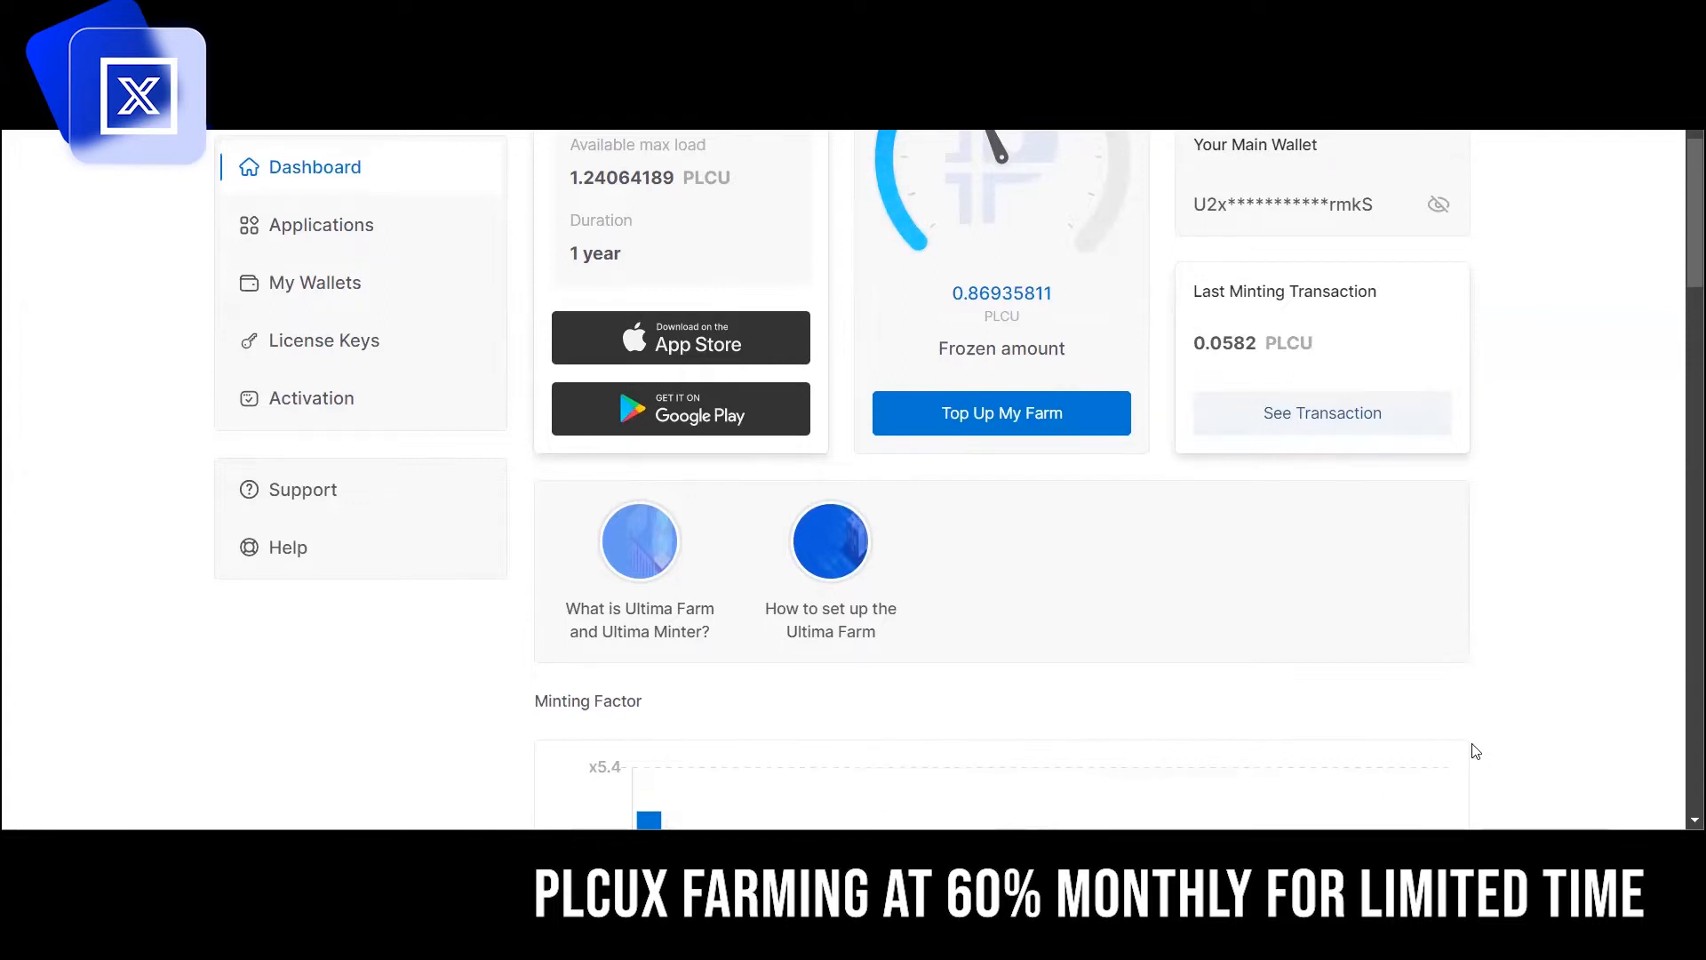
scroll(down, 3)
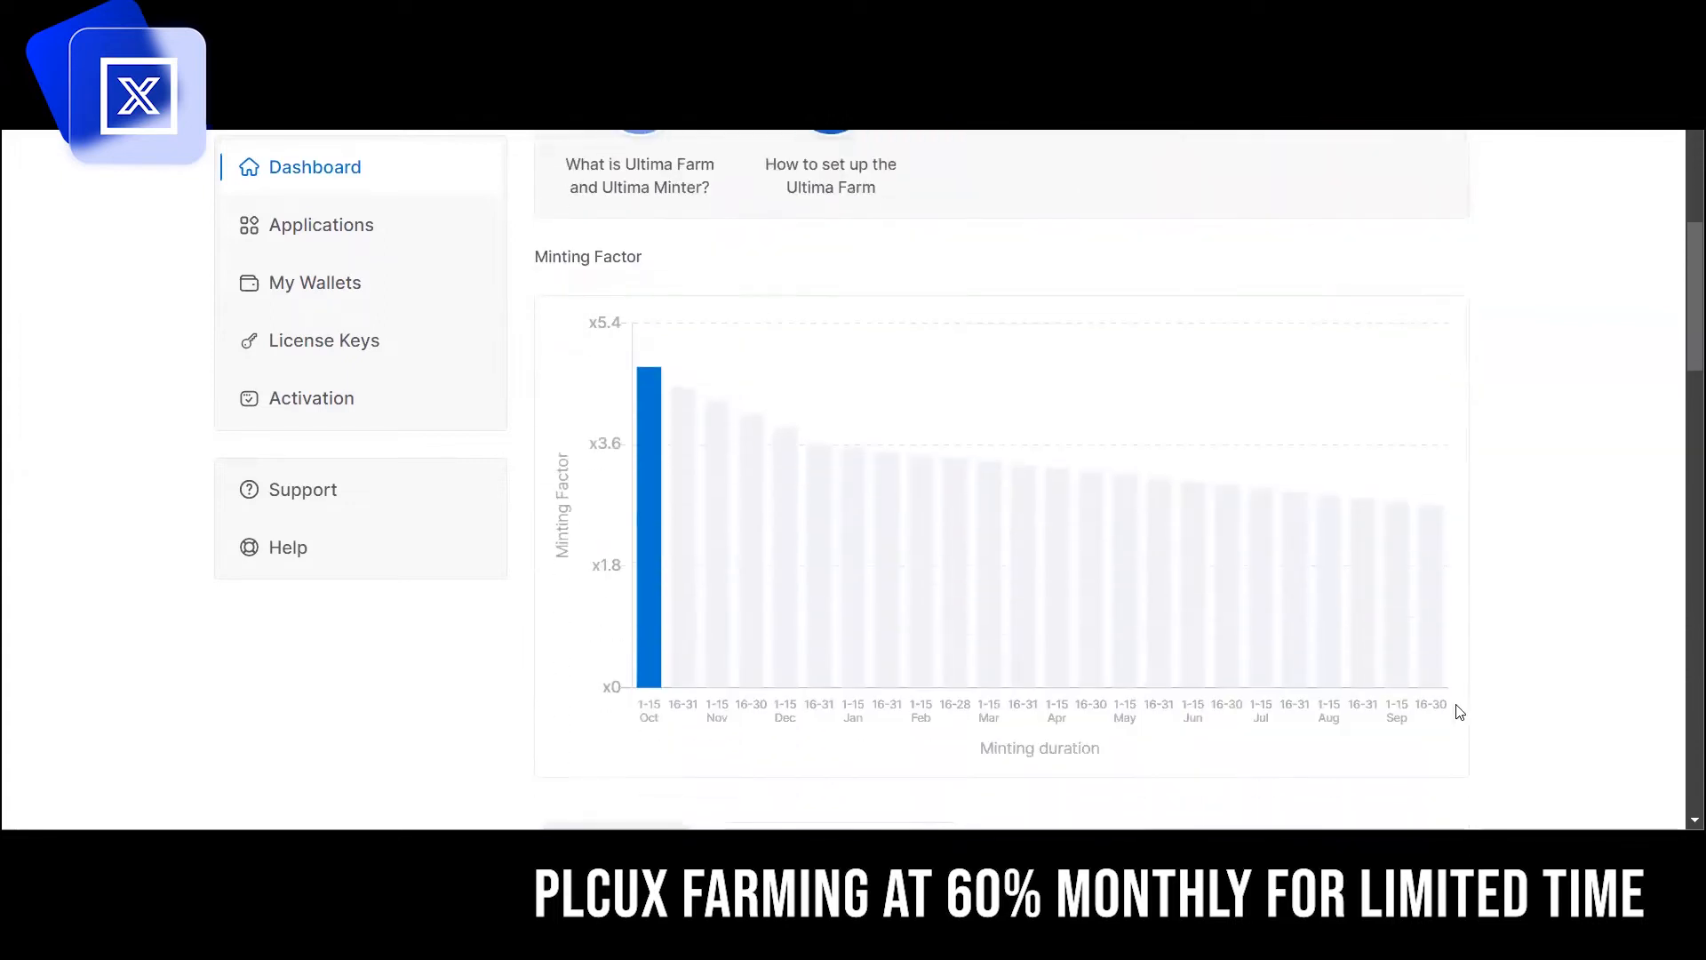
scroll(up, 3)
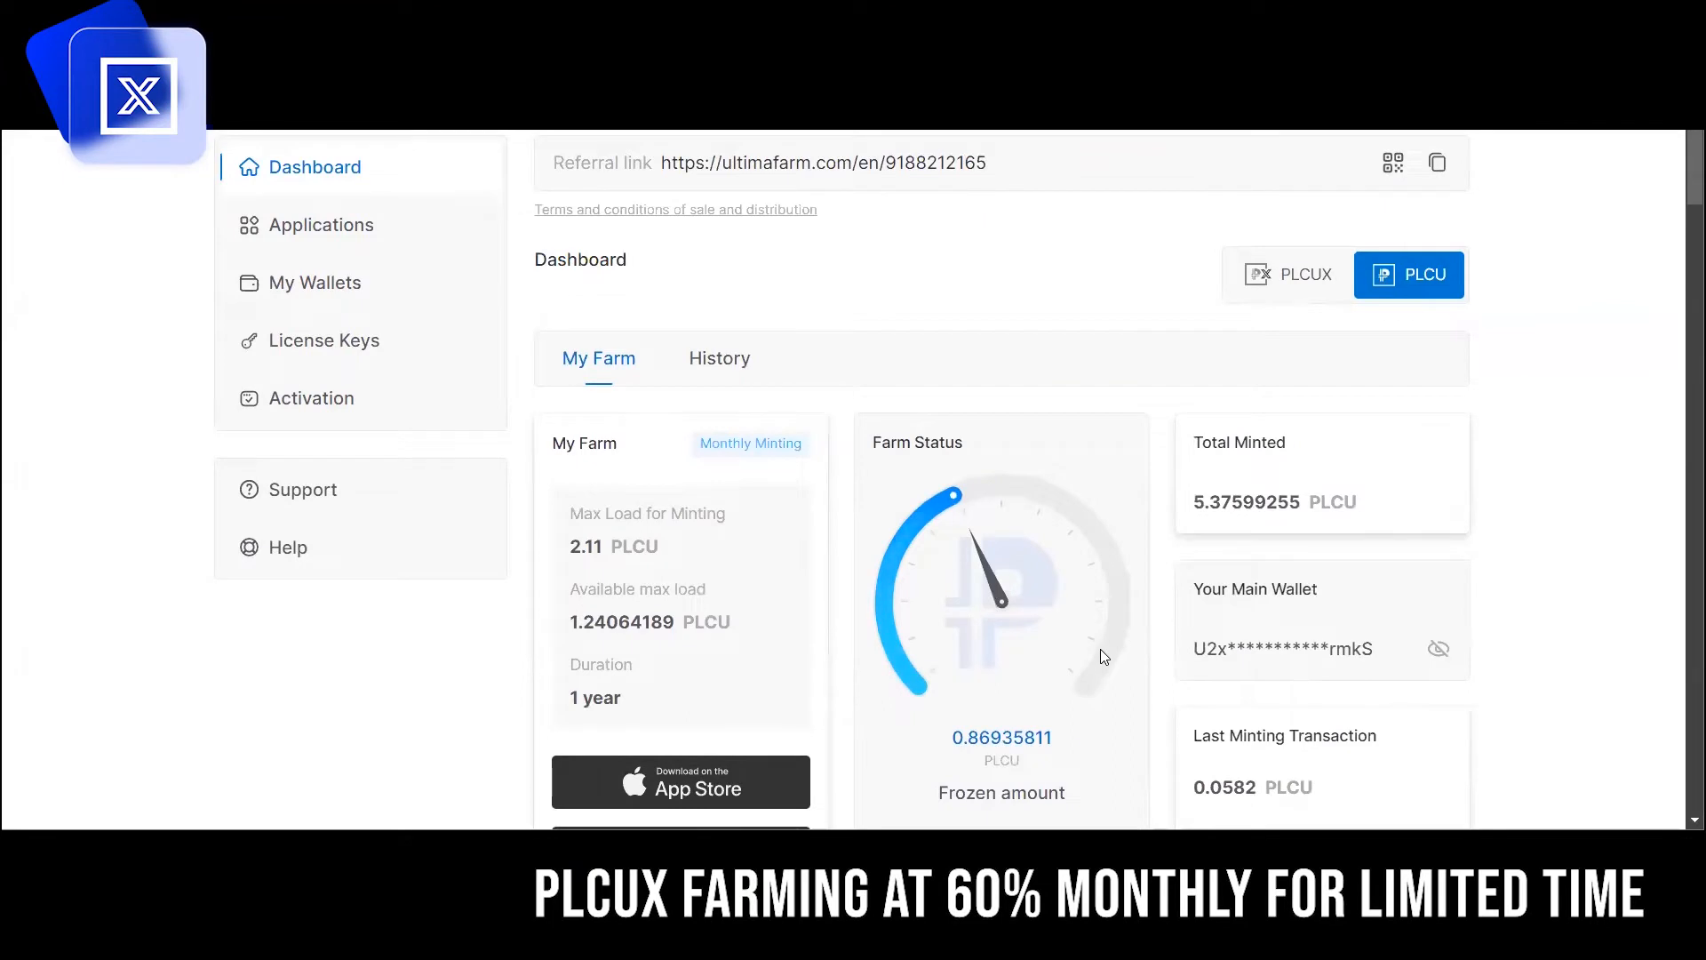
mouse_move(1077, 660)
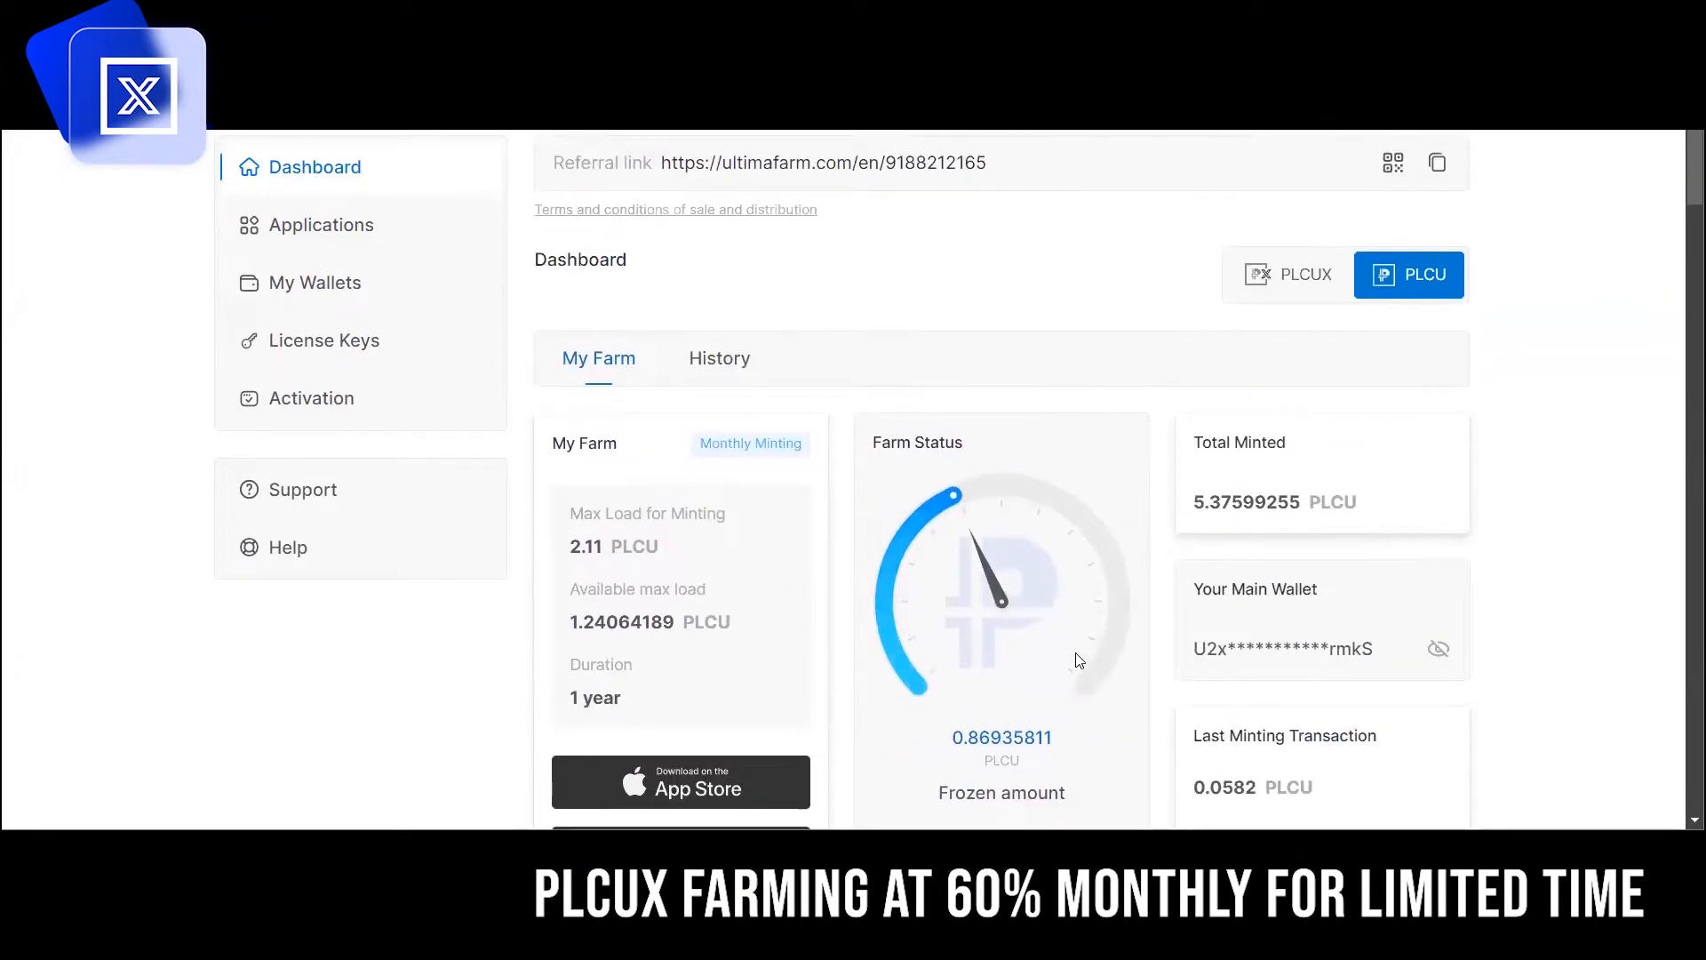
click(1288, 275)
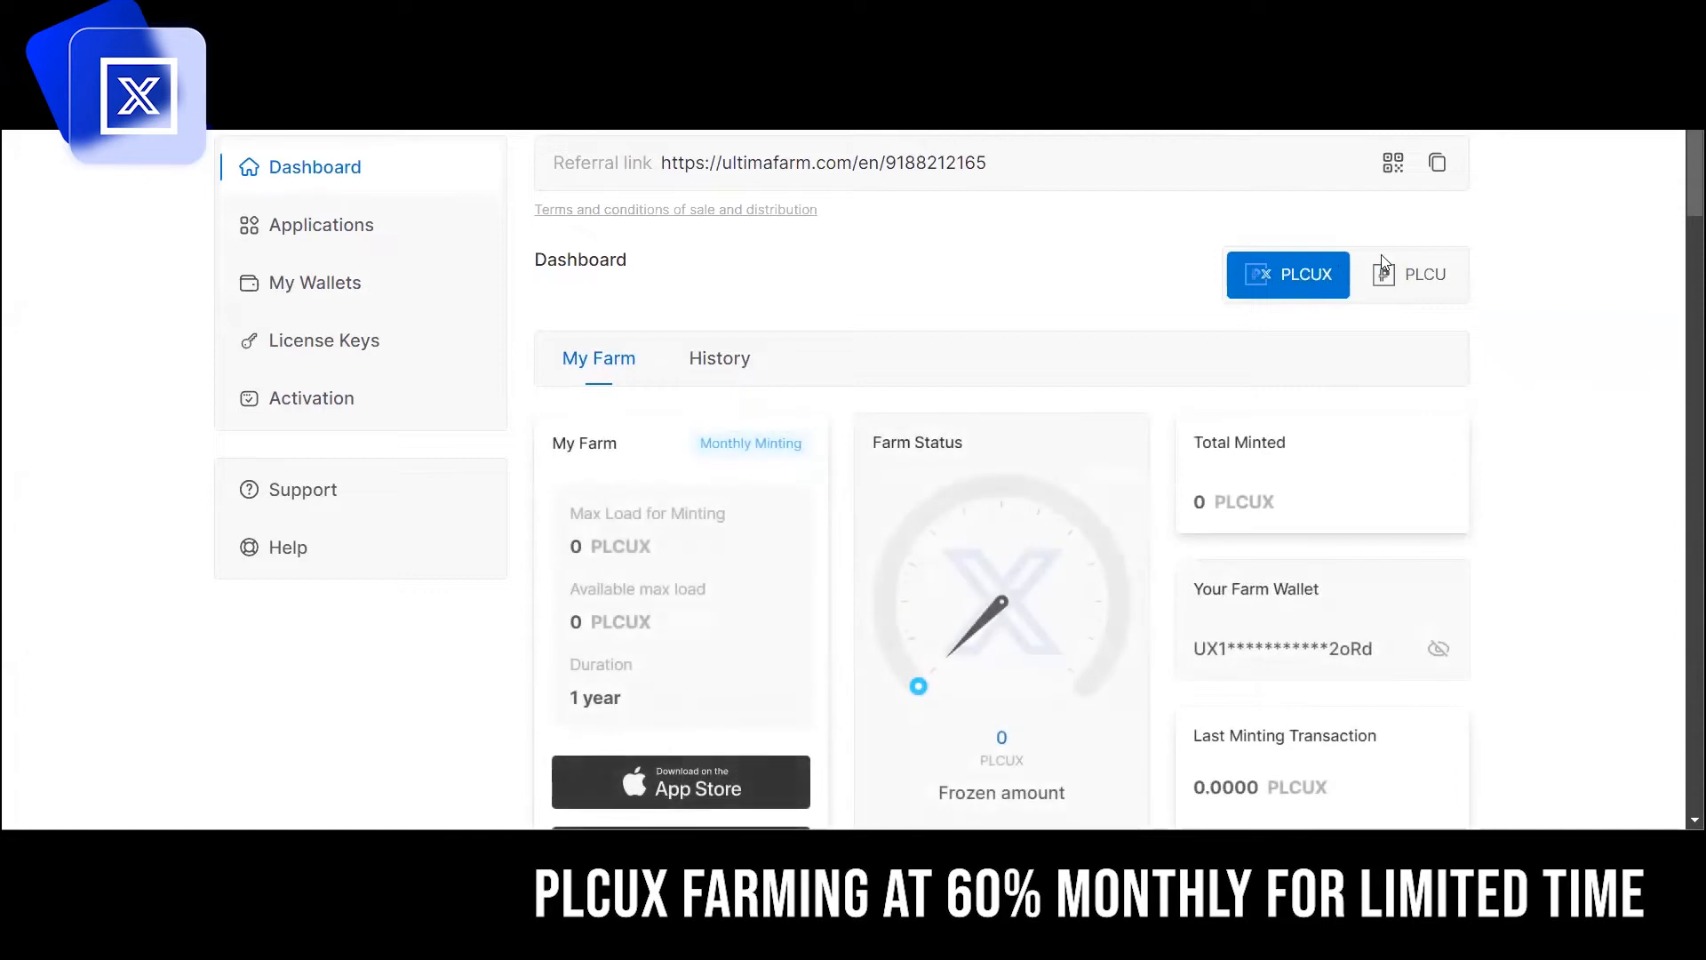
click(1408, 275)
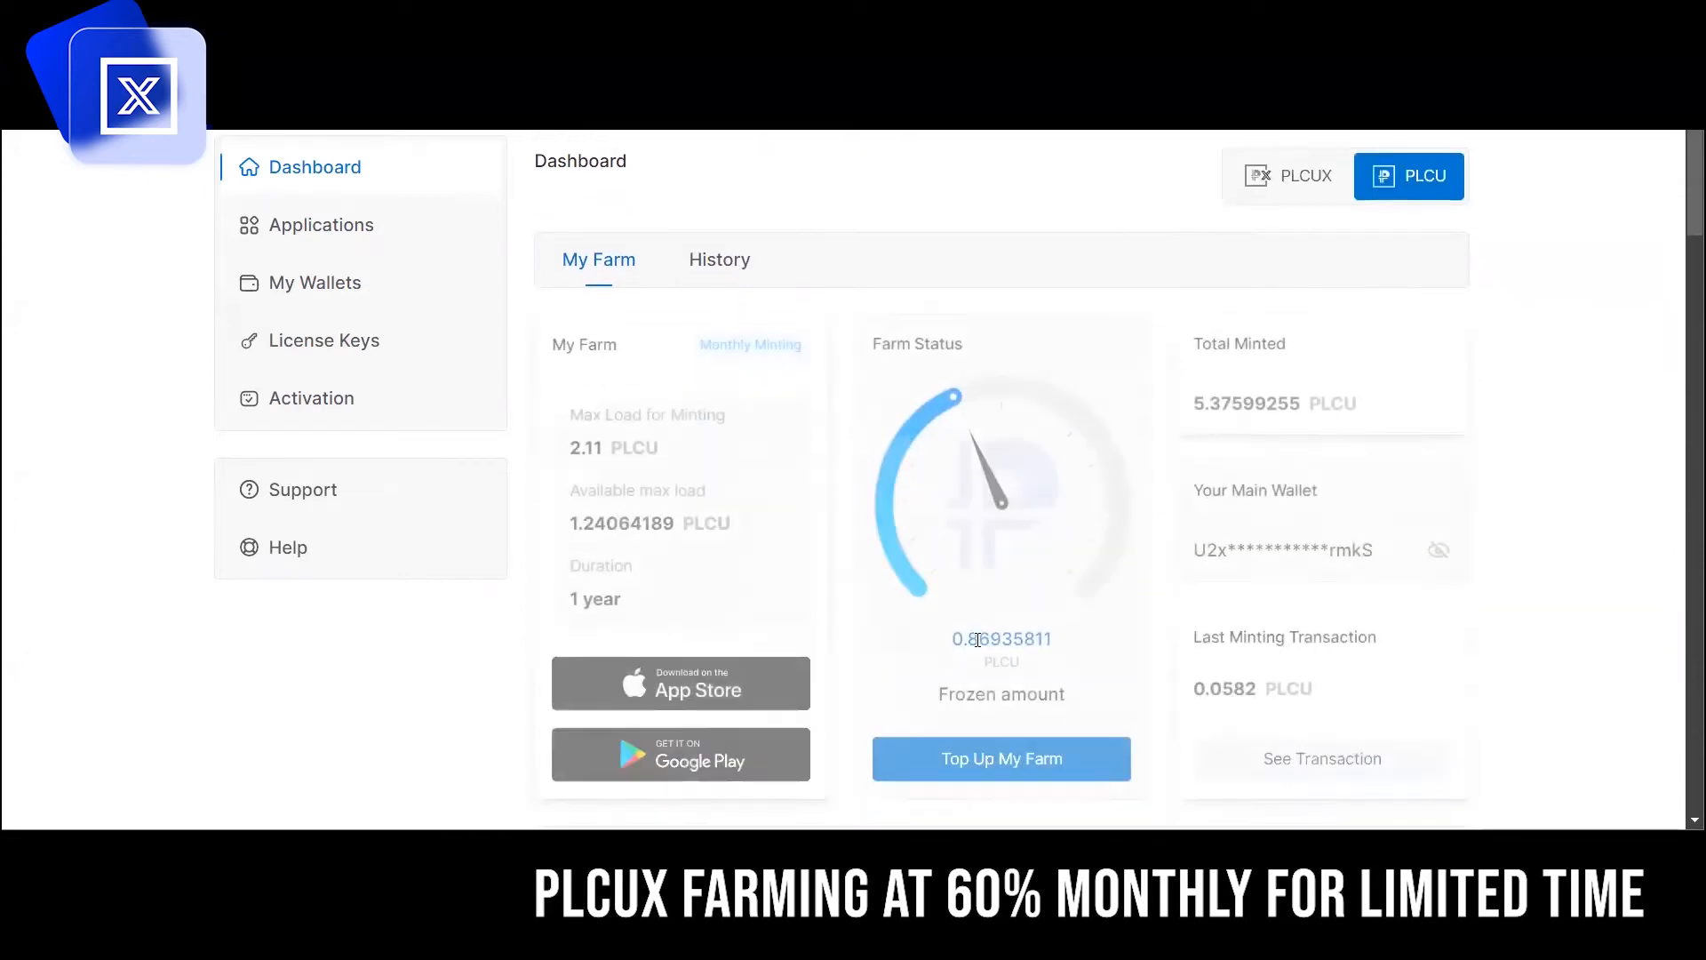
scroll(up, 3)
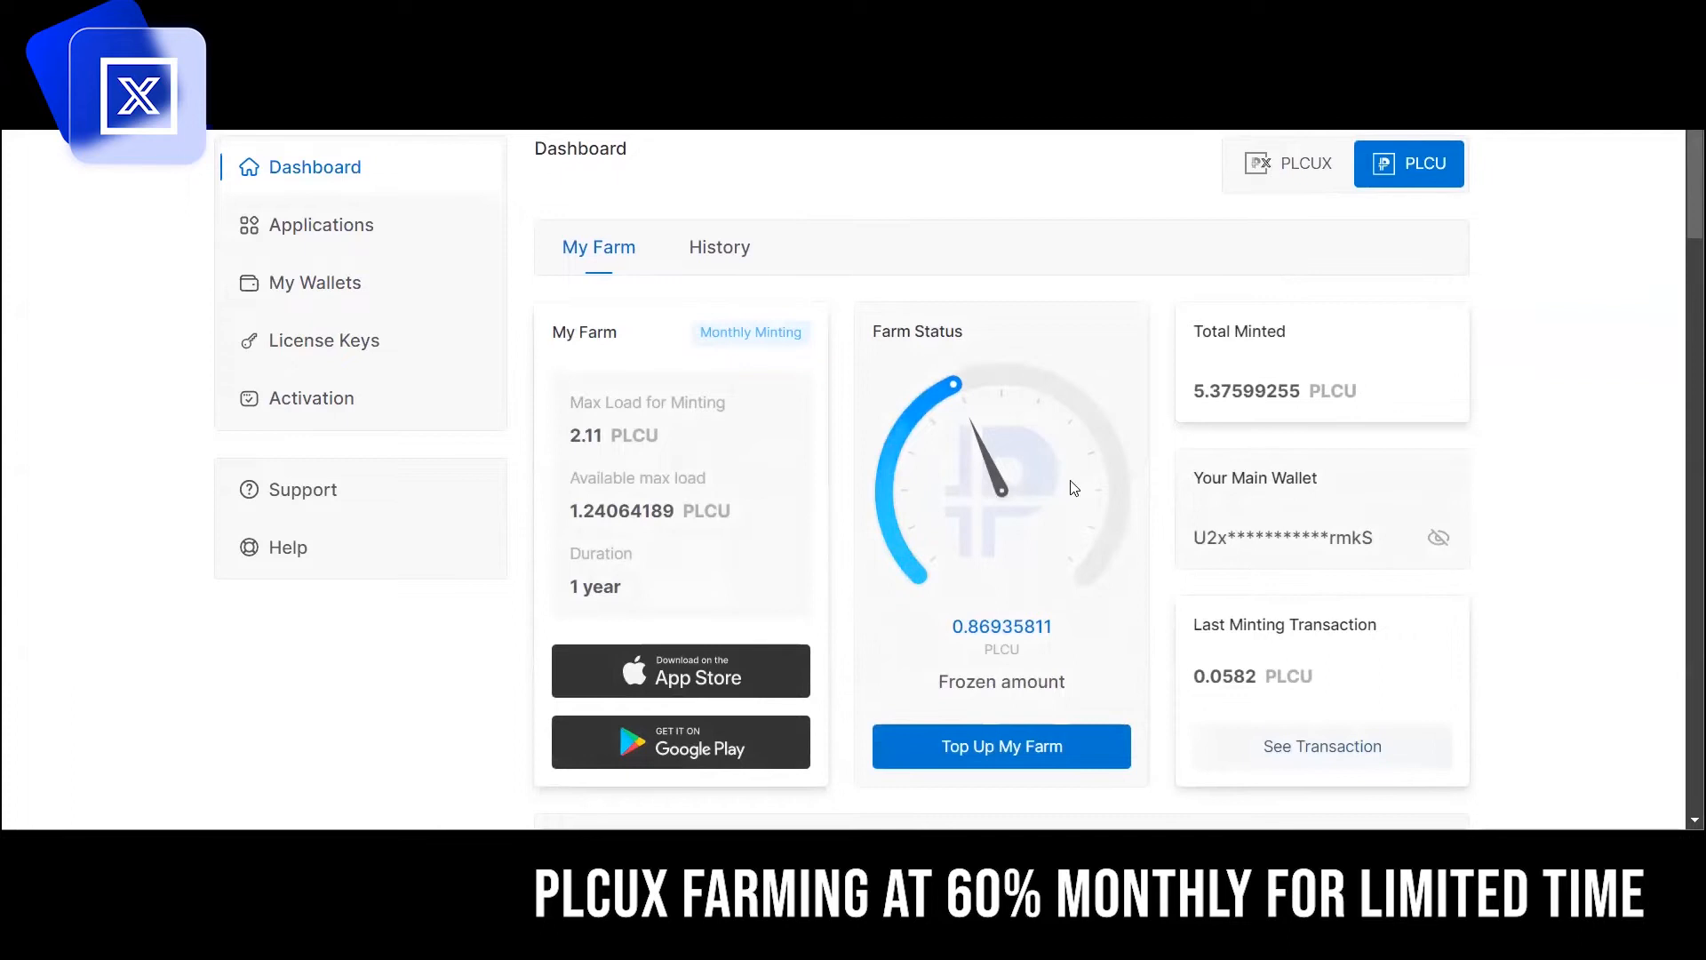
click(1288, 163)
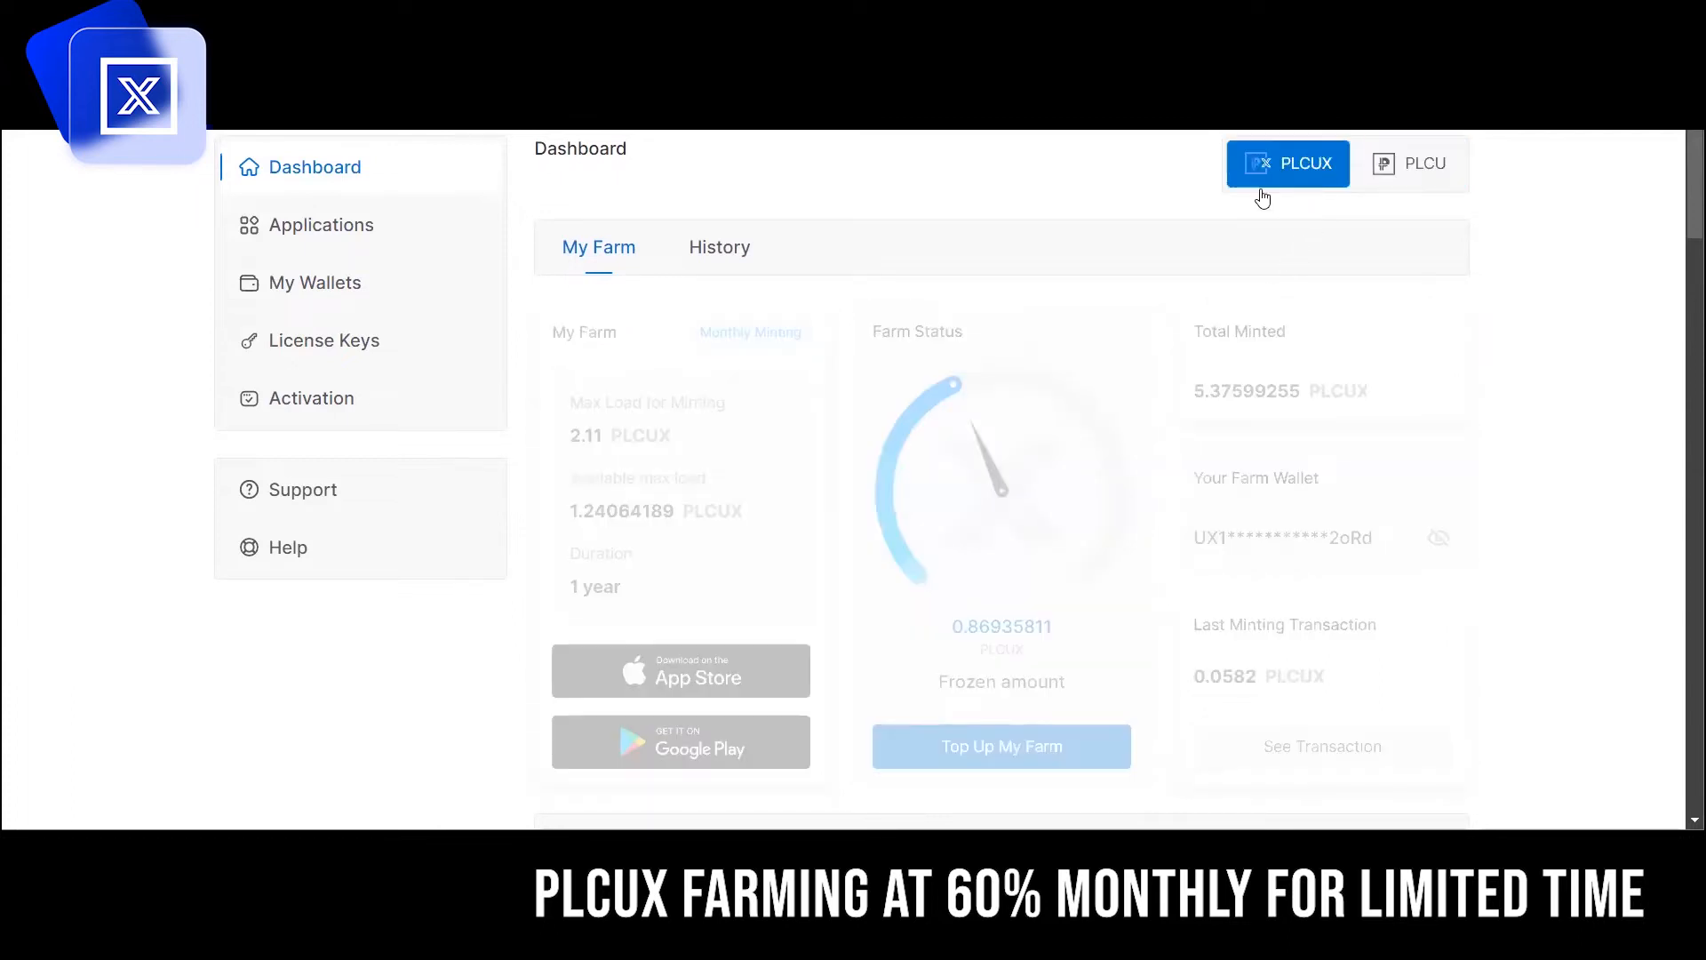
scroll(down, 3)
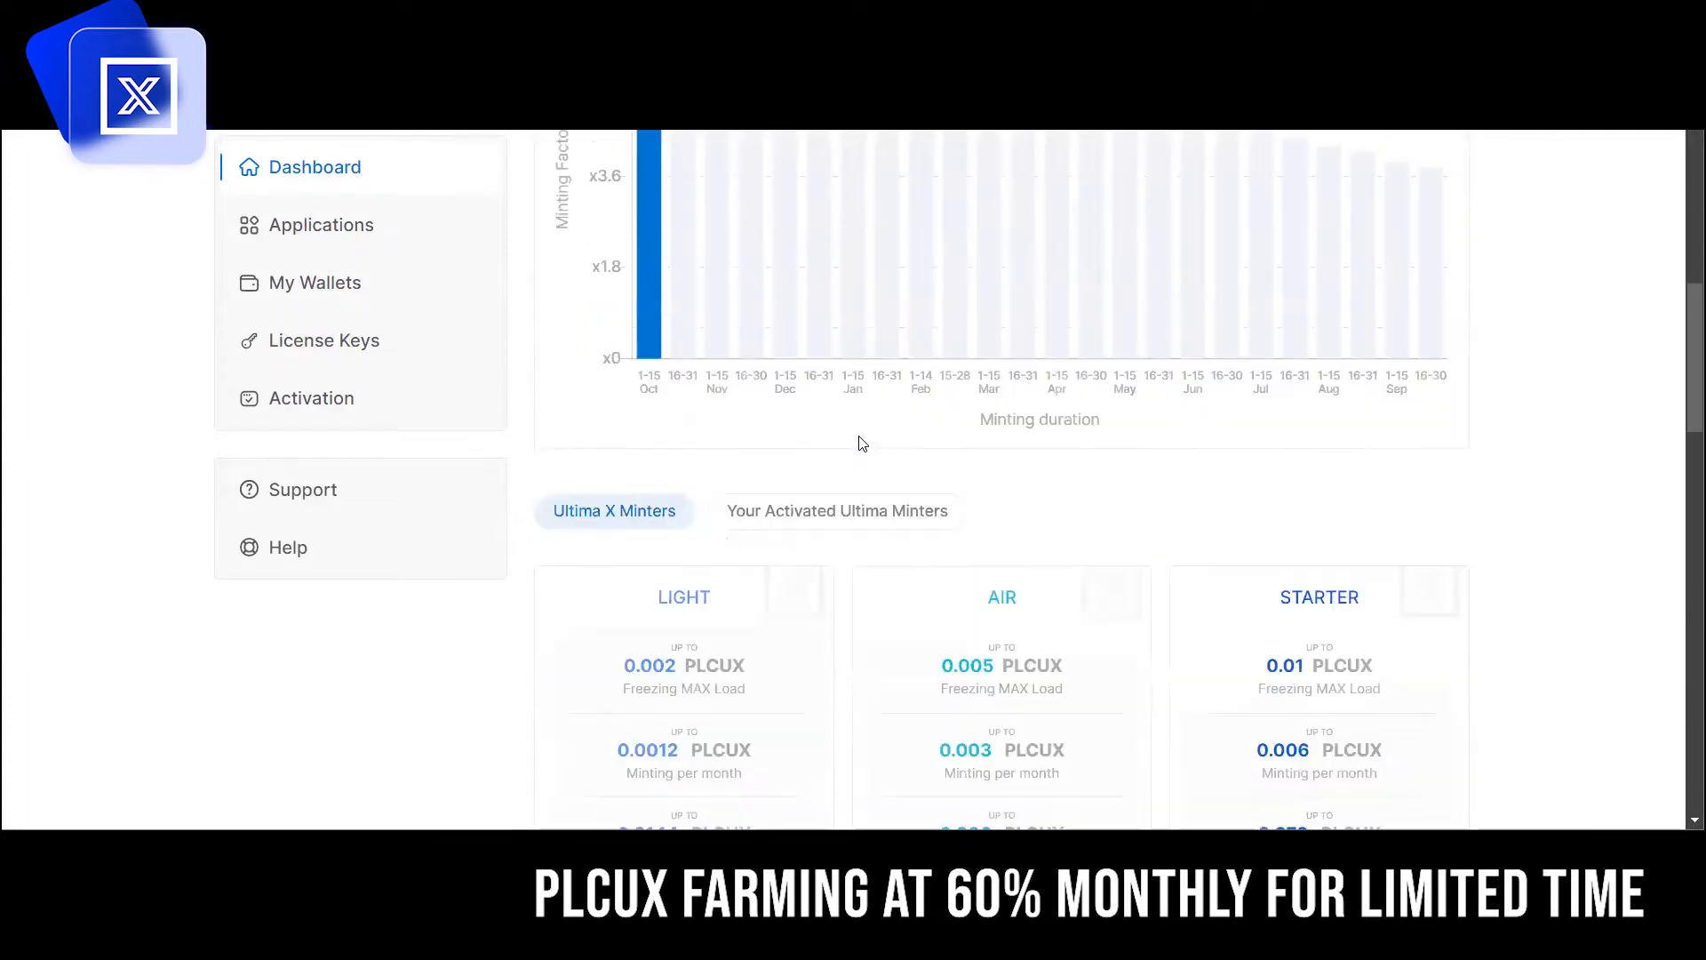
scroll(down, 3)
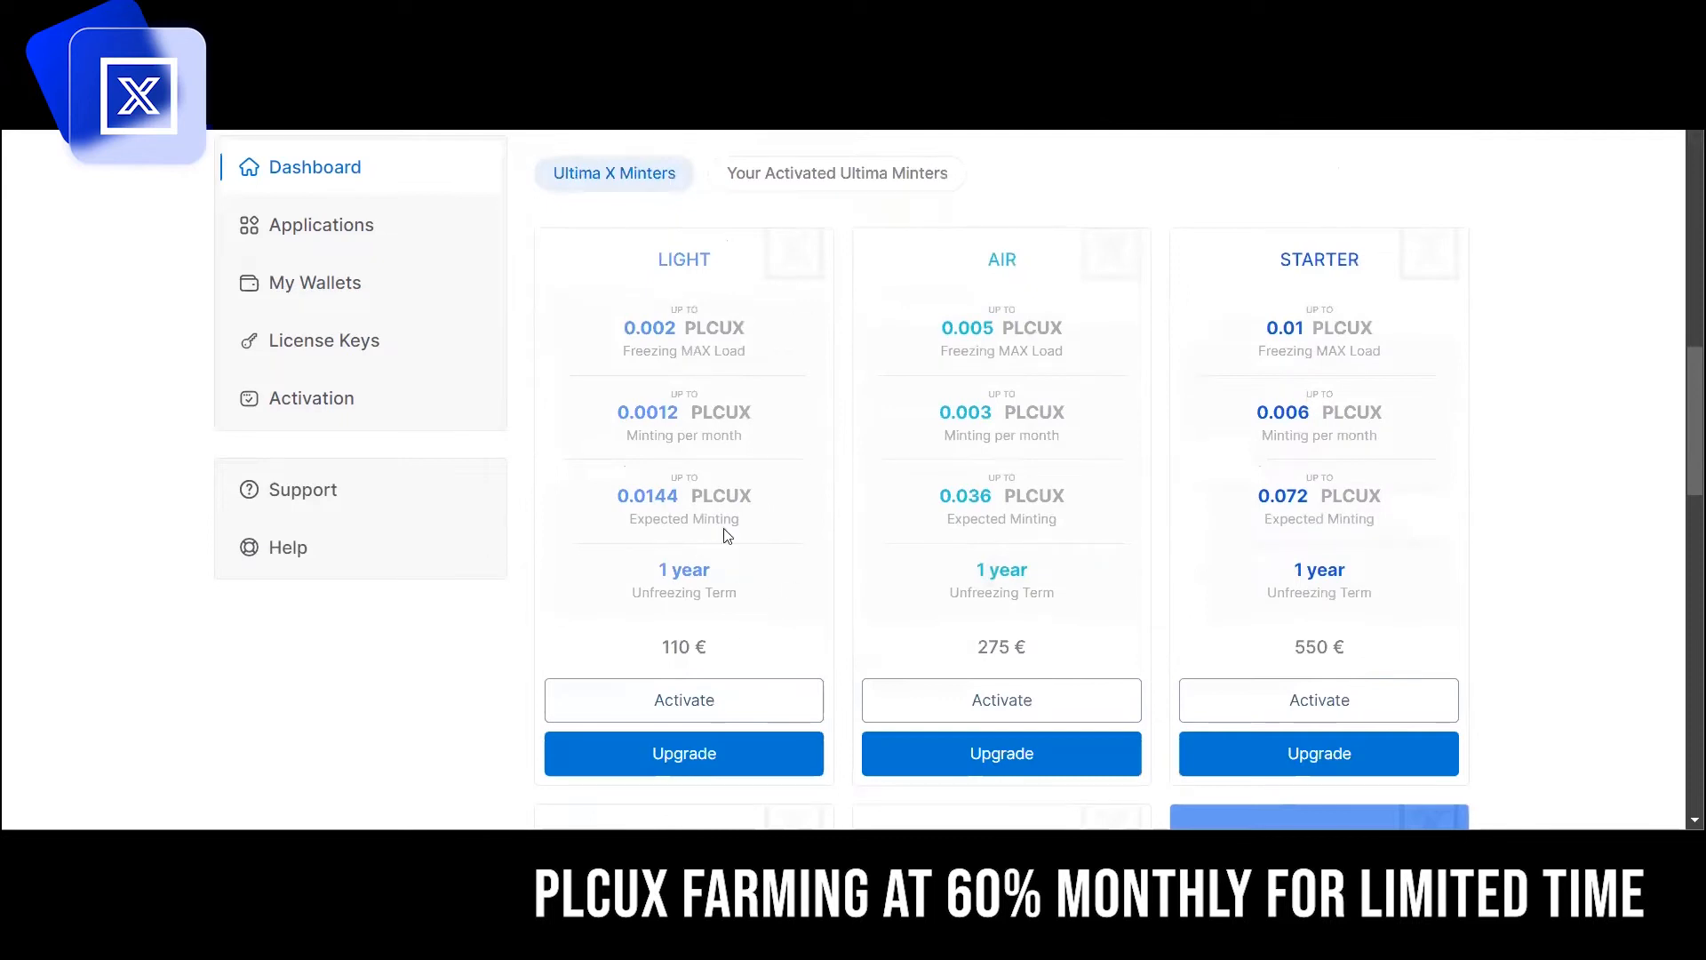
mouse_move(675, 260)
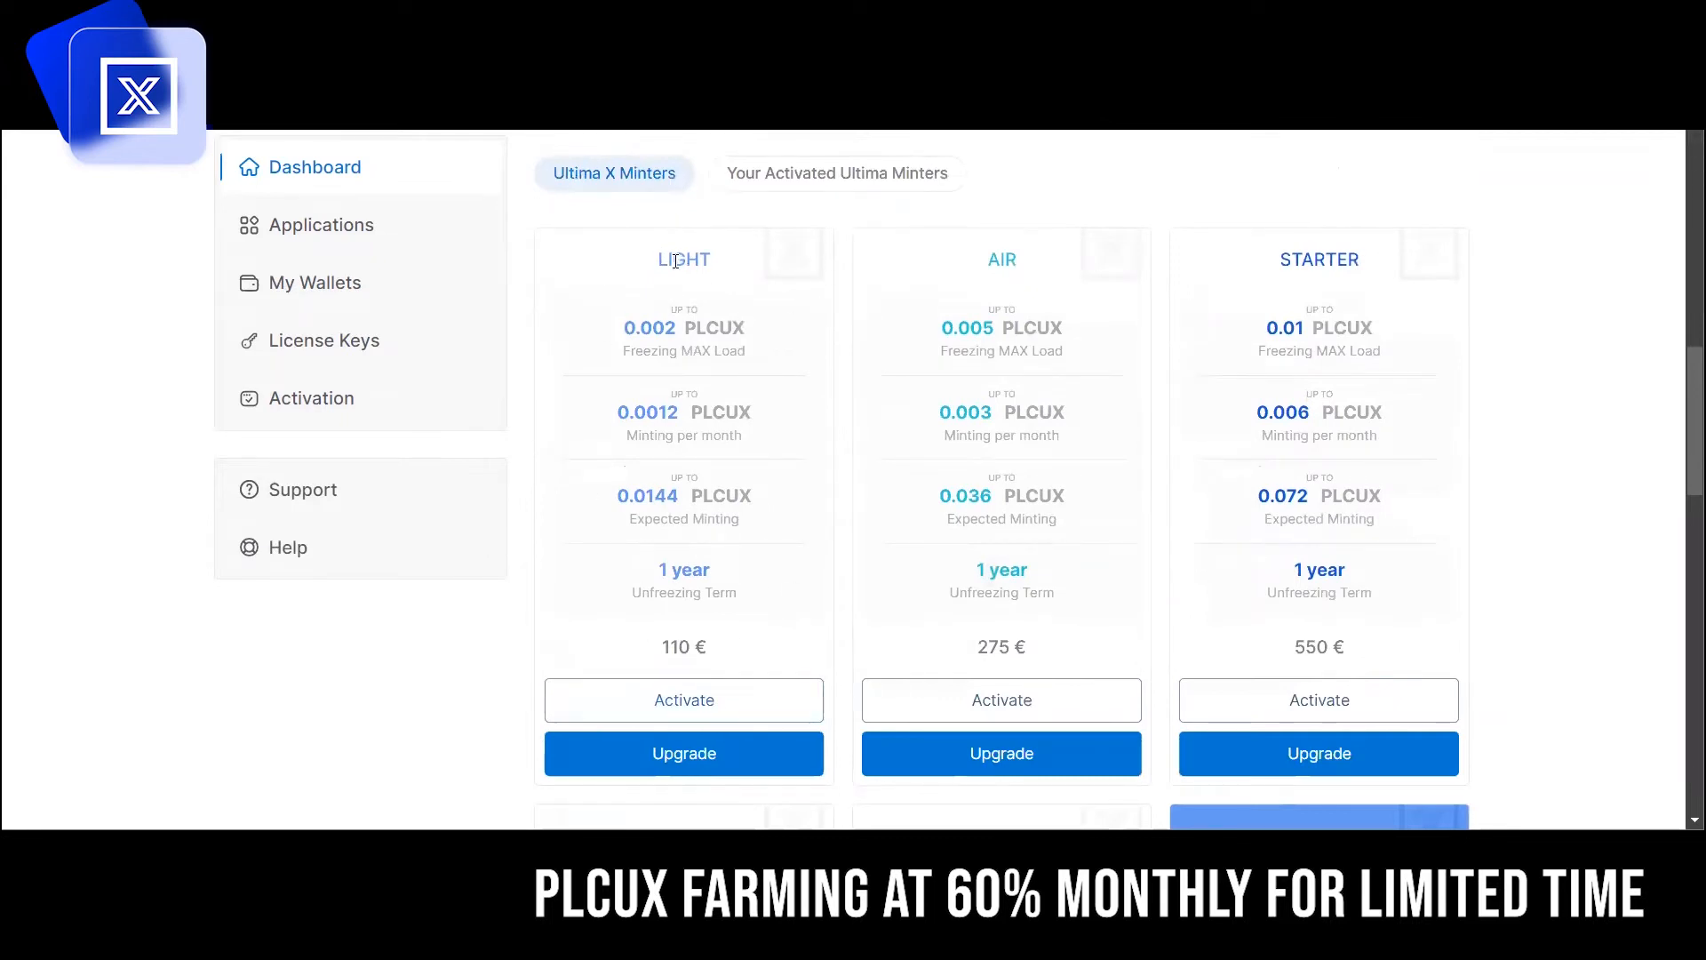
mouse_move(718, 310)
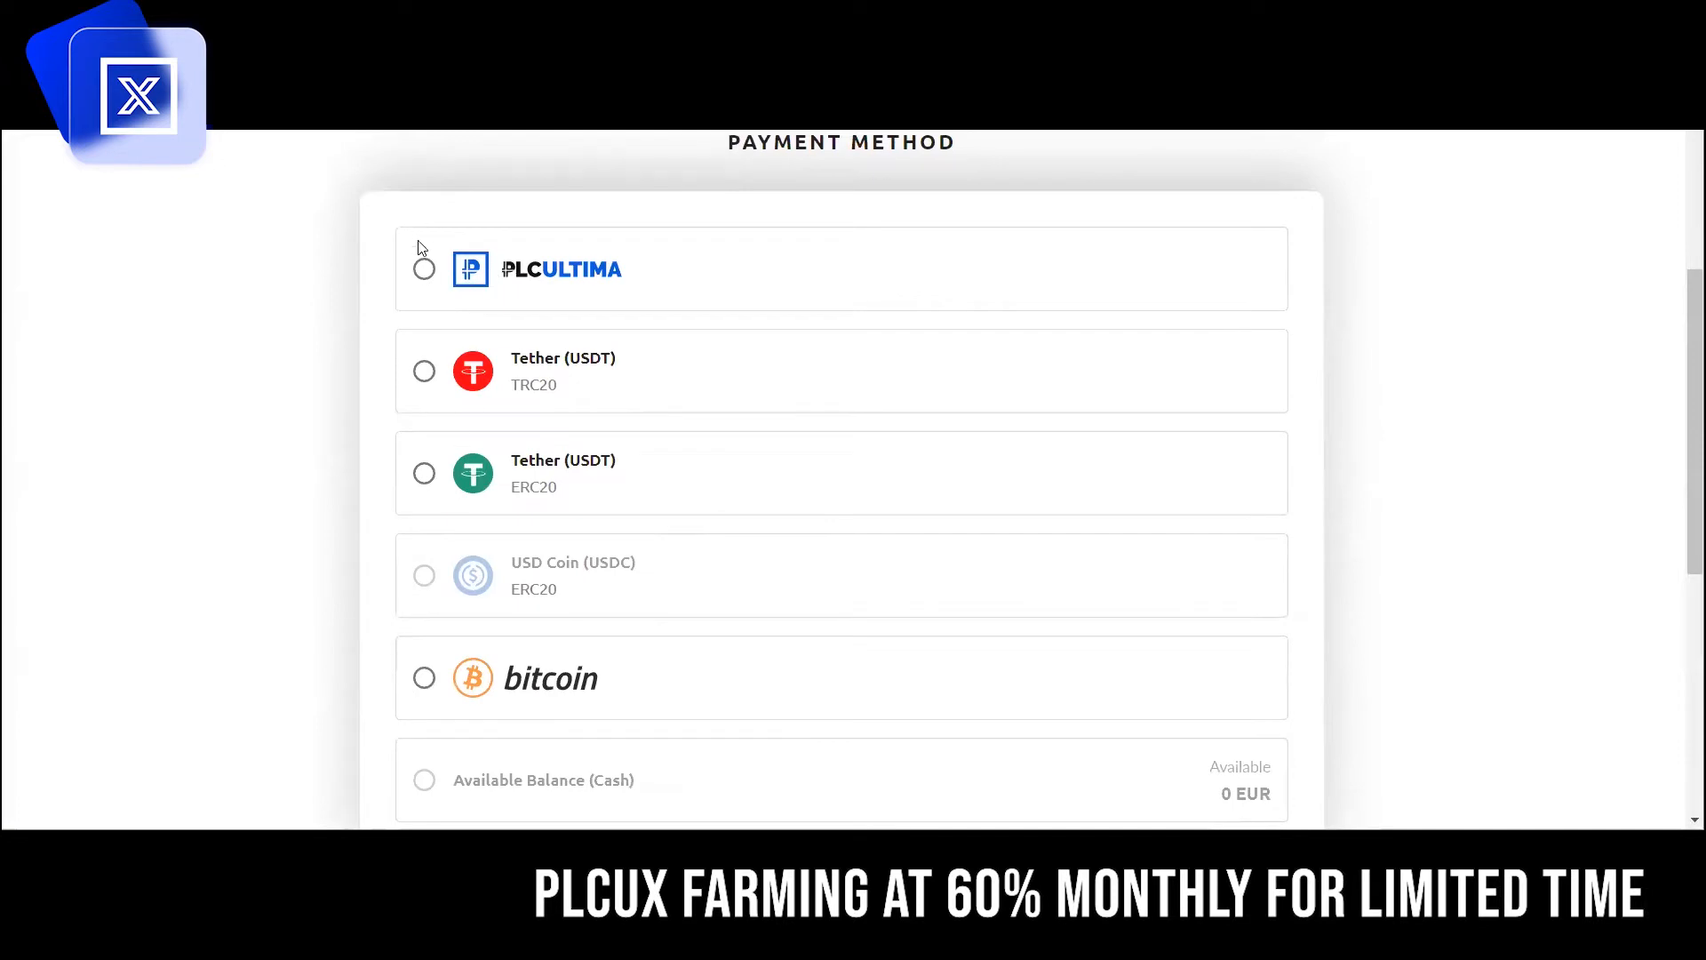
Pay with Tether USDT TRC20, accept the General Terms, and start the 106 USDT purchase.
click(423, 369)
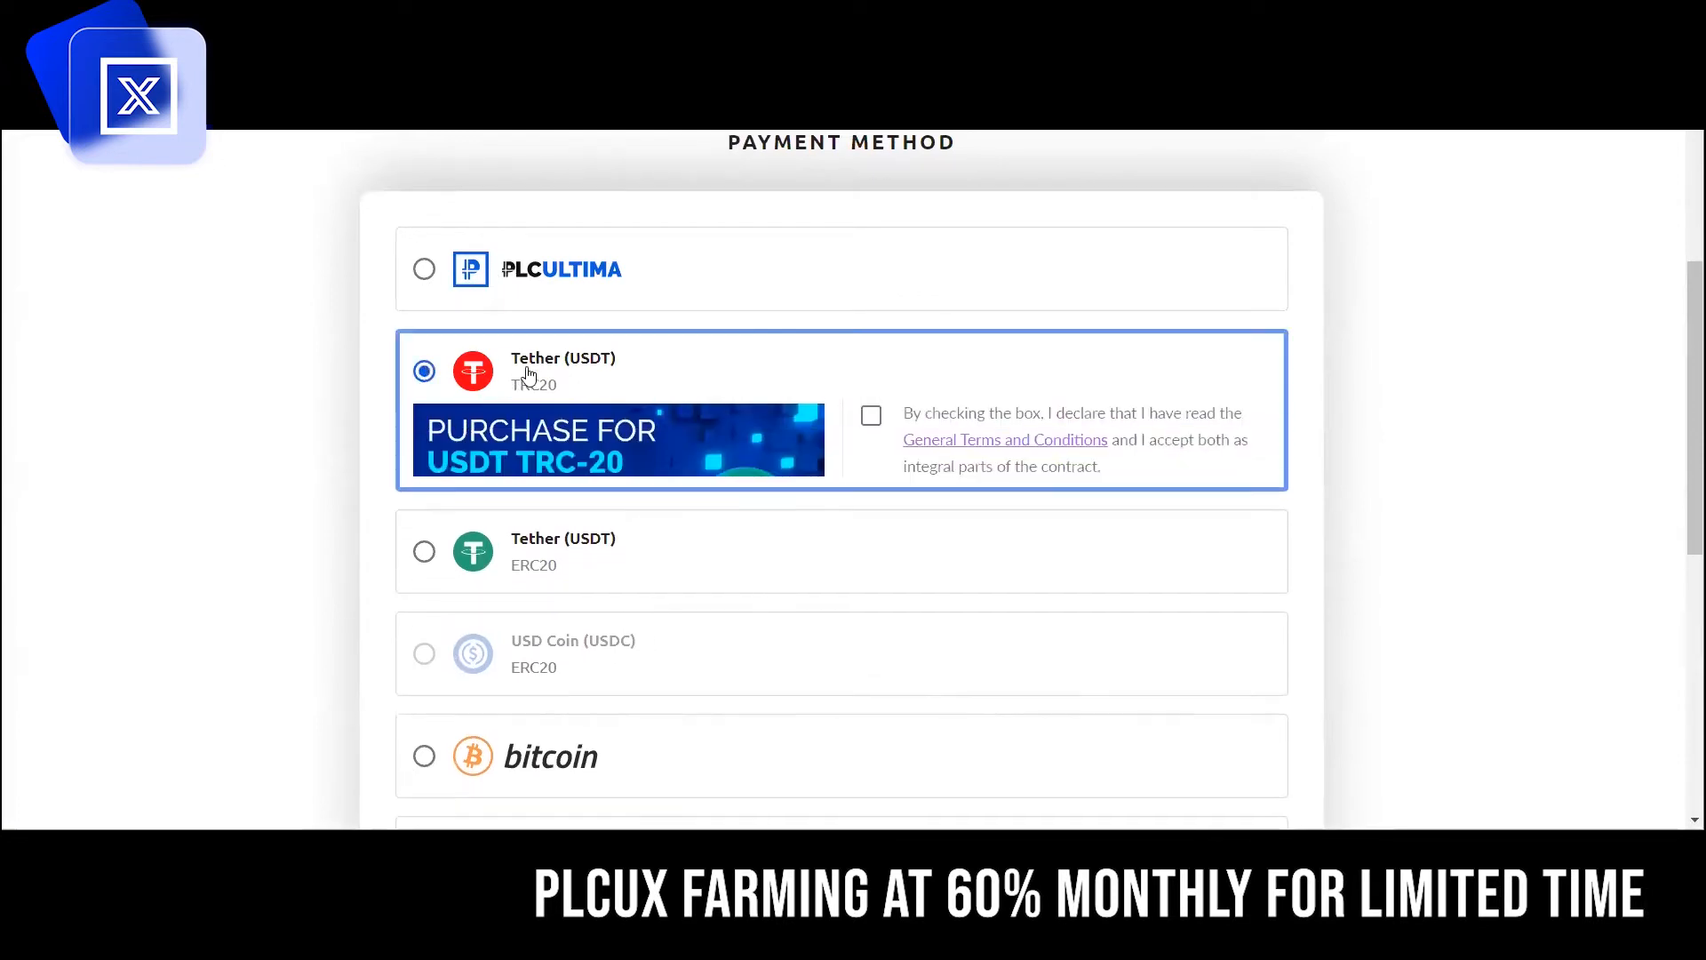
click(871, 416)
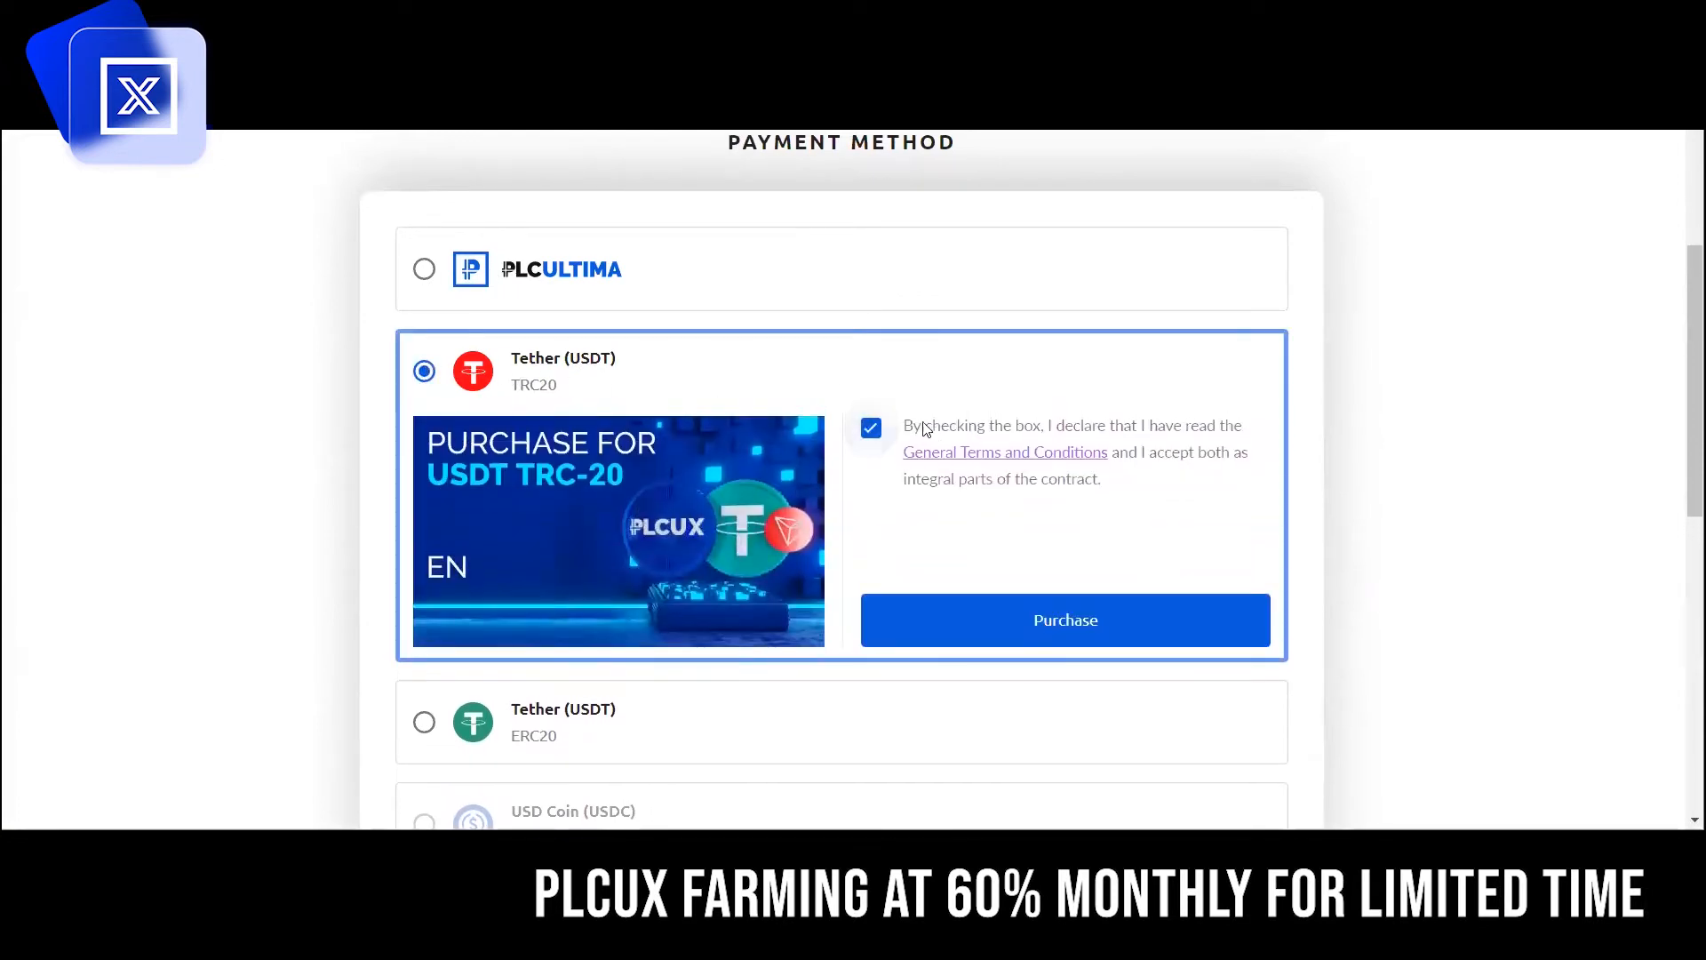
click(1063, 619)
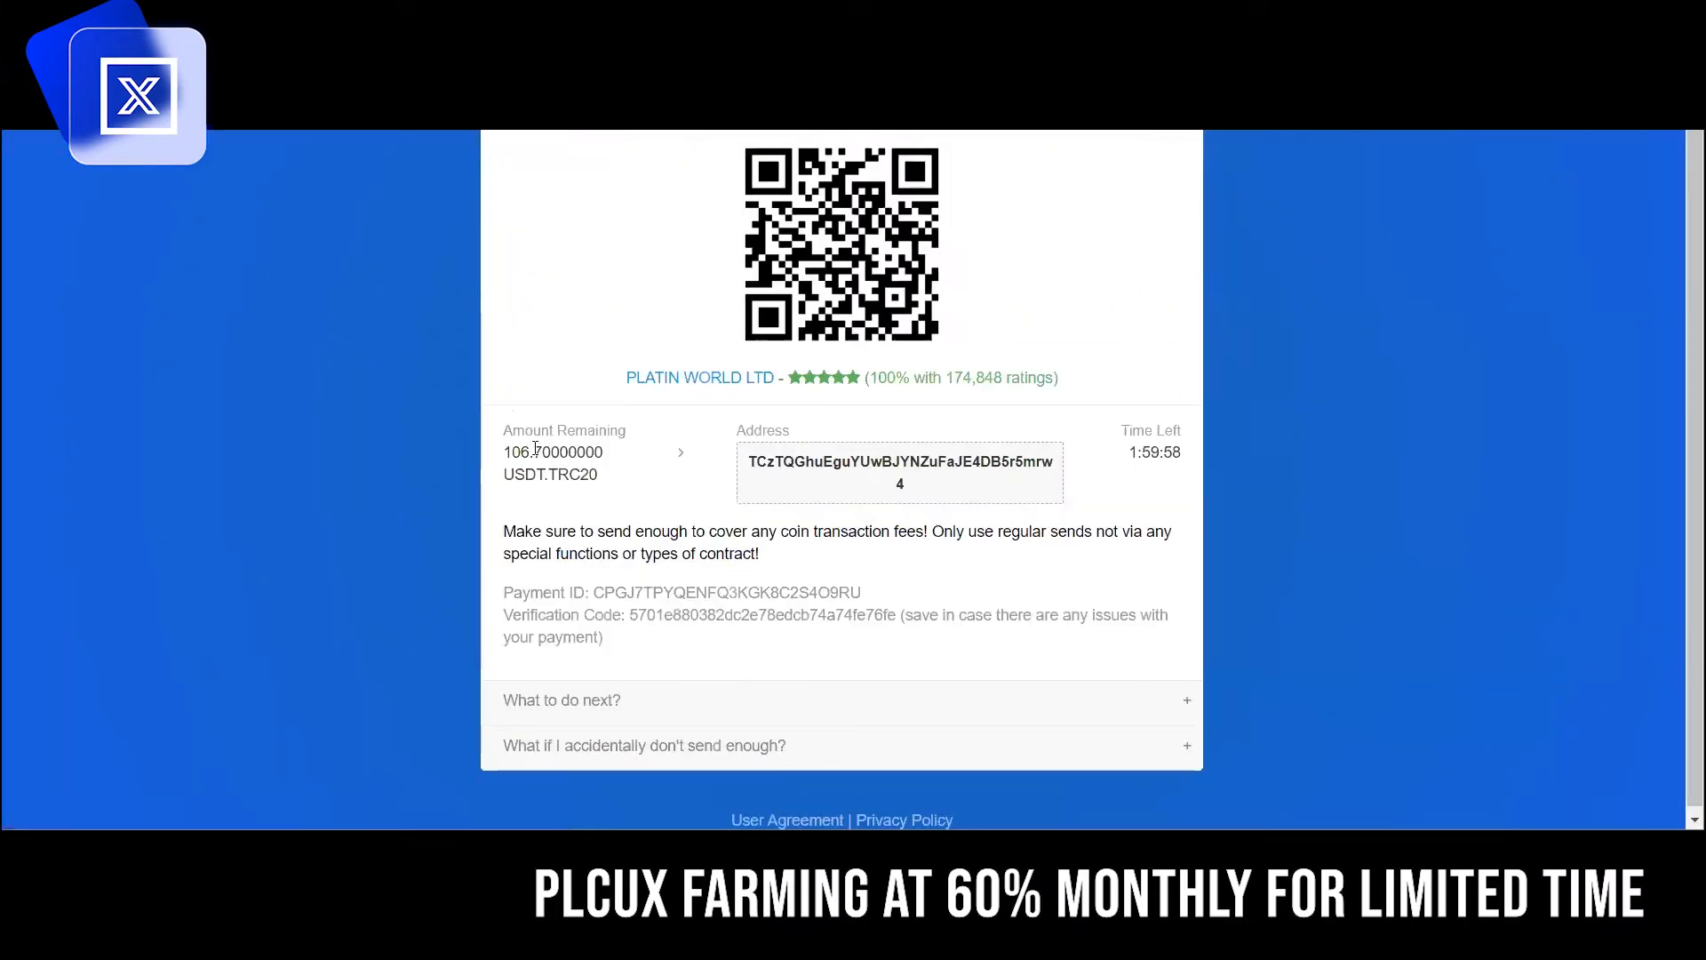
double_click(527, 452)
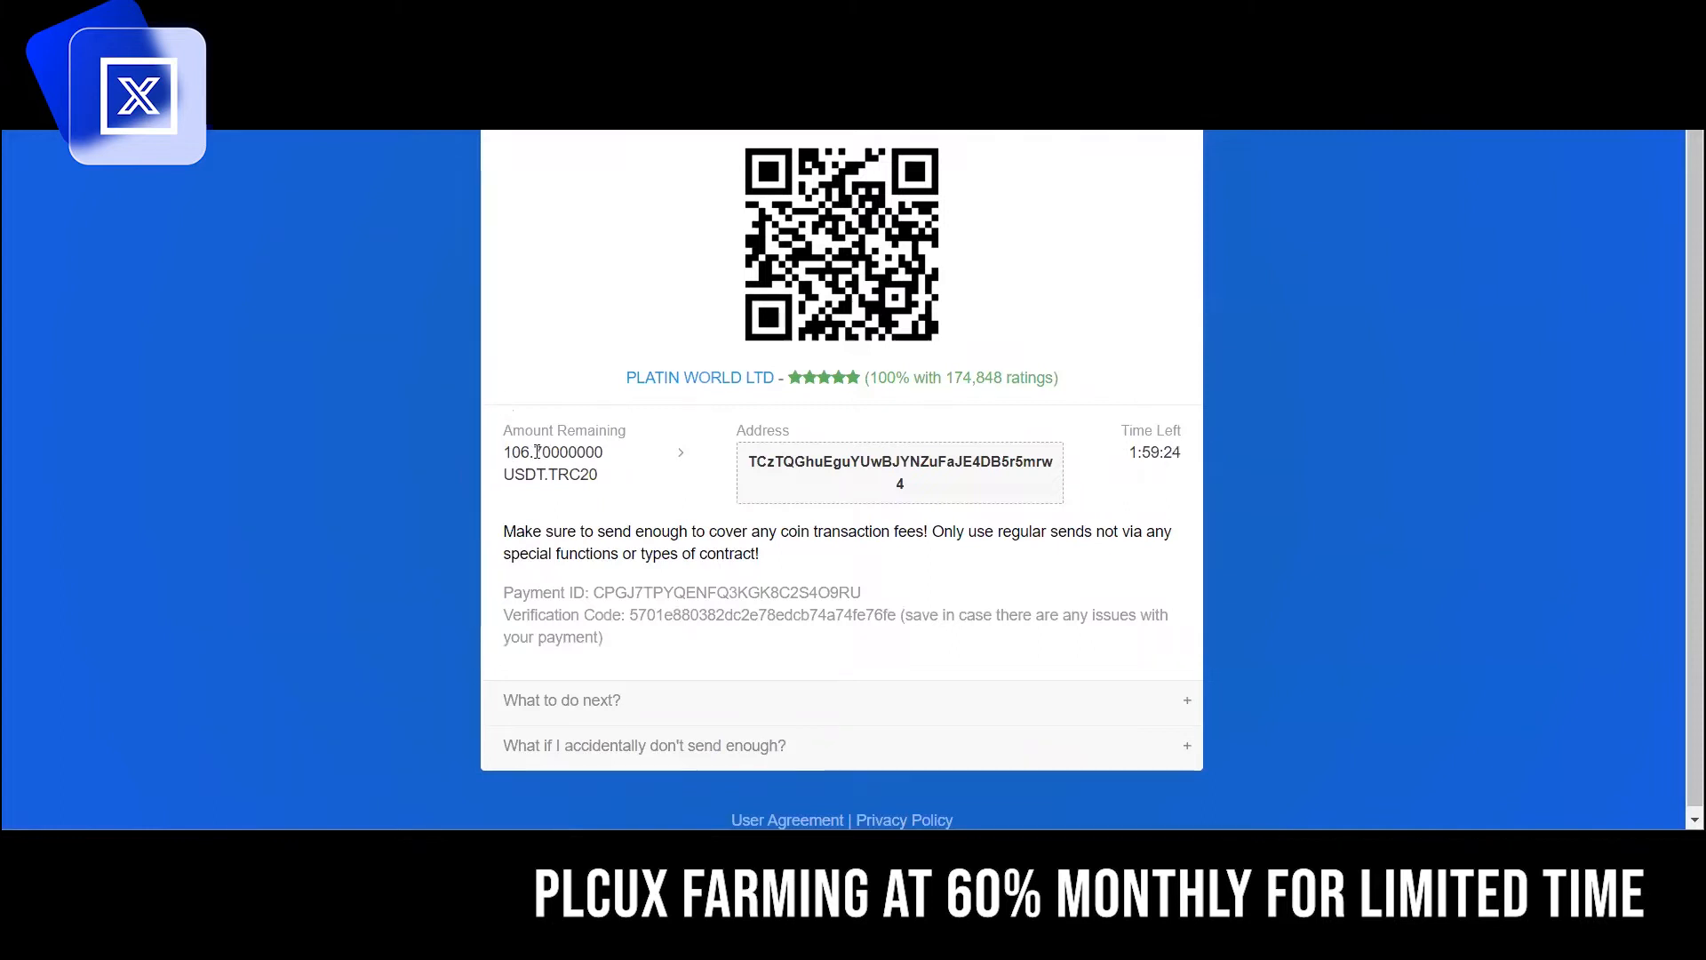
double_click(525, 452)
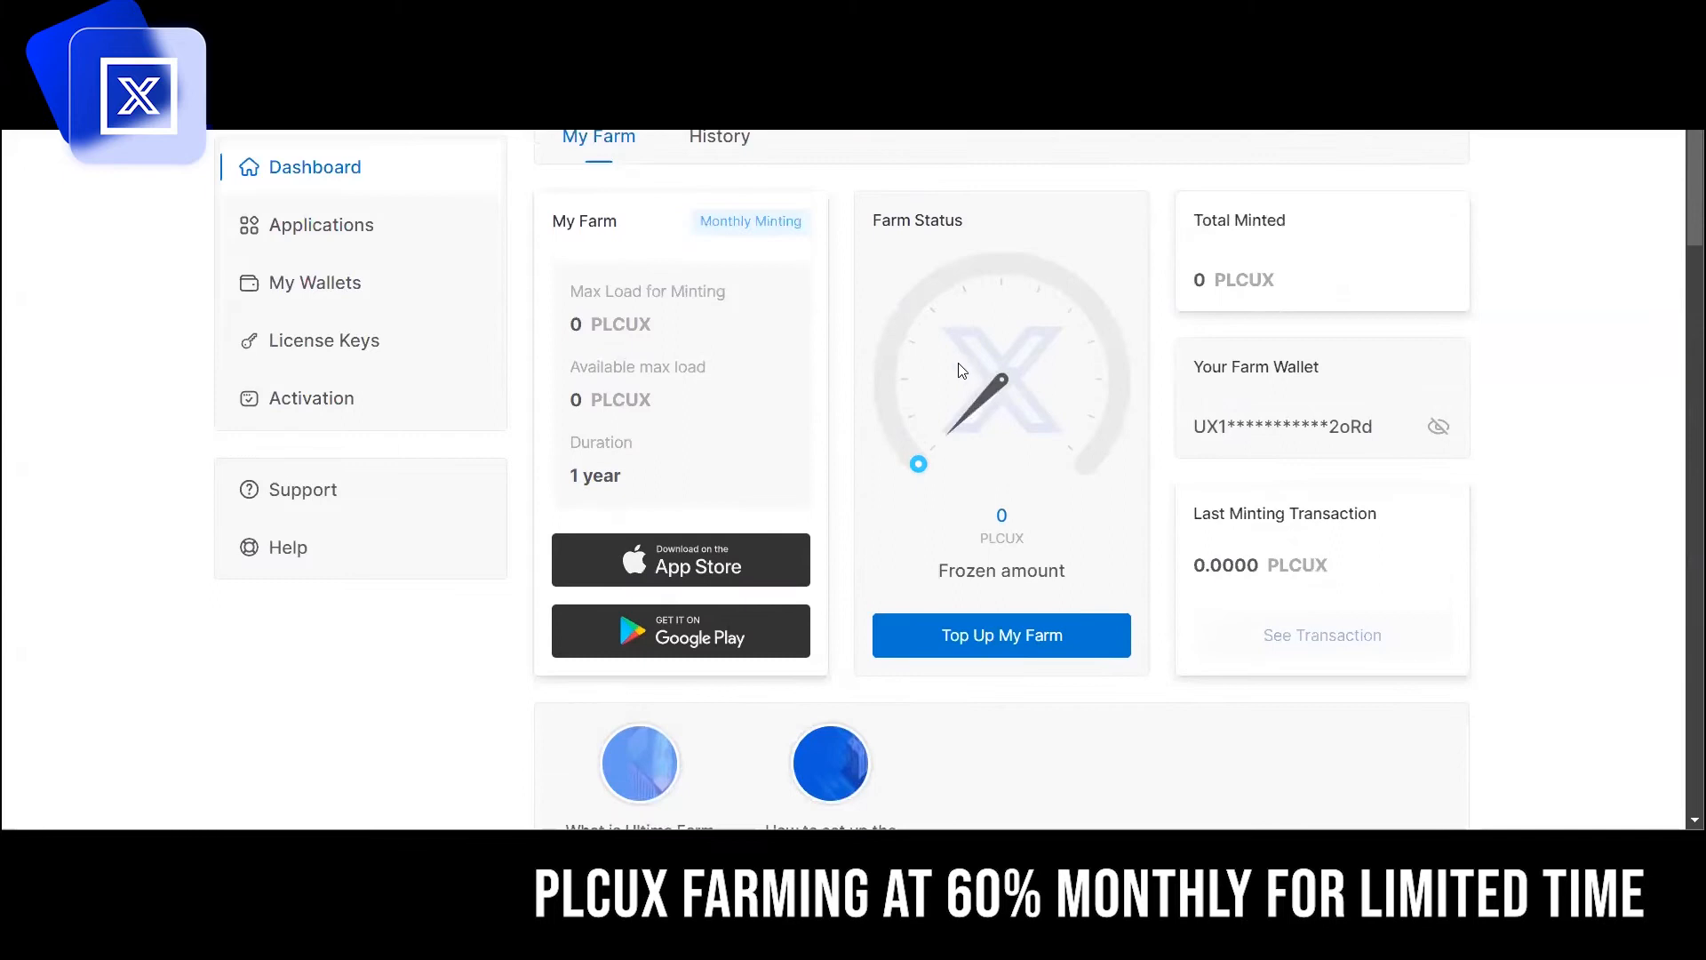
mouse_move(678, 336)
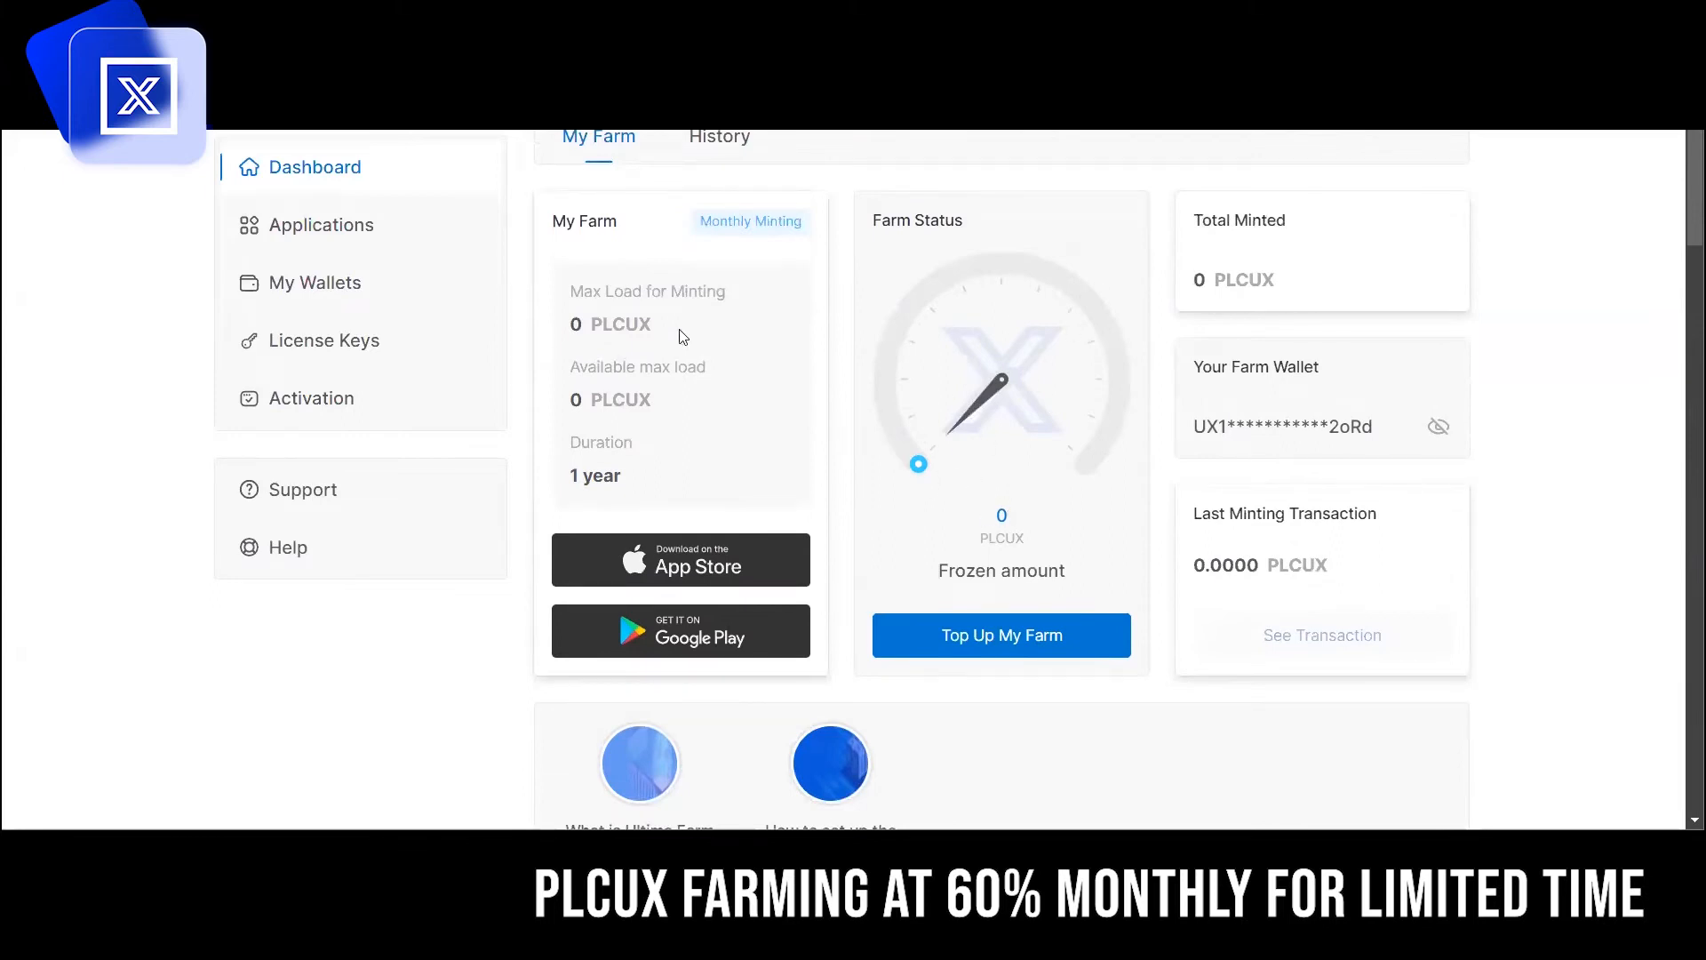
mouse_move(849, 361)
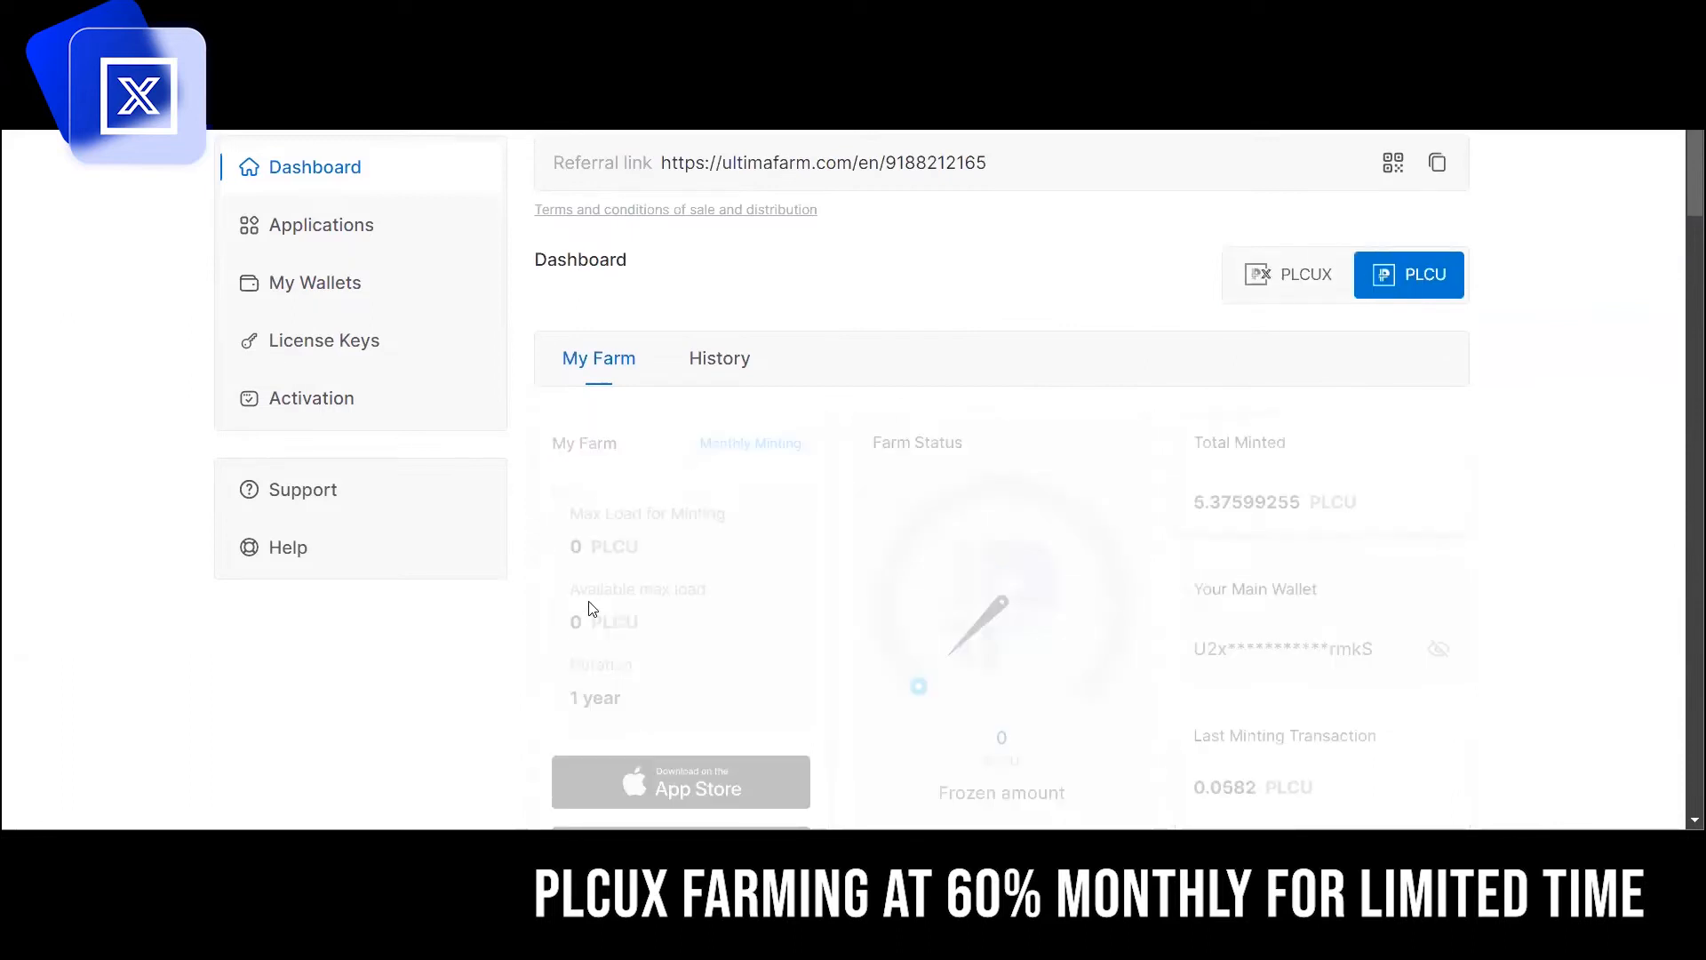
click(1288, 274)
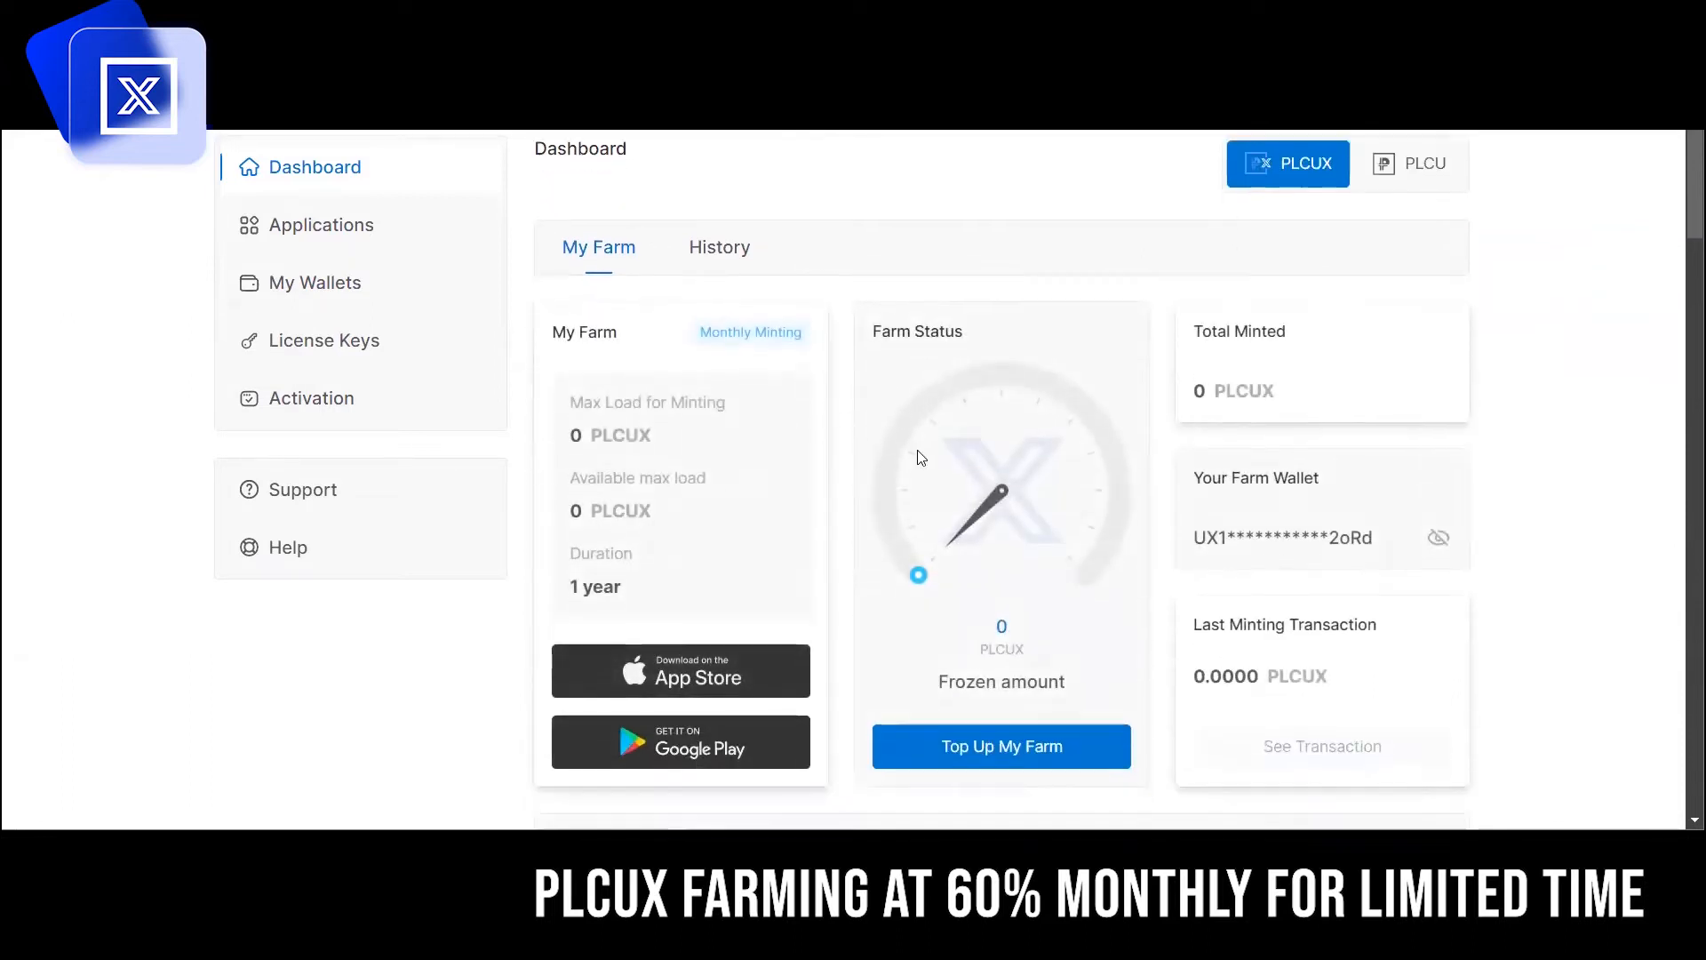
click(1000, 745)
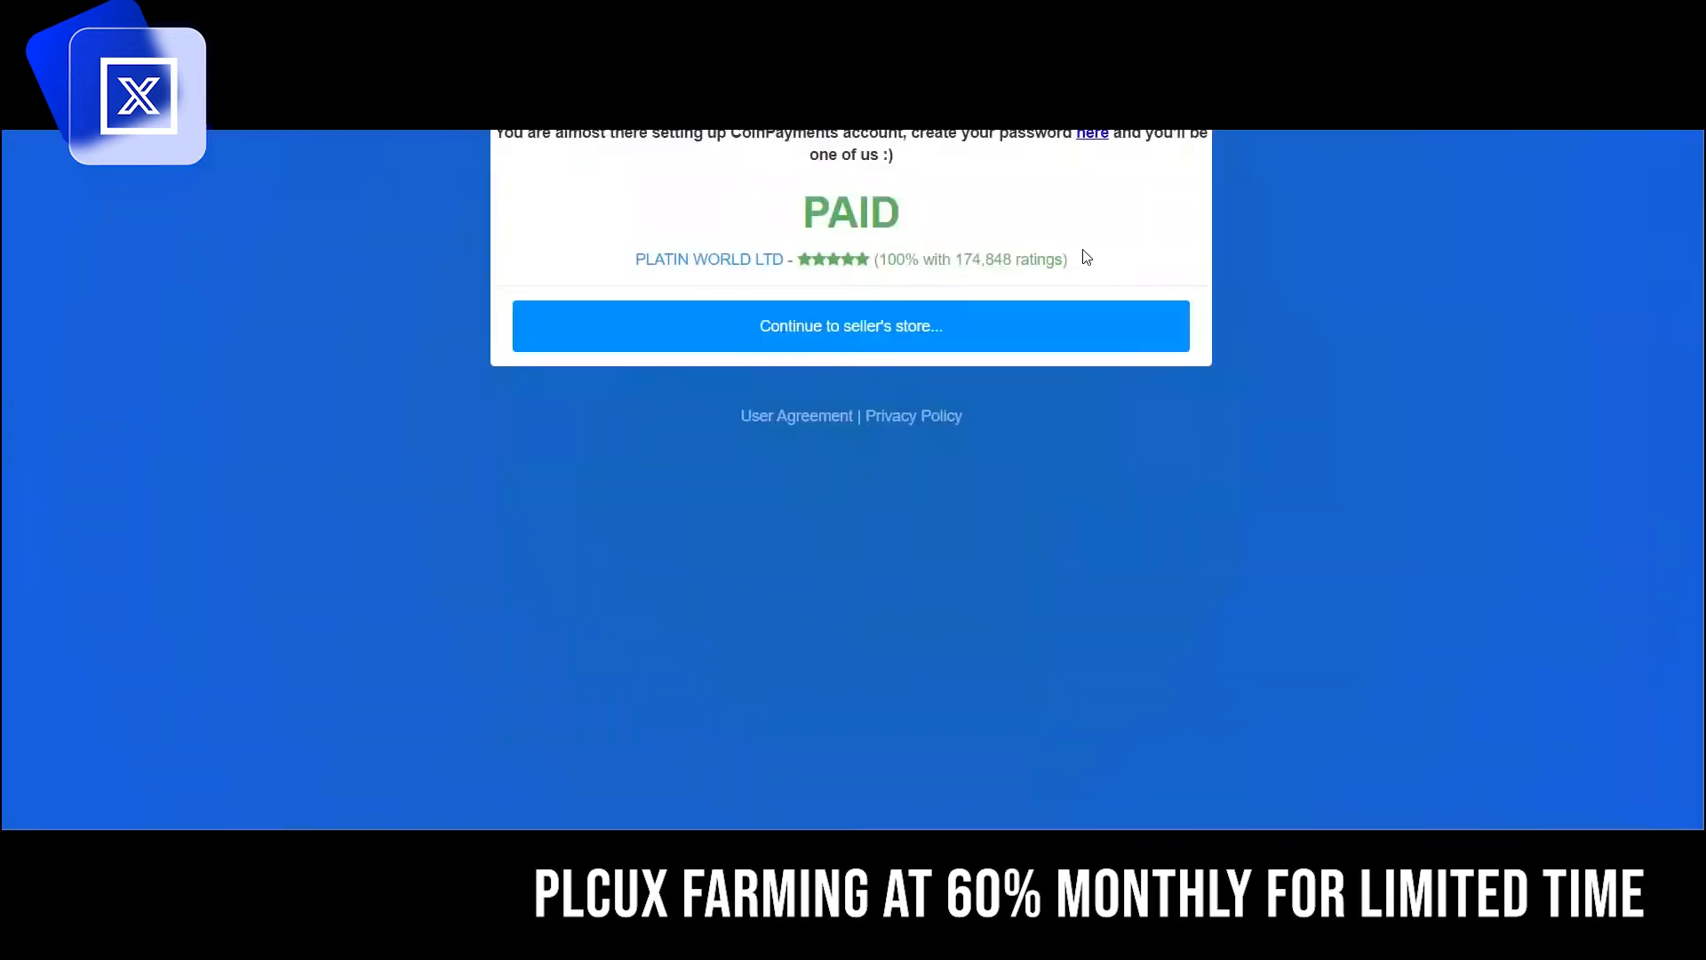
mouse_move(1465, 427)
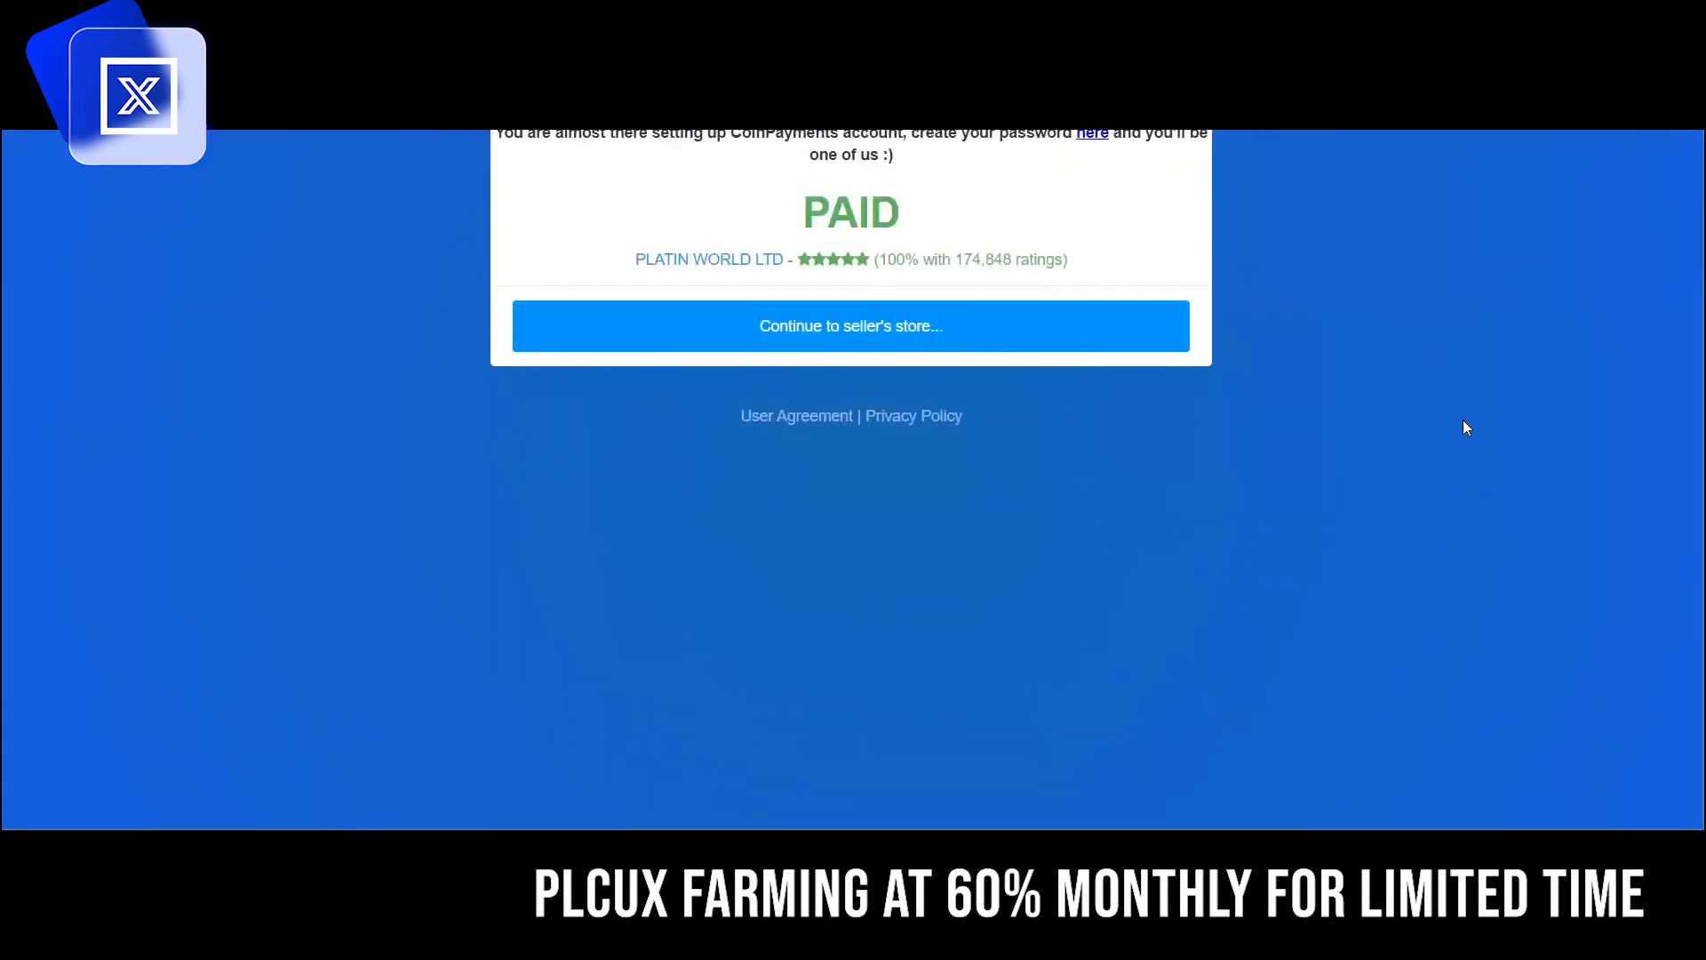
mouse_move(1218, 251)
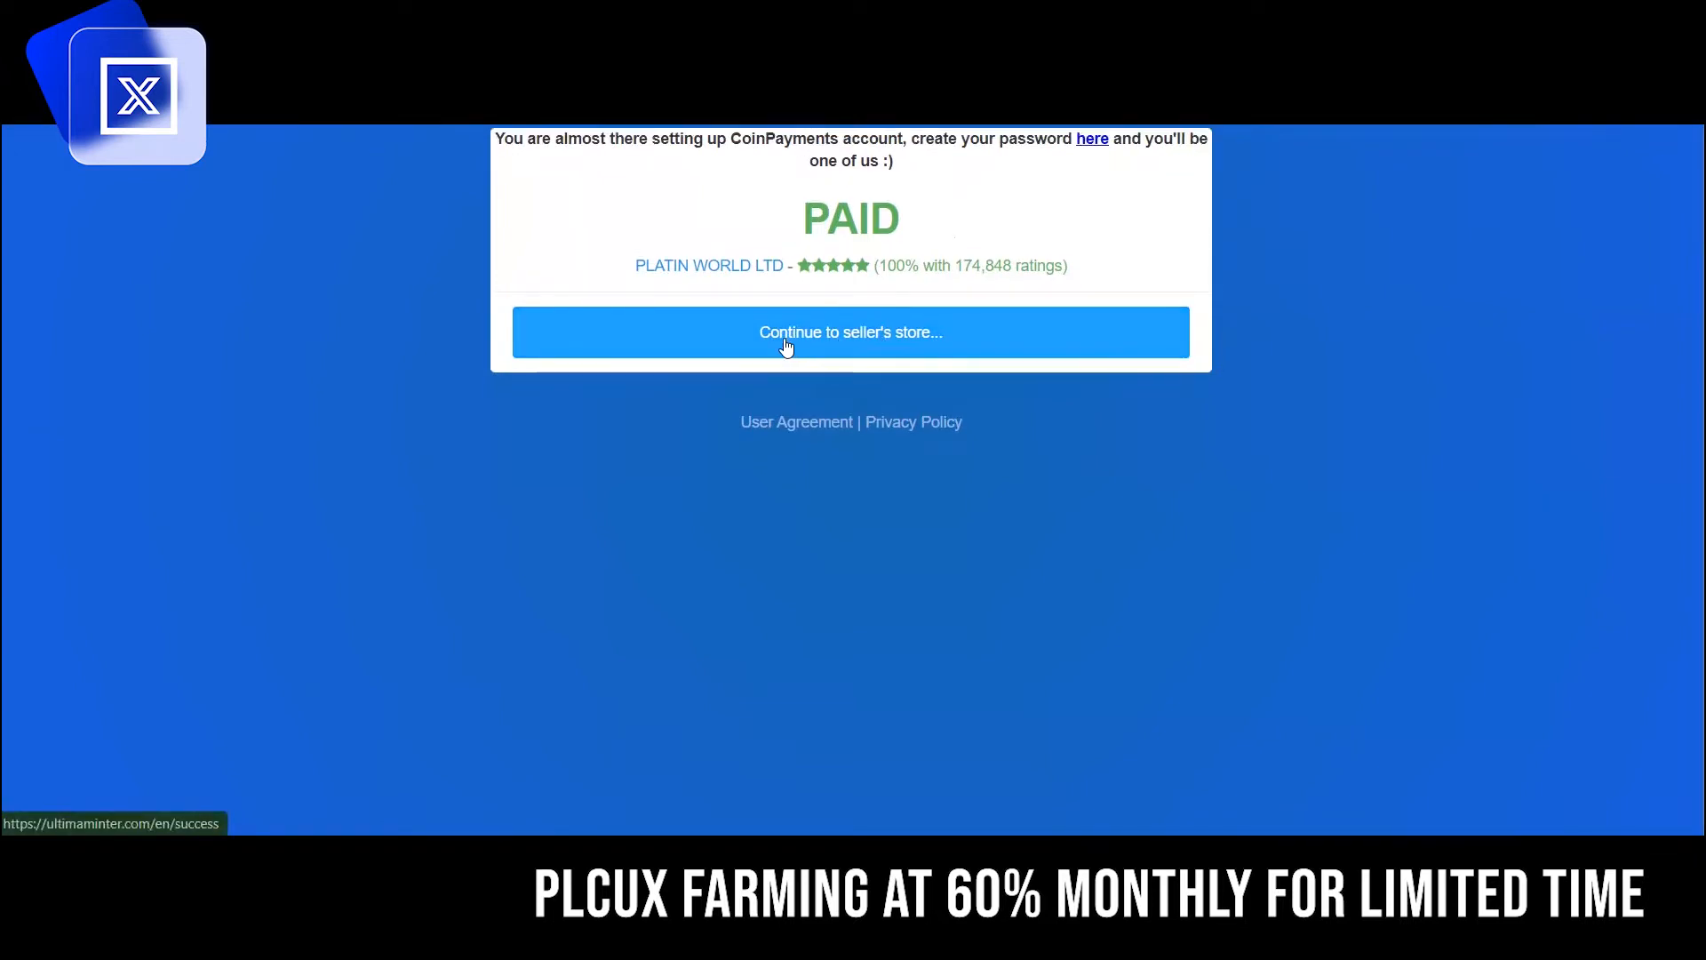
mouse_move(936, 341)
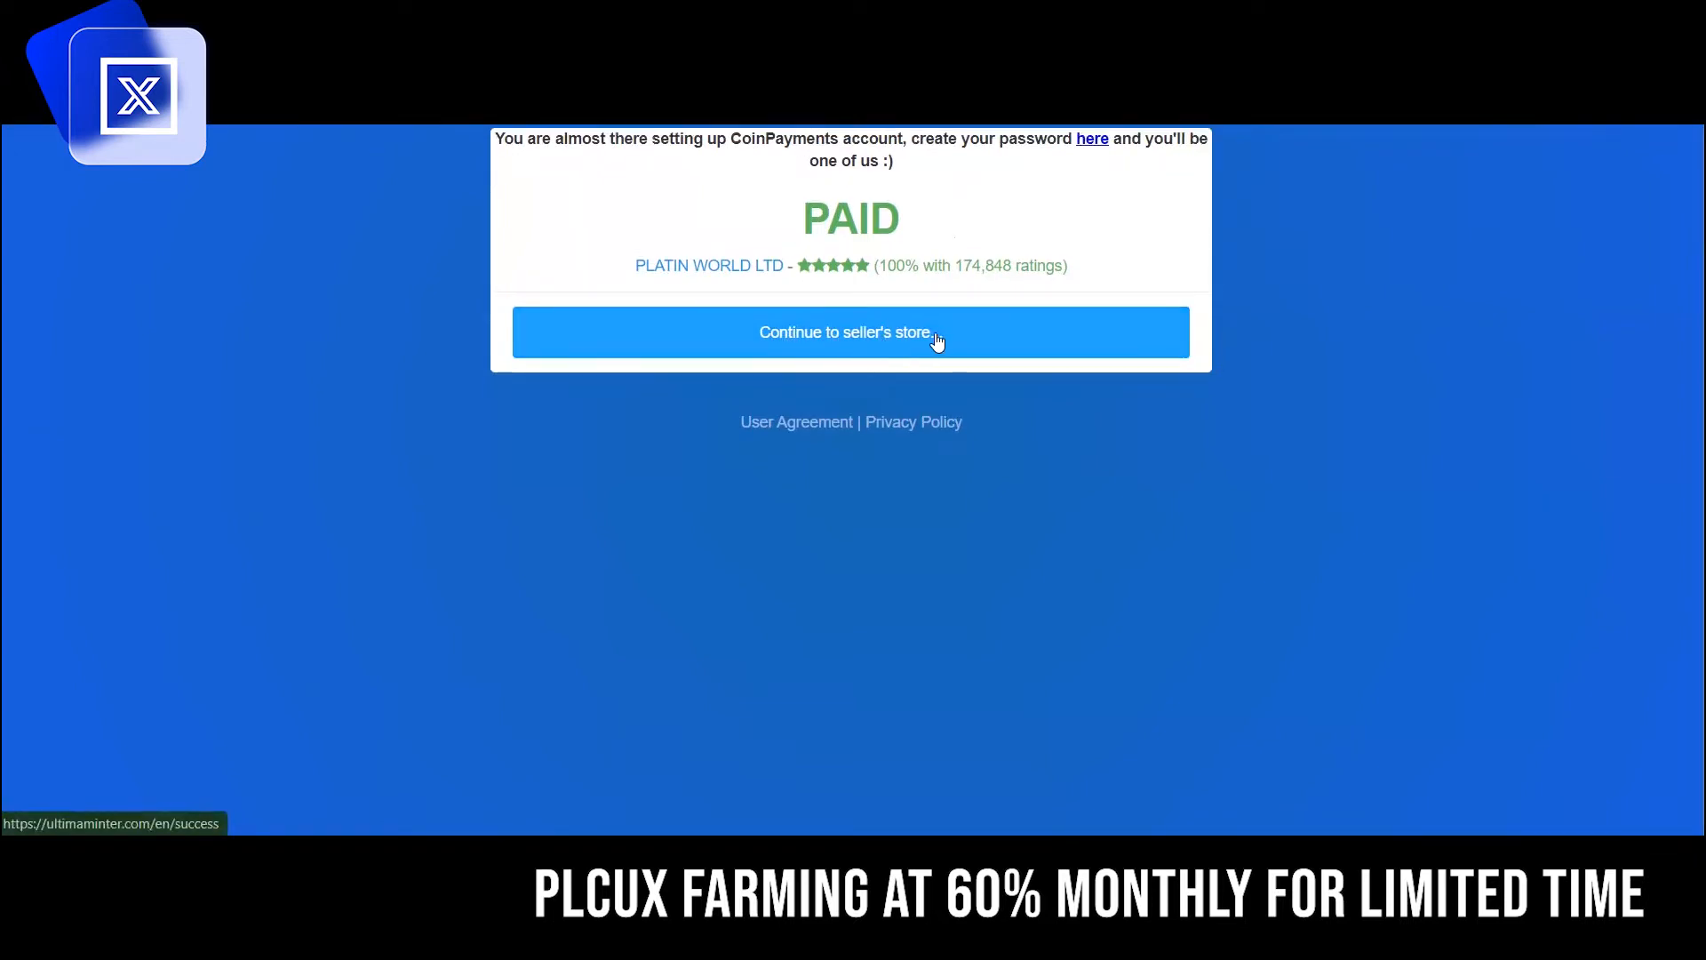
Leave the CoinPayments PAID page for Ultima Minter's order-processing page.
click(849, 331)
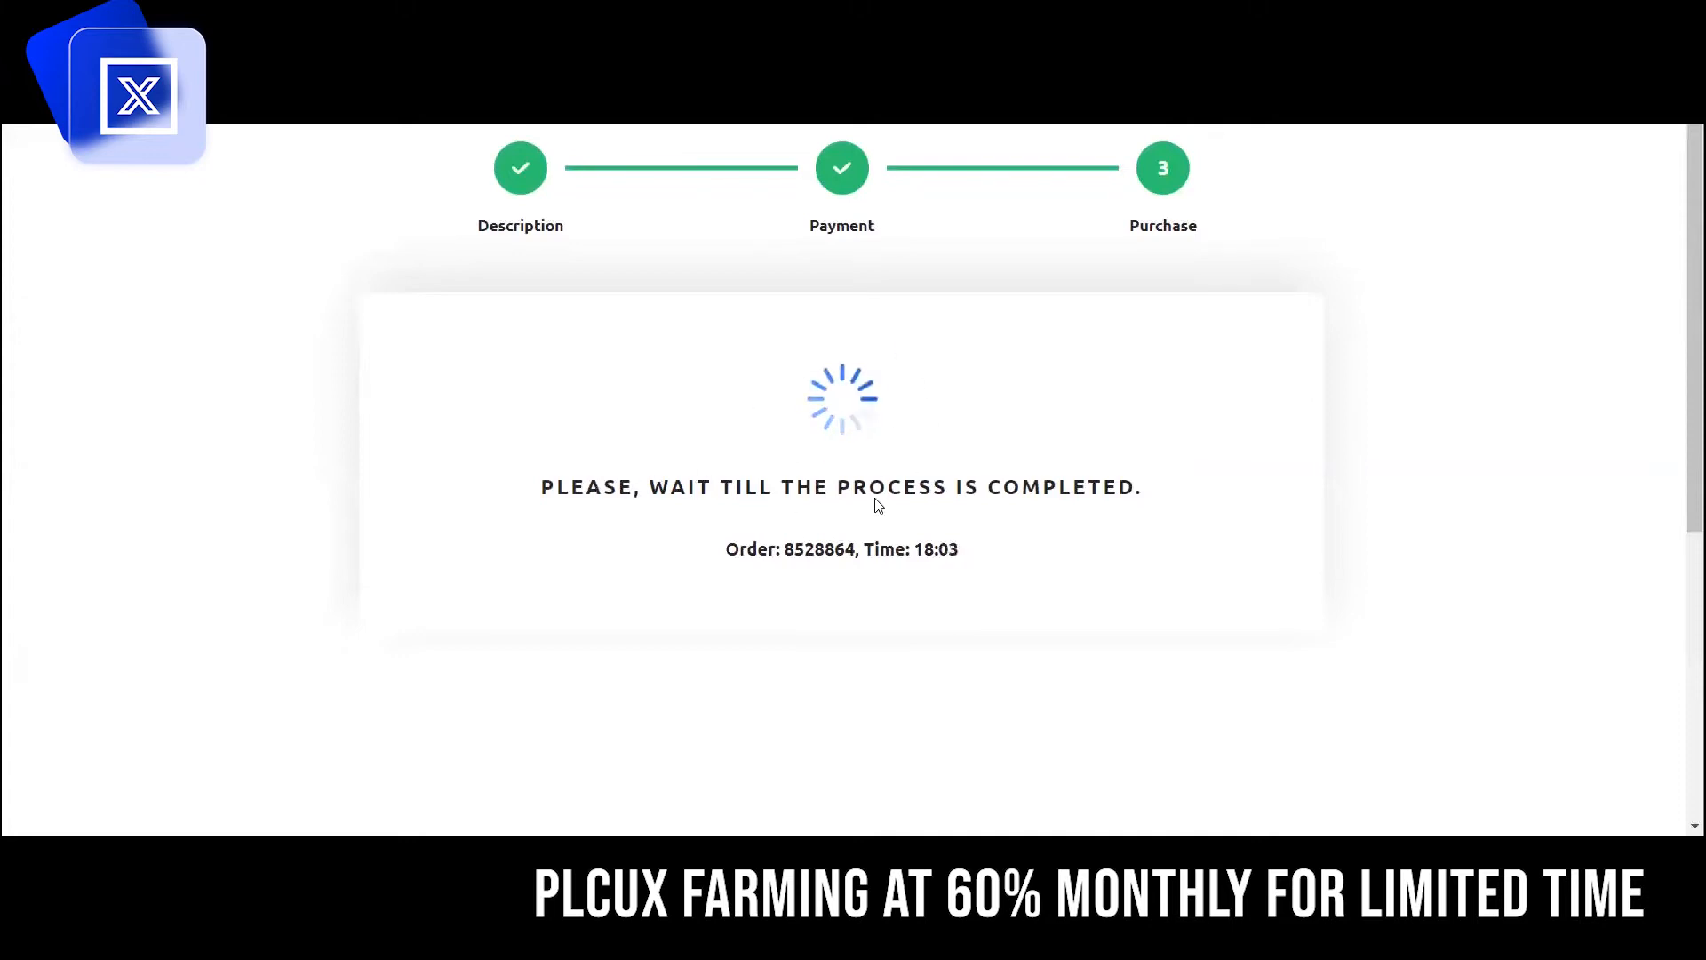
mouse_move(786, 465)
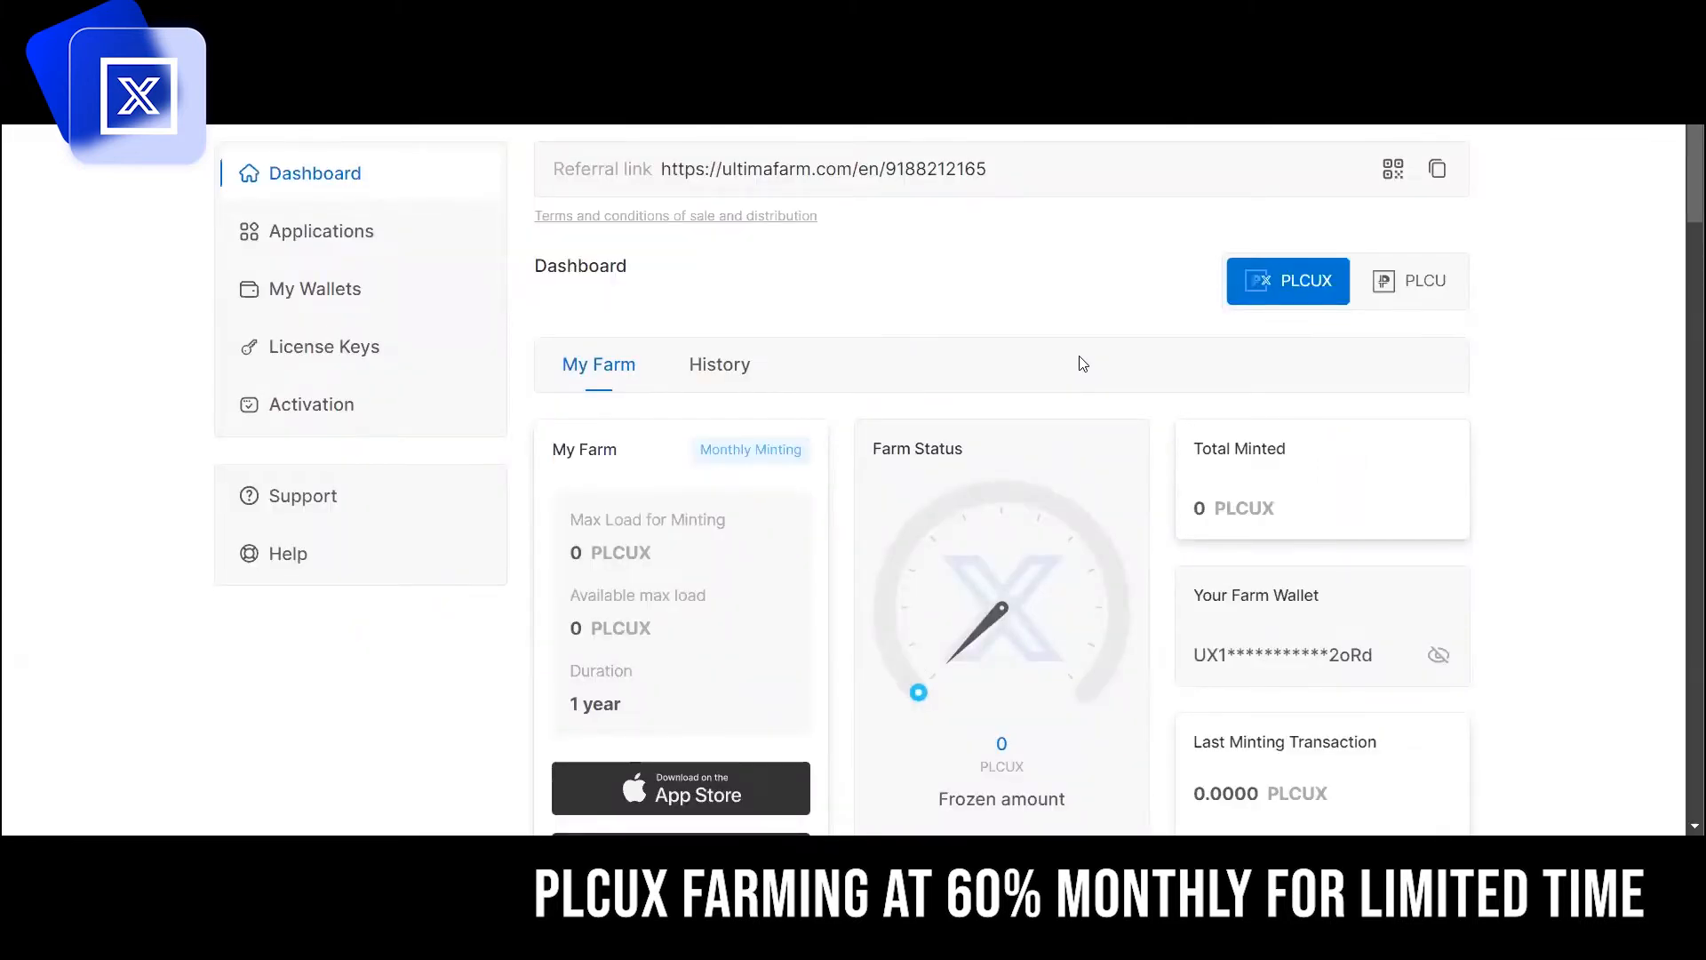
mouse_move(1265, 226)
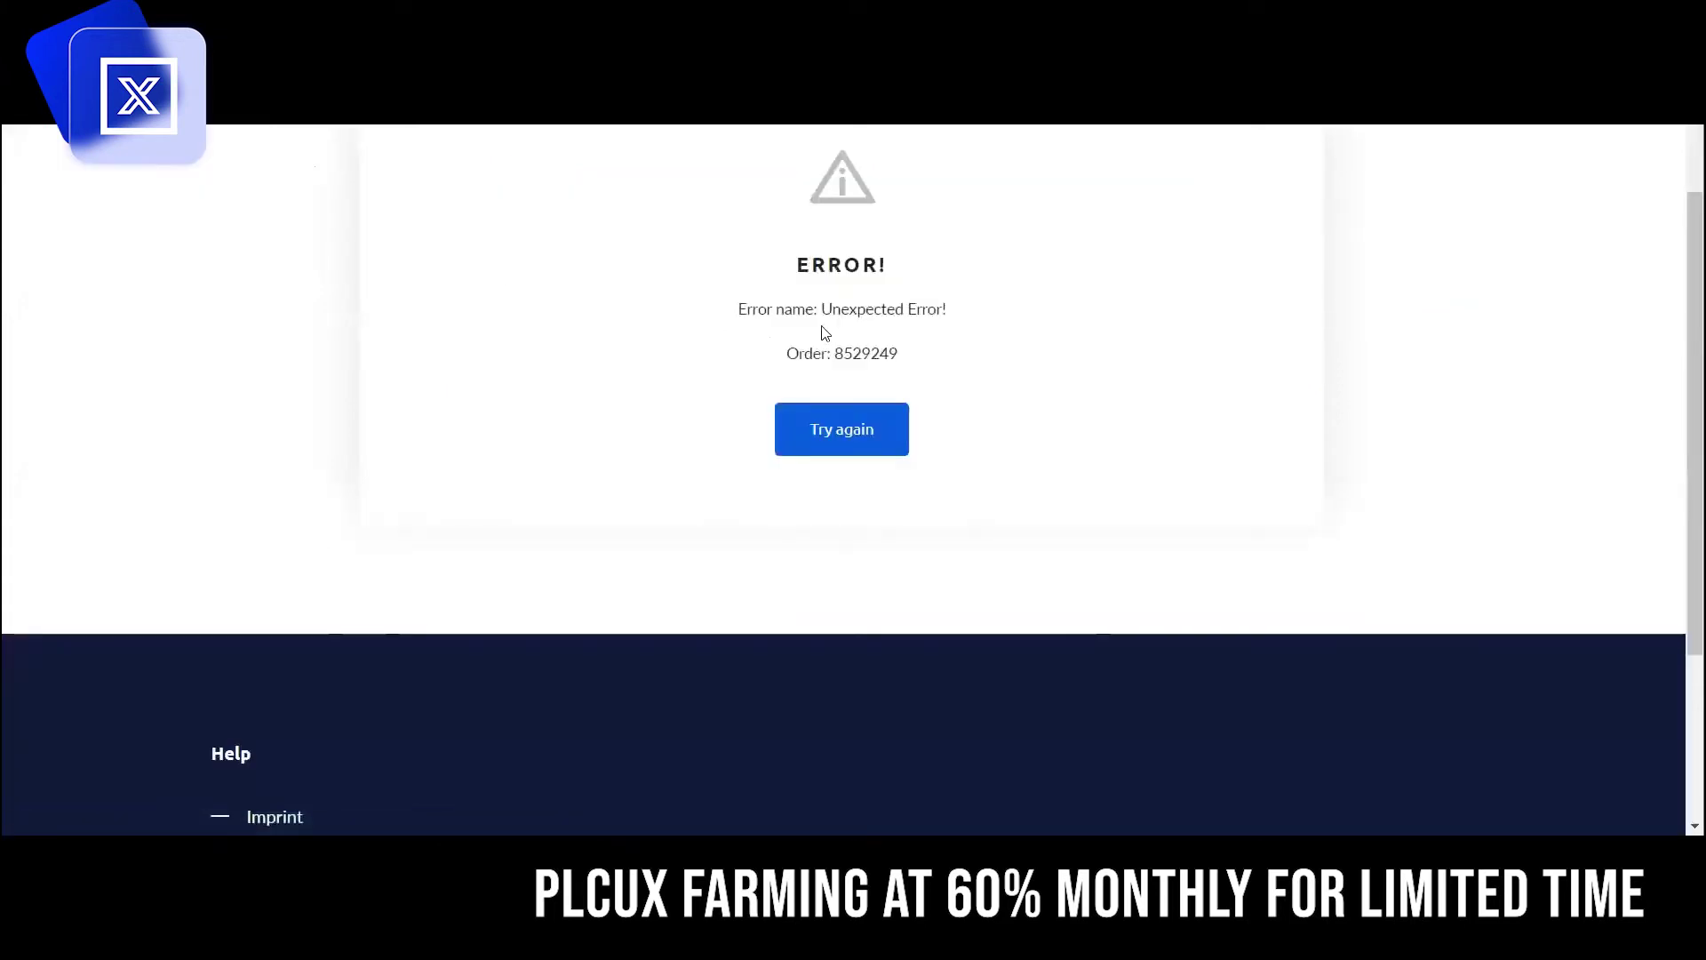
click(842, 428)
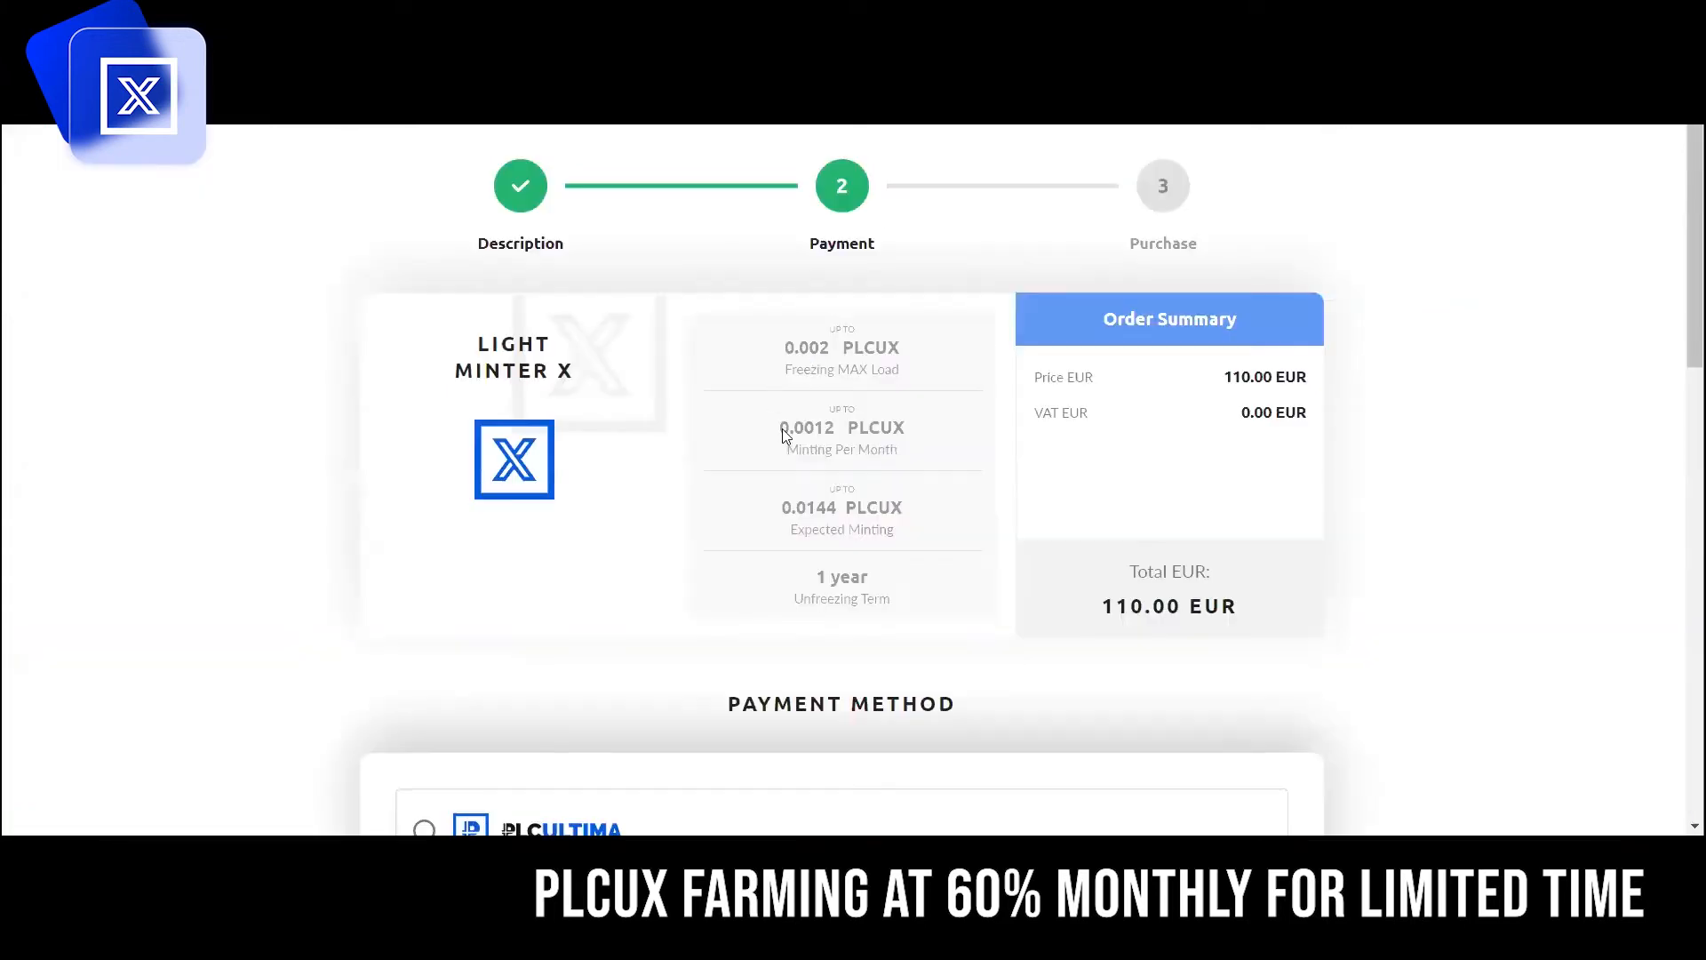
scroll(down, 3)
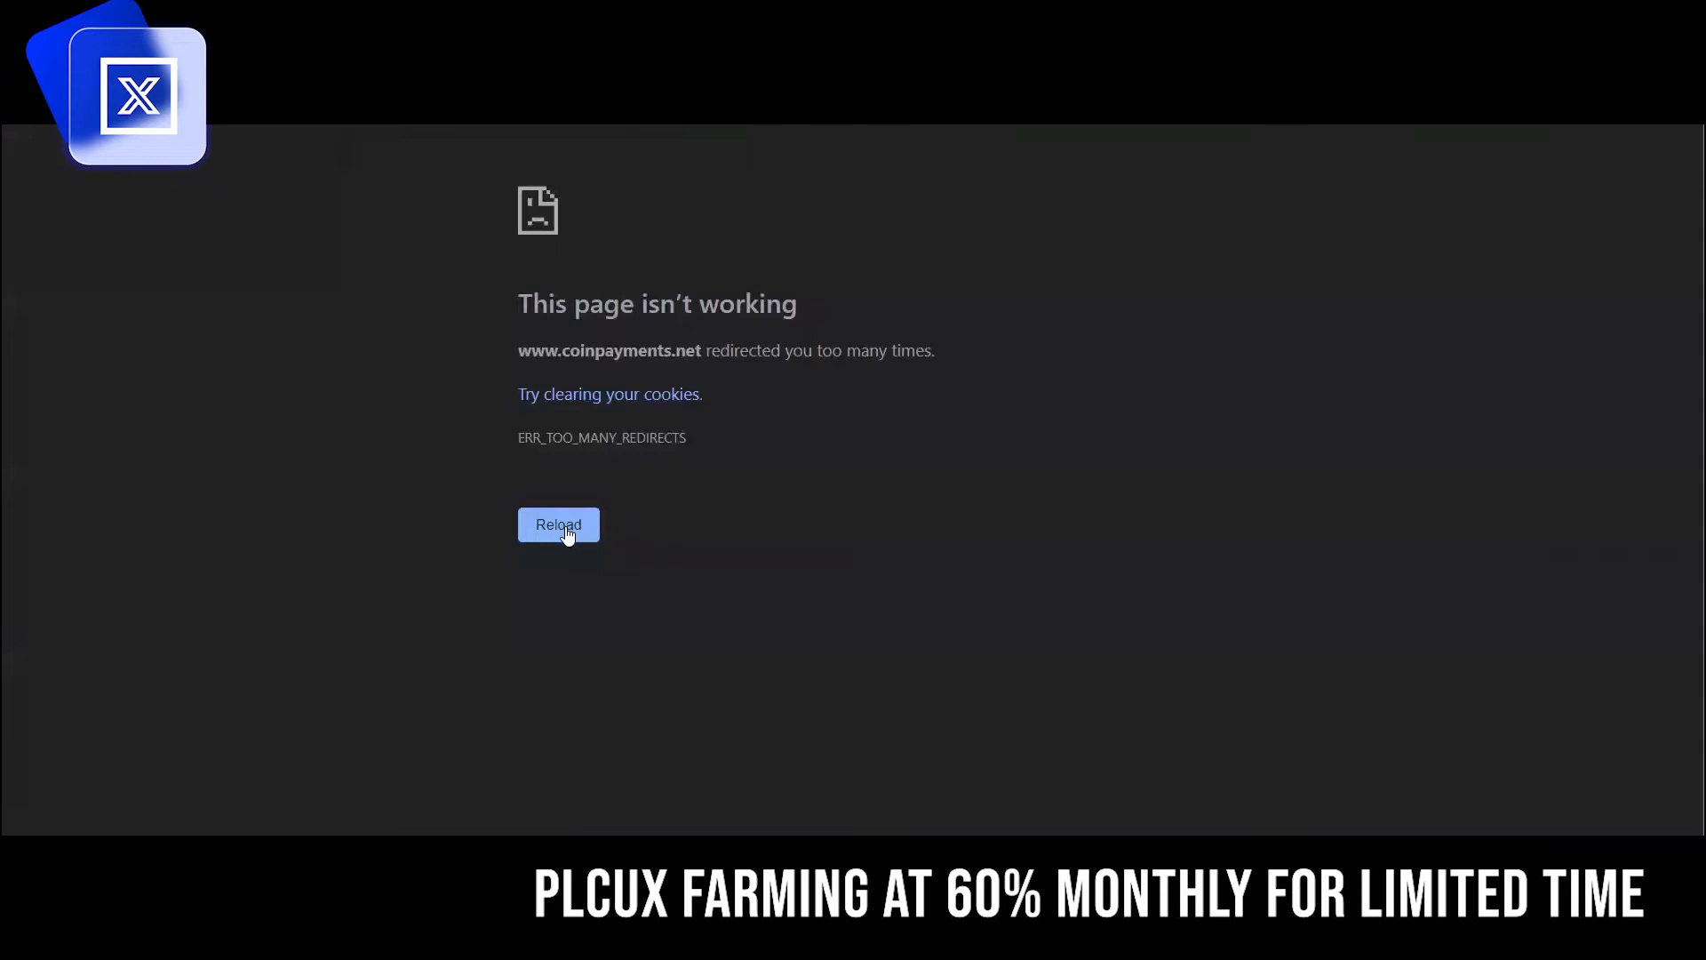
mouse_move(1028, 444)
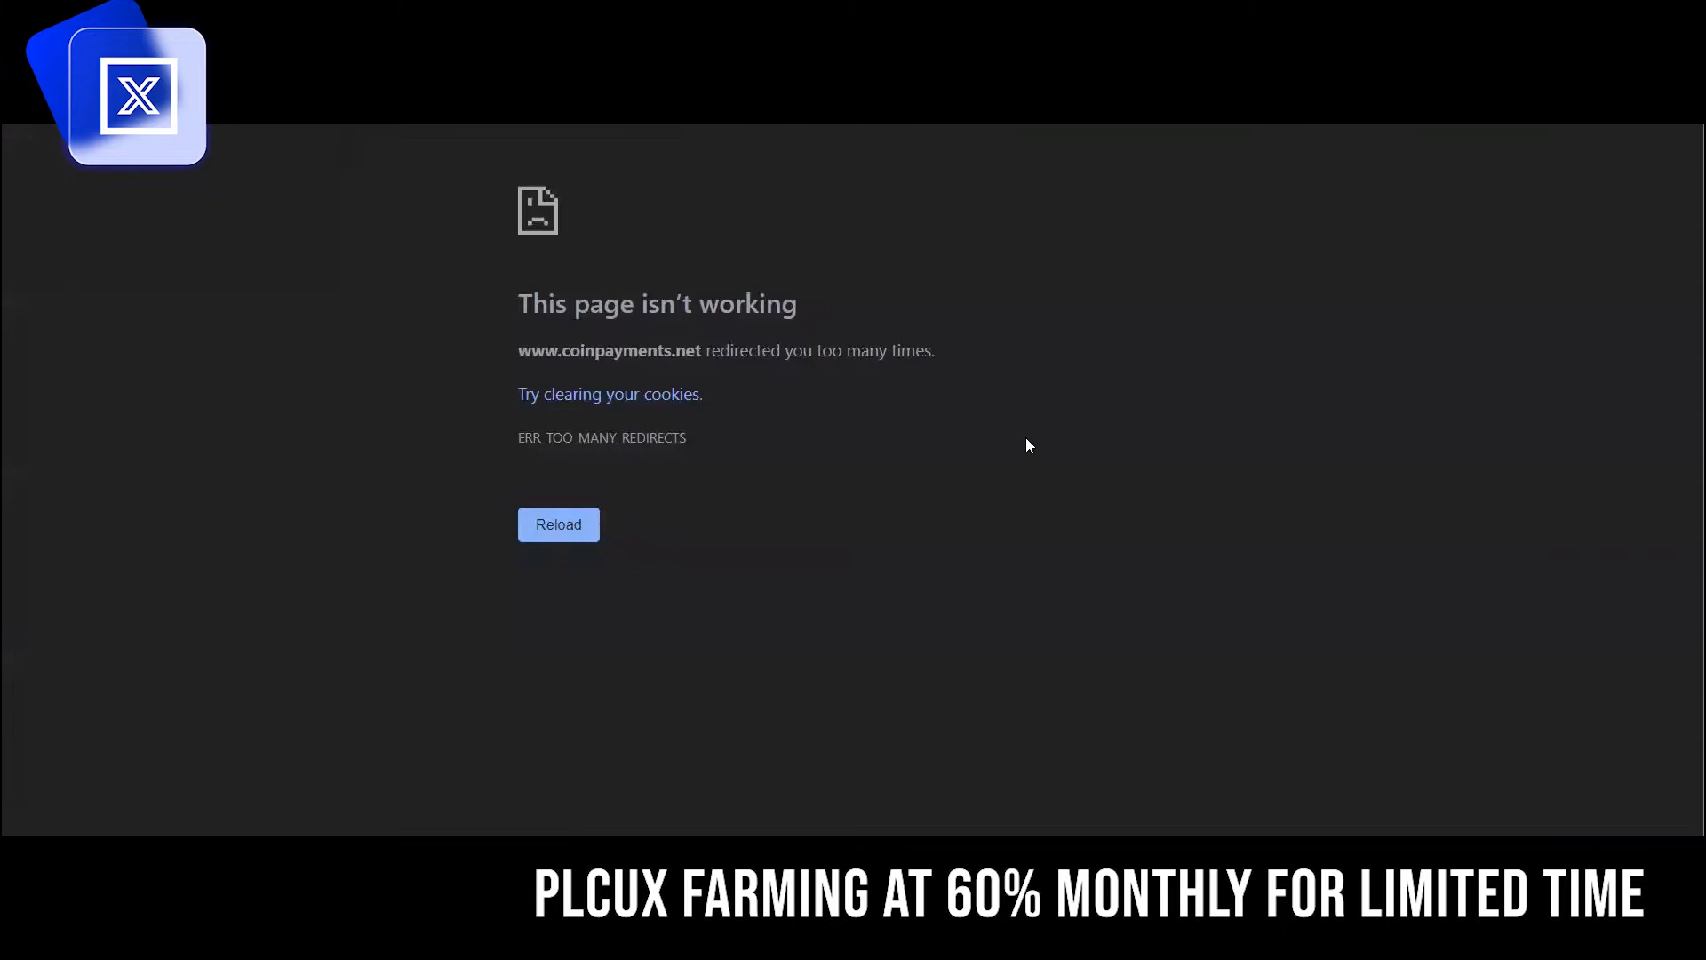
mouse_move(874, 451)
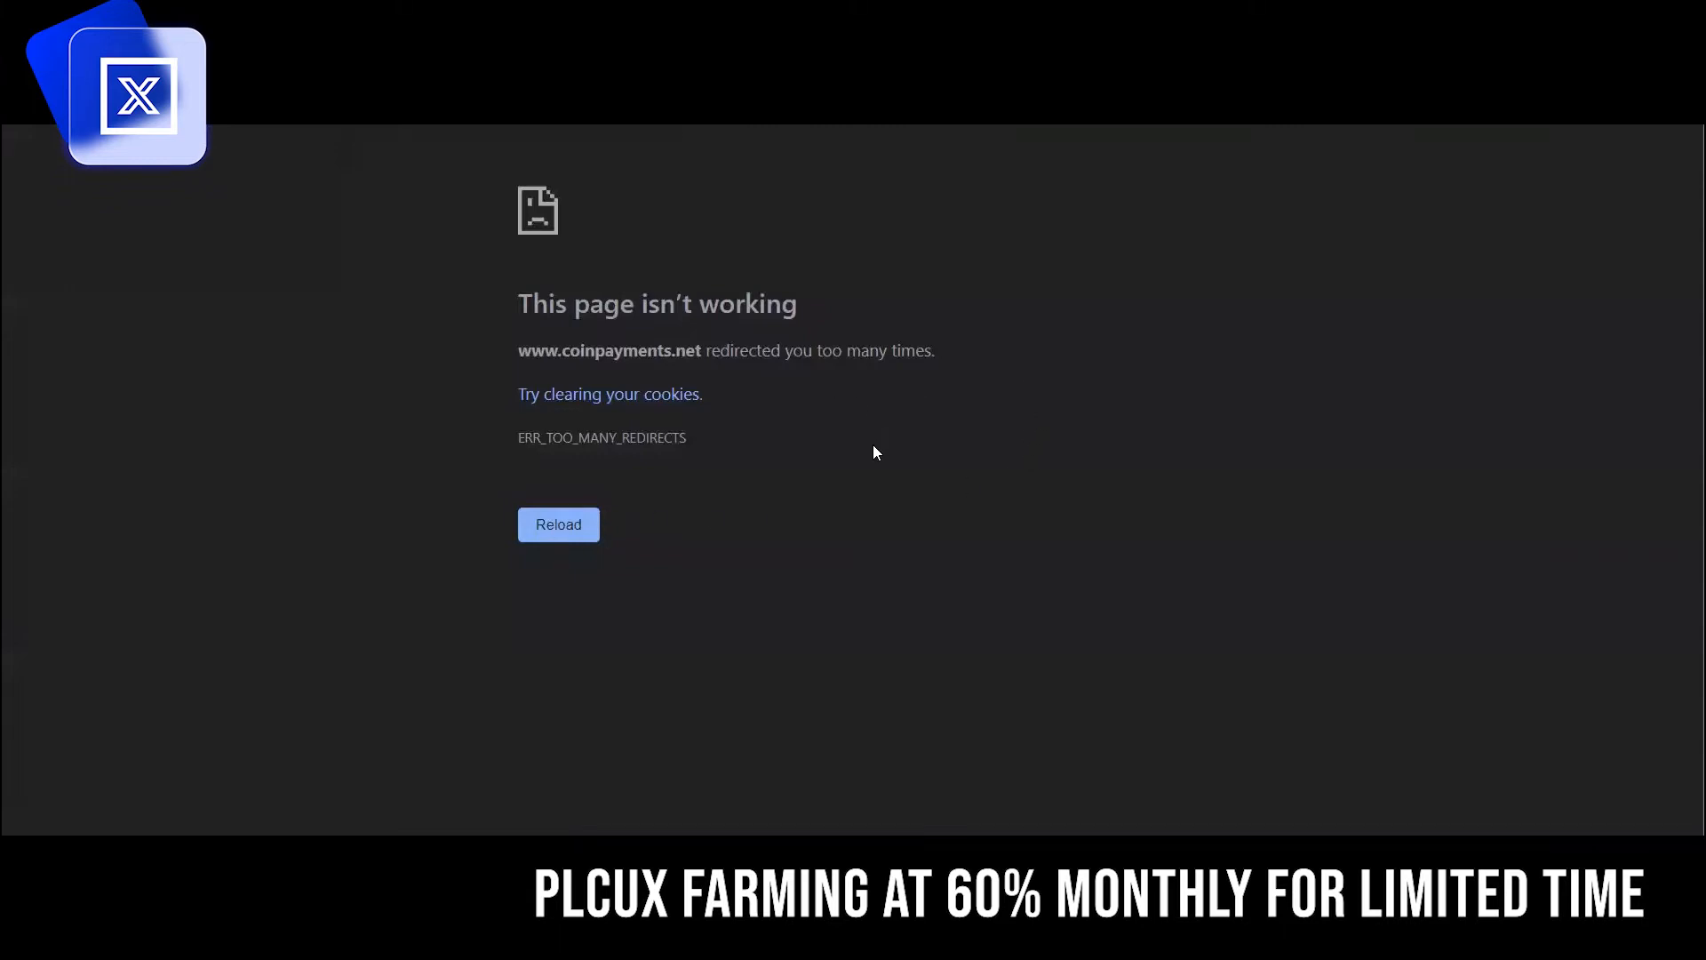
mouse_move(848, 461)
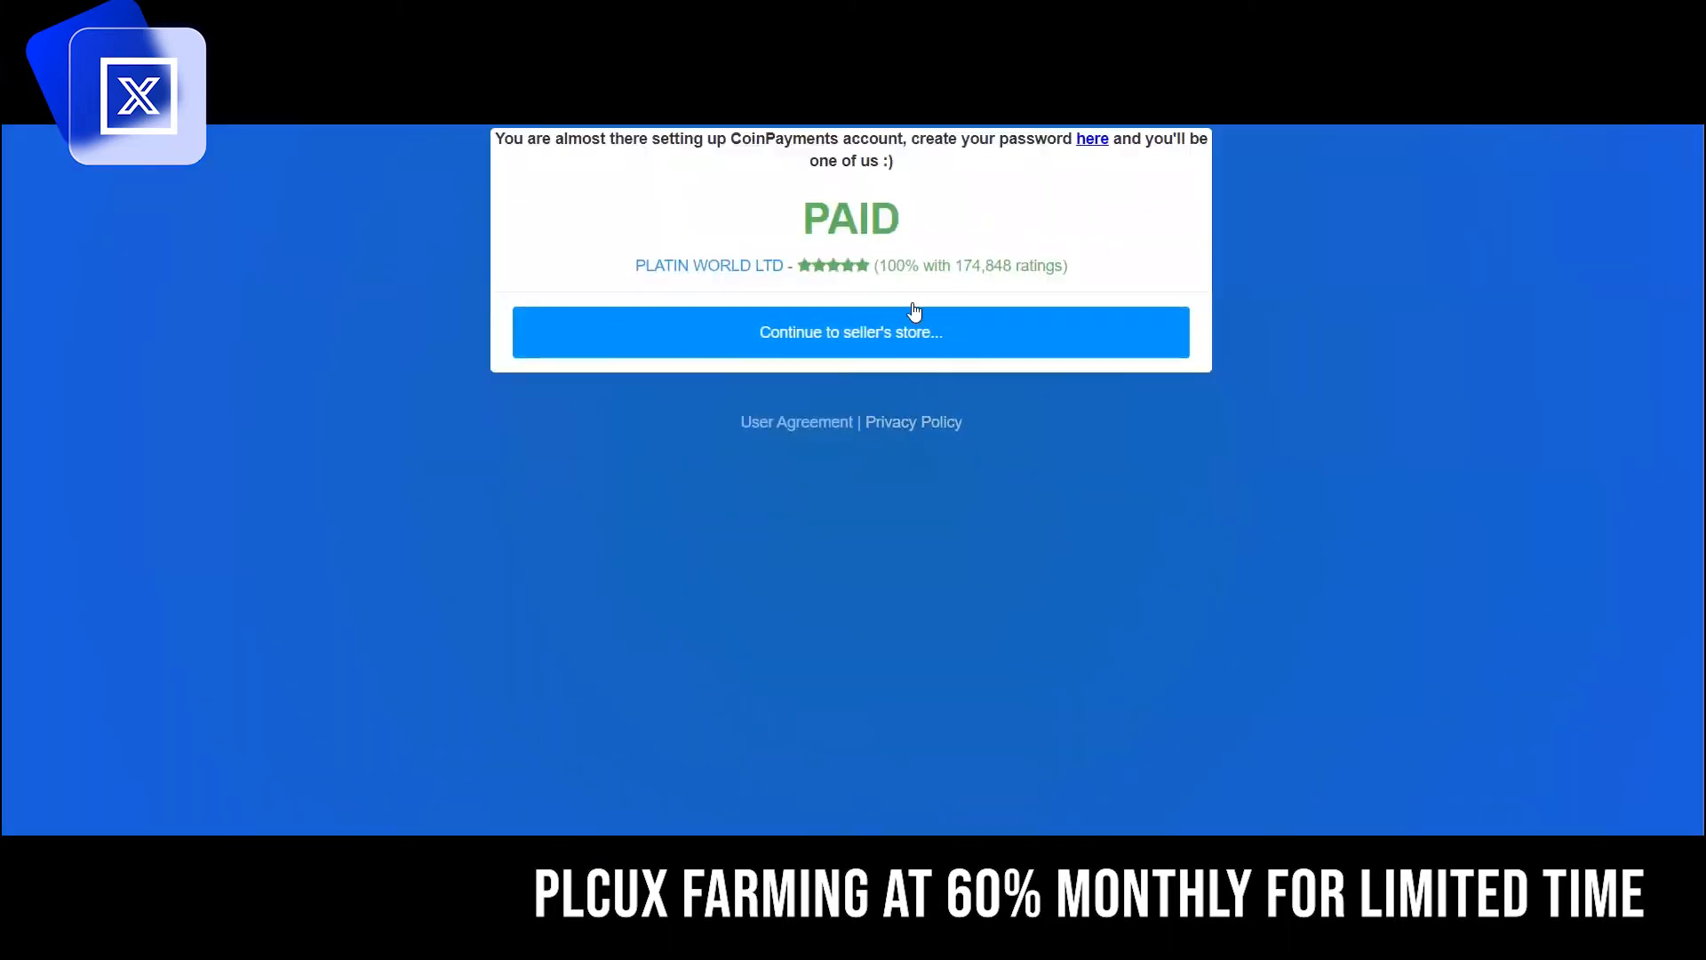
click(849, 332)
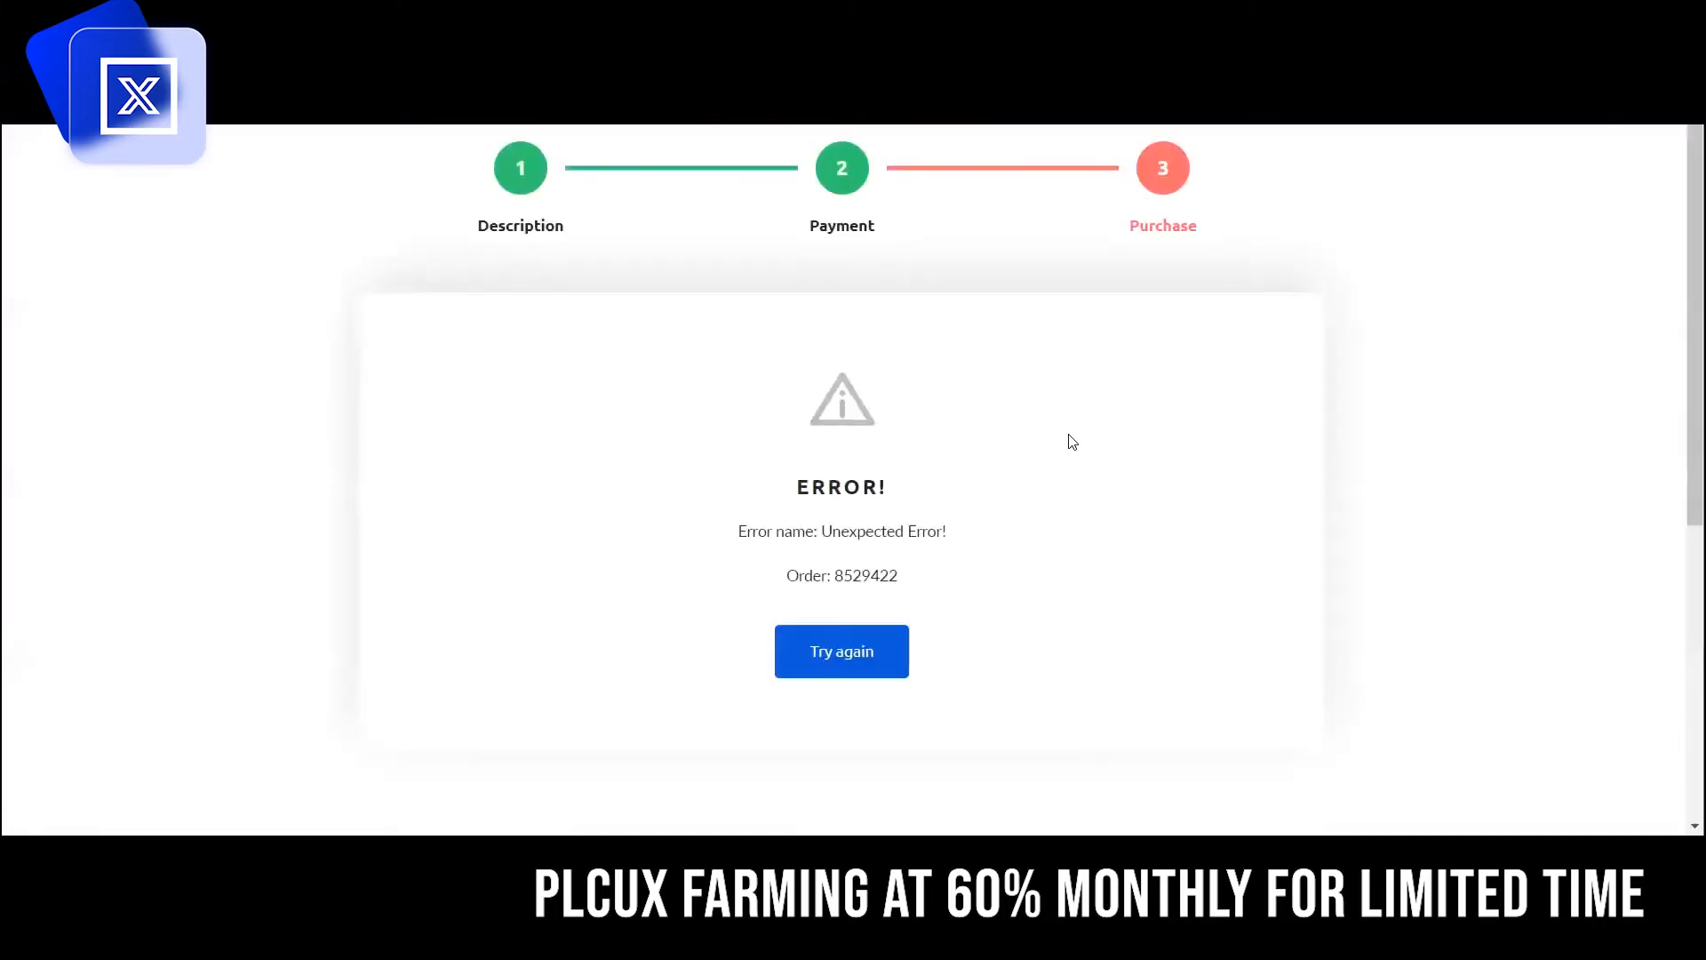
mouse_move(907, 631)
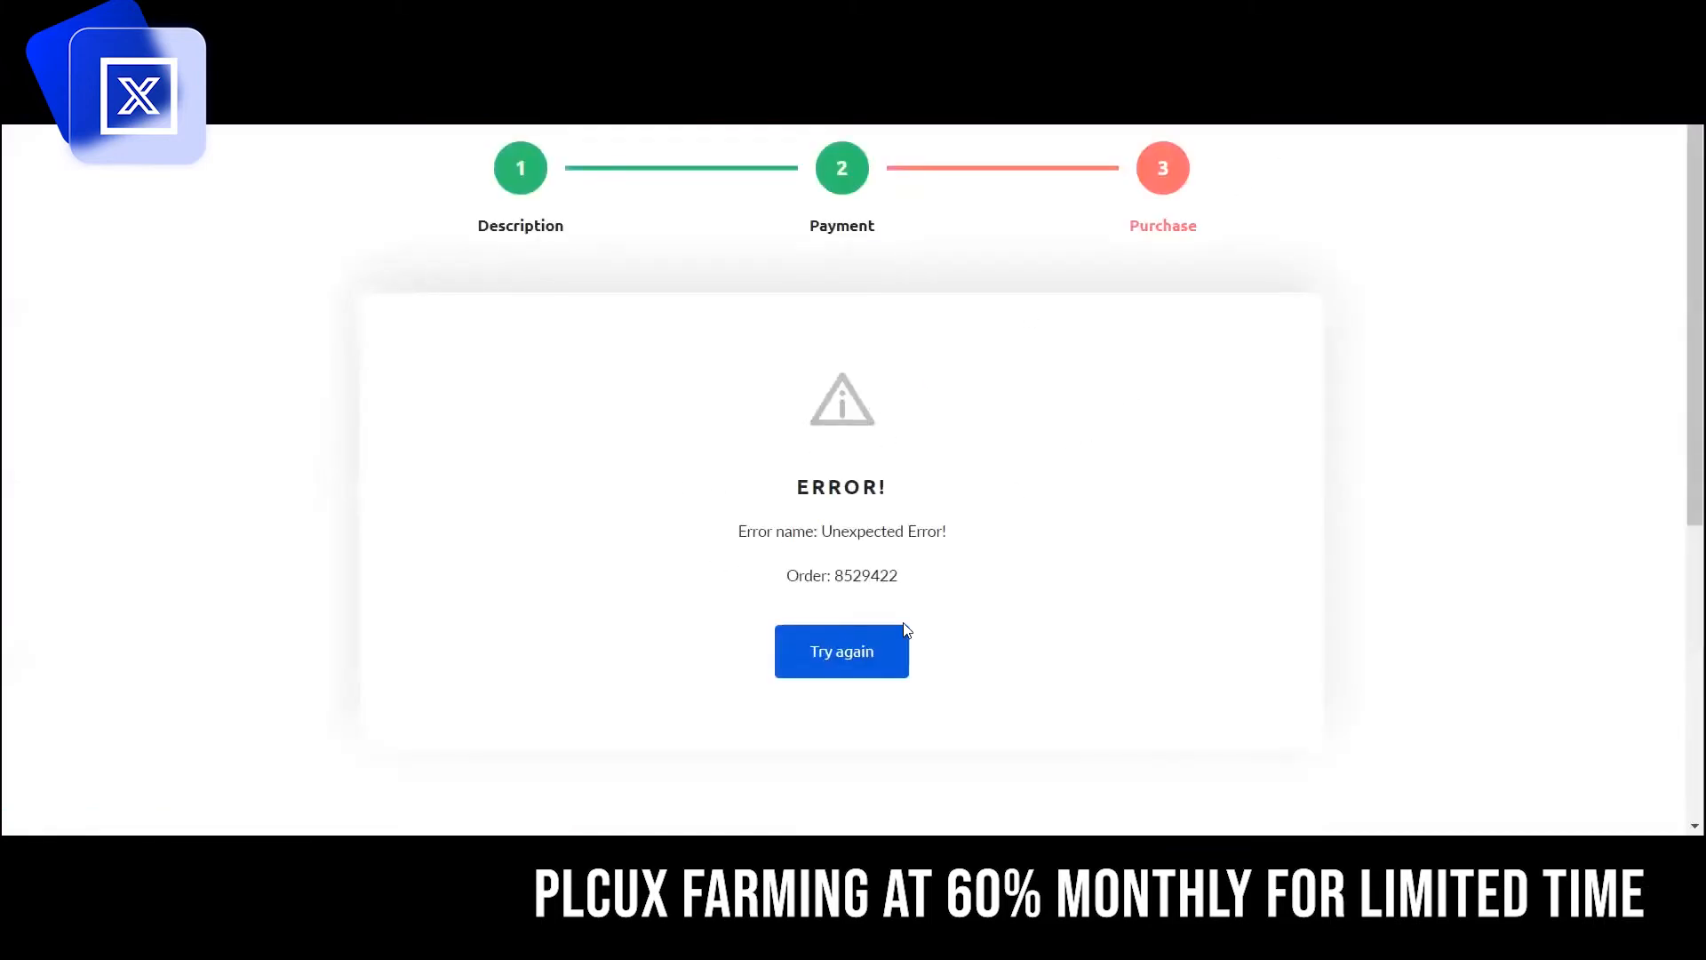
mouse_move(1066, 607)
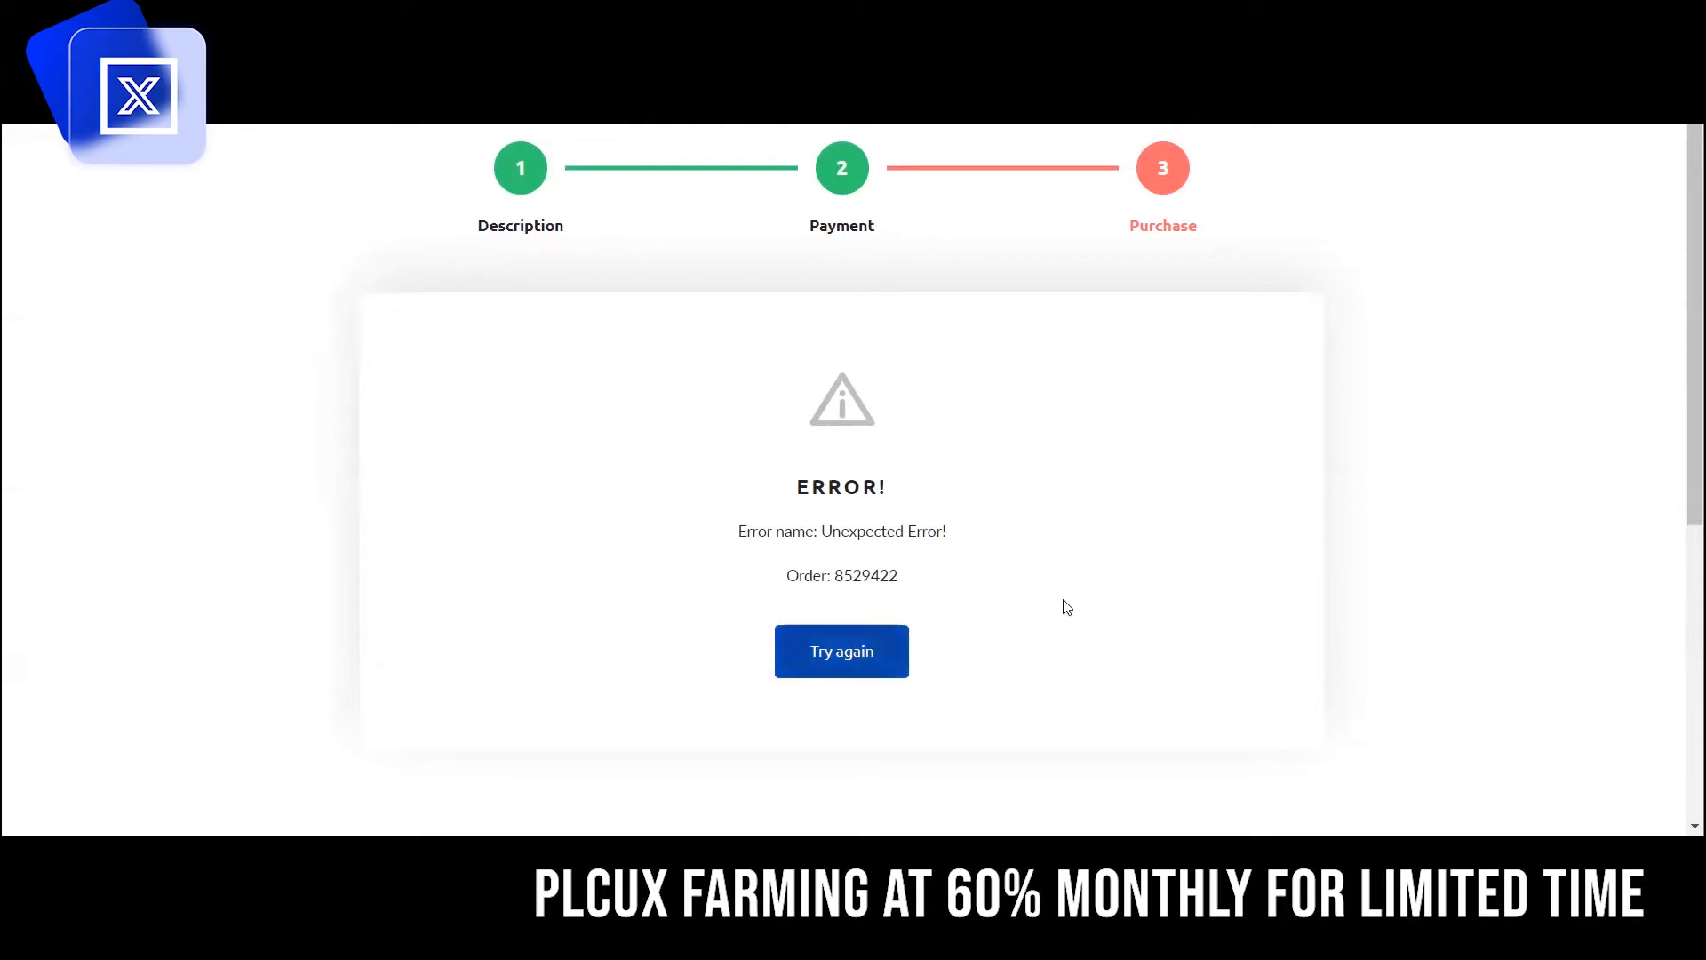
mouse_move(948, 235)
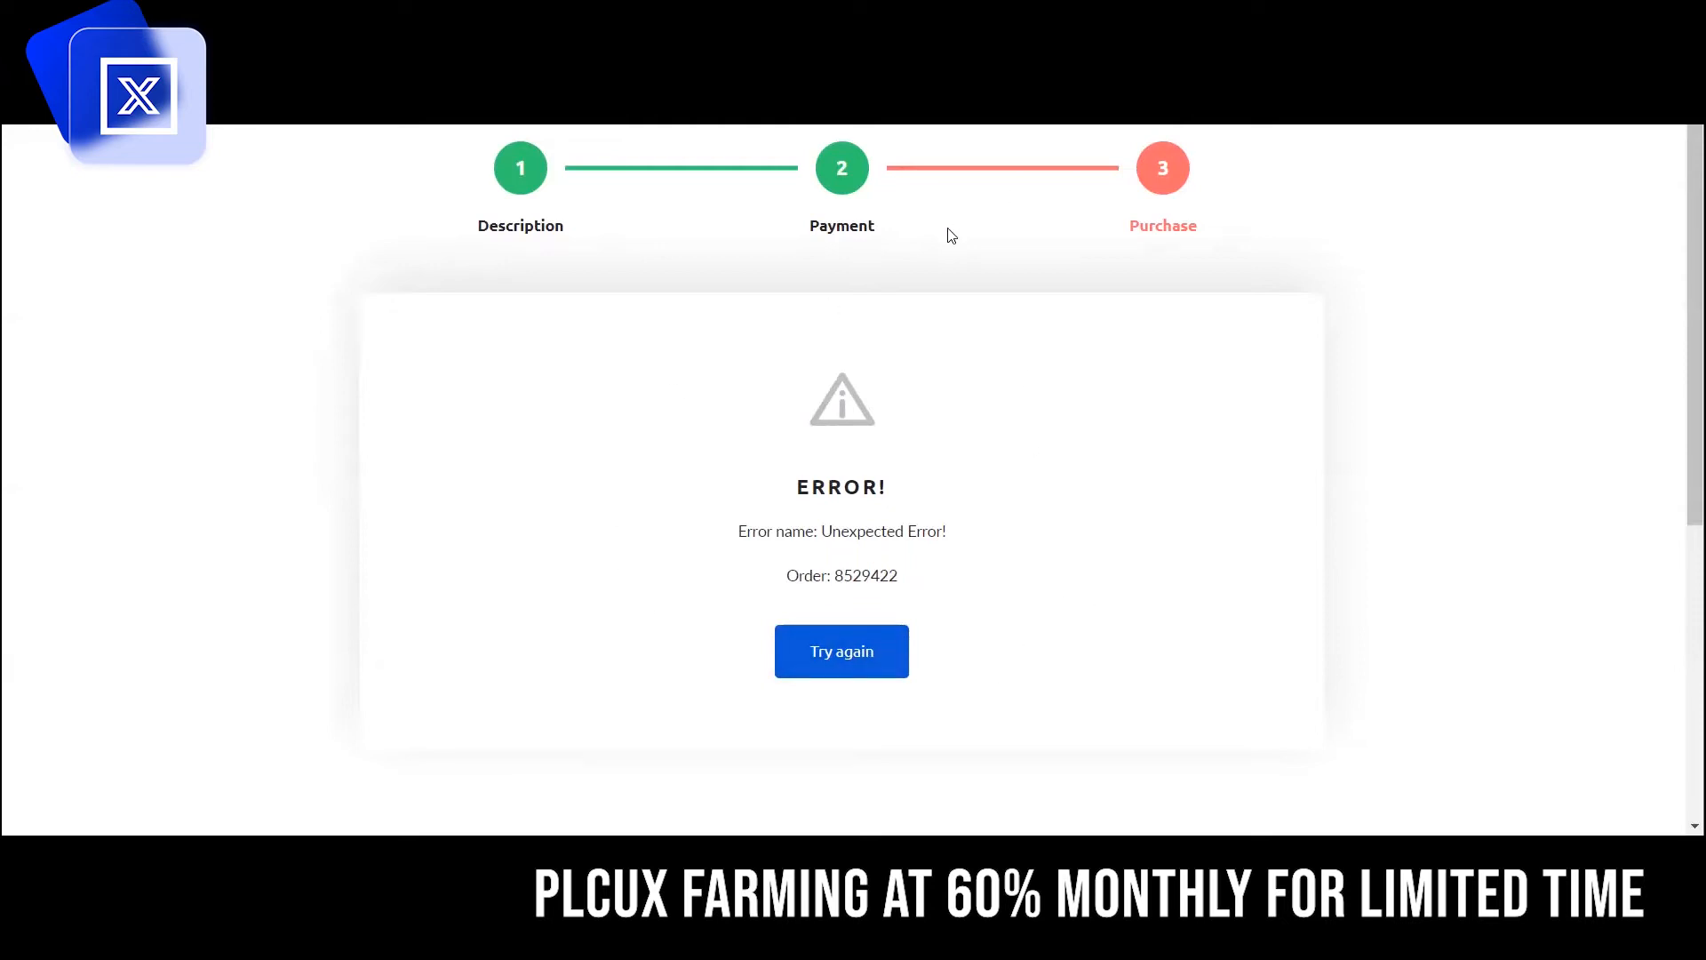
Go from the dashboard to License Keys and scroll to the Minter X LIGHT keys.
click(842, 651)
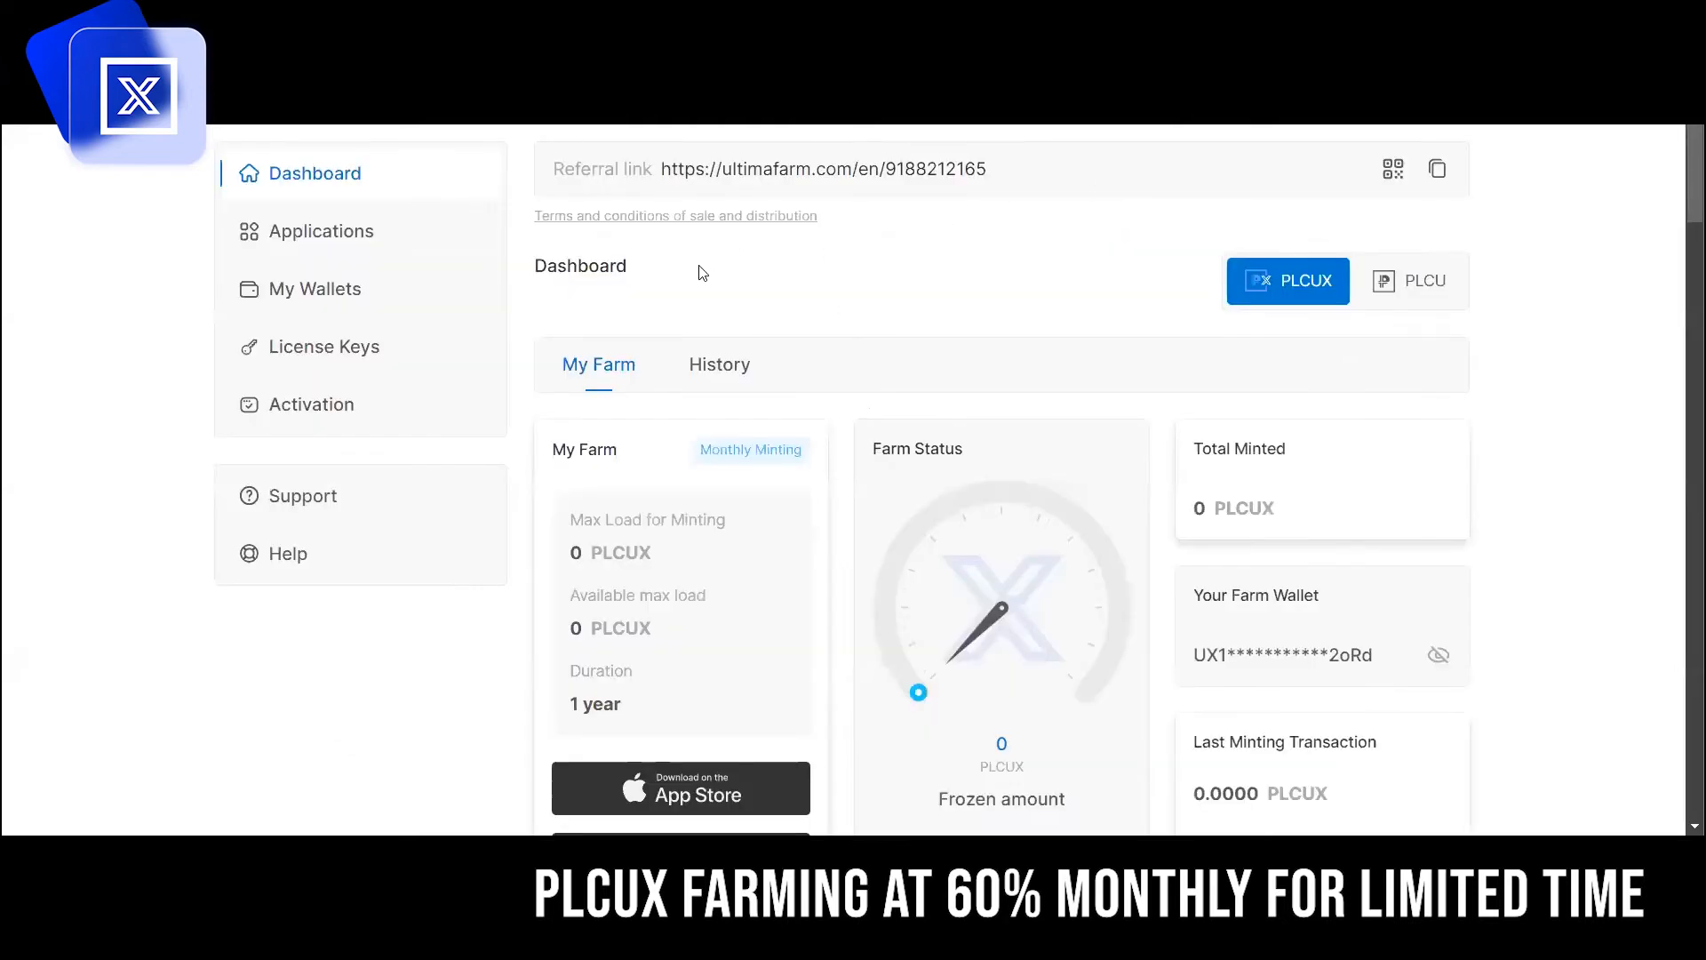
mouse_move(486, 339)
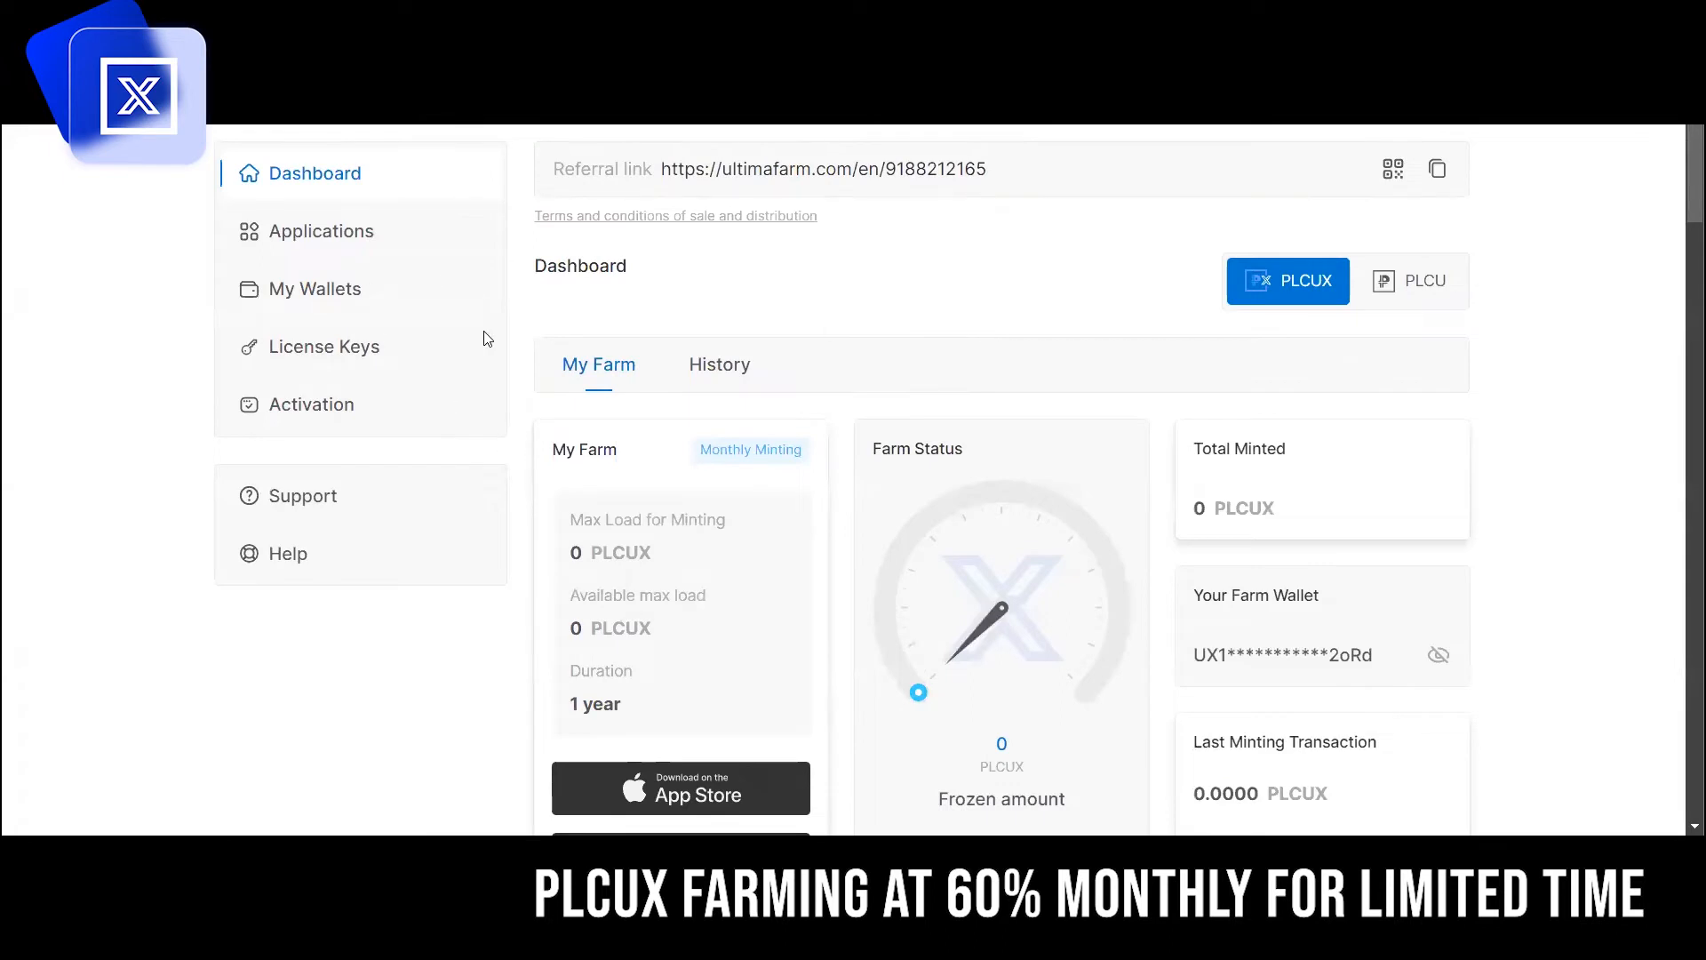
click(324, 345)
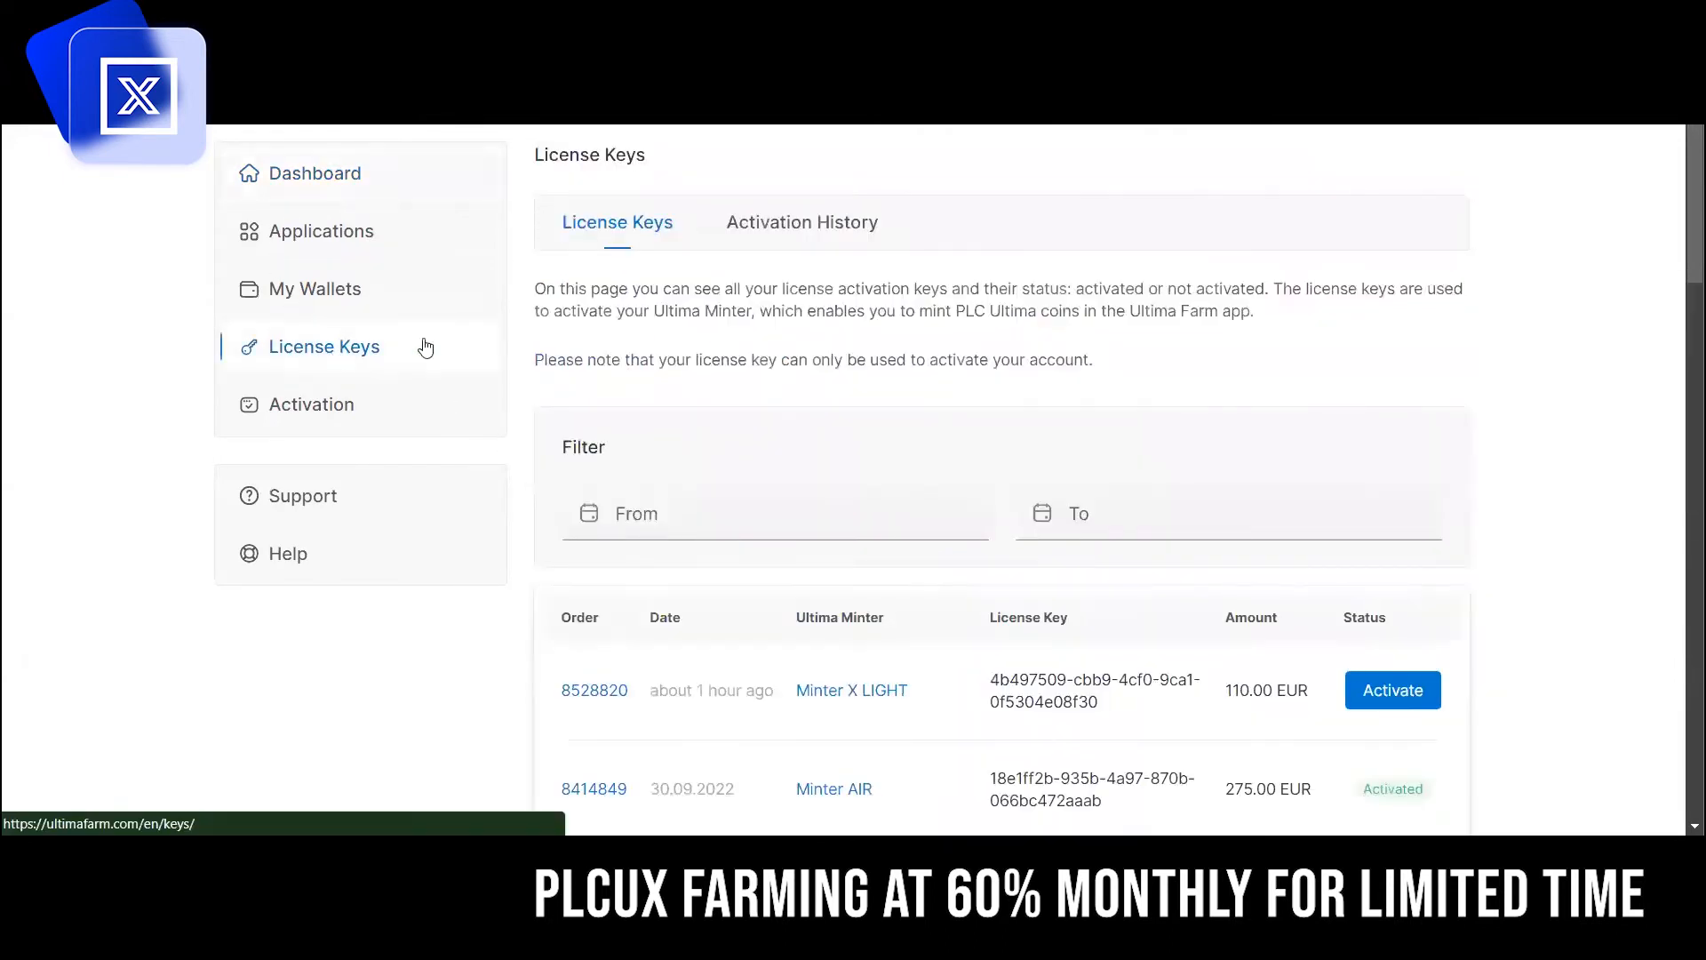
scroll(down, 3)
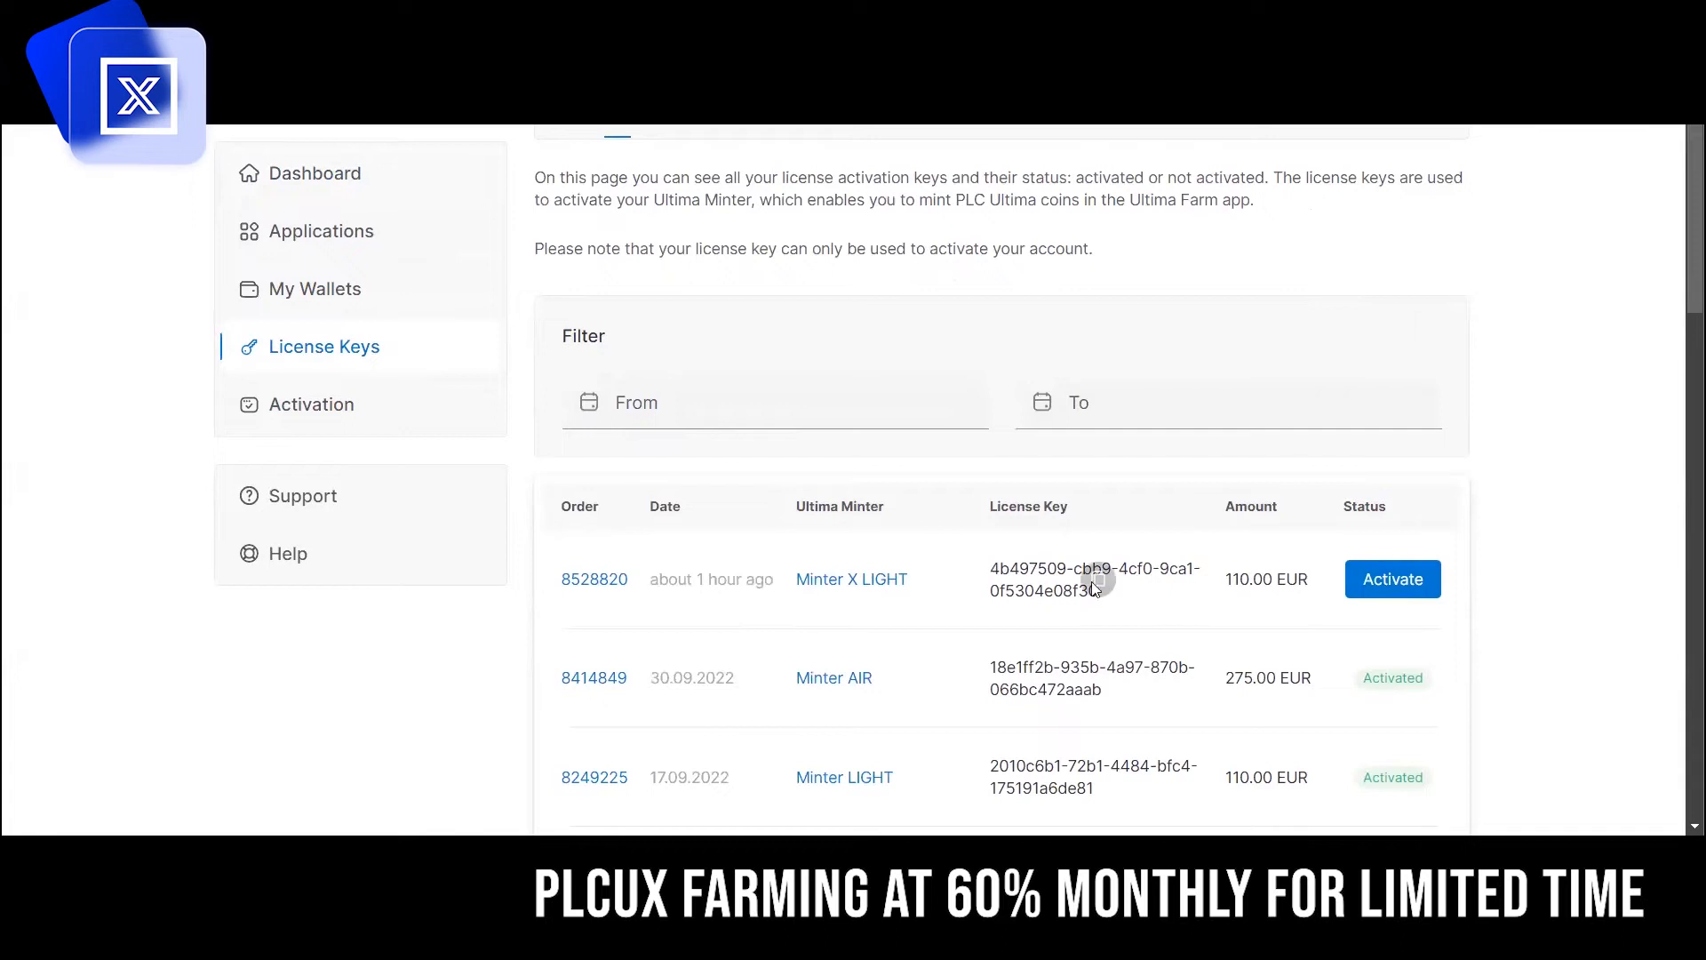
scroll(down, 3)
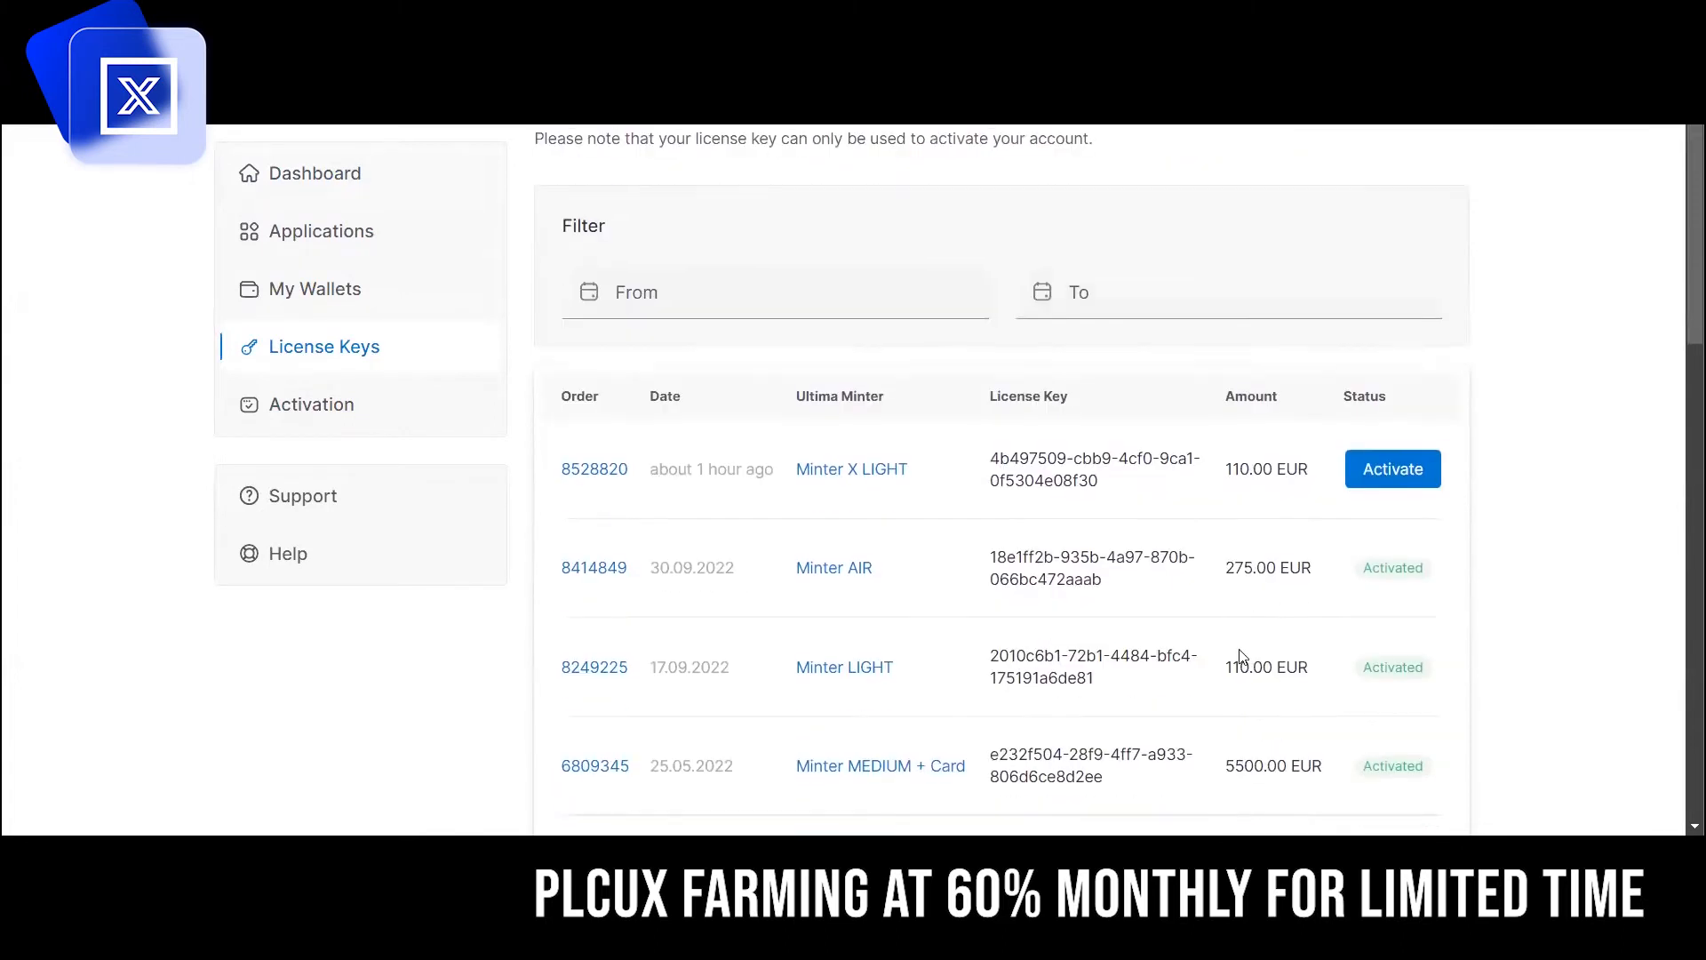
double_click(1094, 567)
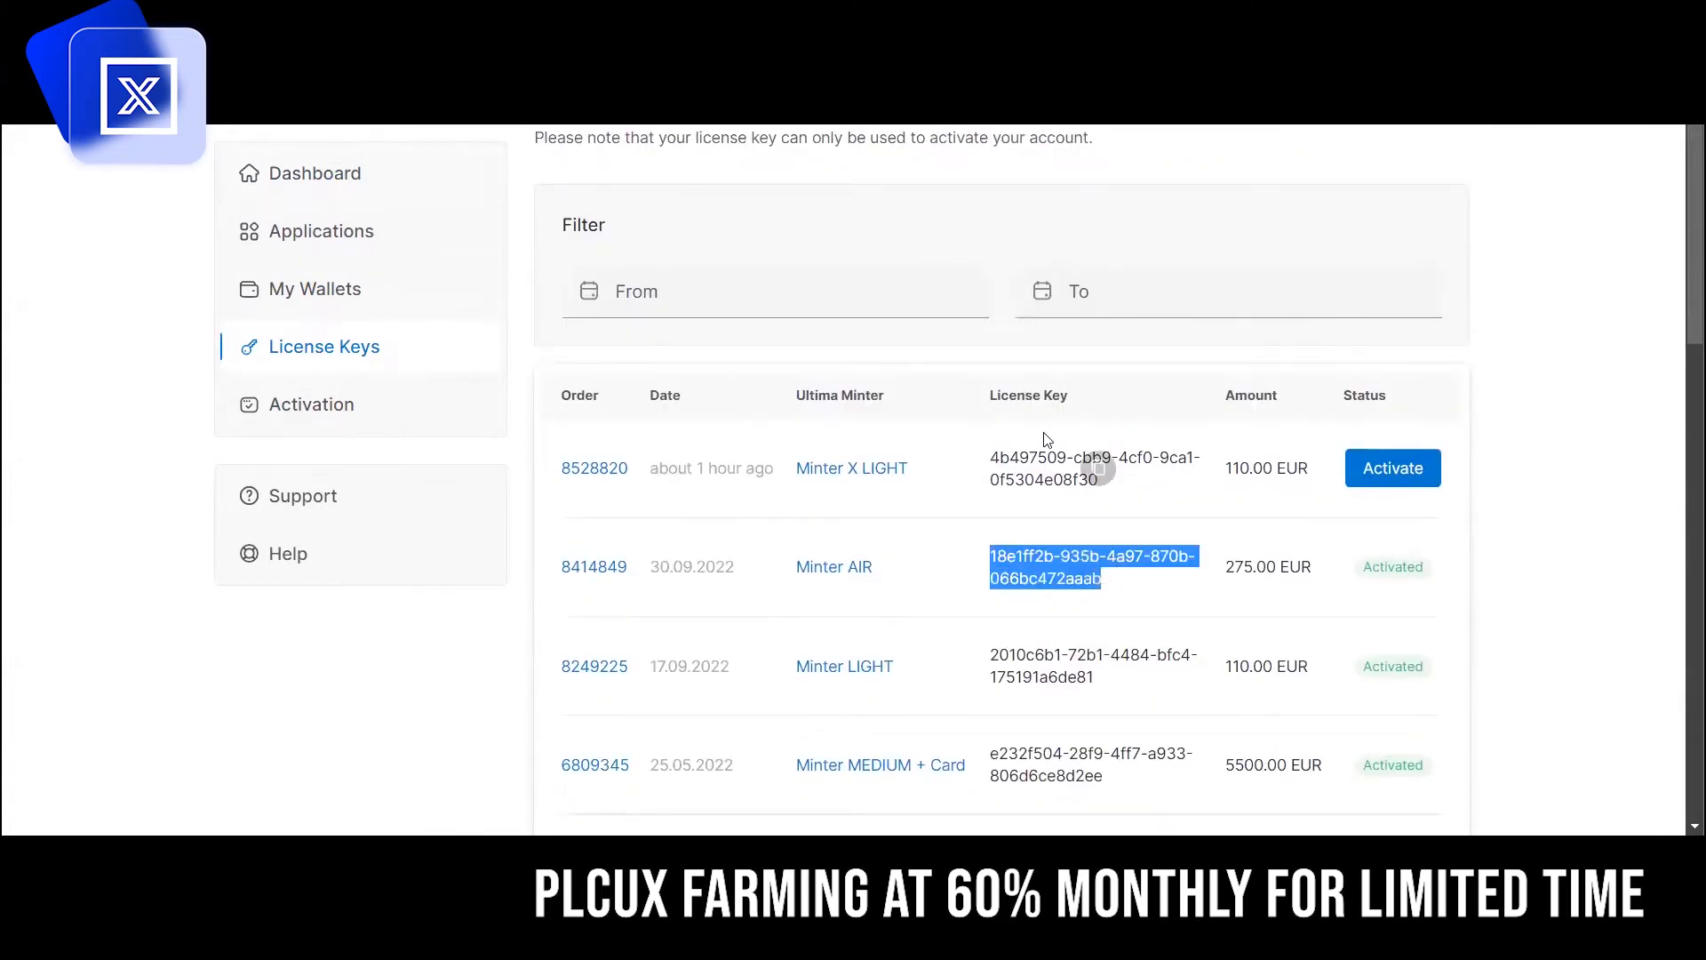
double_click(1092, 468)
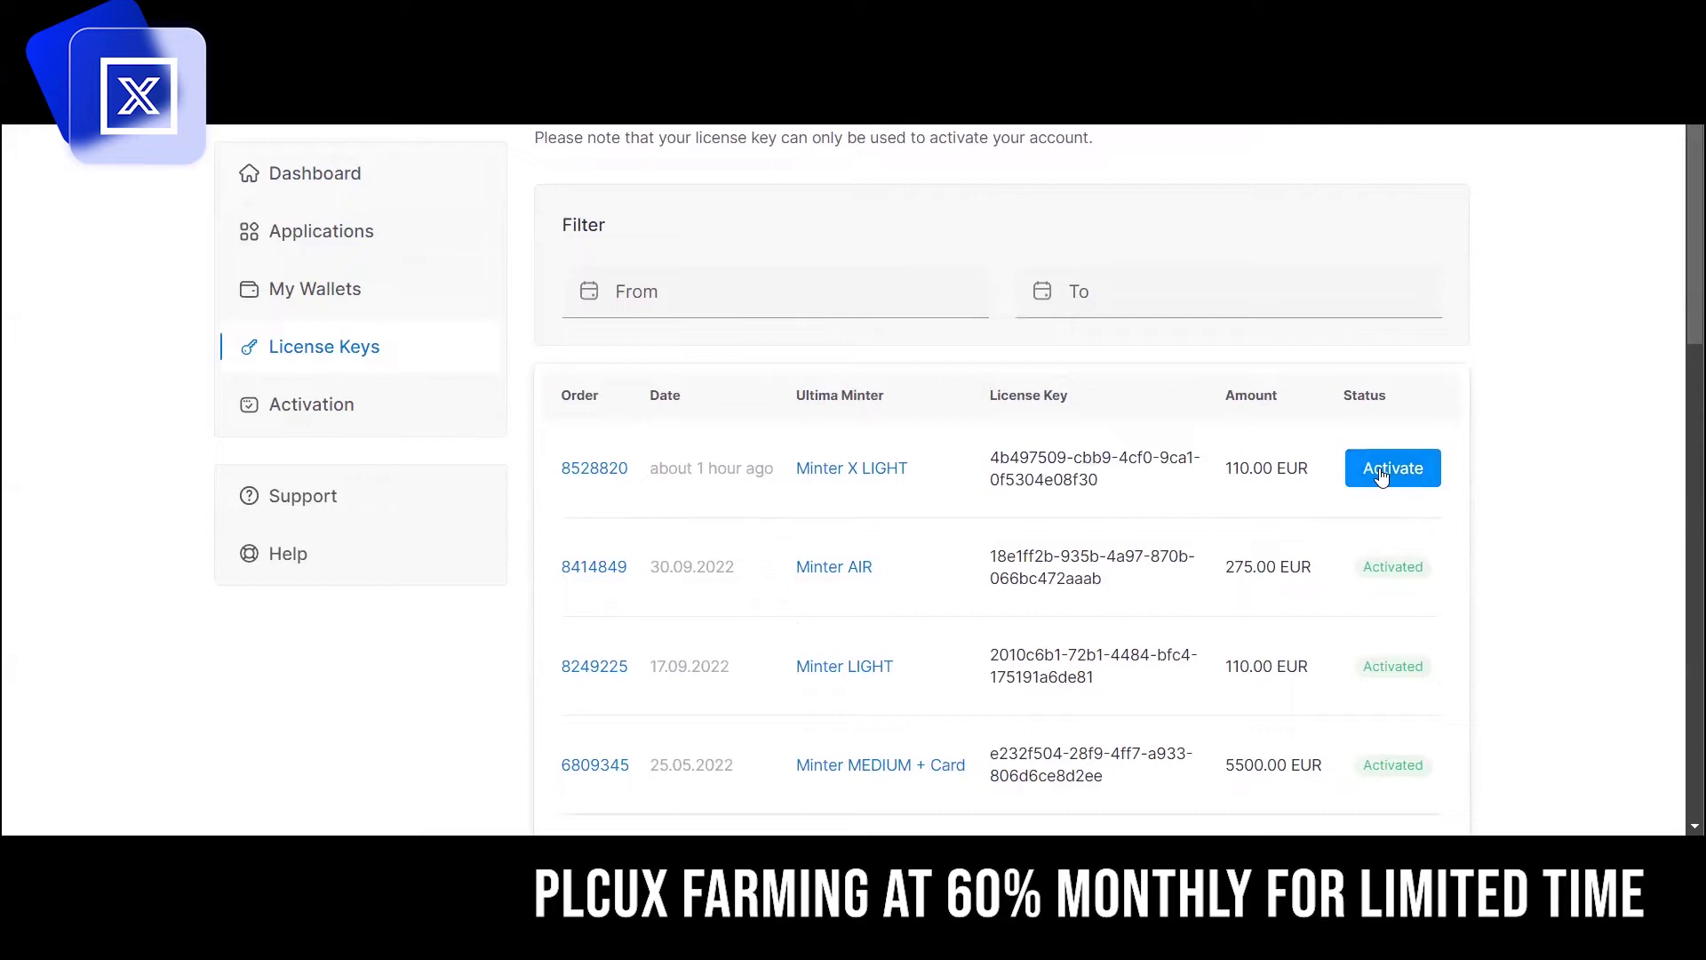
click(1392, 468)
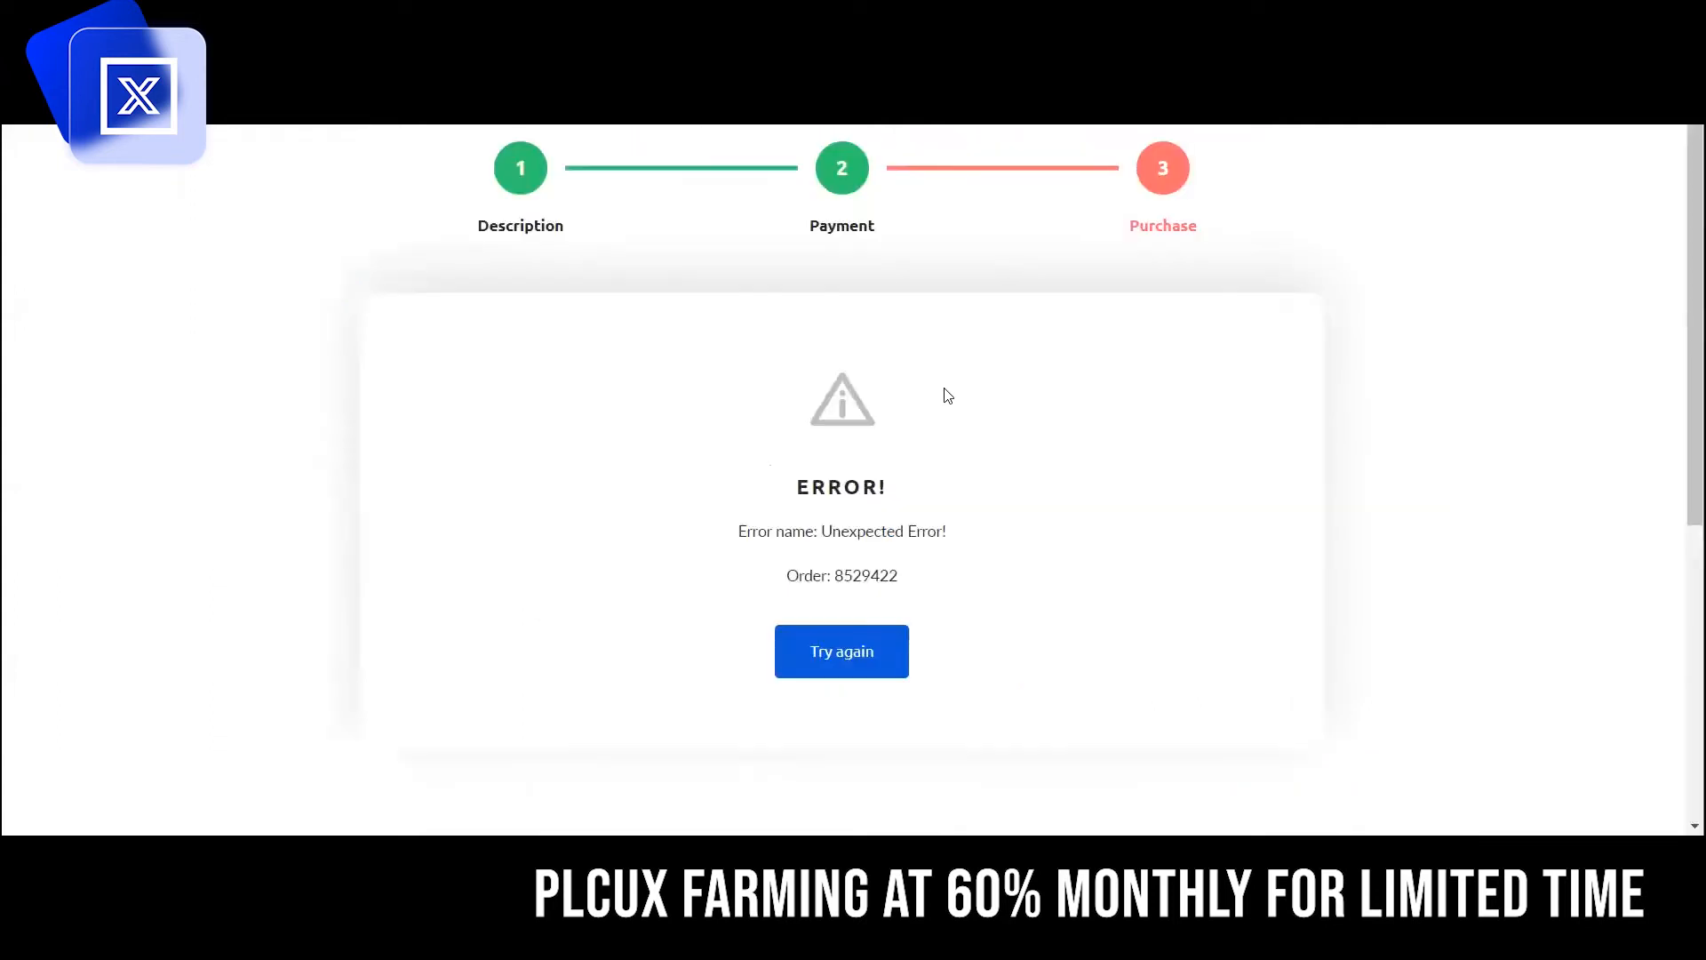
click(841, 650)
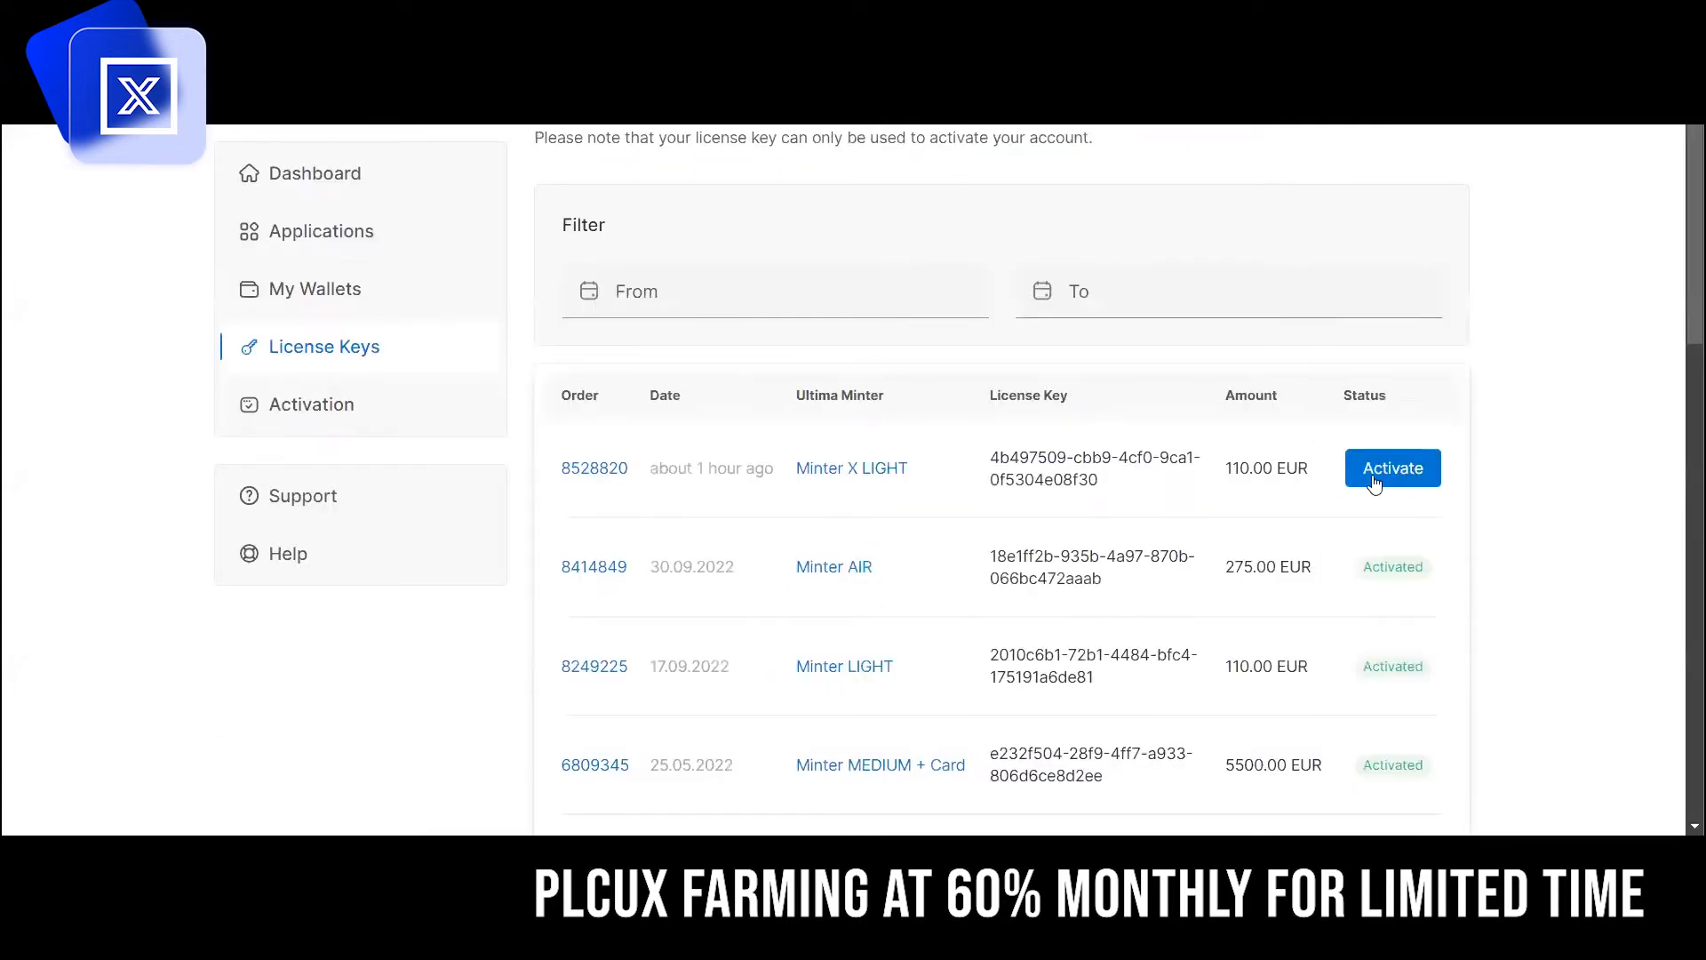
click(1392, 468)
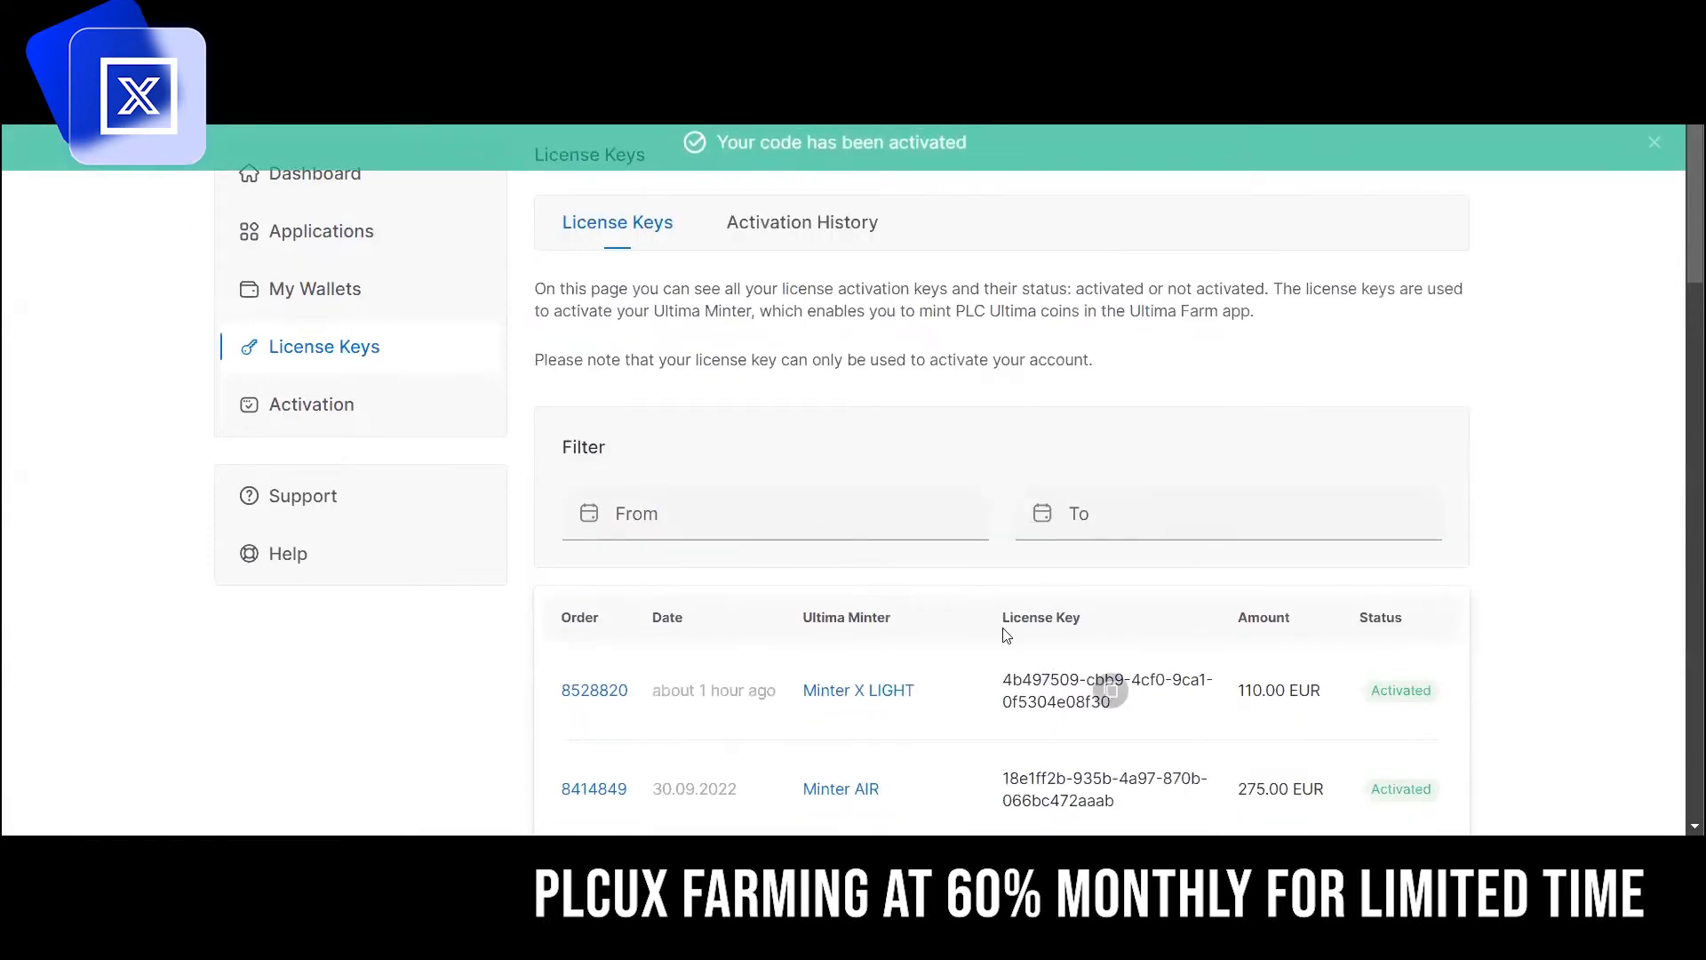
click(315, 173)
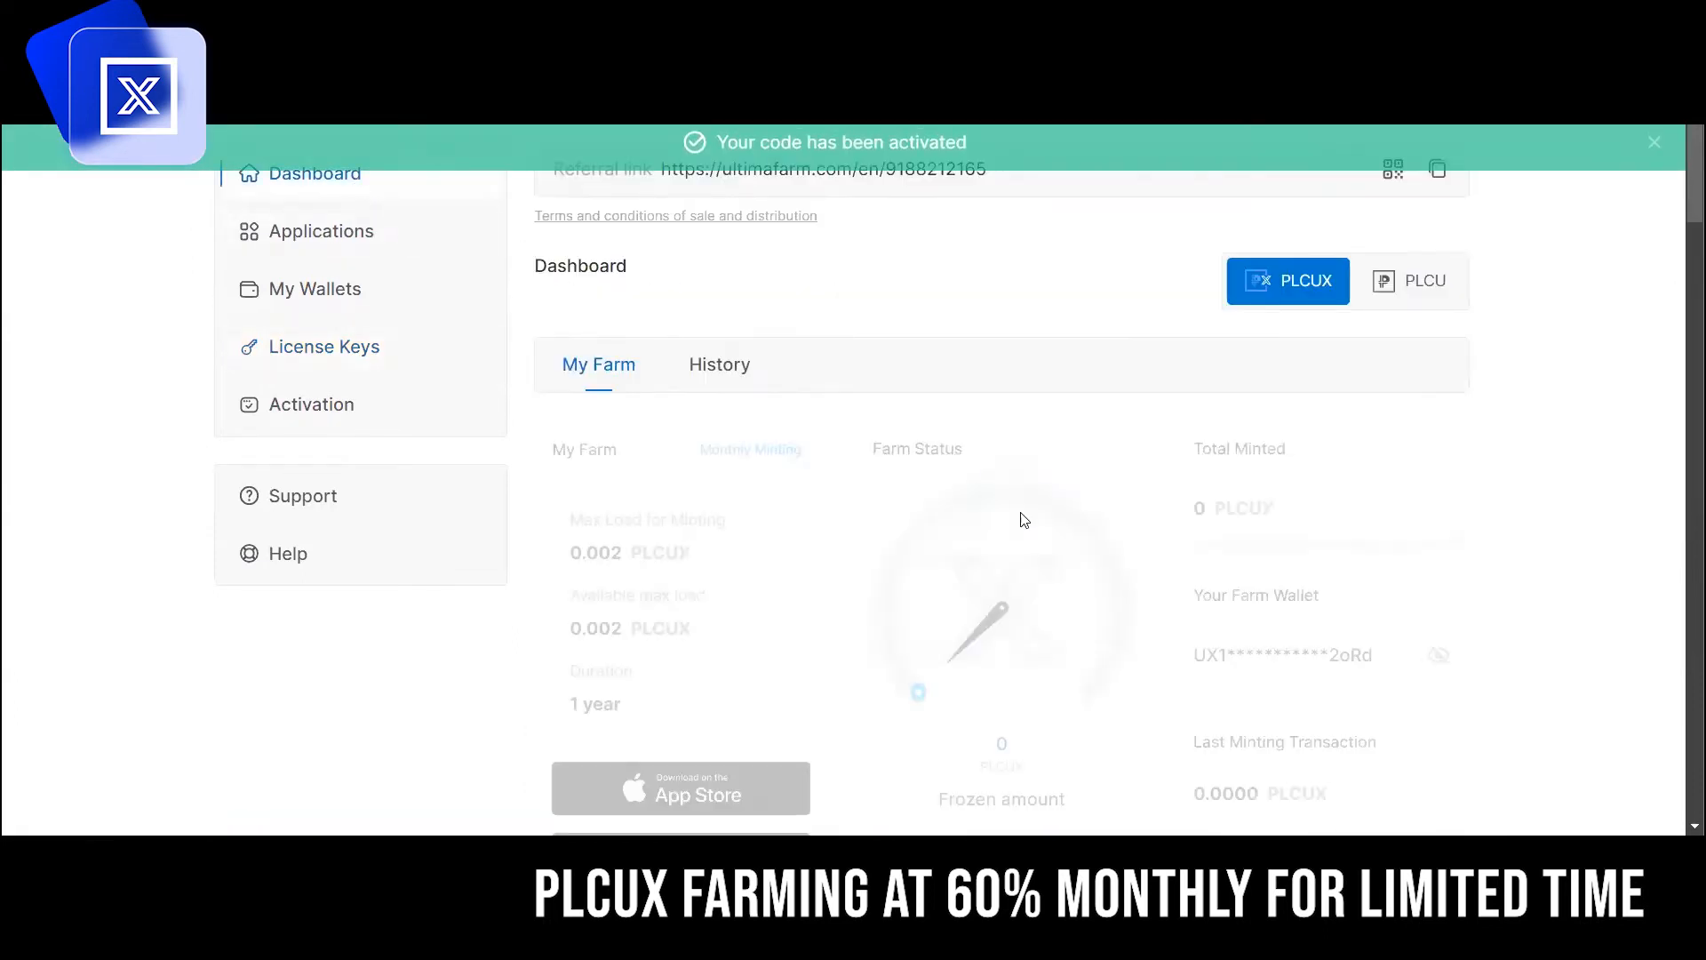
scroll(down, 3)
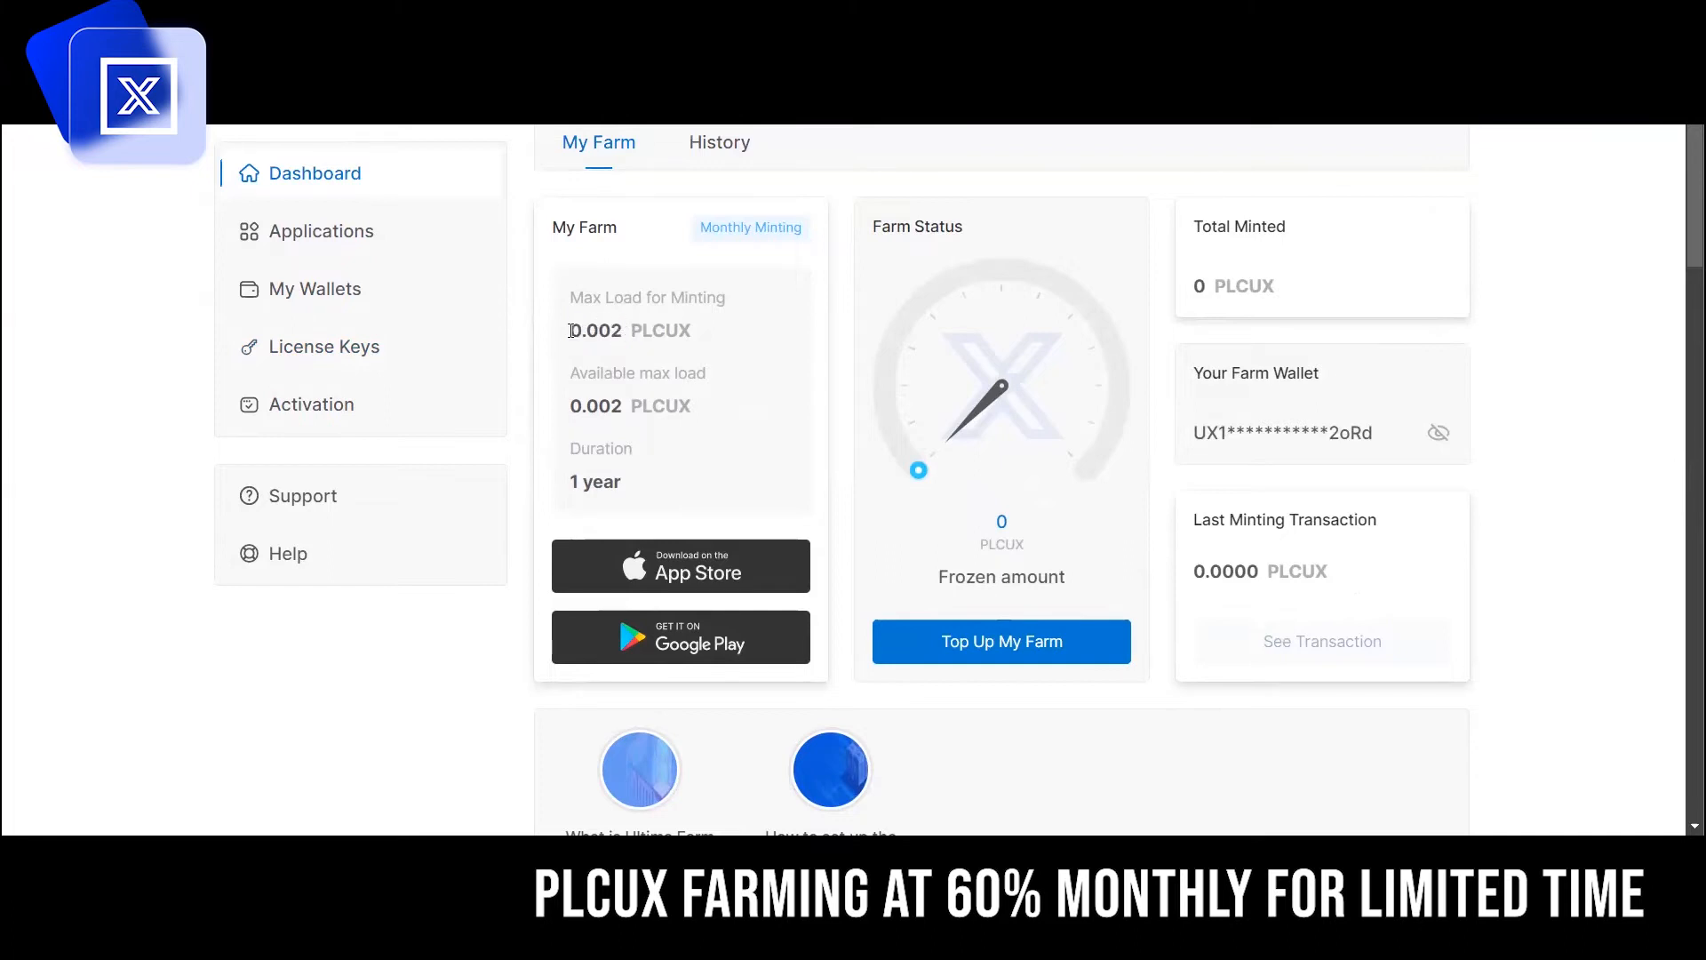
double_click(597, 330)
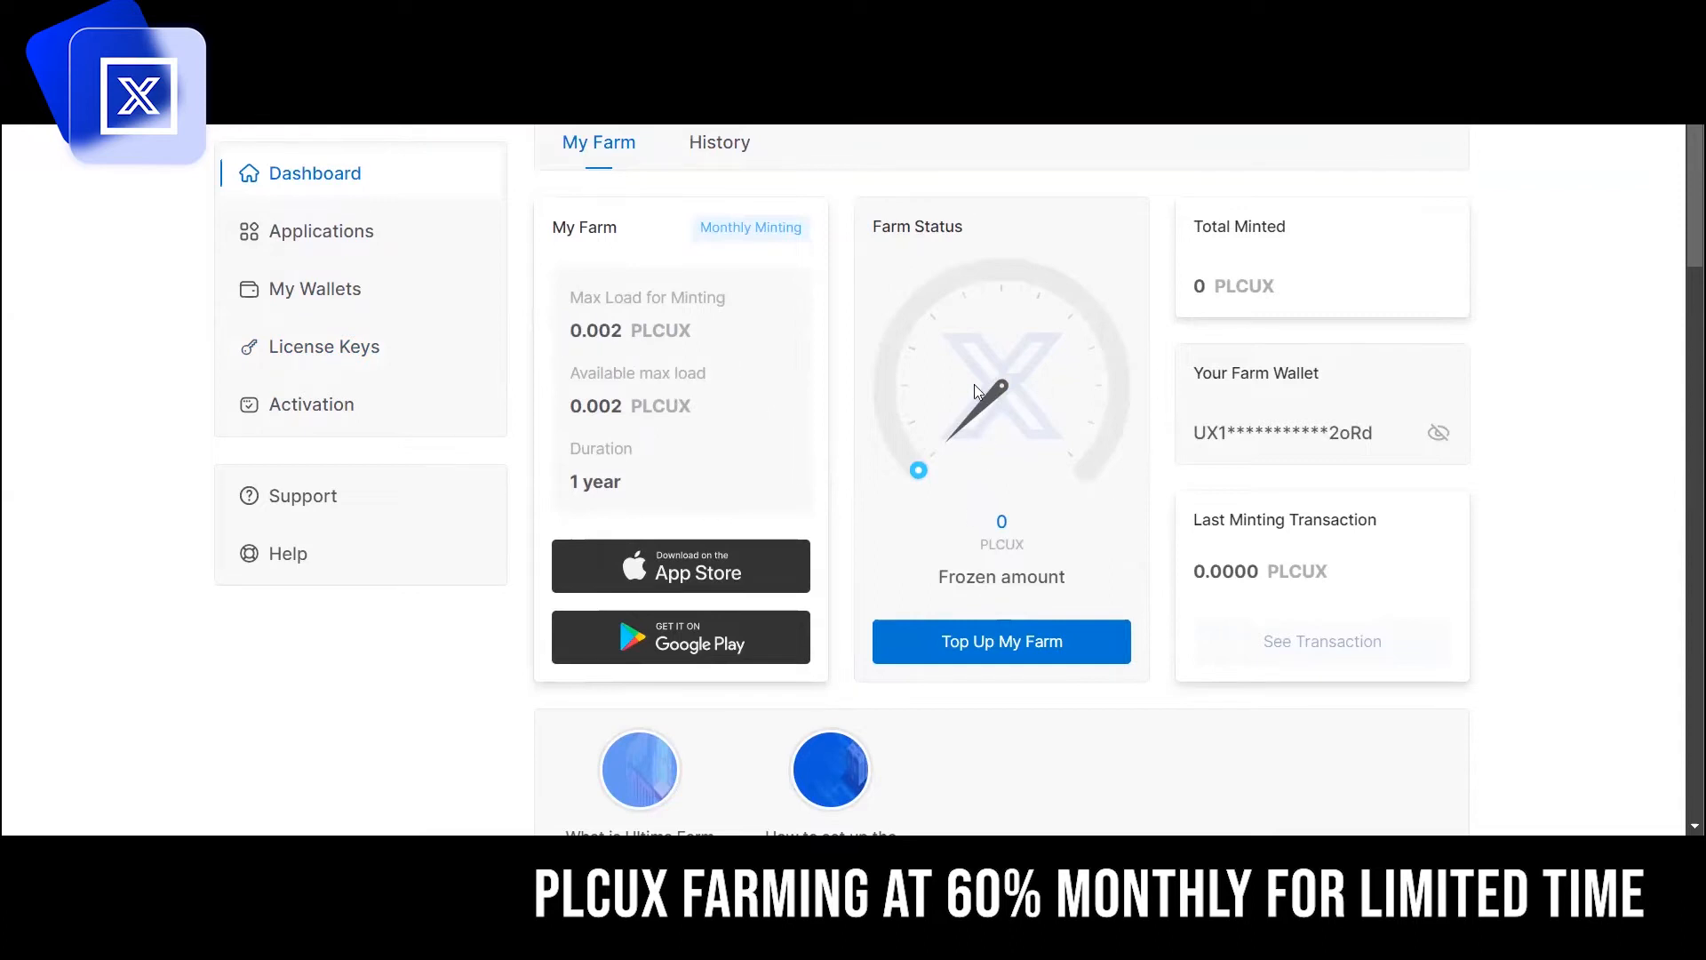
mouse_move(660, 367)
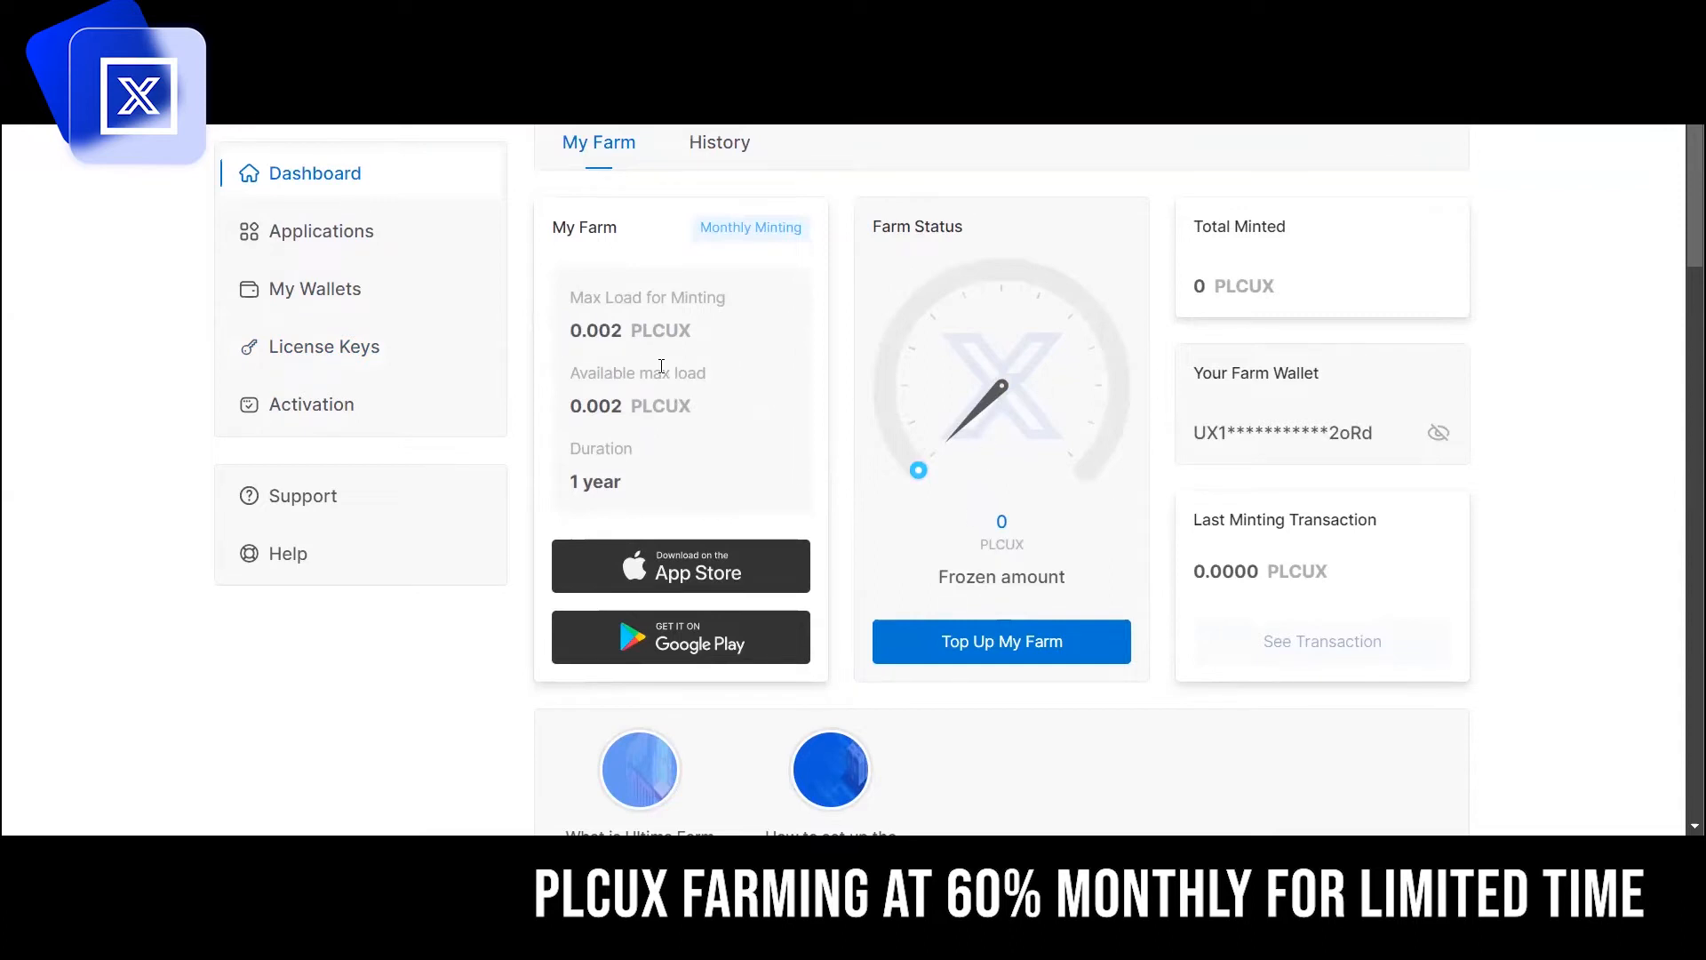
mouse_move(670, 381)
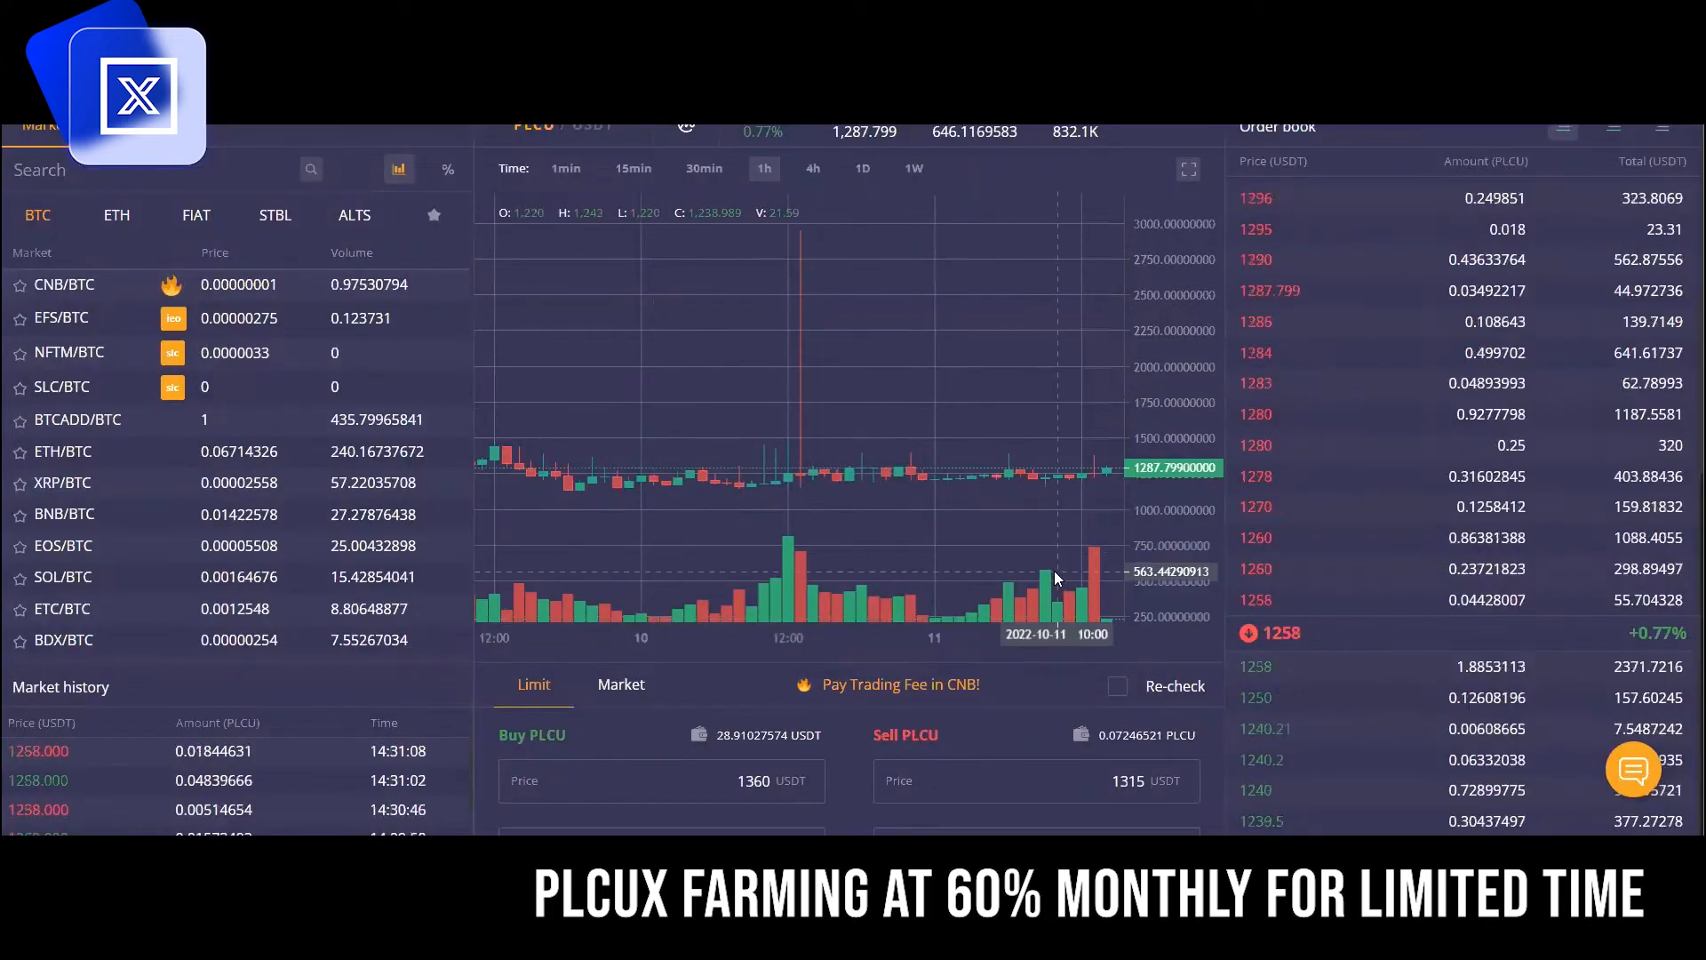
Scroll through the PLCU/USDT spot market's buy/sell panels, last price near 1258 USDT.
scroll(down, 3)
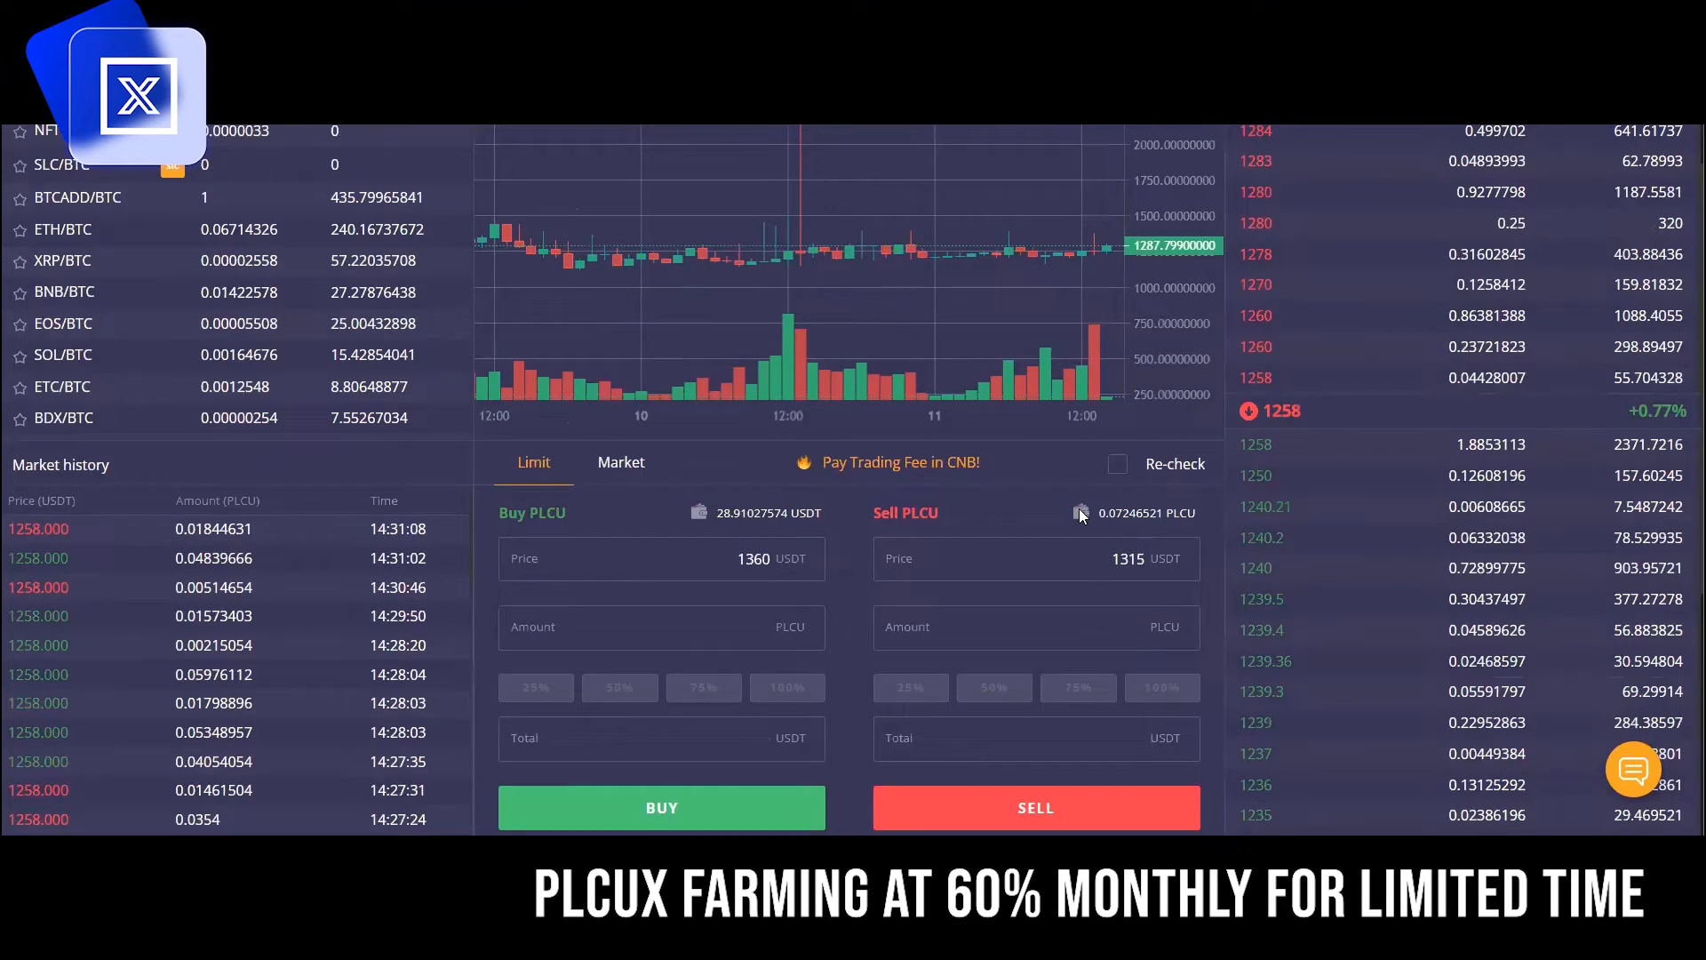
mouse_move(1082, 516)
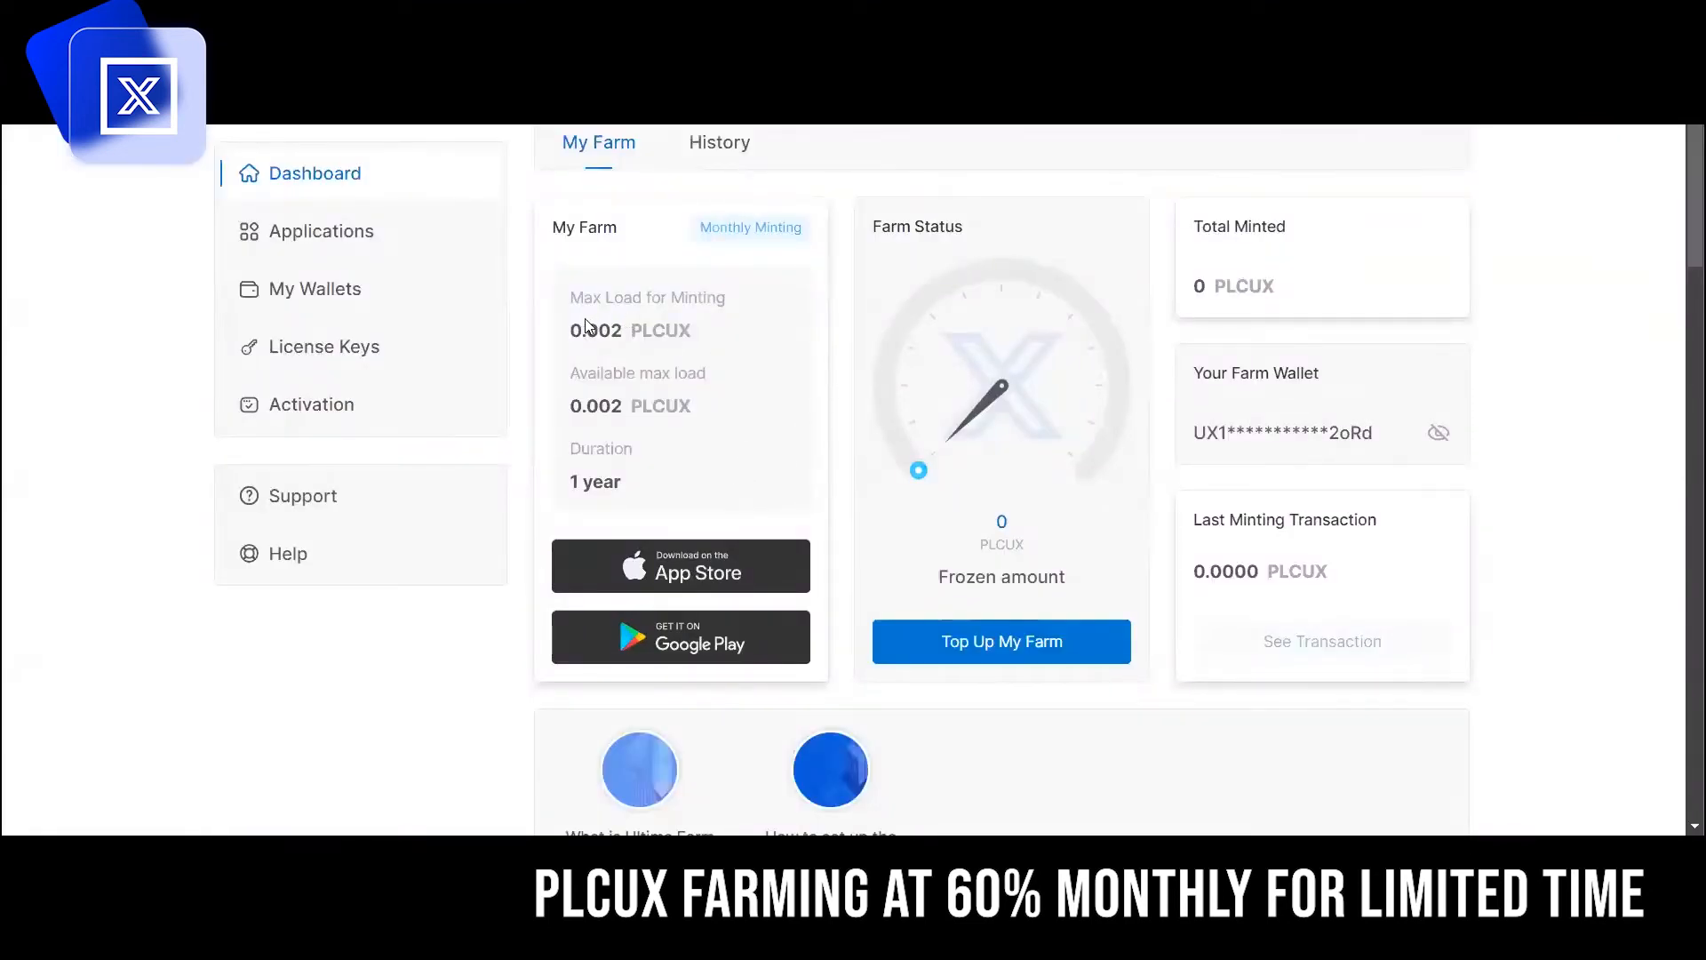
double_click(597, 329)
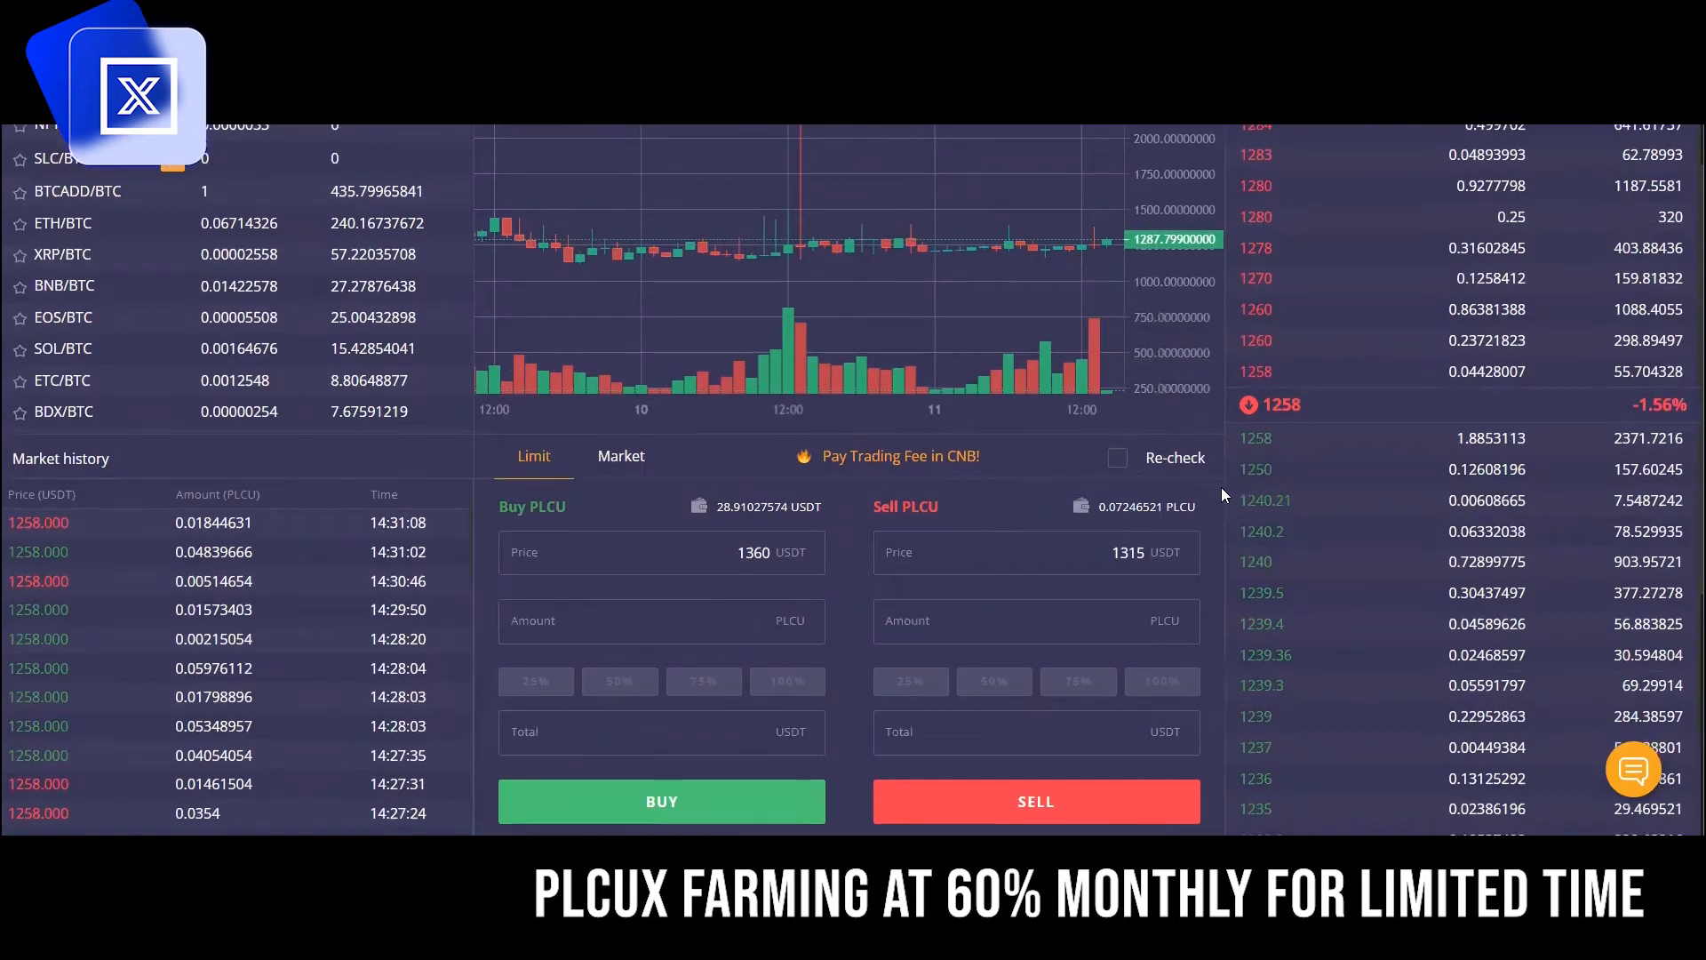
scroll(up, 3)
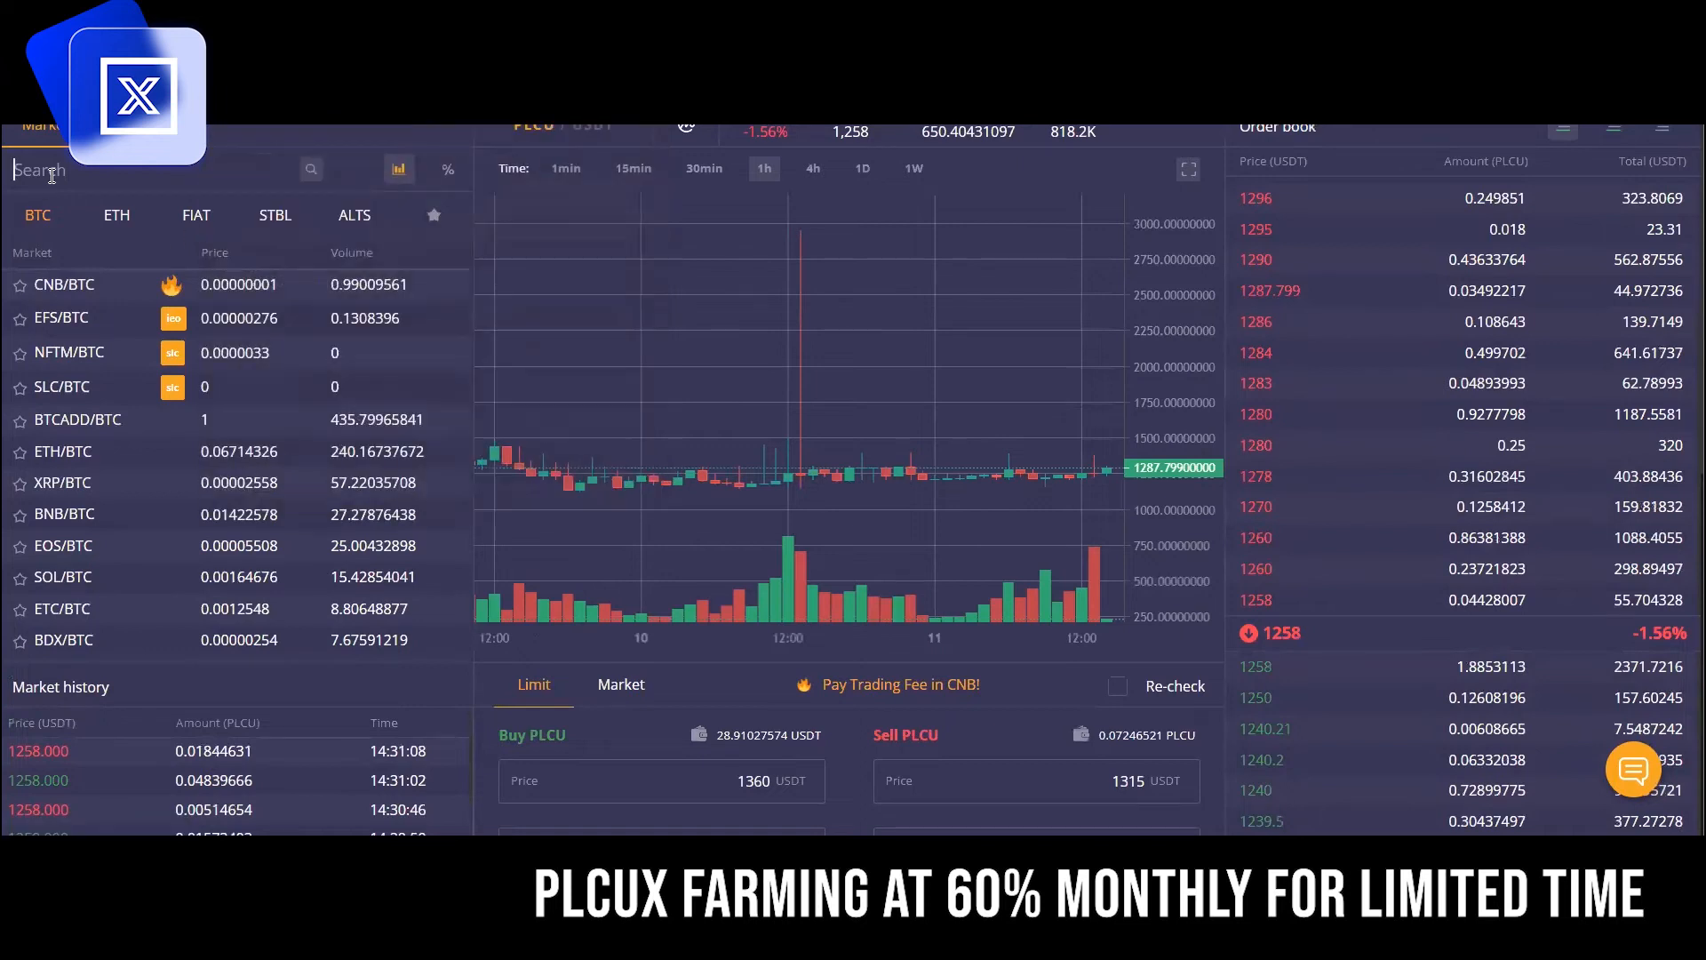
Search 'plcux', open PLCUX/PLCU and enter a 0.002 PLCUX buy amount (~0.0474 PLCU).
text(plcux)
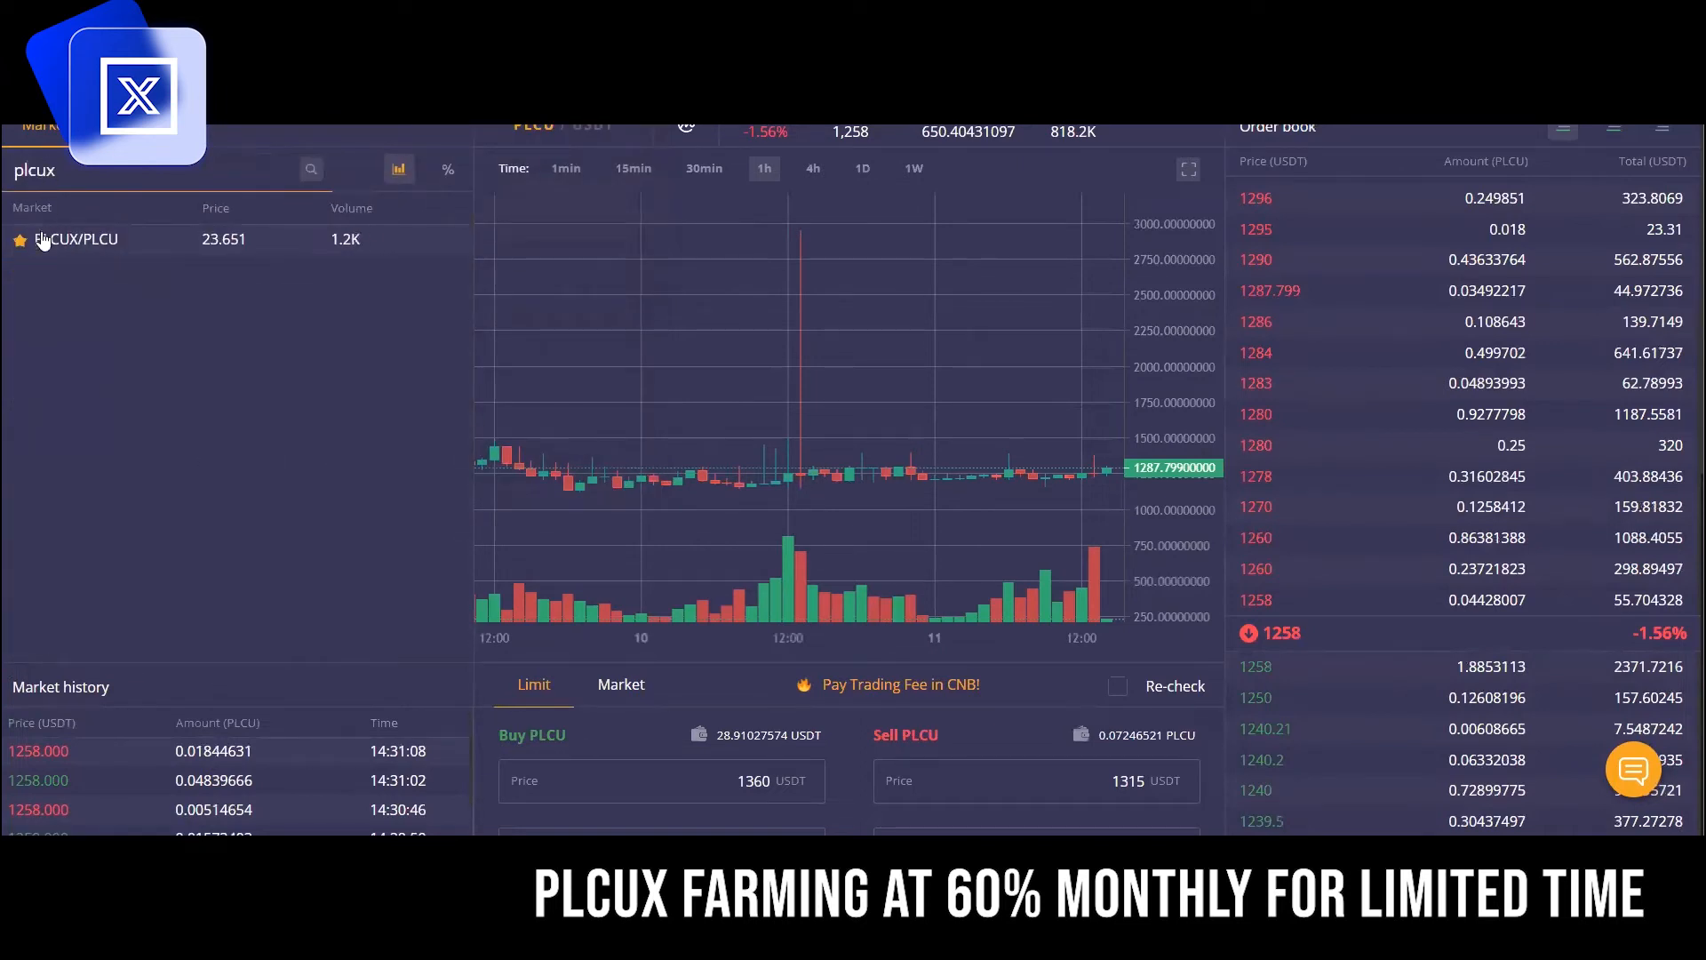
mouse_move(96, 251)
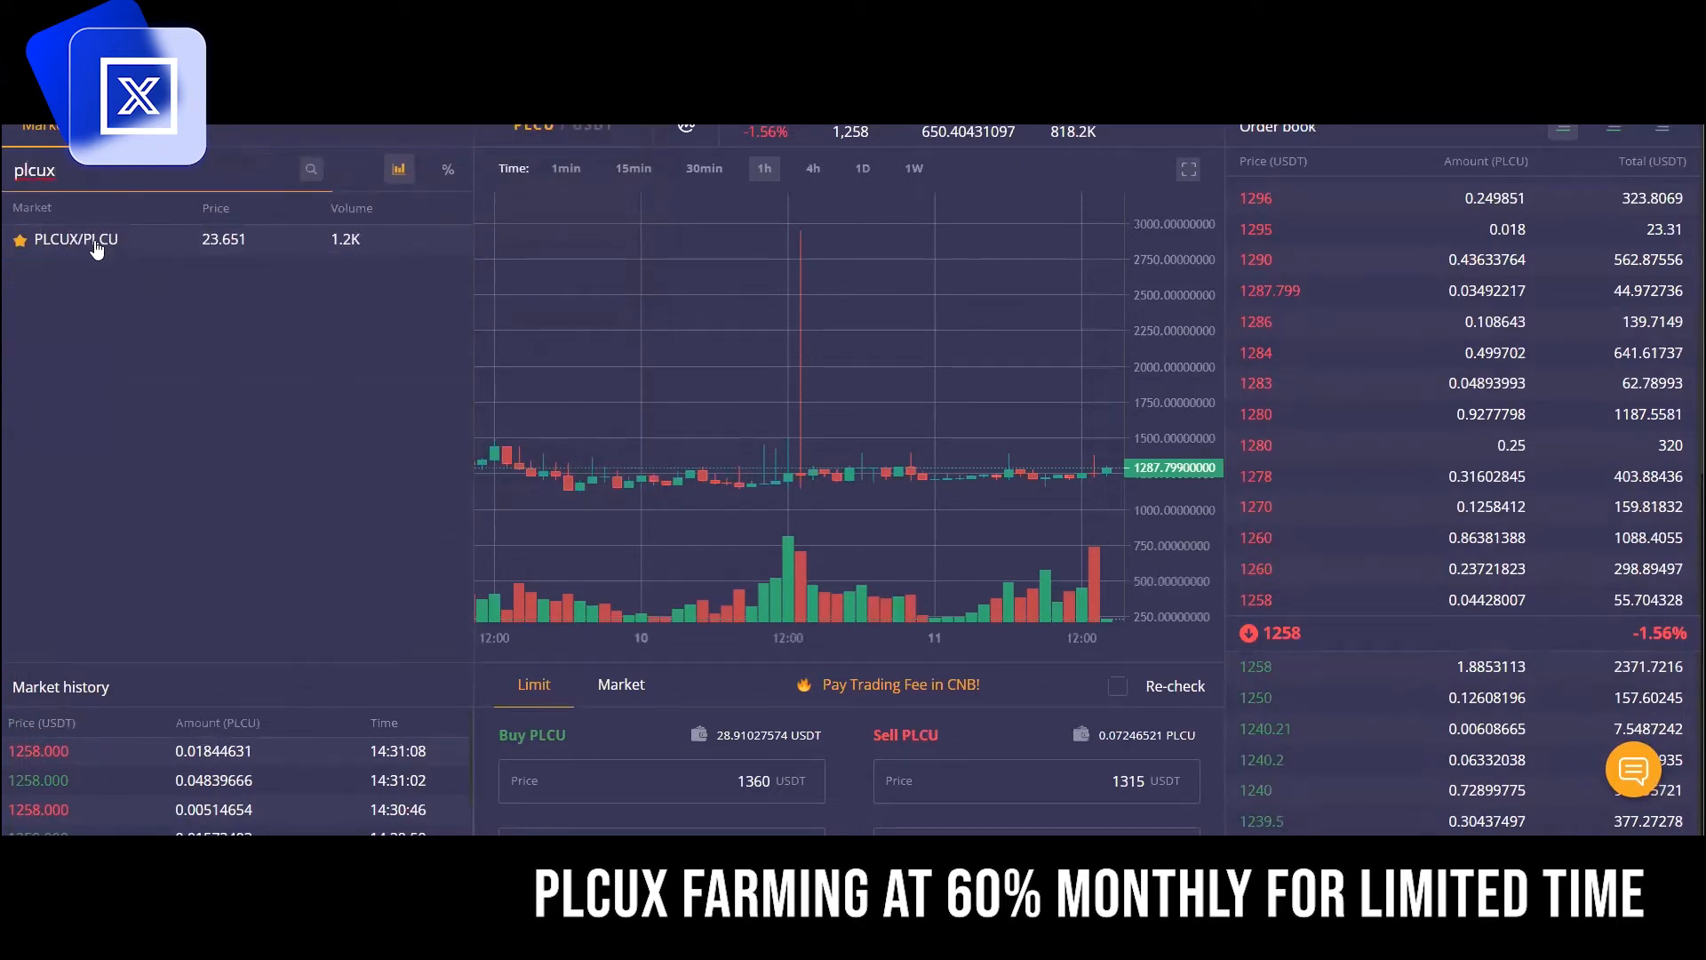
click(77, 238)
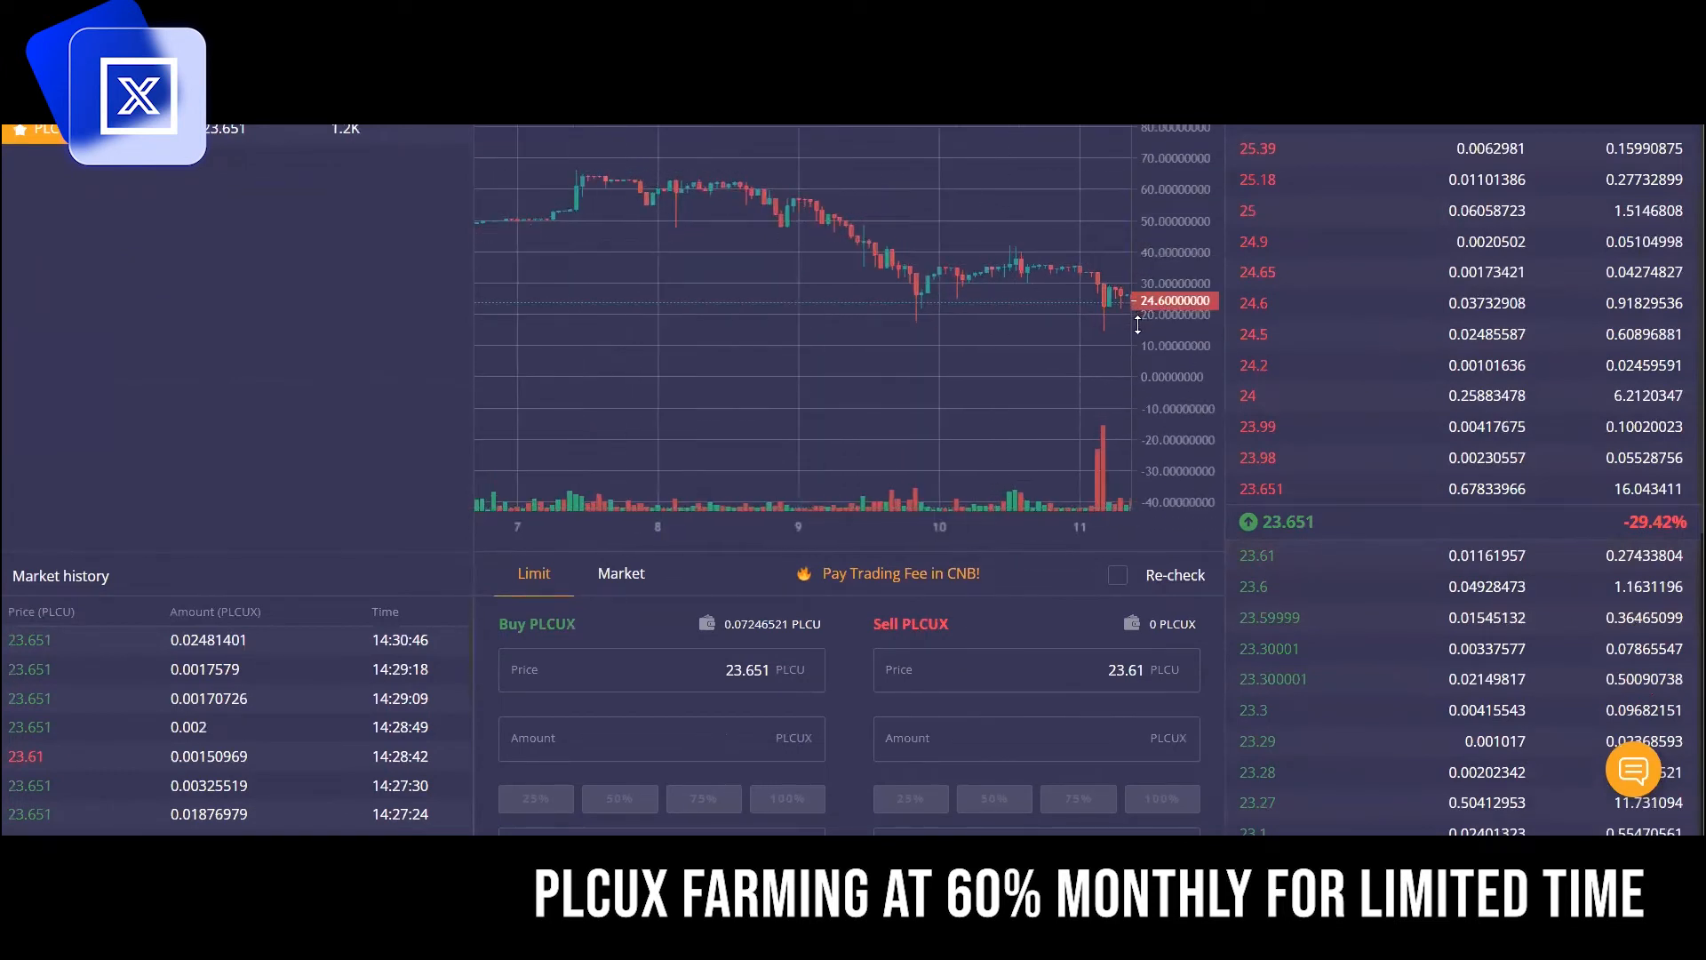
scroll(down, 3)
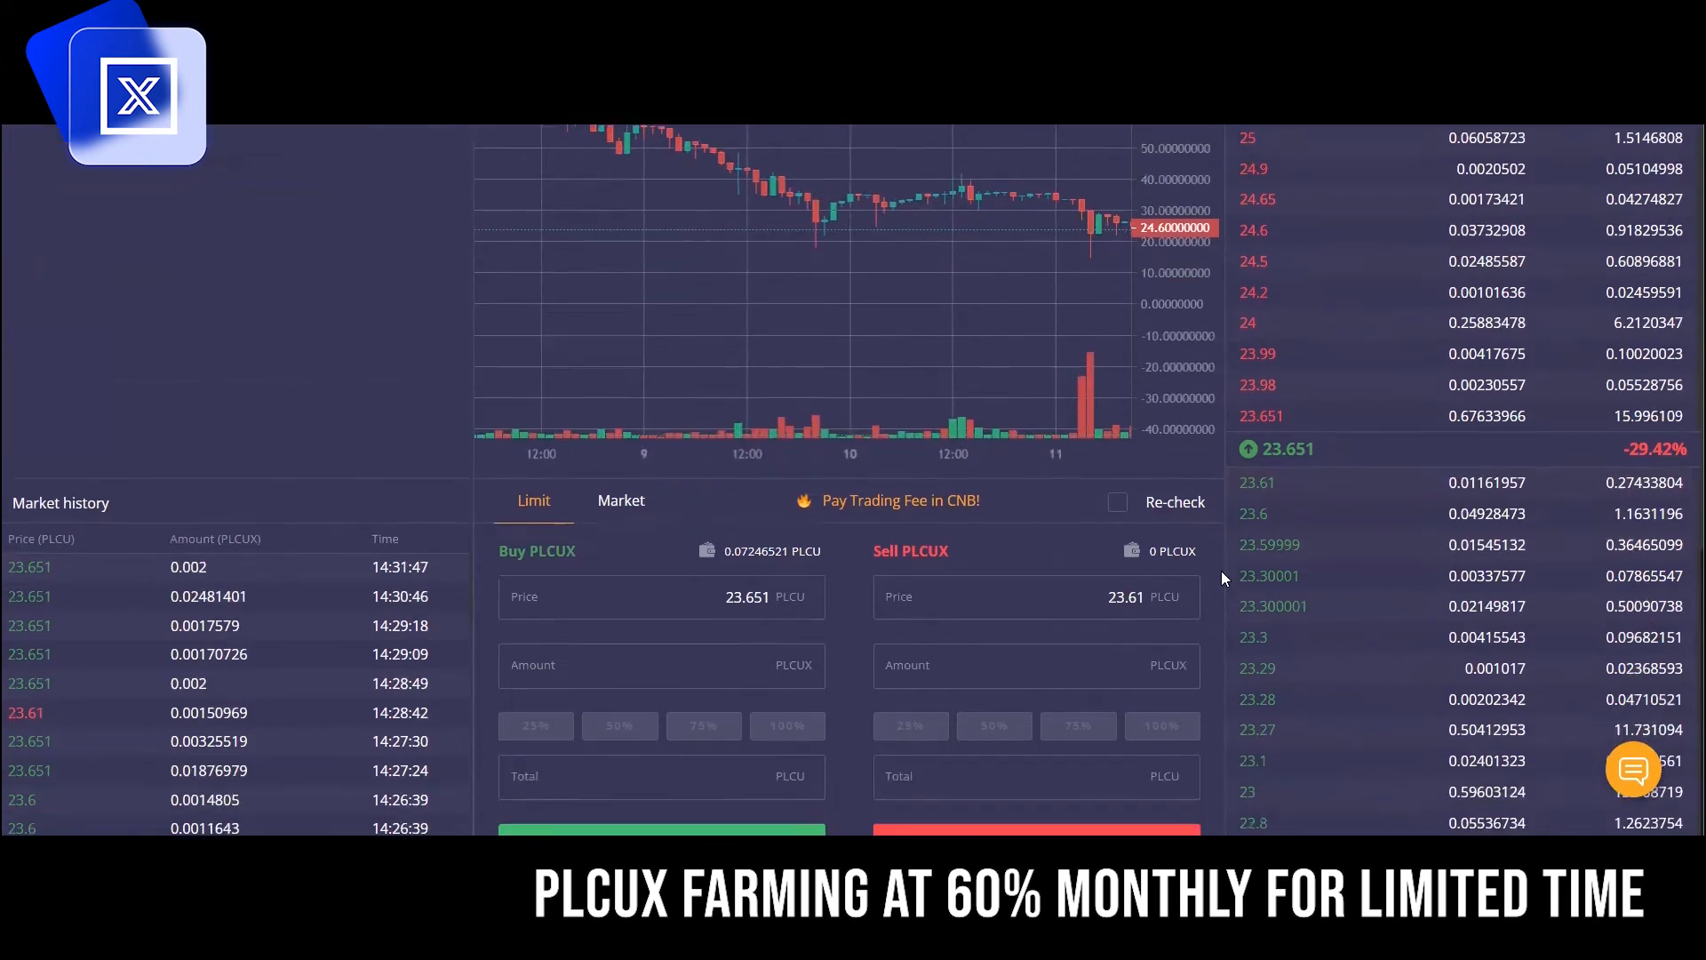
scroll(down, 3)
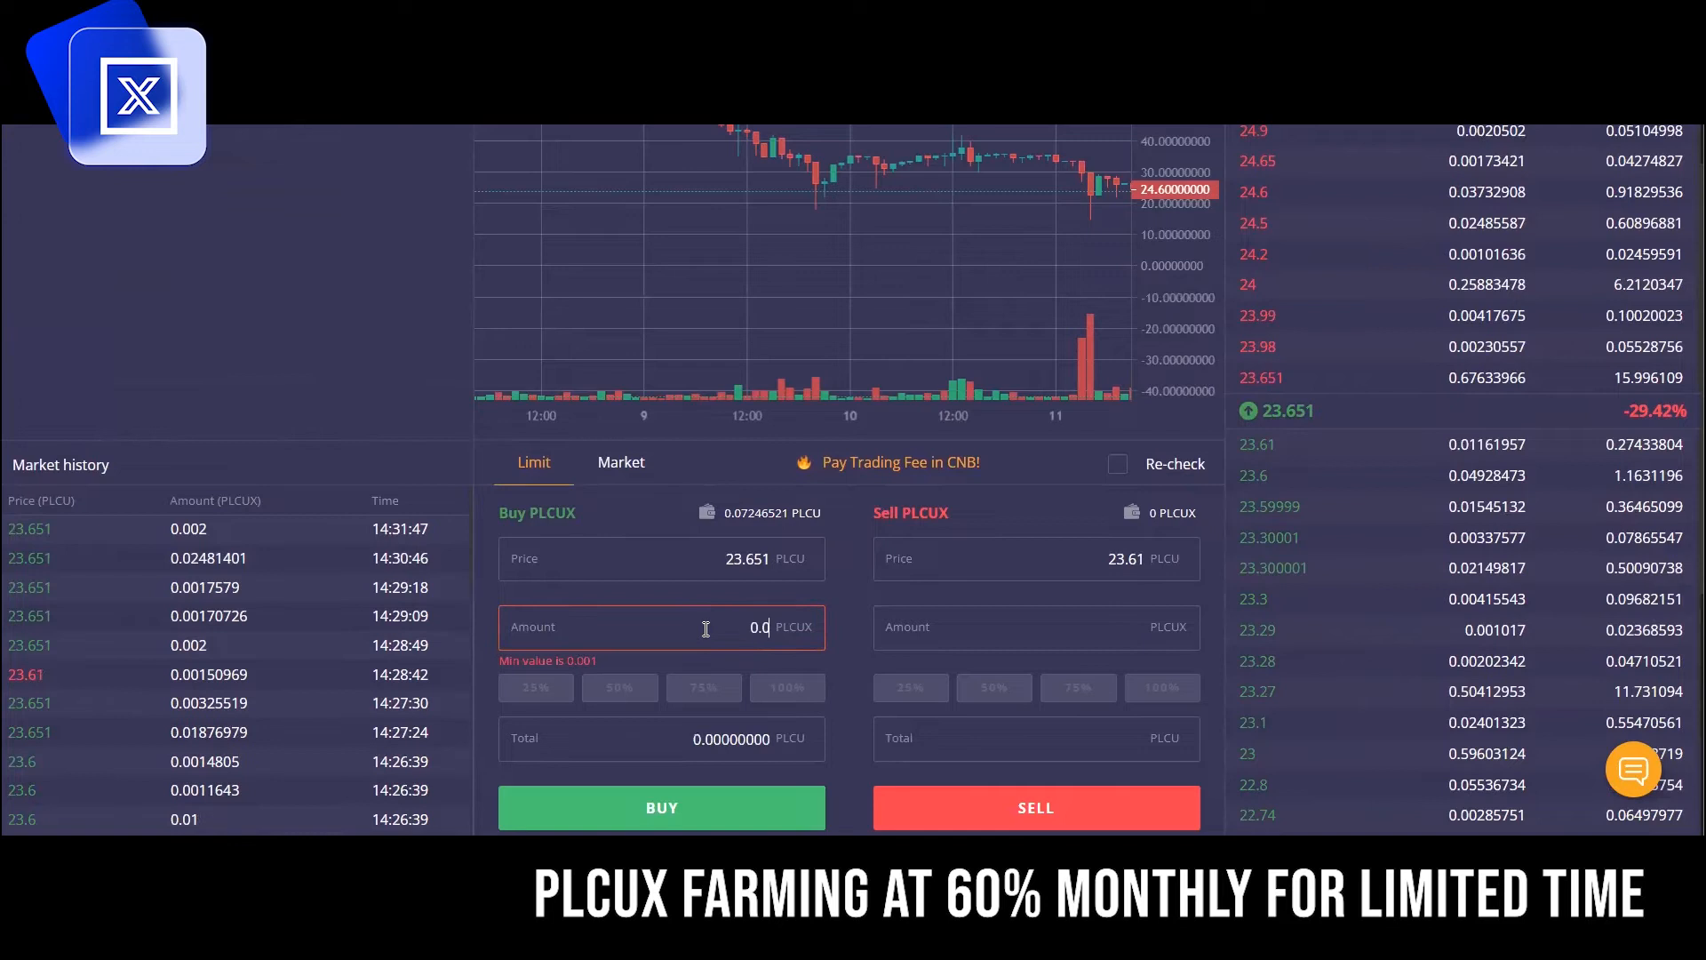
text(0.002)
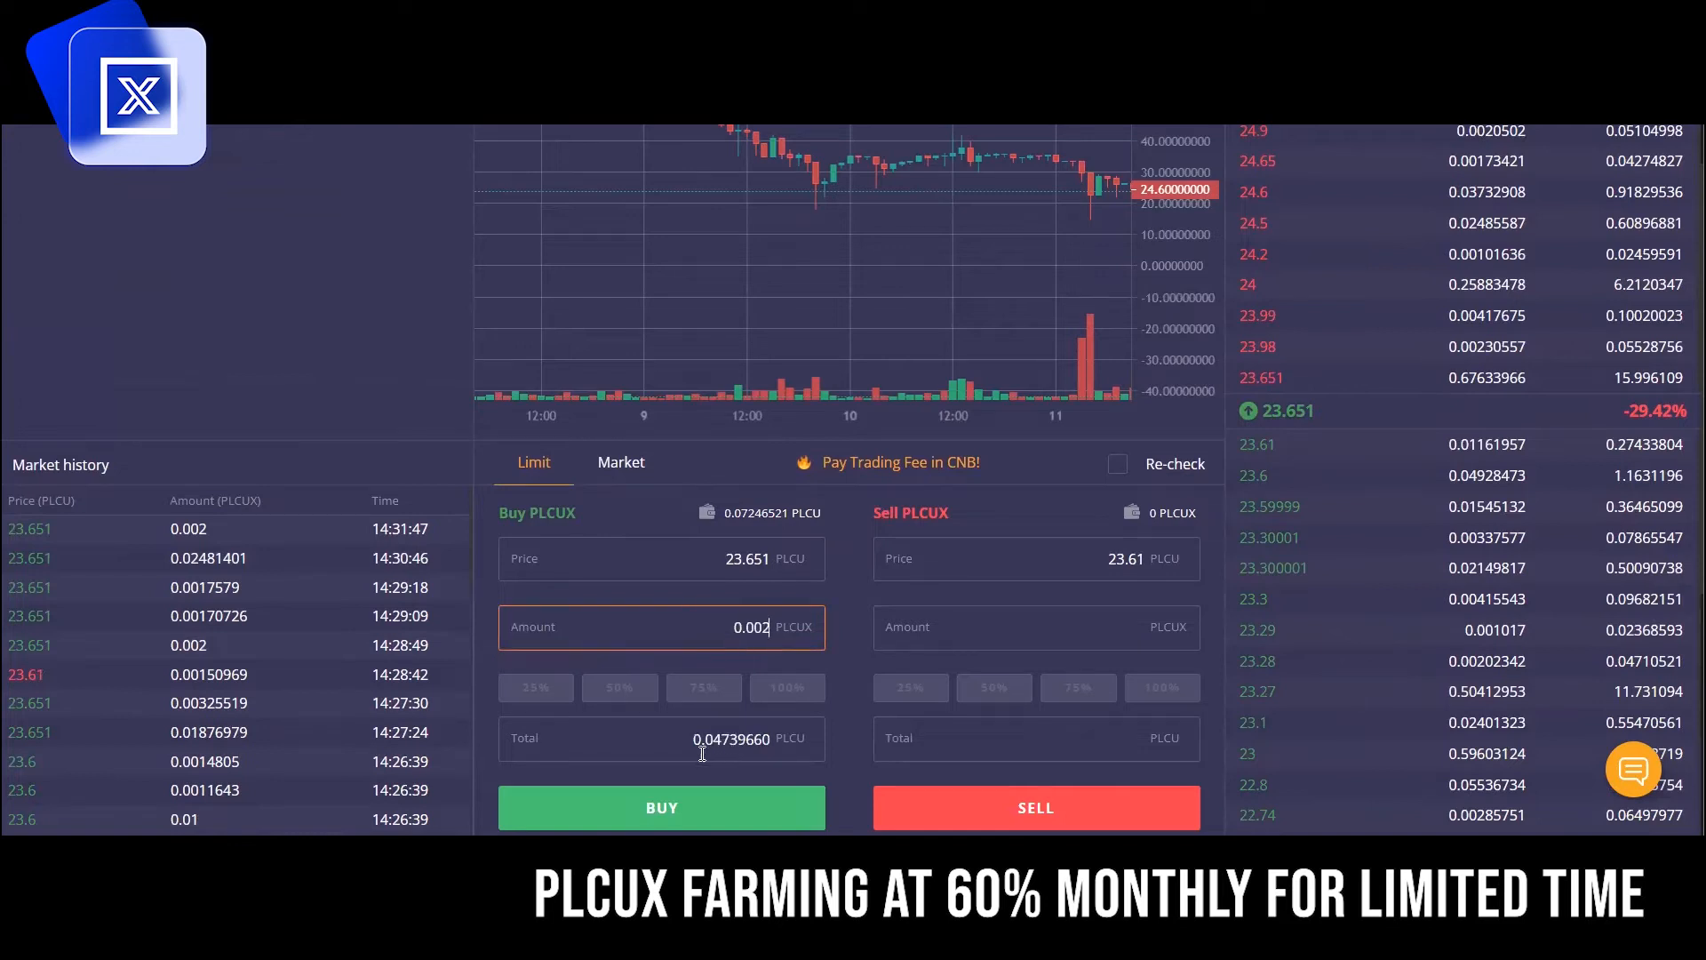
mouse_move(726, 739)
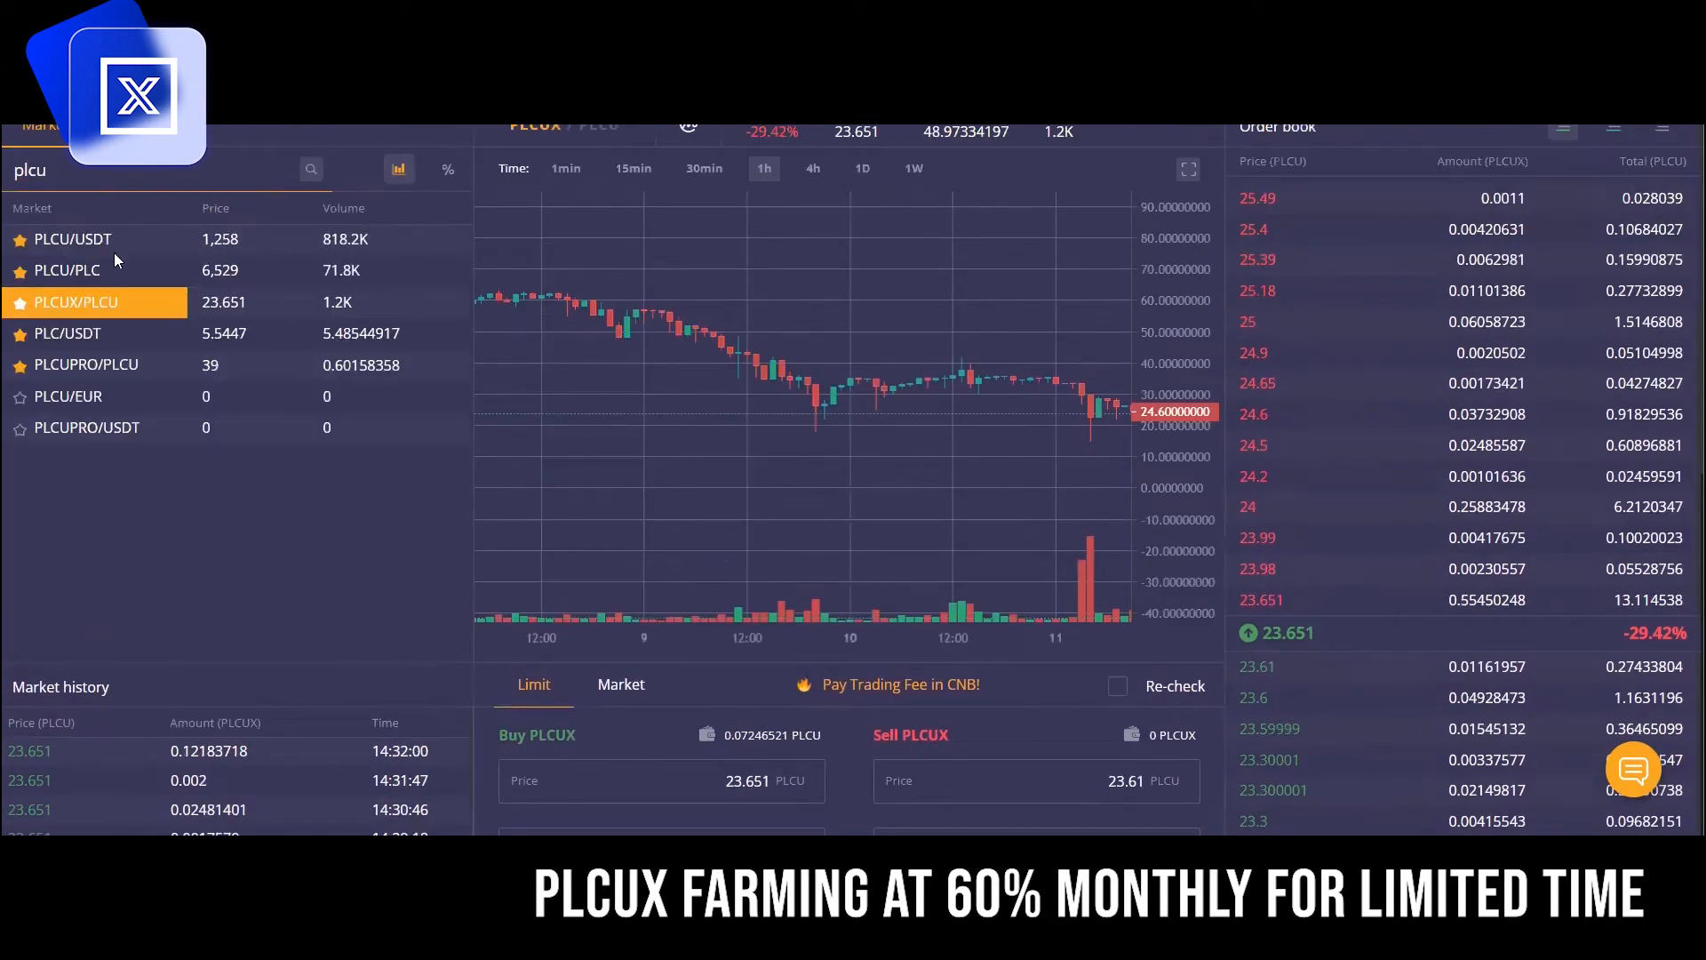
Buy 0.02293527 PLCU on PLCU/USDT using the remaining USDT balance, about 28.85 USDT.
click(72, 238)
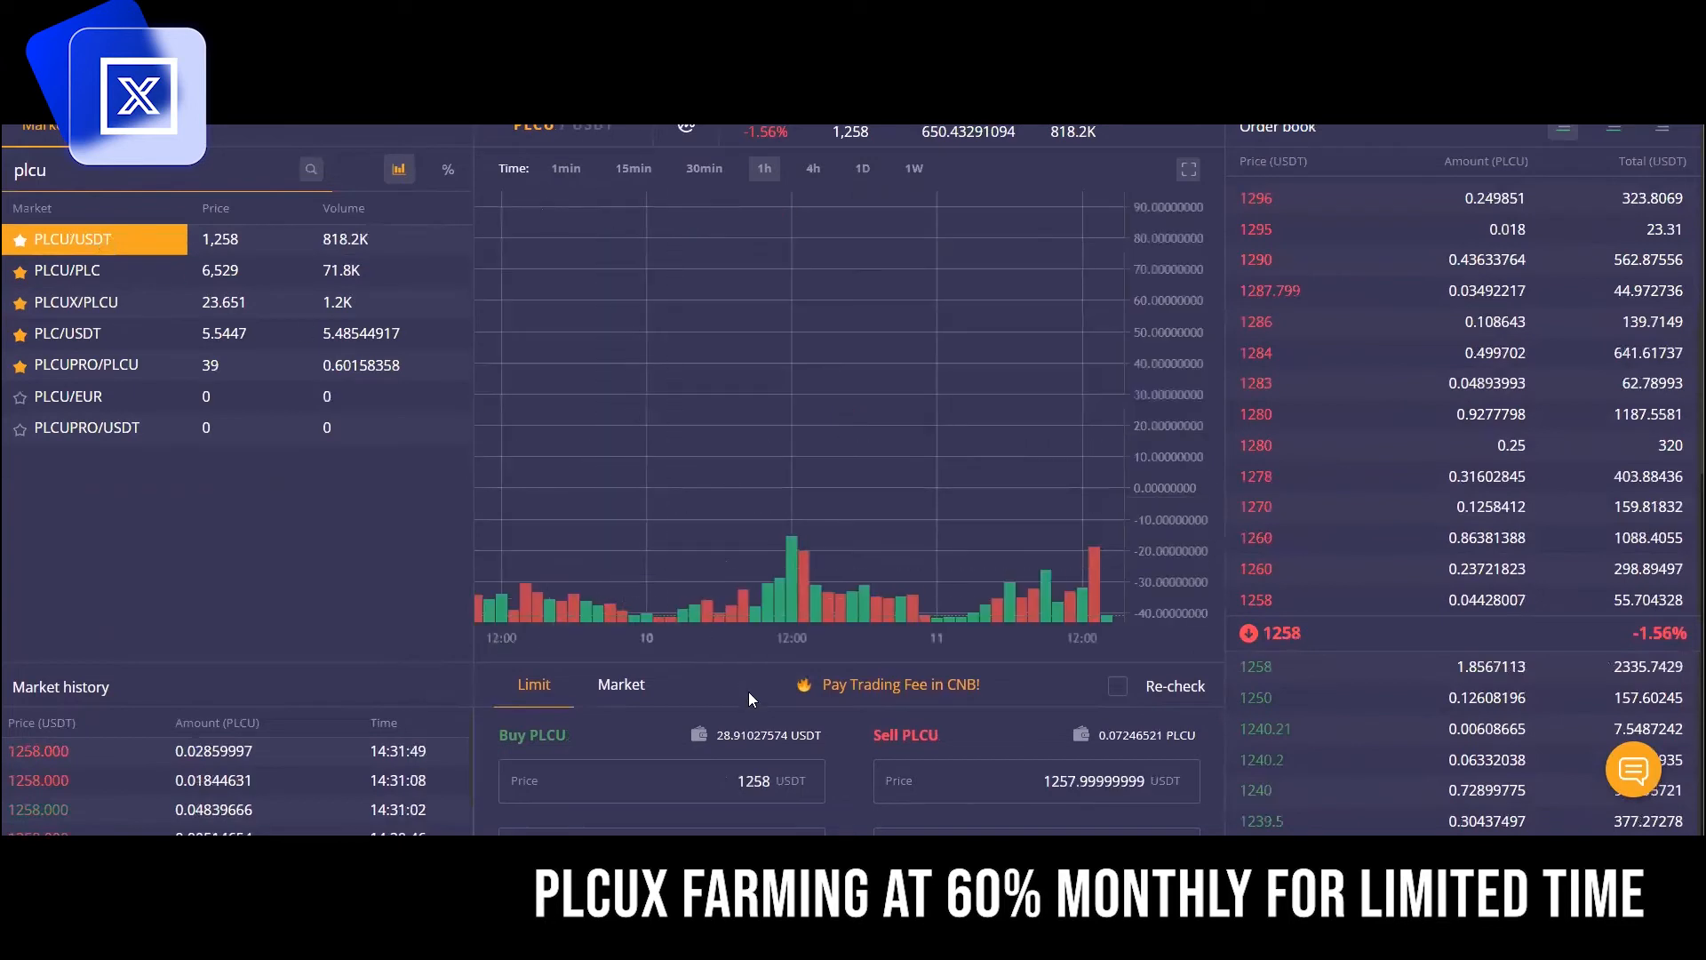
scroll(down, 3)
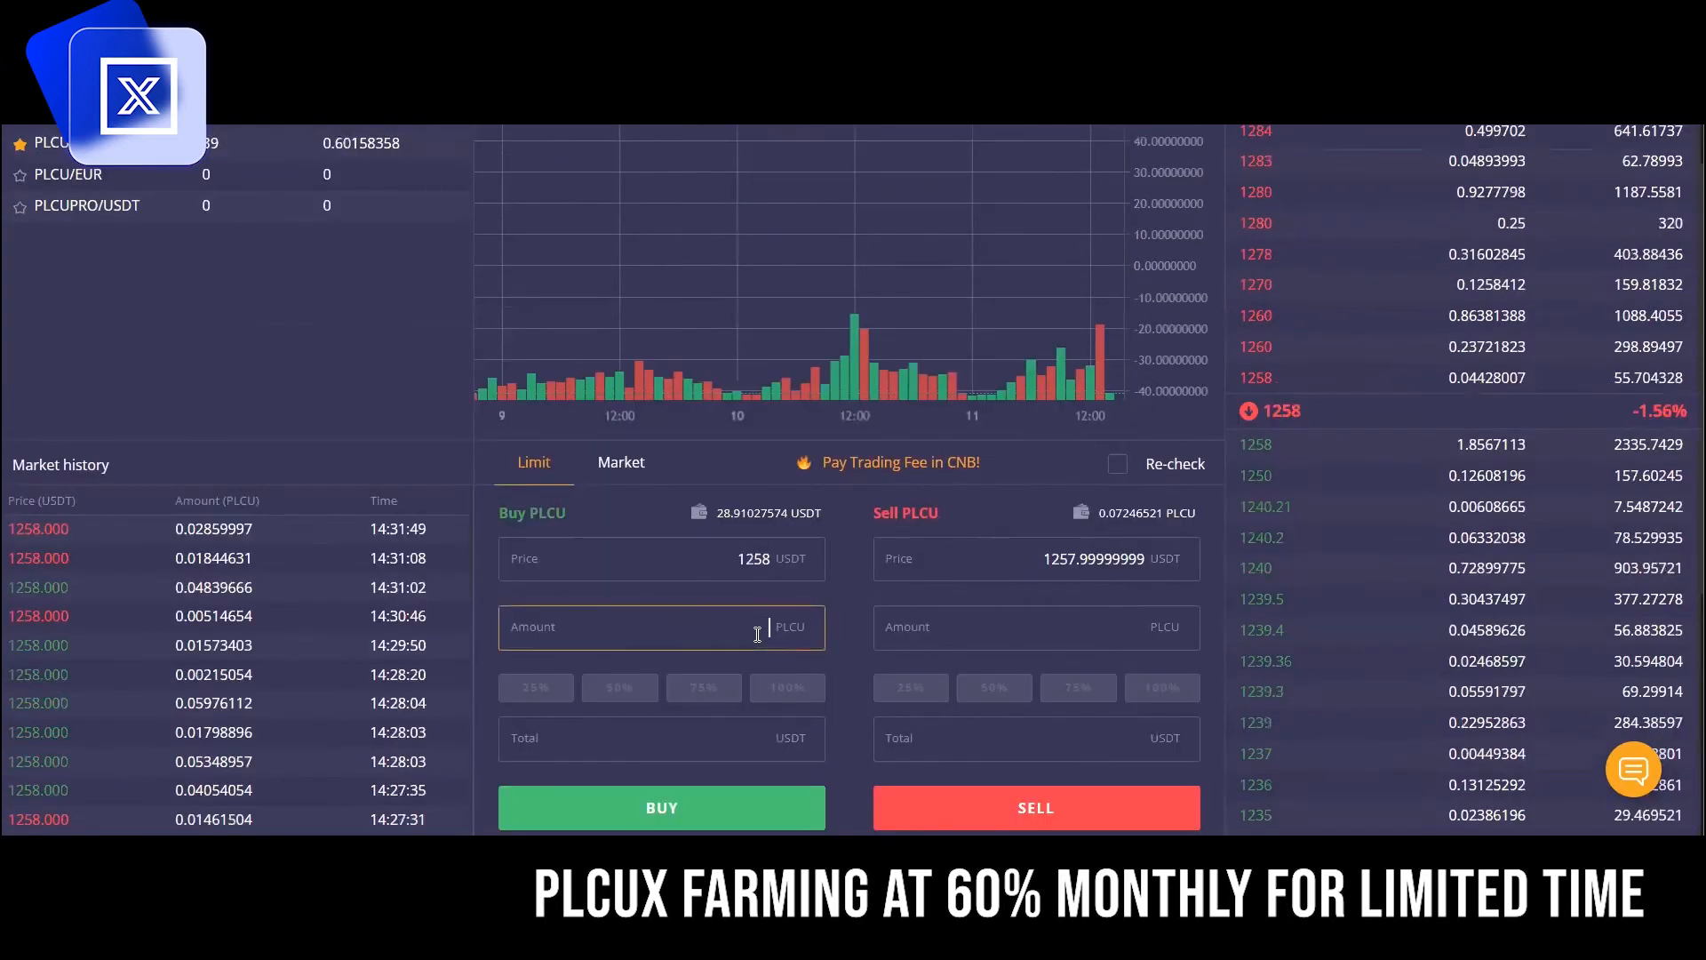
text(0.048)
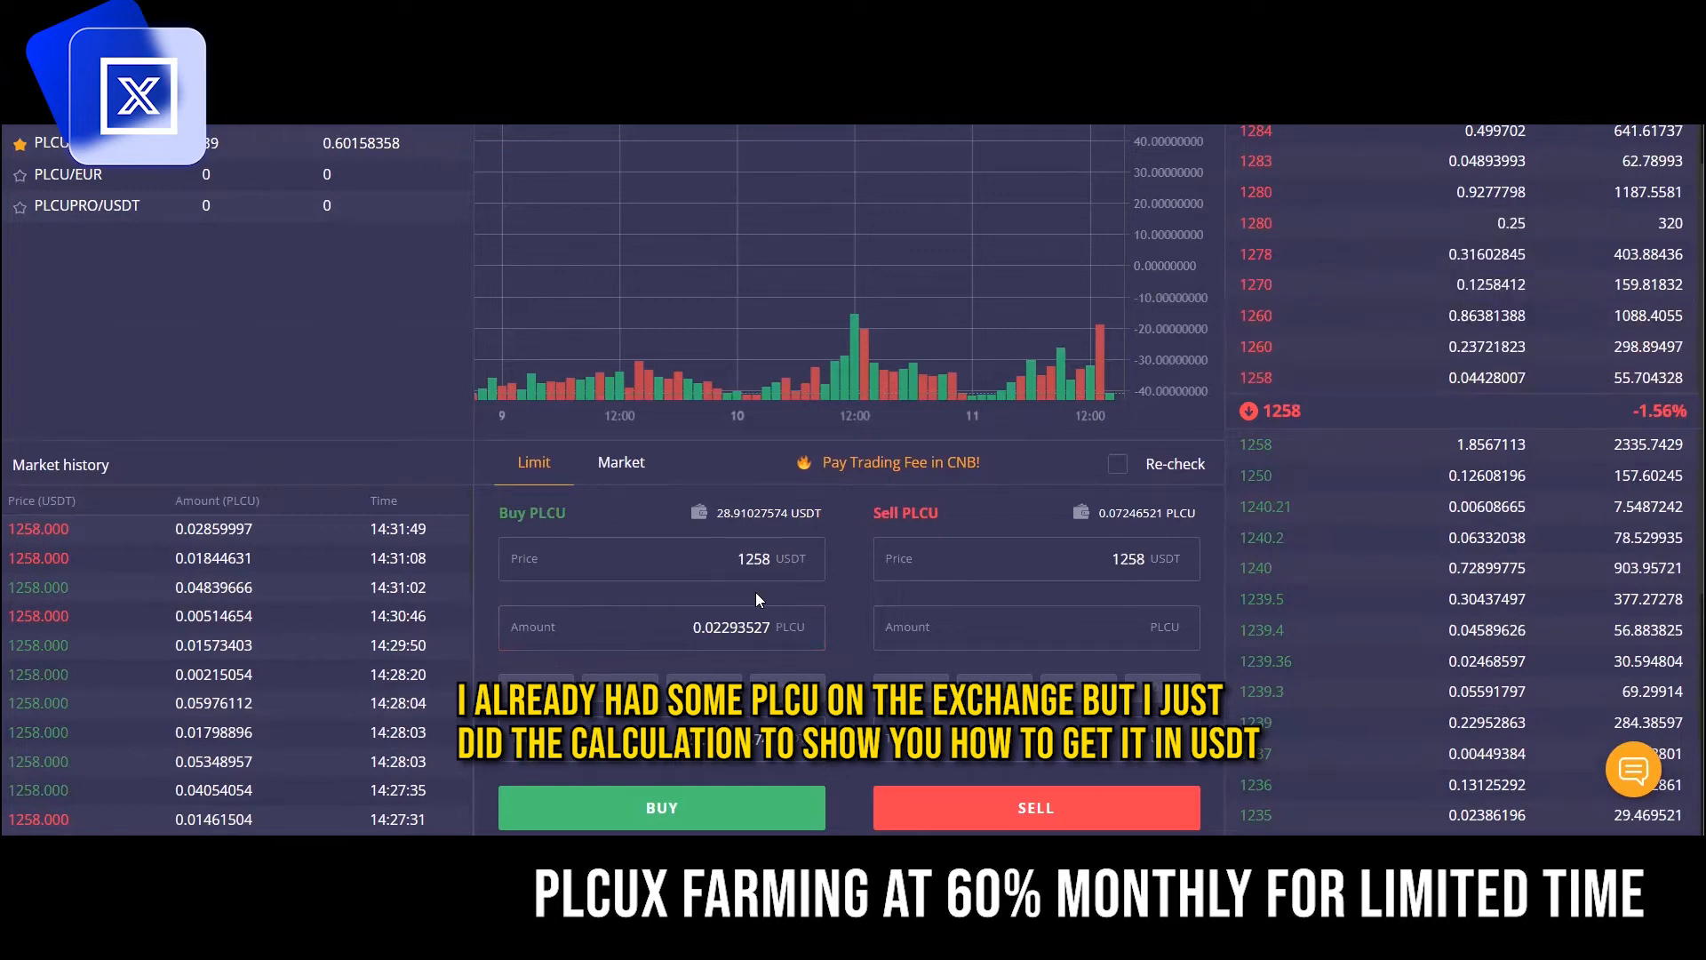
scroll(down, 3)
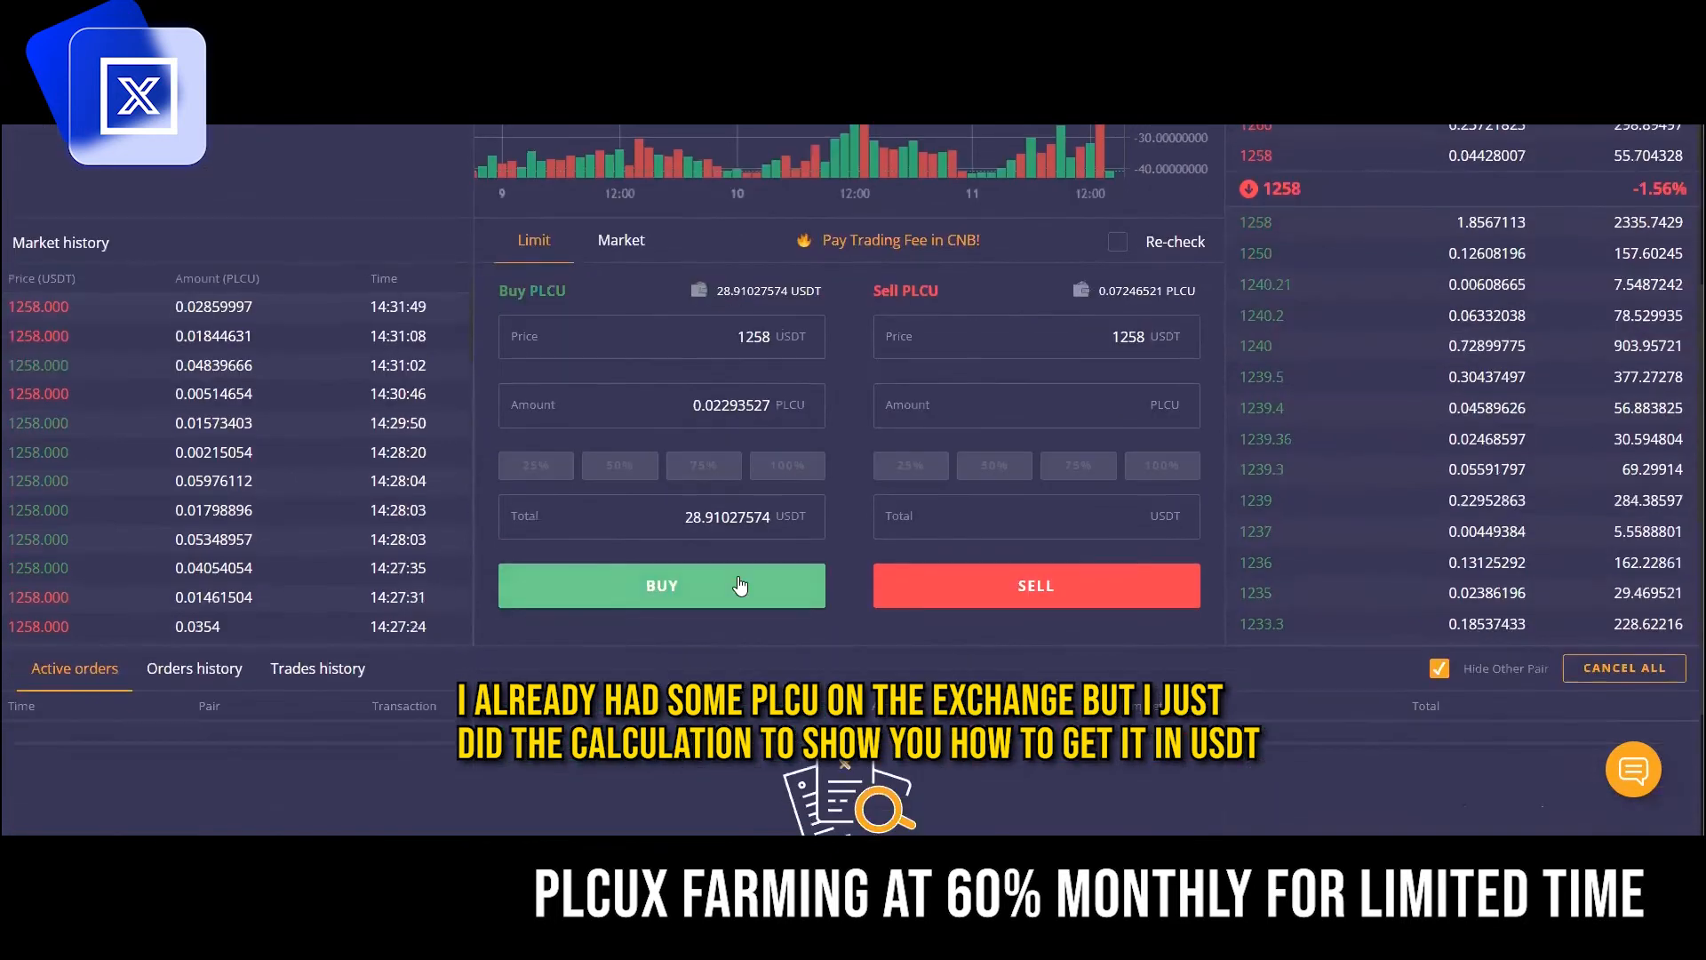
click(660, 585)
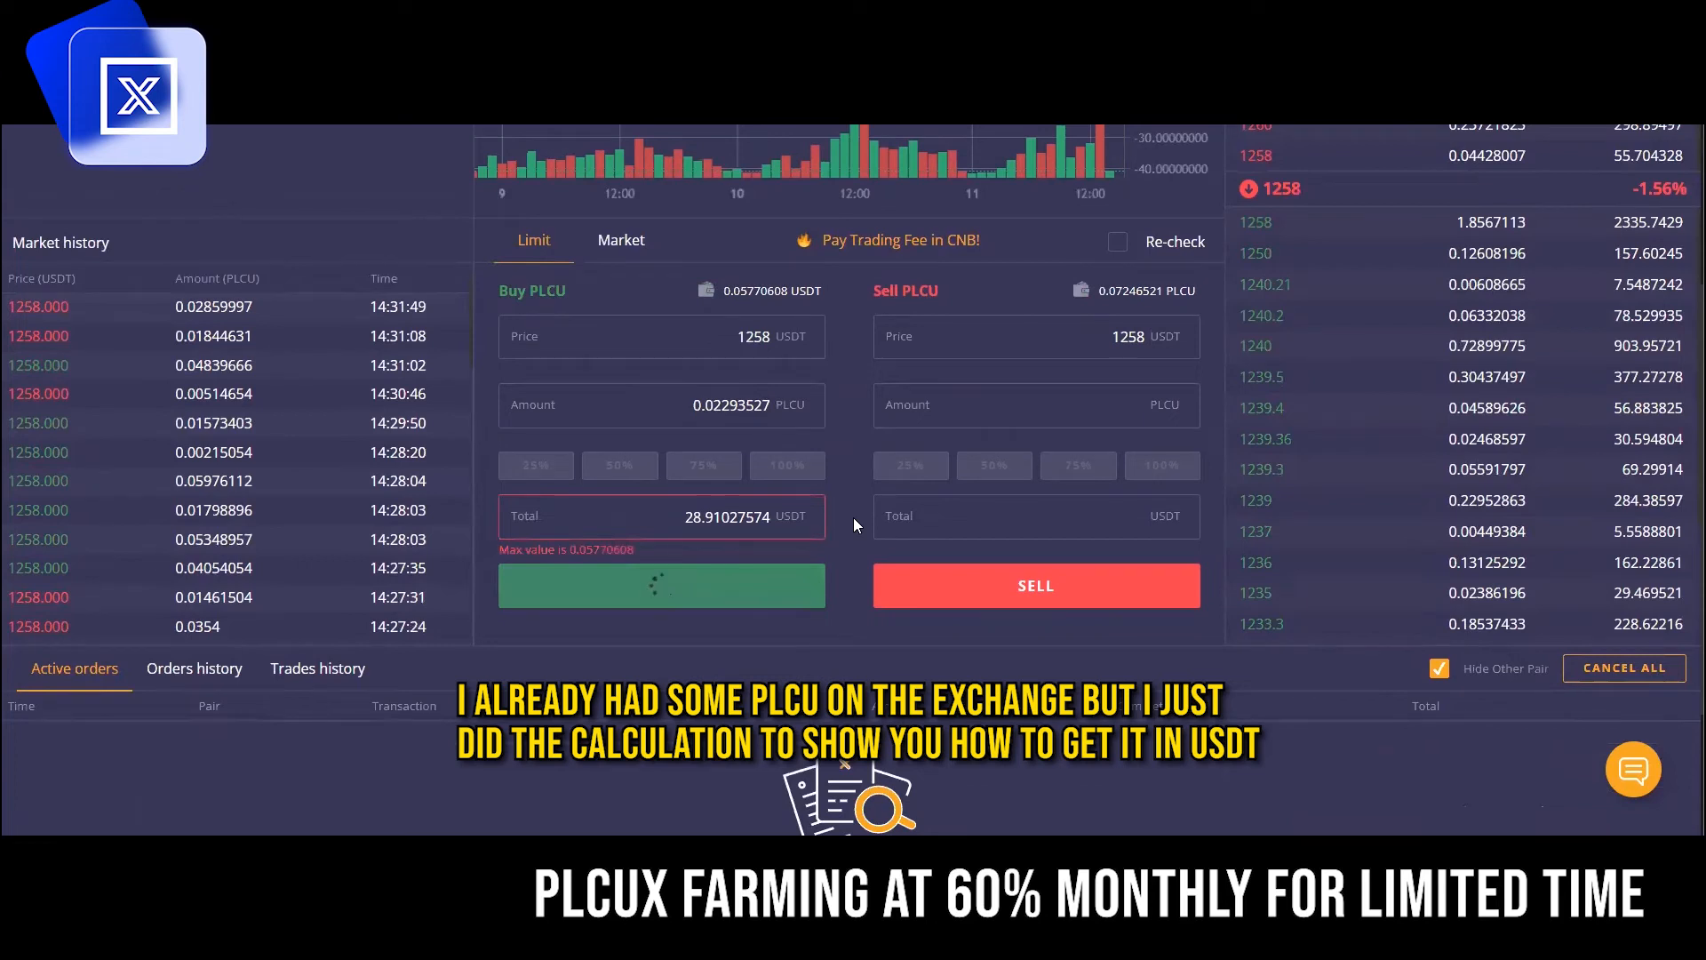
click(786, 465)
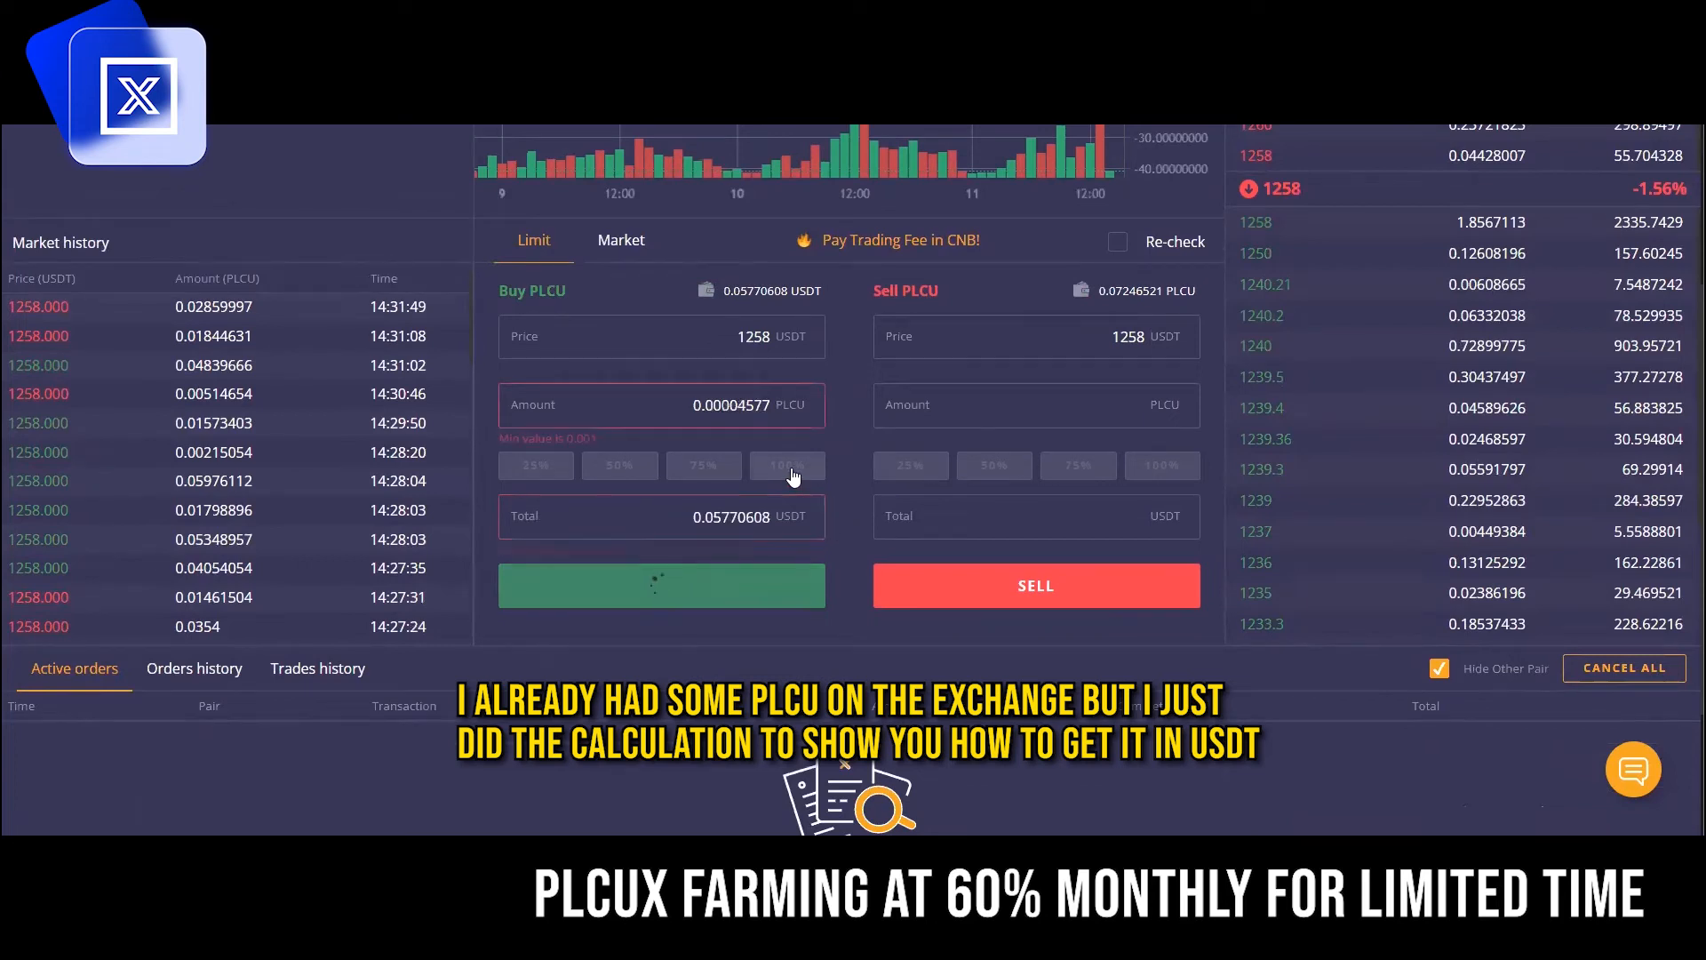
click(660, 585)
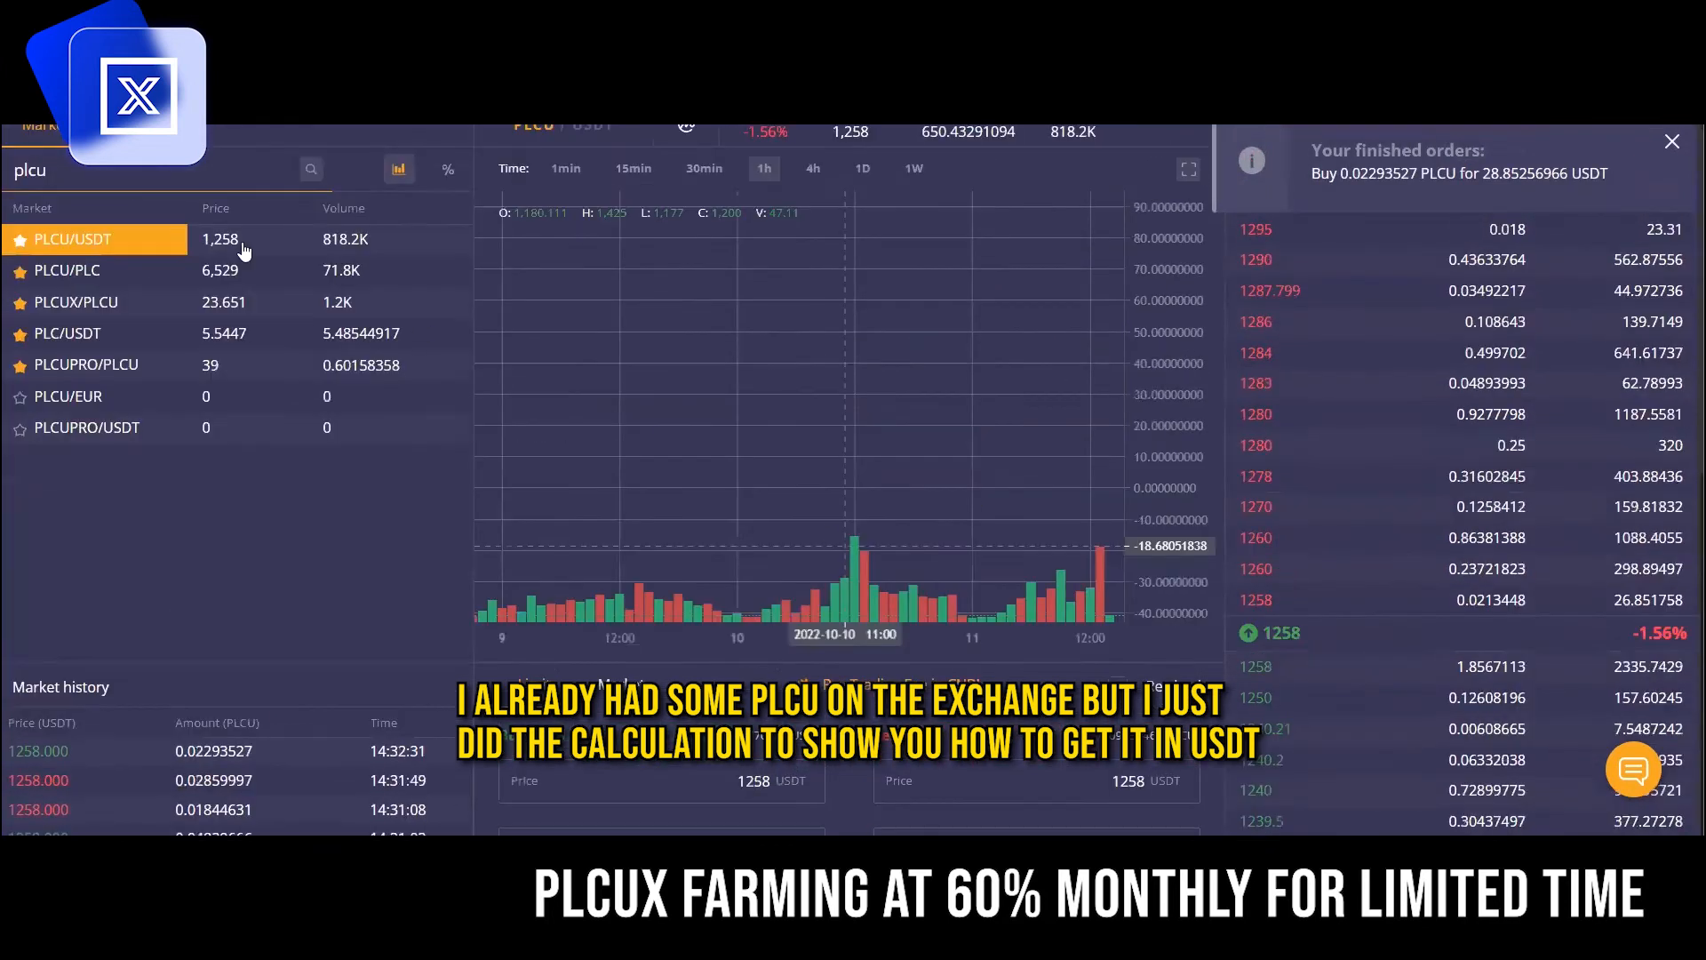
Buy 0.0021 PLCUX at 23.651 PLCU on PLCUX/PLCU and close the finished-orders popup.
click(1673, 140)
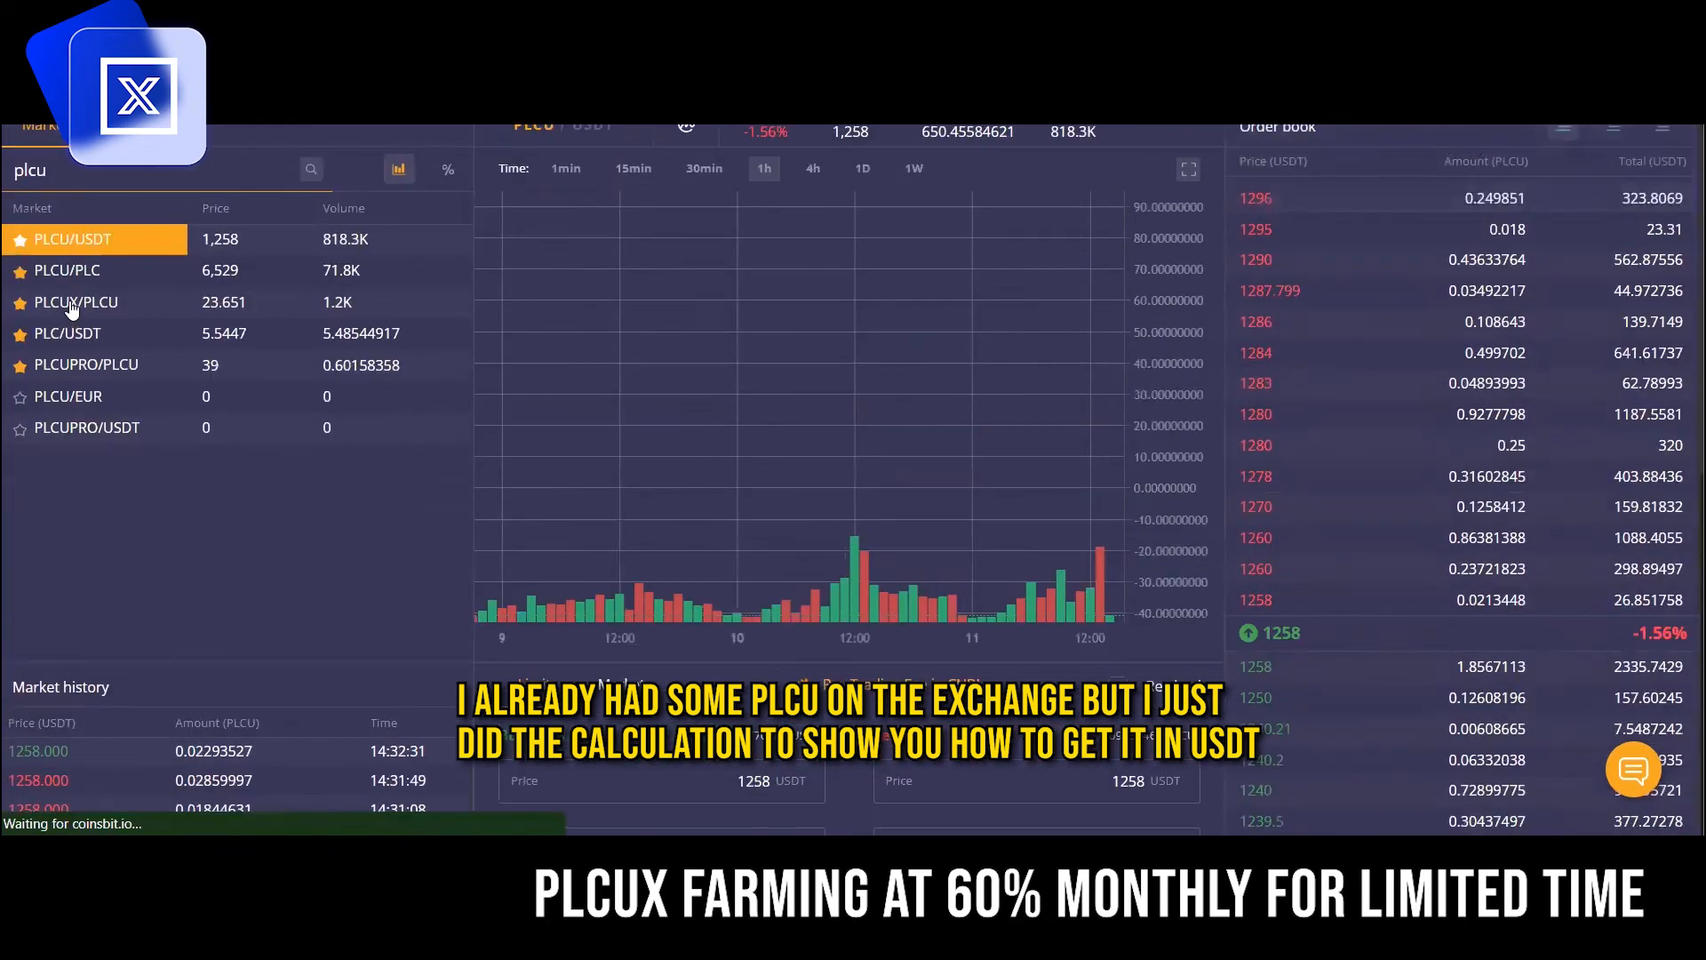
click(76, 302)
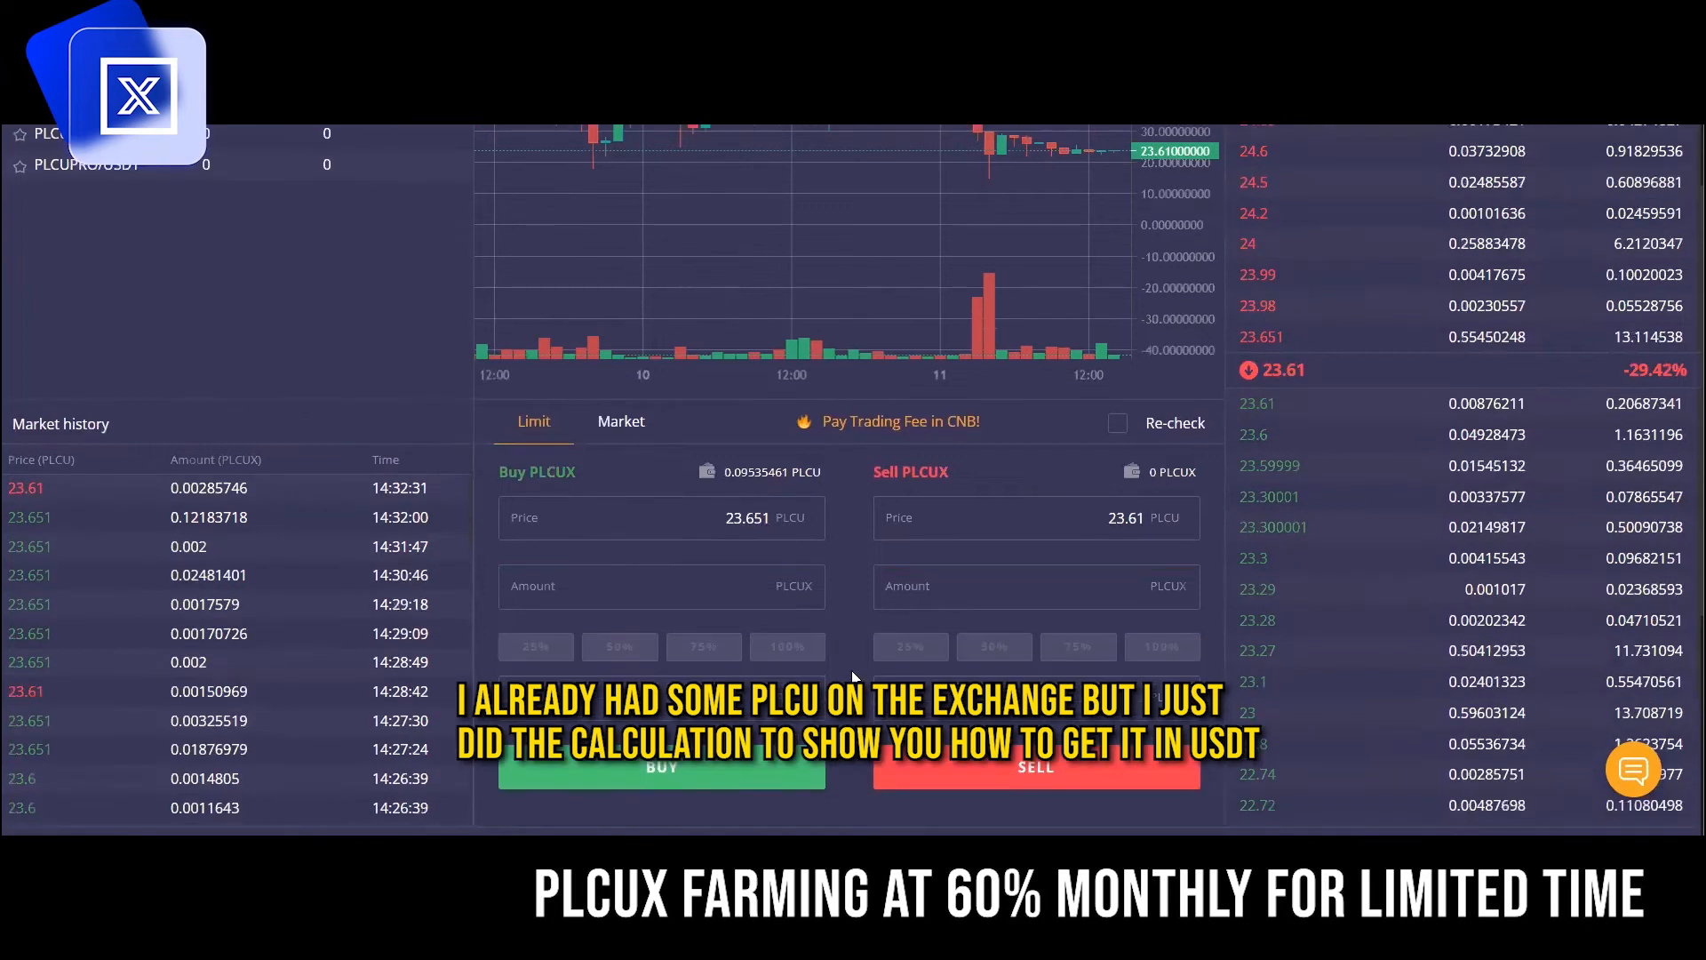
scroll(down, 3)
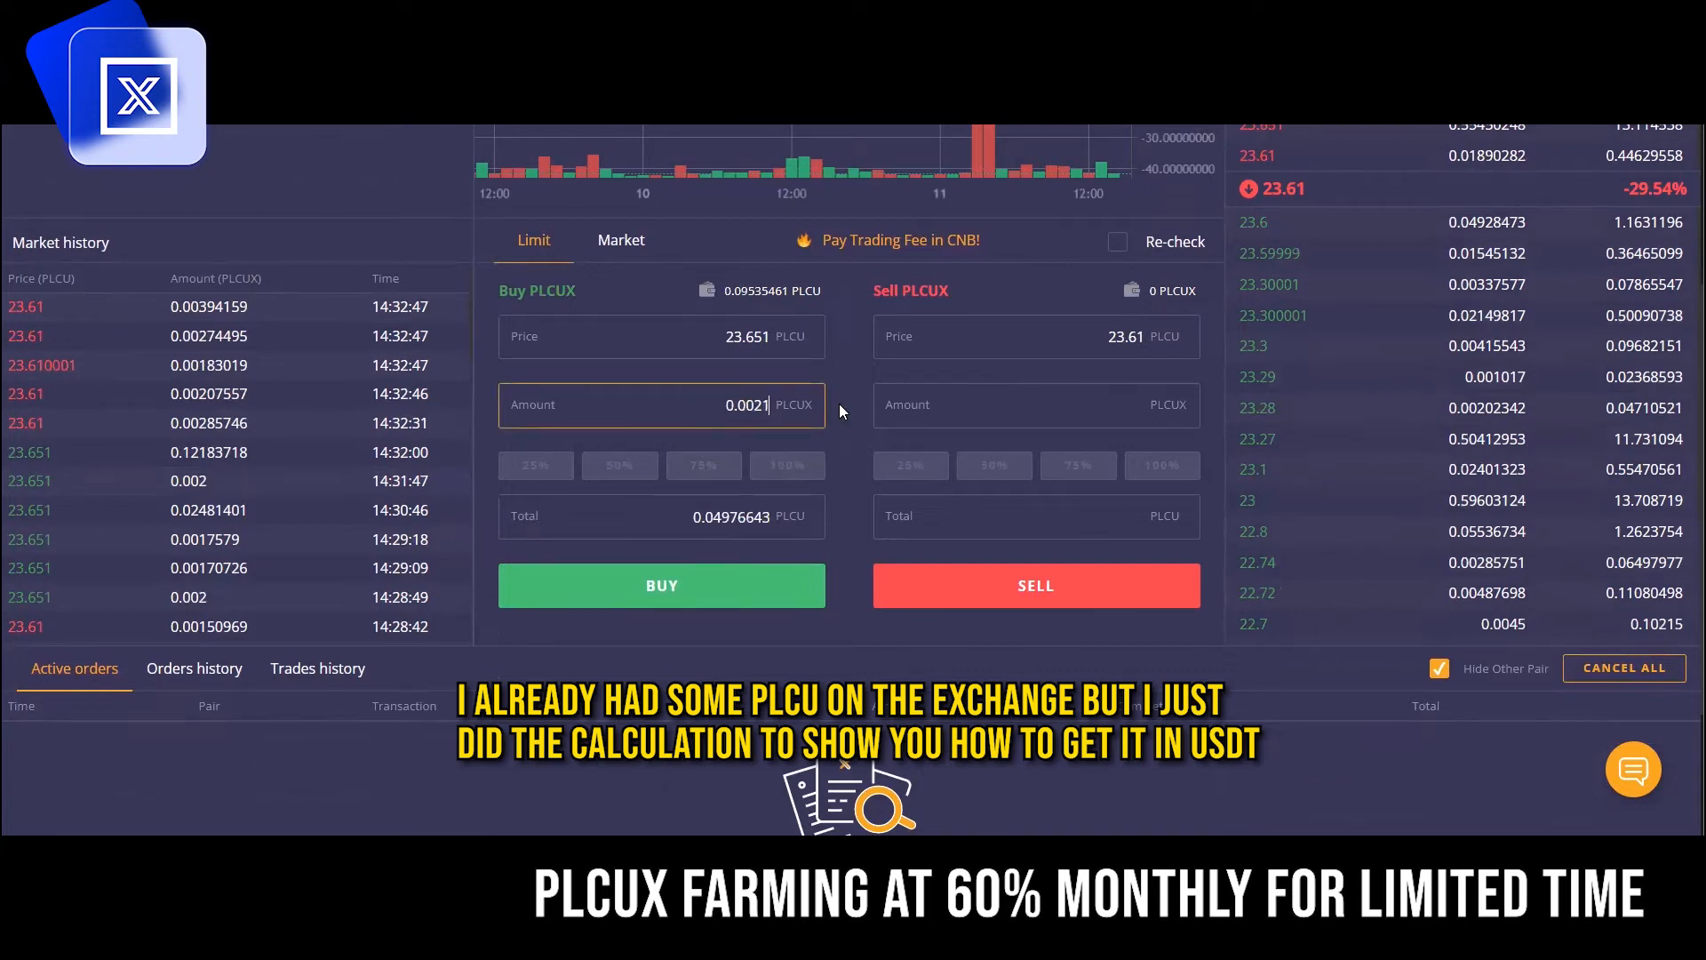
click(660, 585)
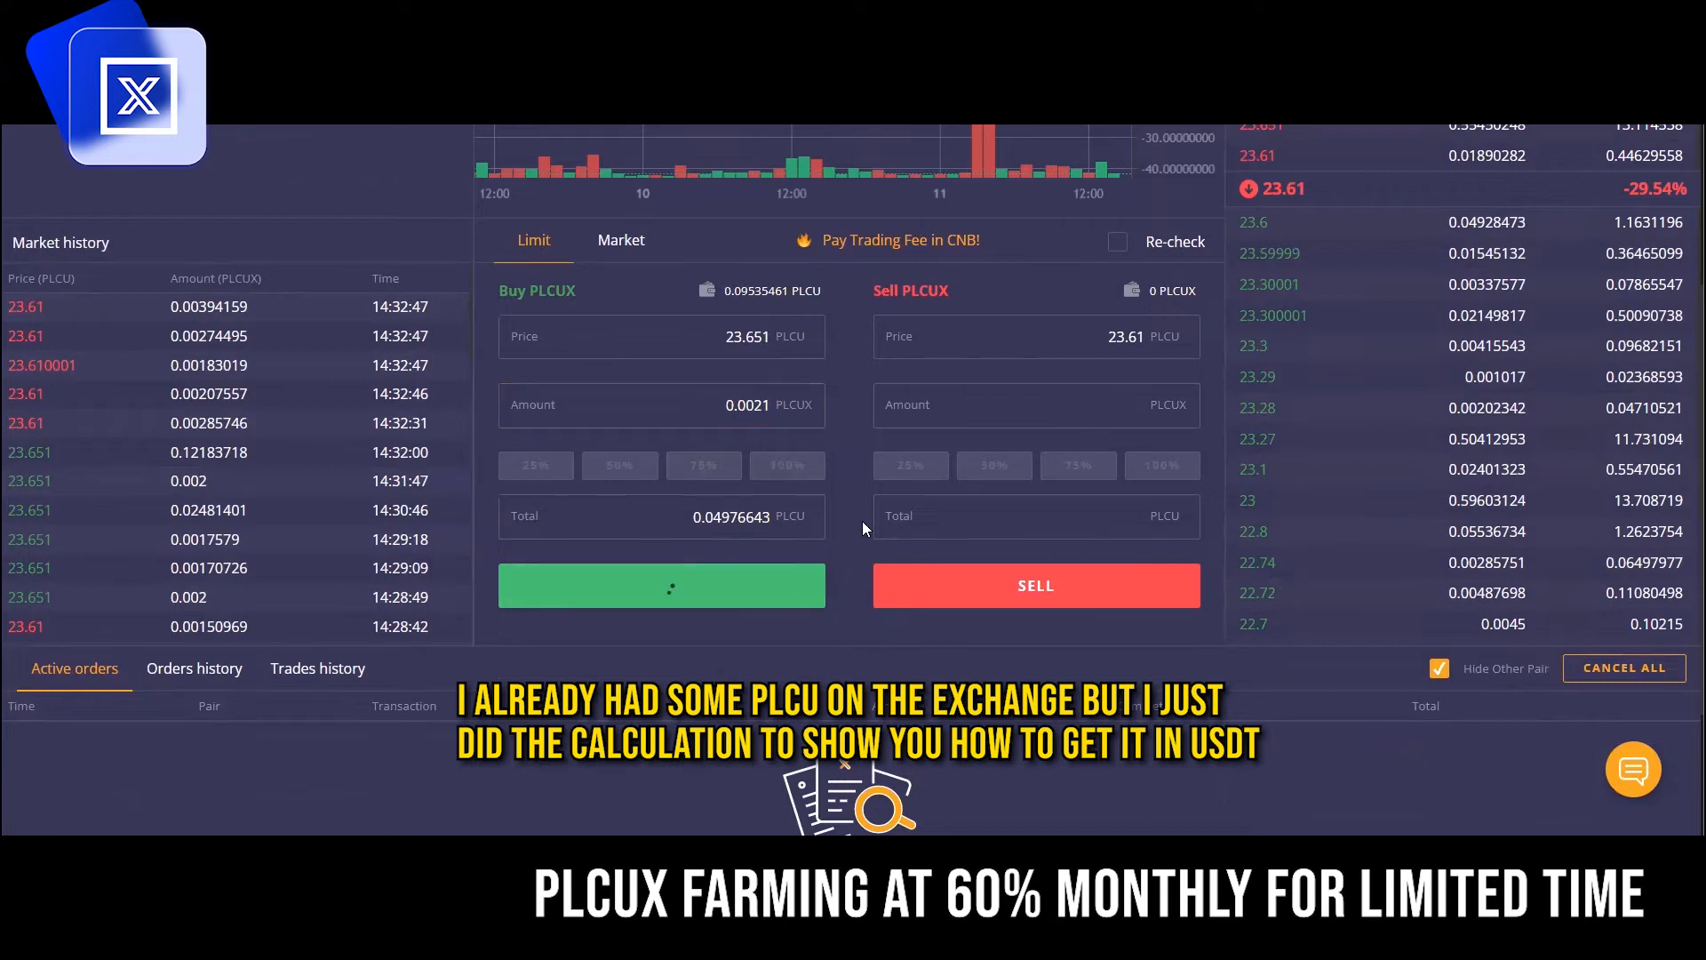
click(661, 584)
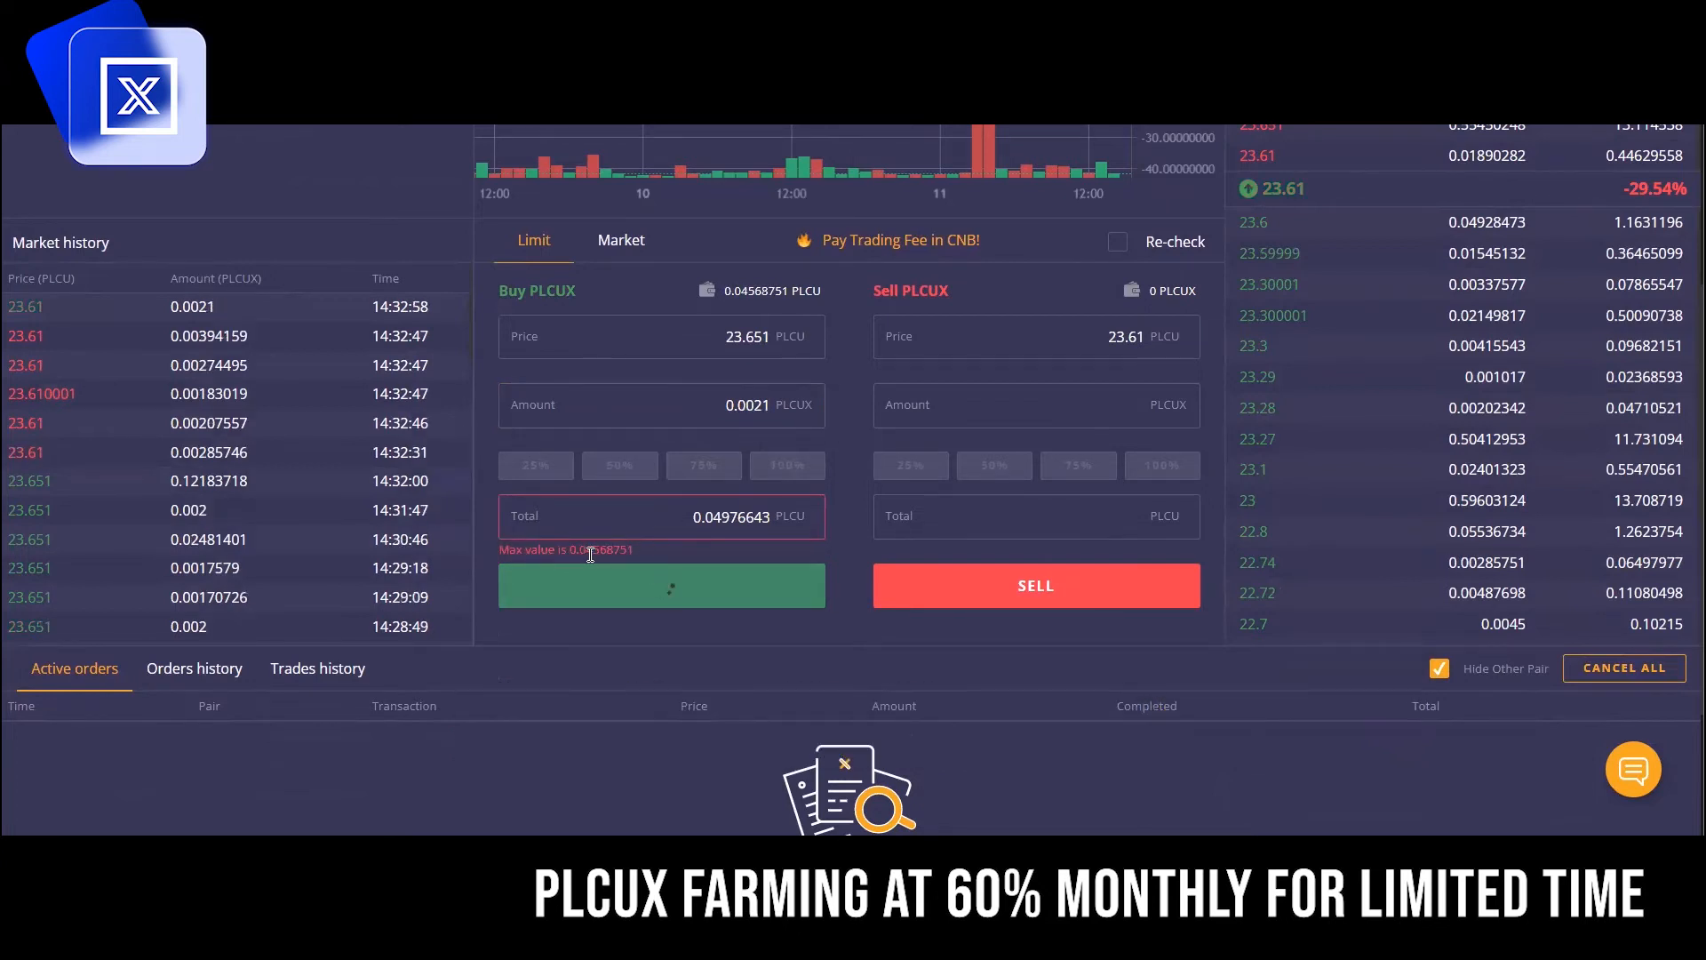
click(660, 586)
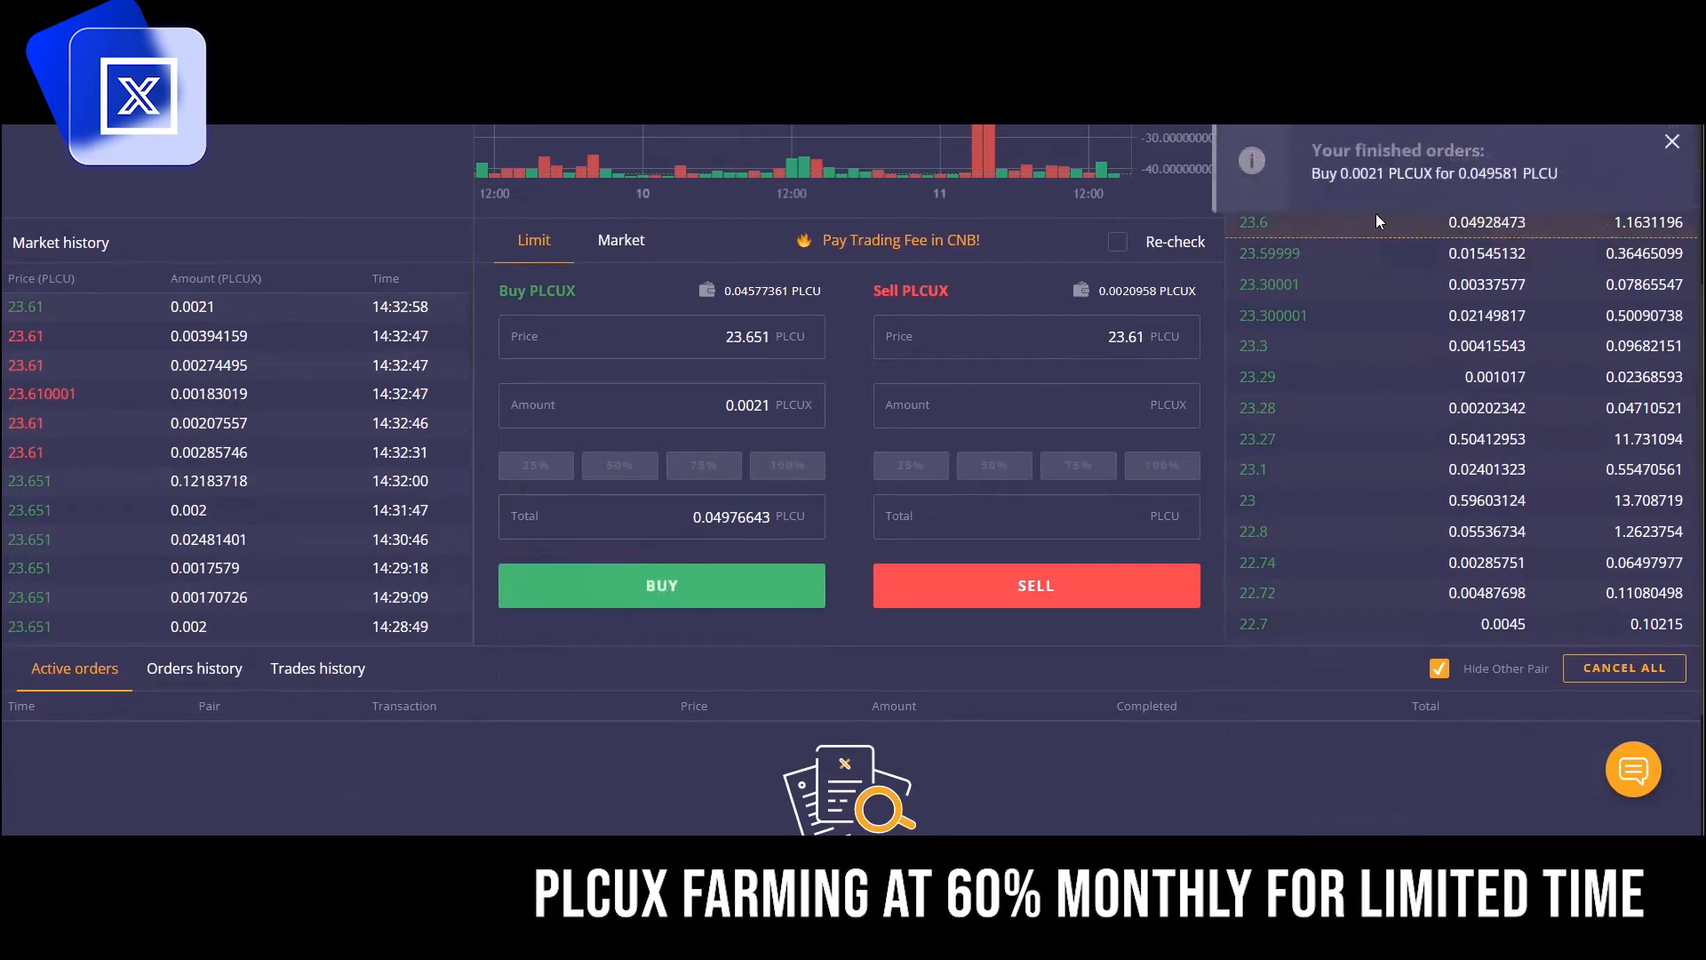
click(1673, 141)
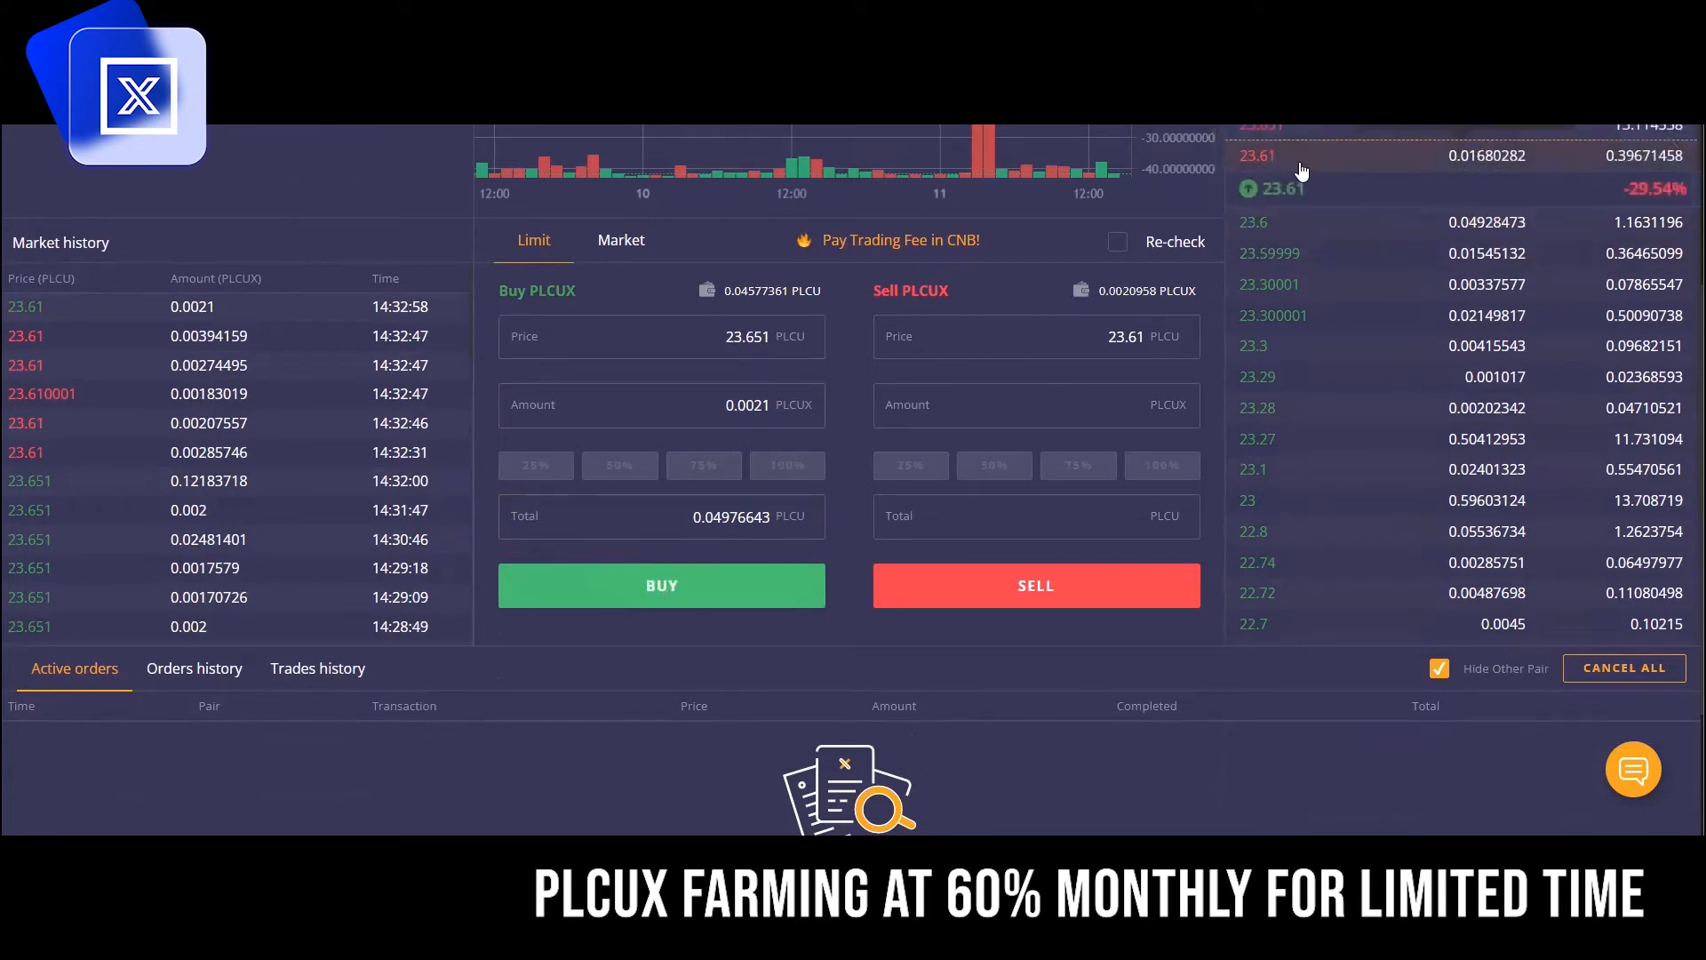
scroll(up, 3)
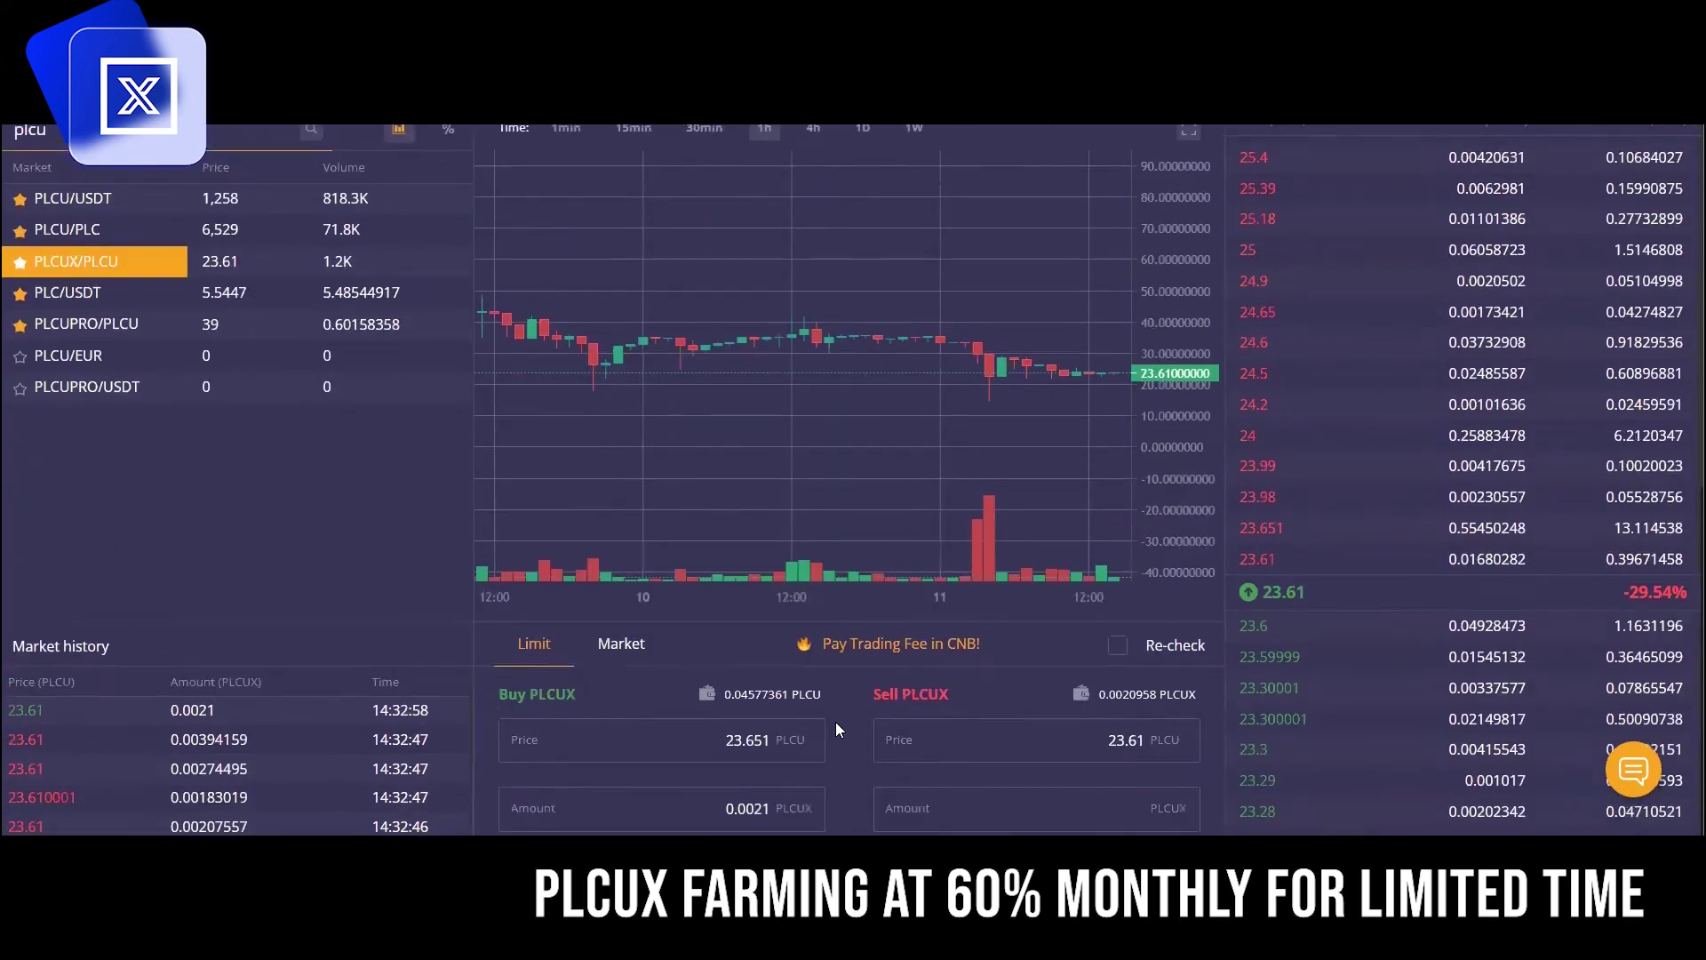
Review the PLCUX/PLCU market, then open Balances showing 0.04577361 PLCU and 0.05770608 USDT.
scroll(down, 3)
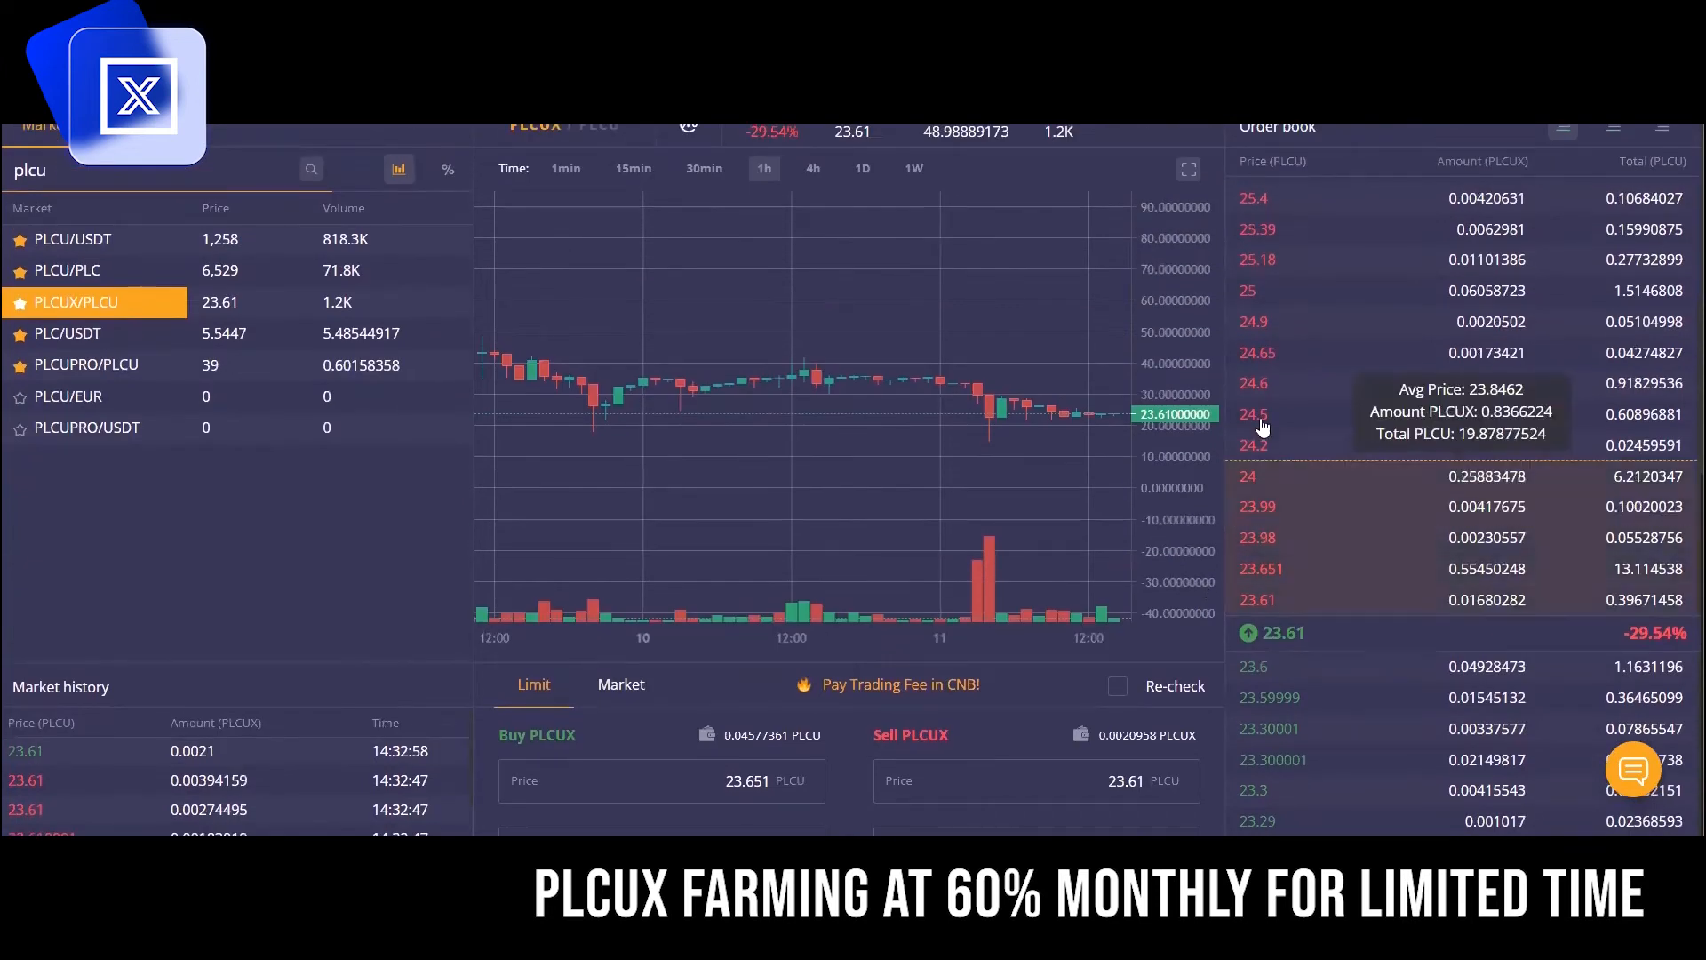
mouse_move(699, 708)
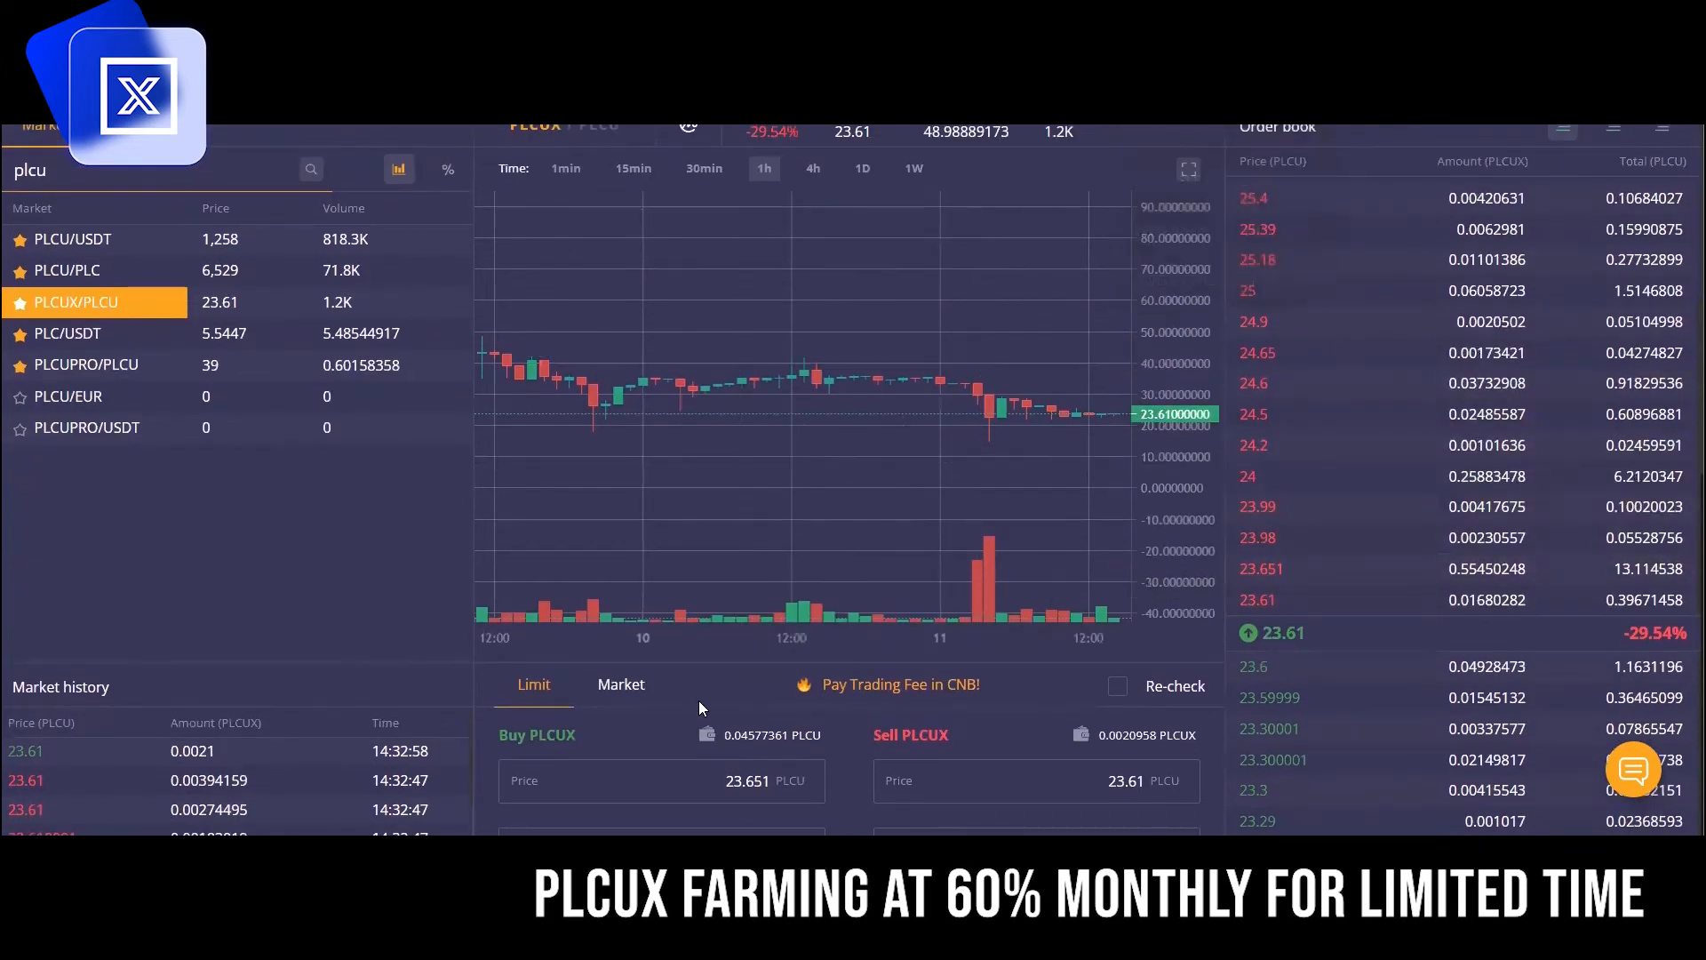
mouse_move(1038, 762)
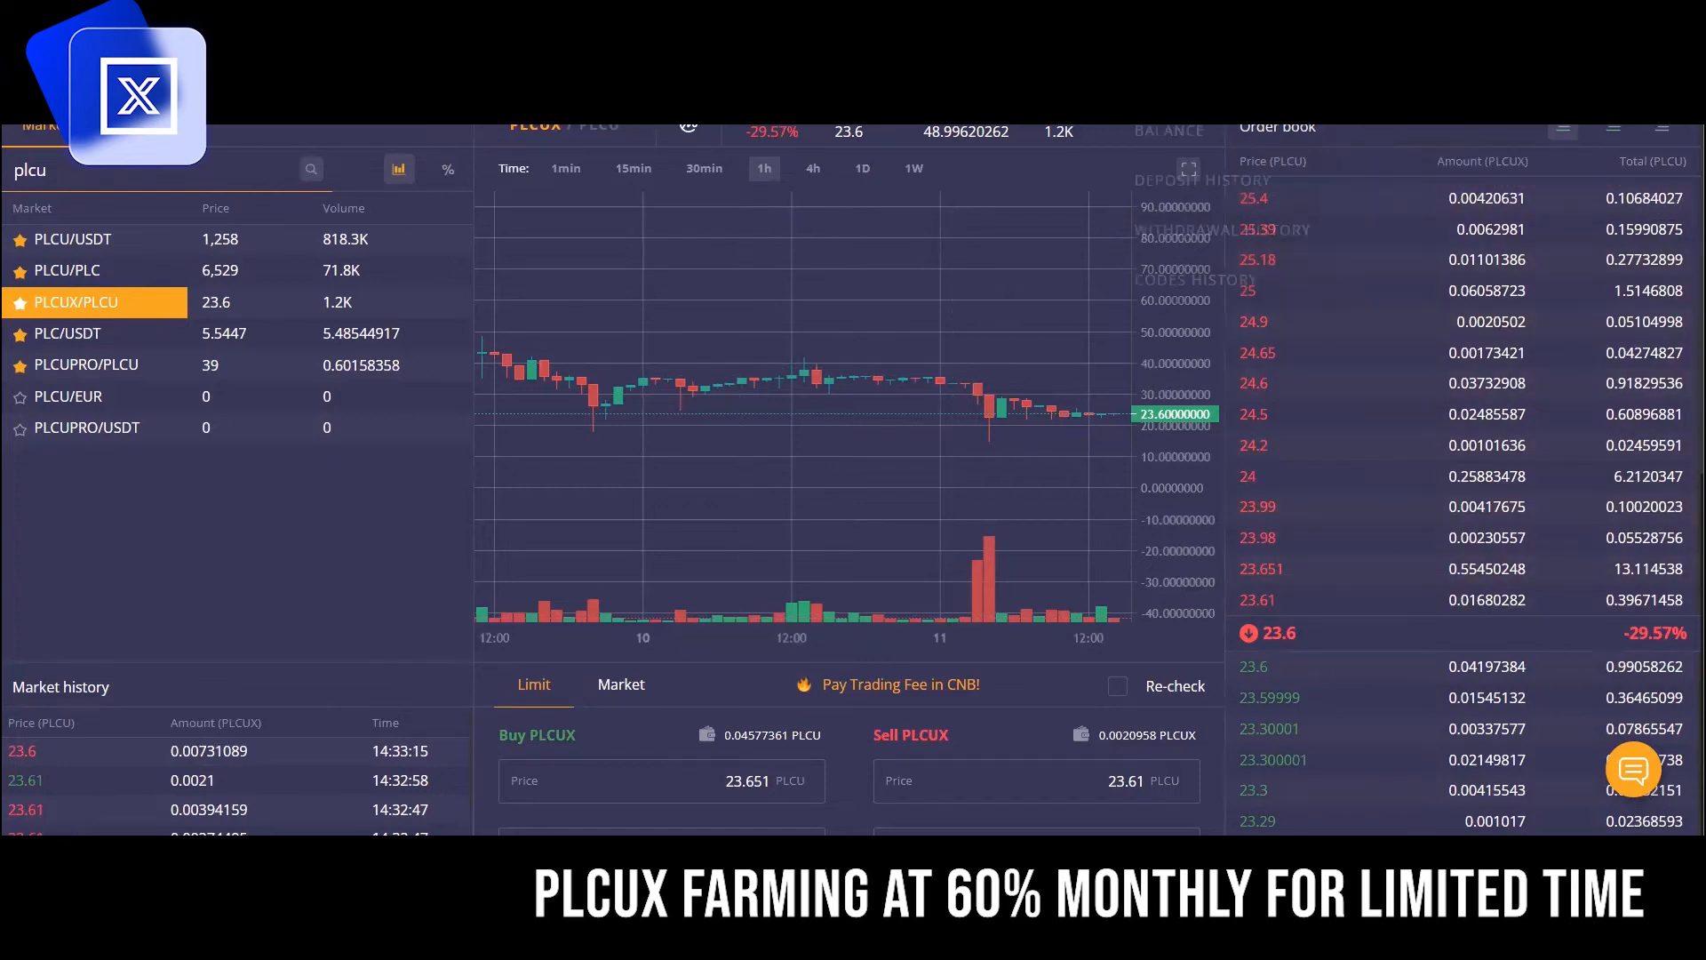
click(1167, 130)
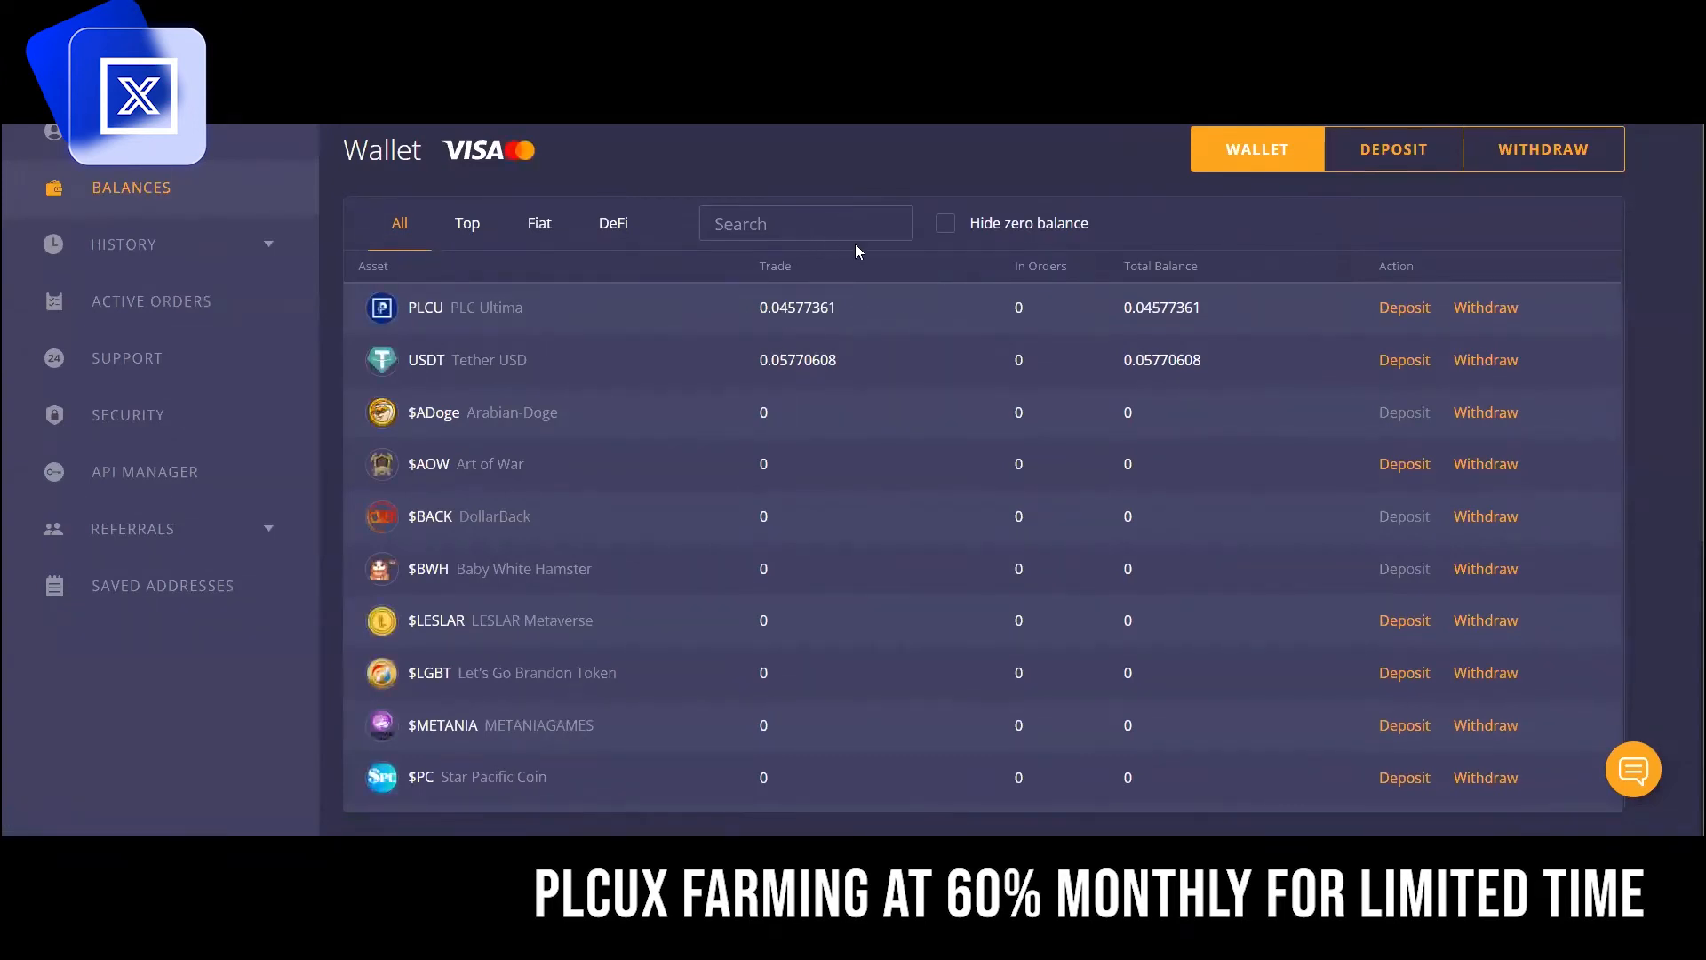
mouse_move(362, 190)
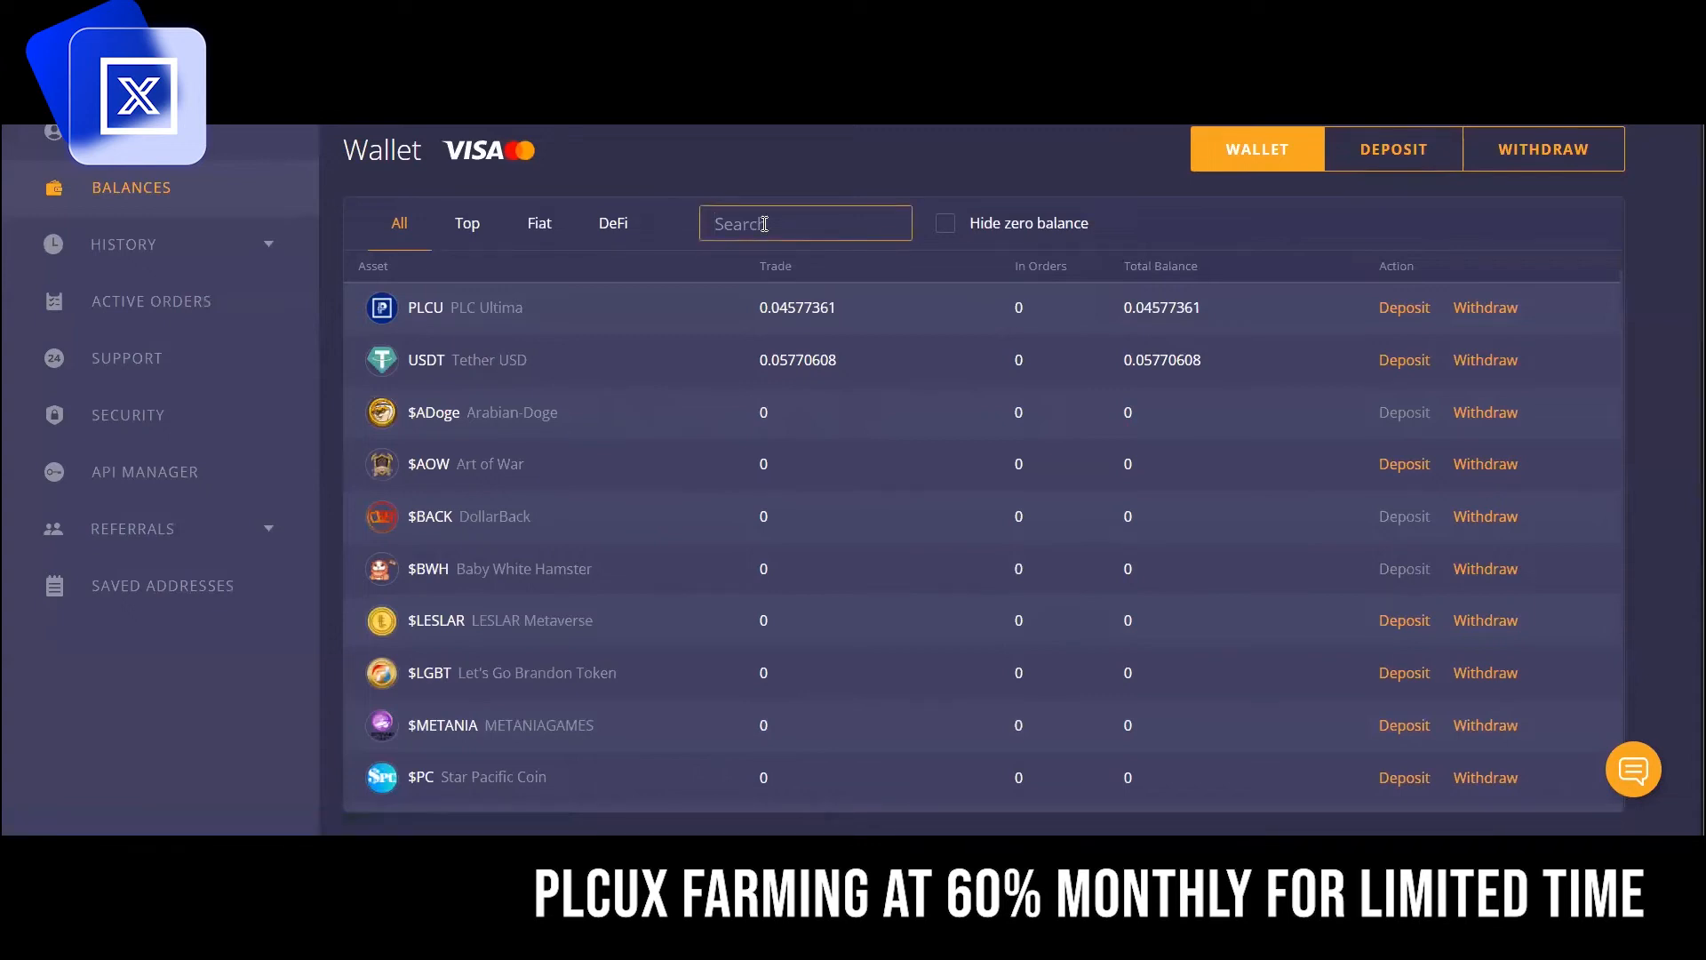
Filter the wallet list for 'plcux' and select its 0.0020958 balance figure.
text(plcux)
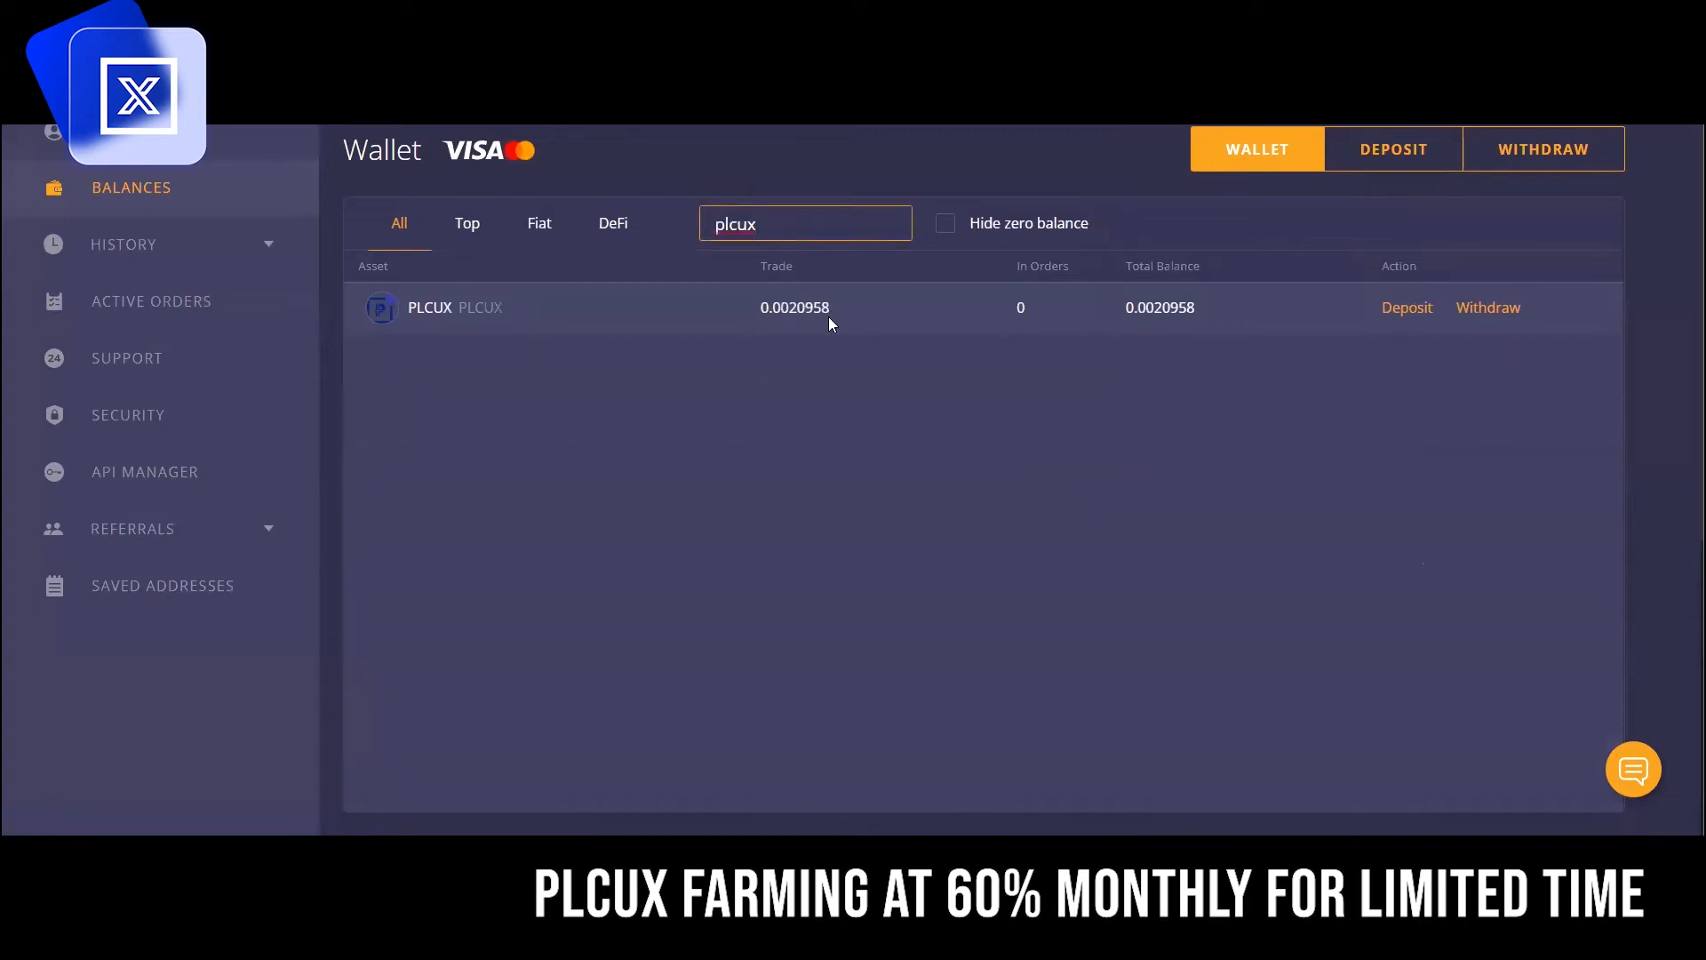
double_click(794, 306)
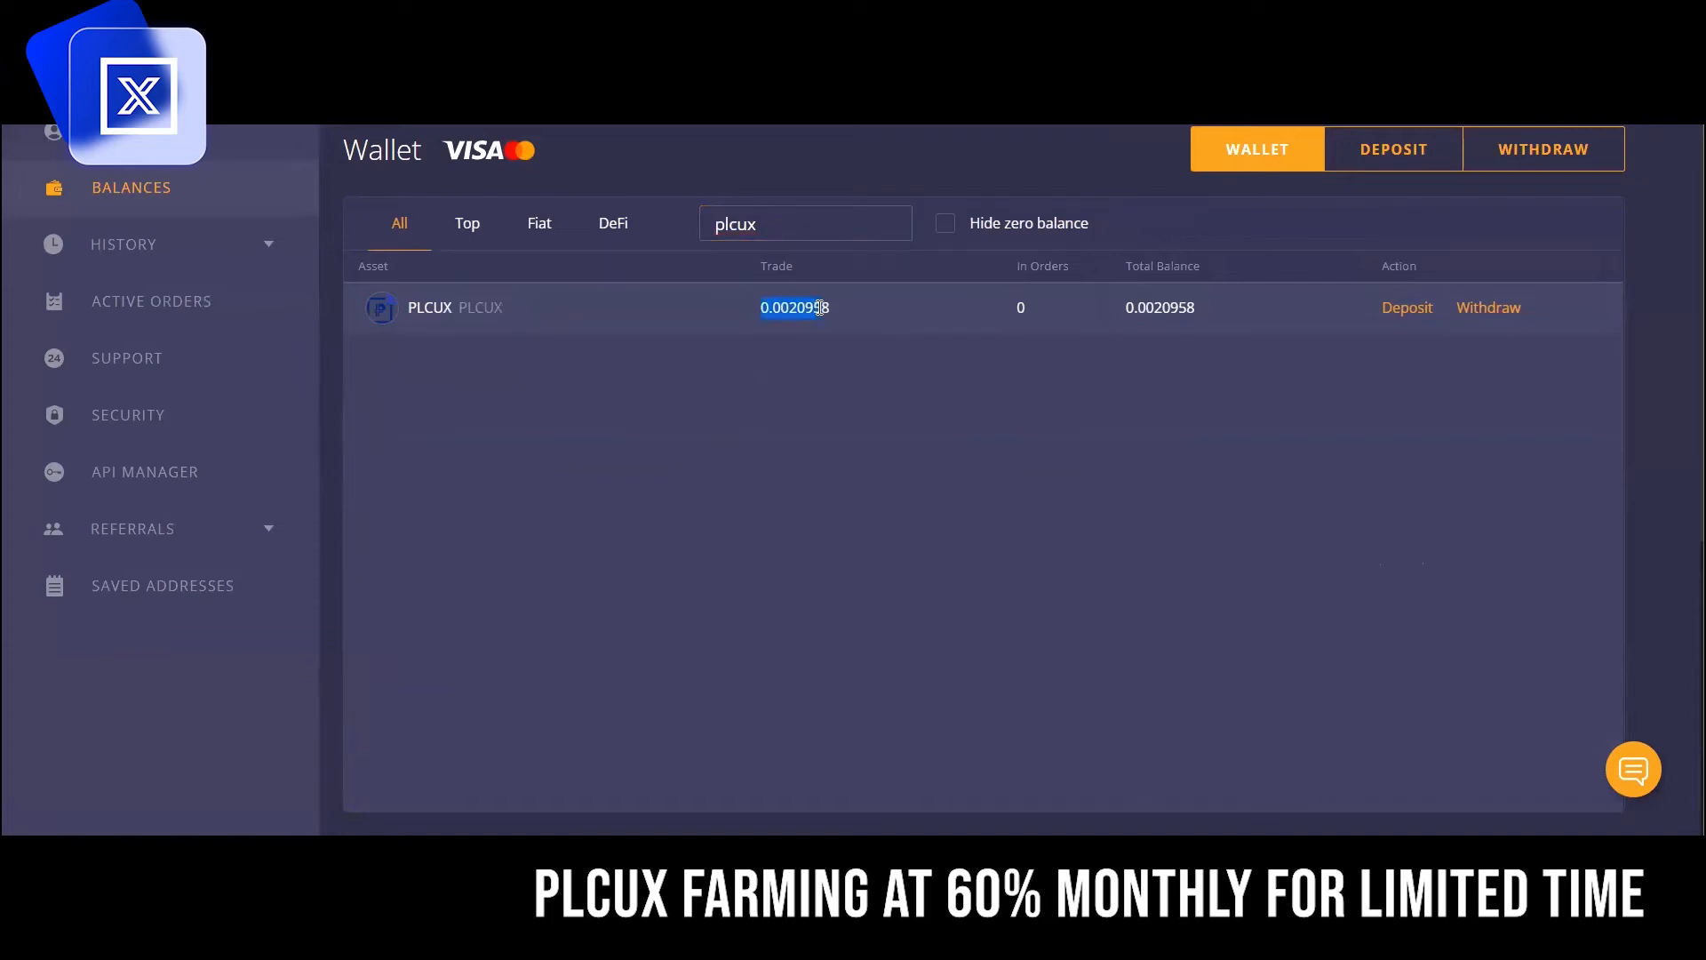
mouse_move(721, 270)
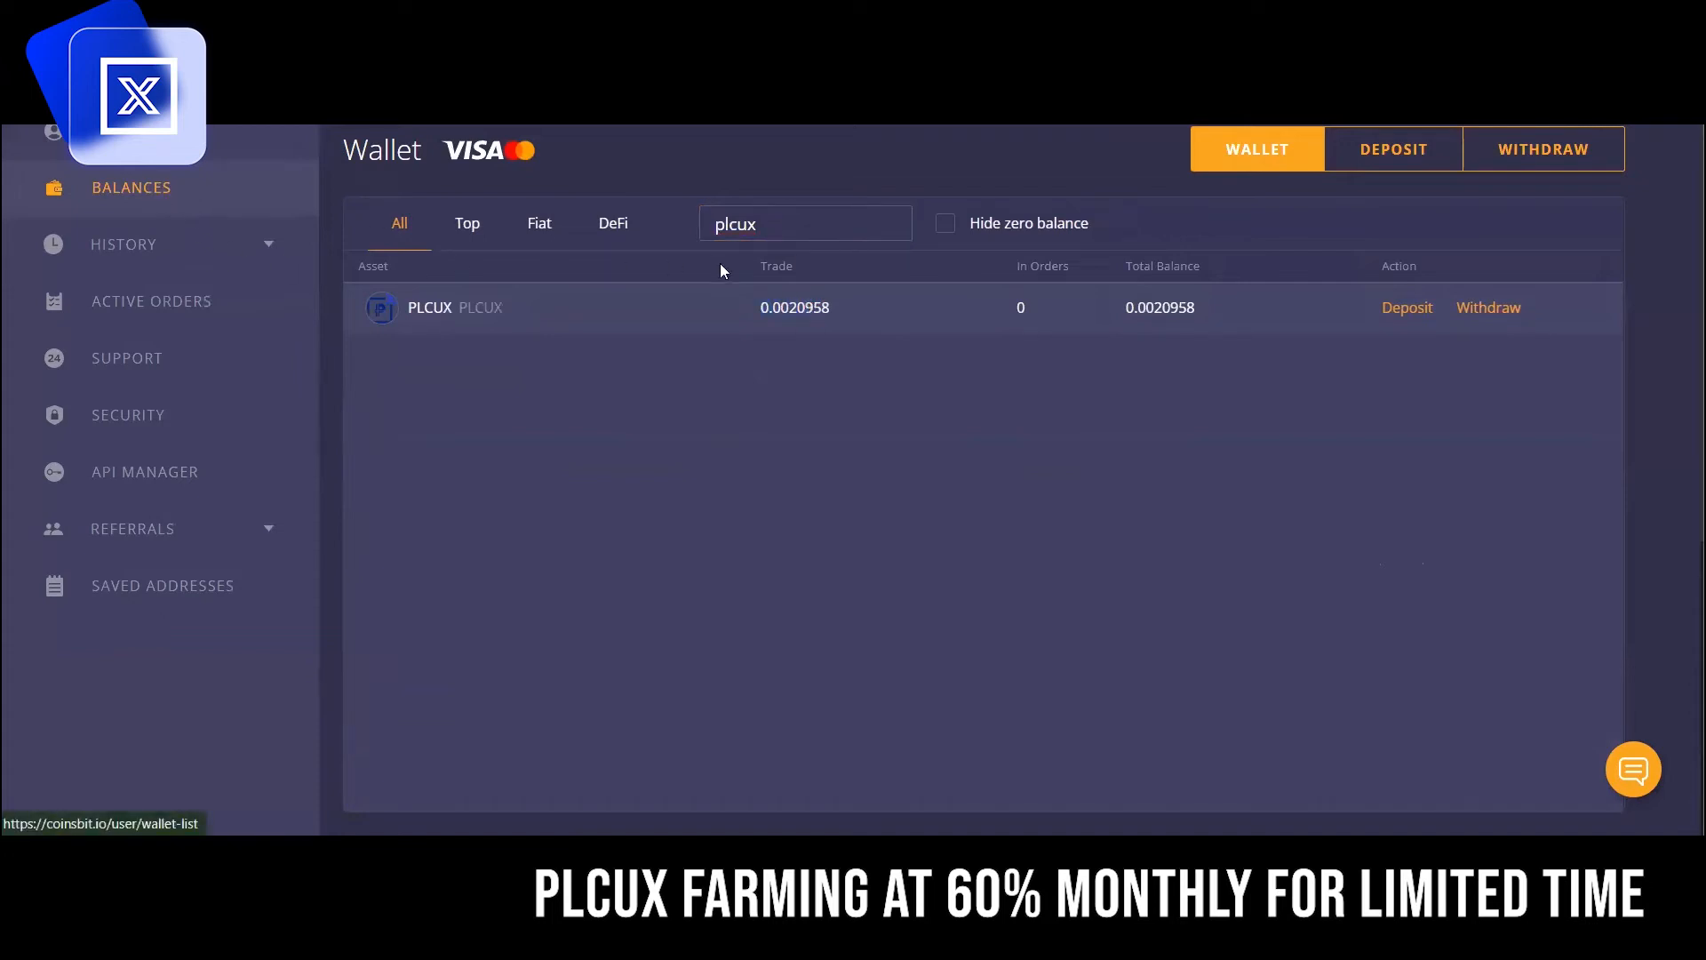
mouse_move(1128, 308)
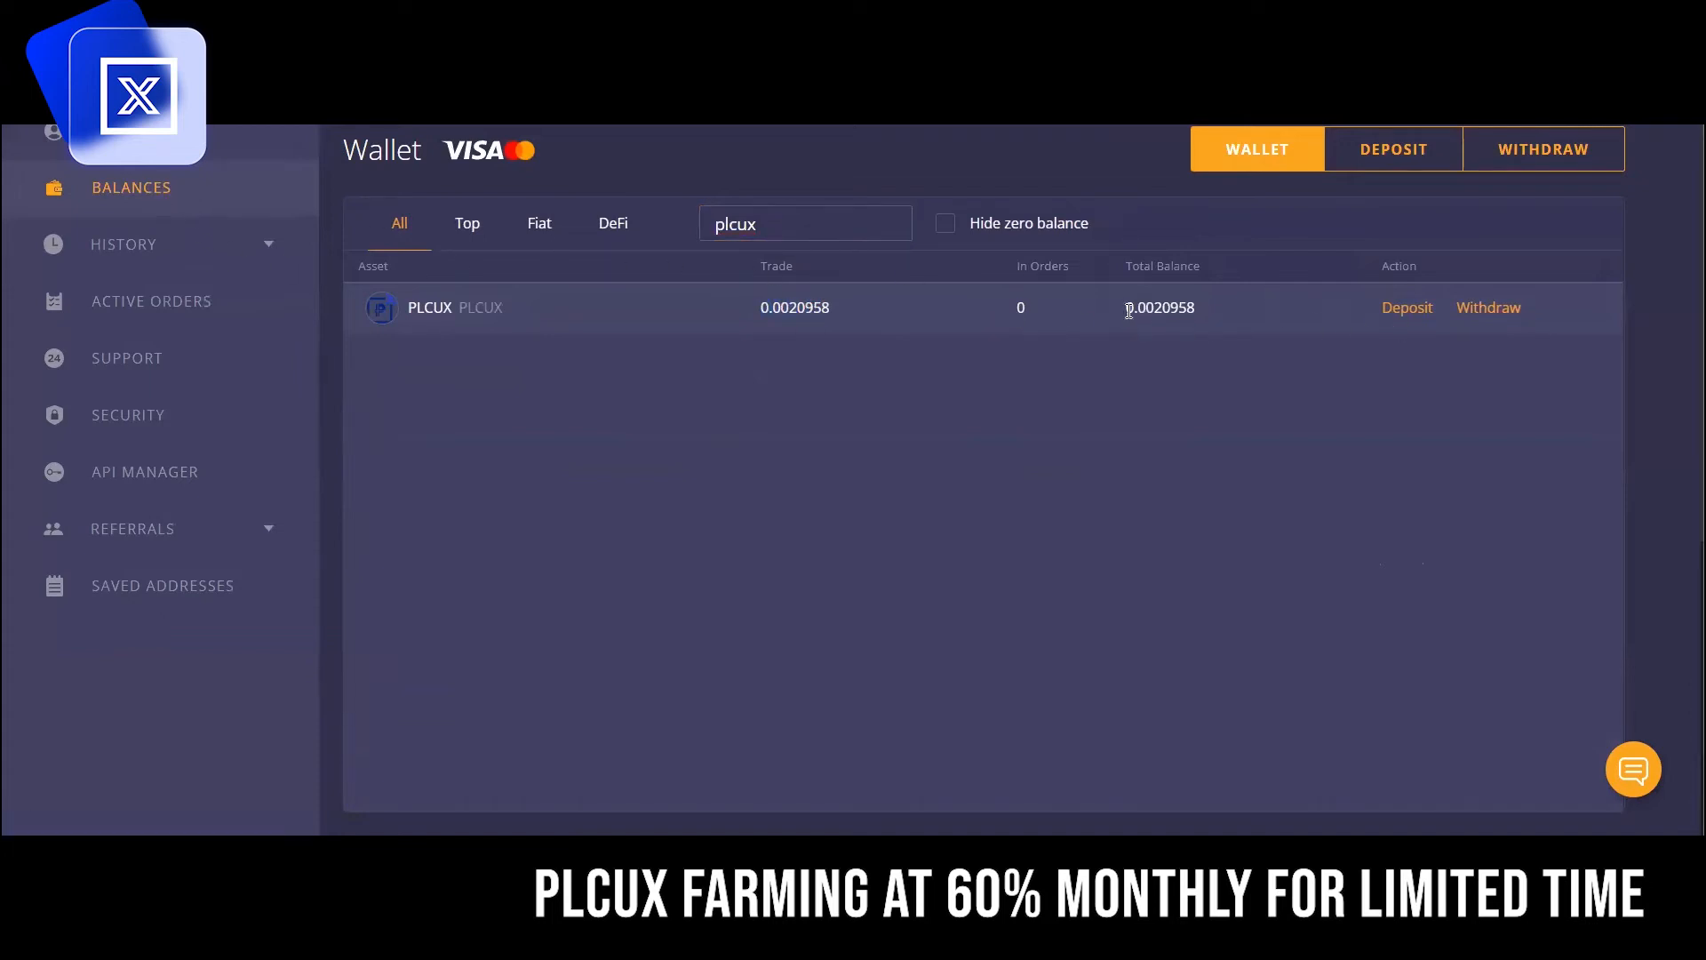
Start a PLCUX withdrawal from the PLCUX row, then switch to the Ultima Farm dashboard.
click(803, 223)
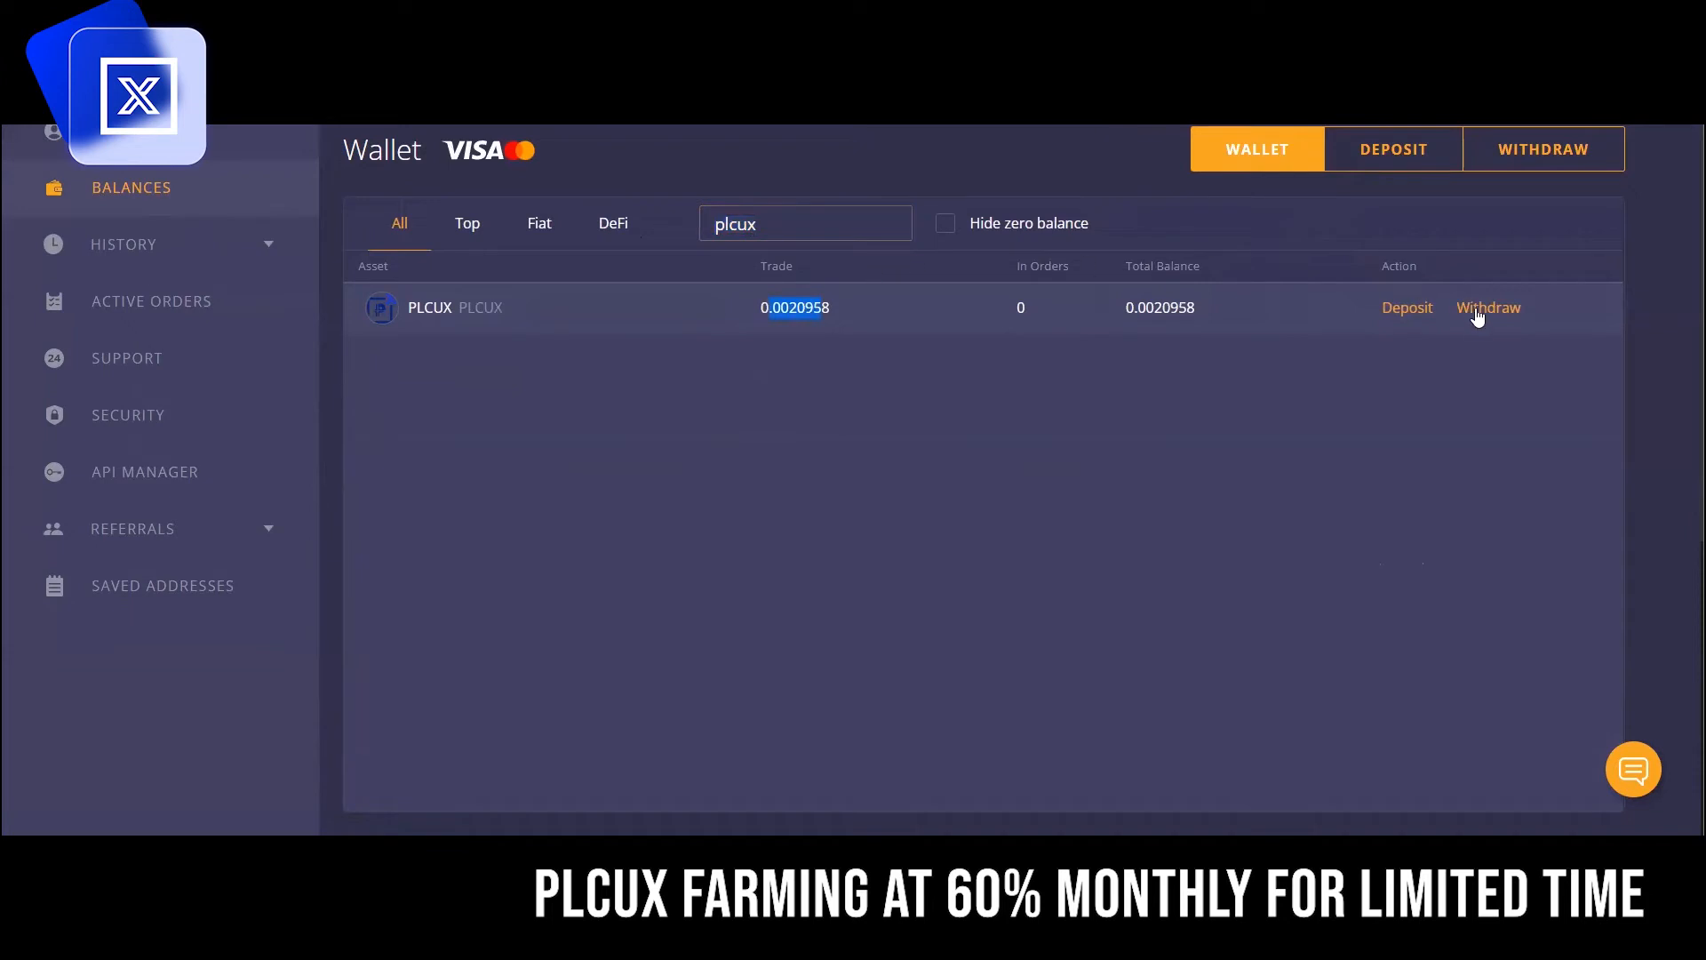
click(1487, 306)
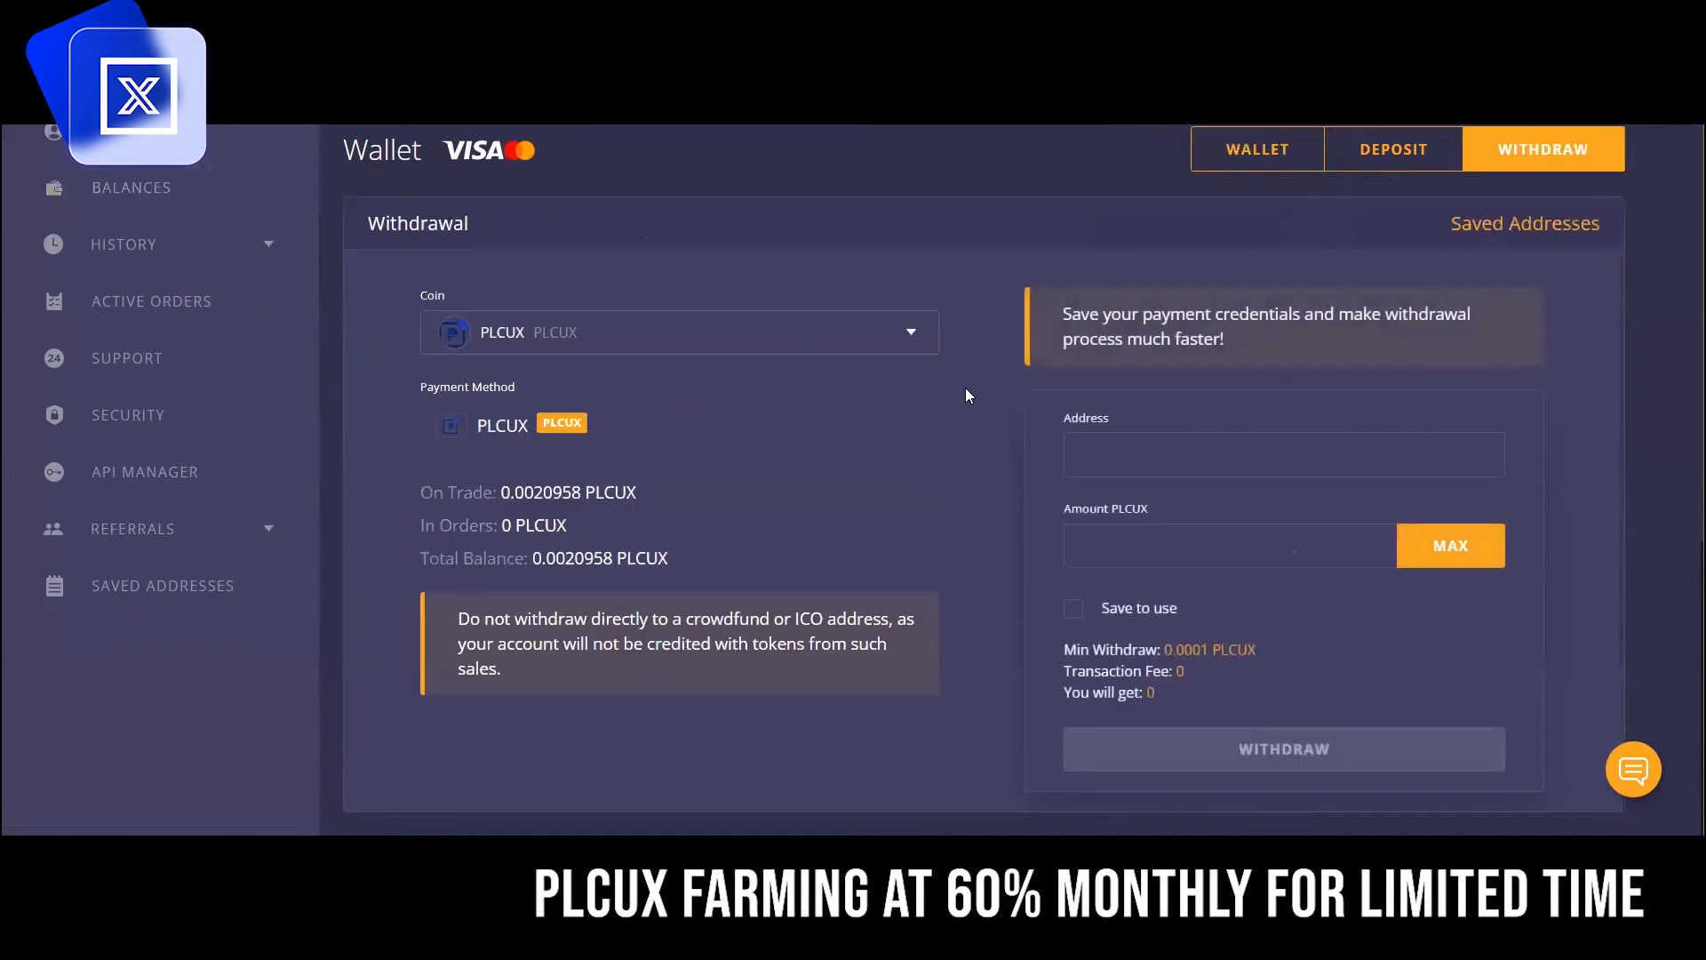
click(1281, 454)
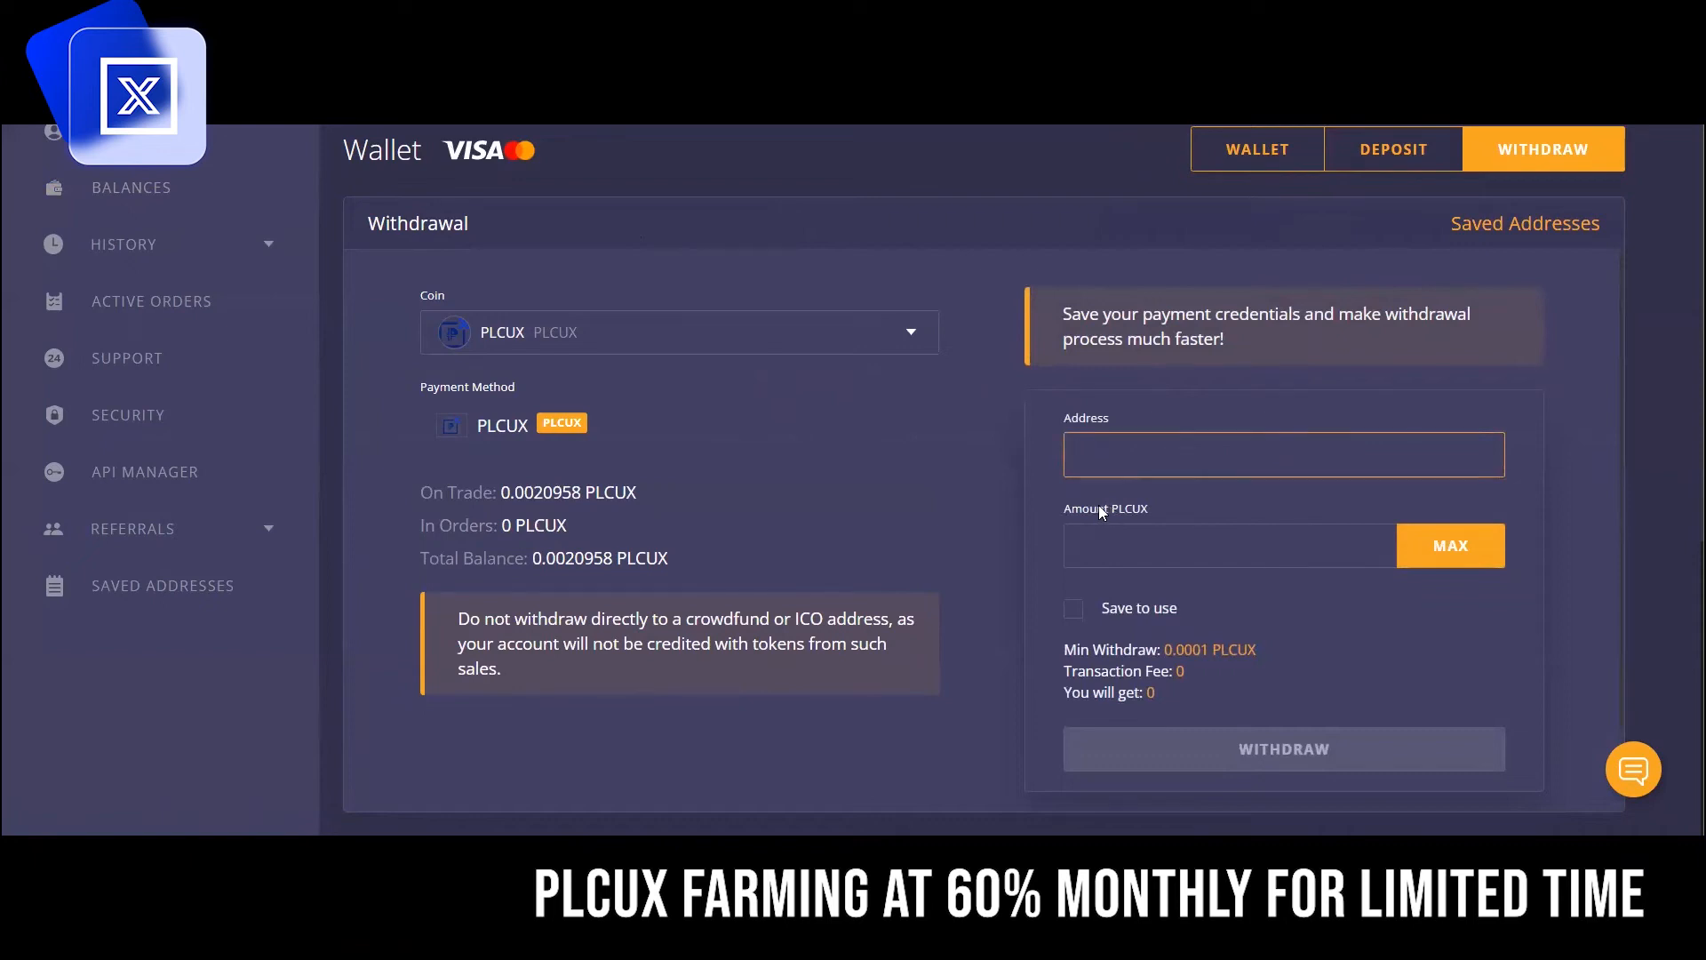
click(1284, 454)
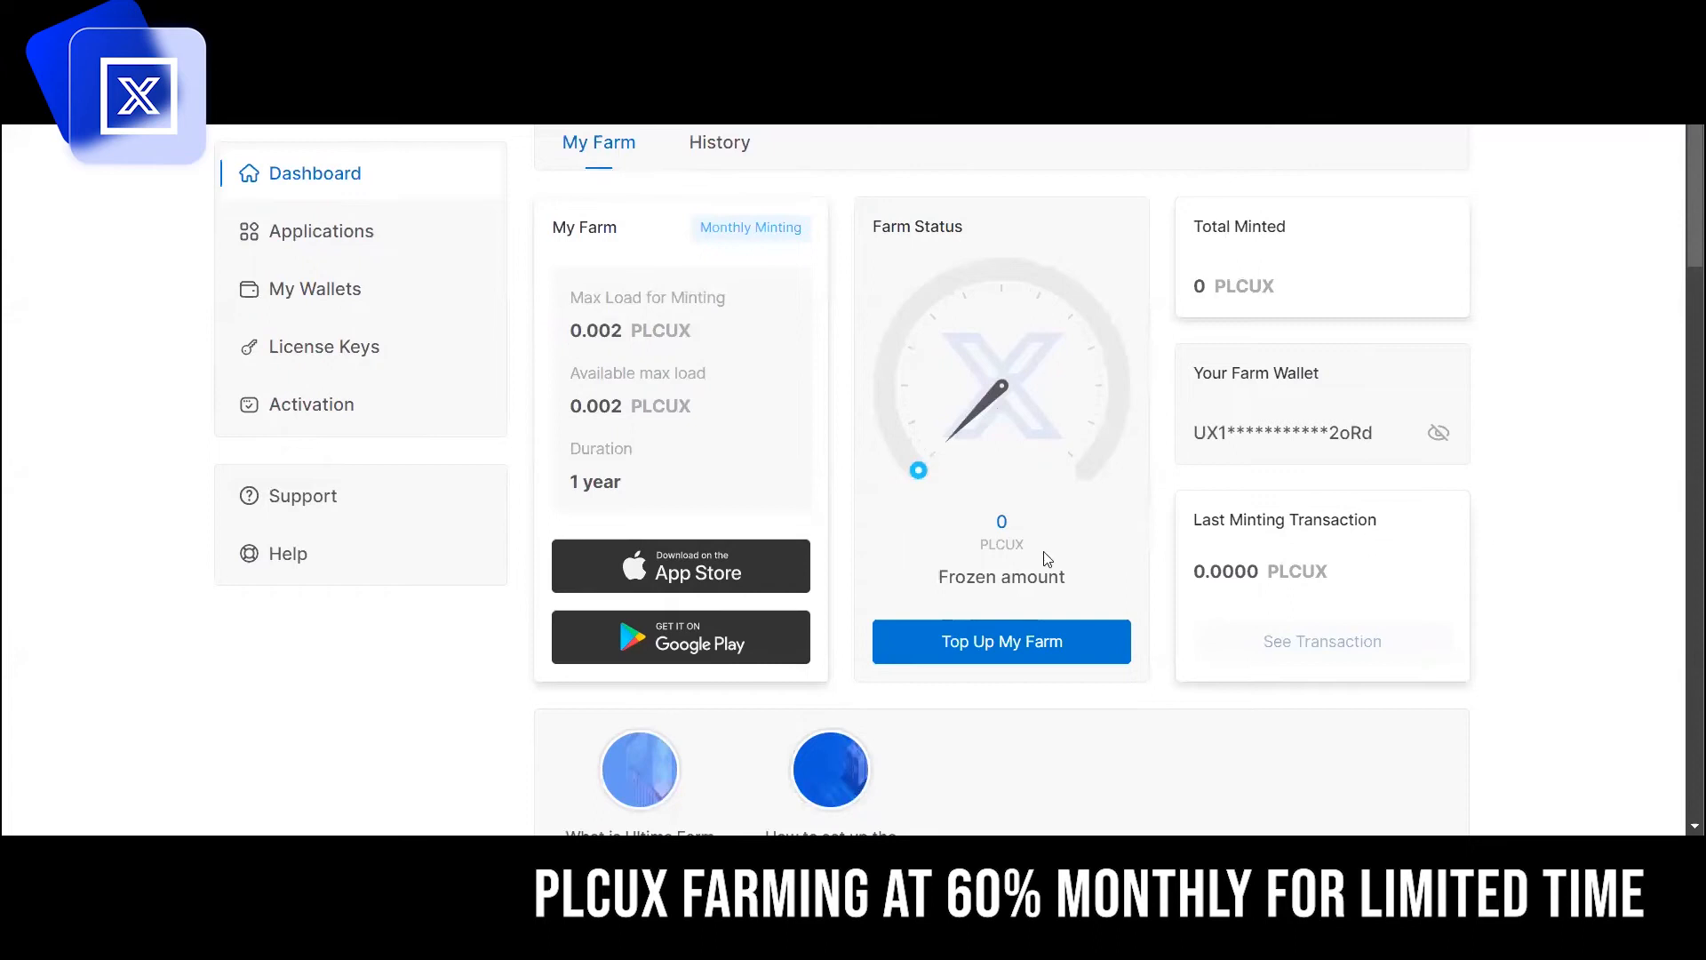
Show the farm deposit address via Top Up My Farm and copy it.
scroll(up, 3)
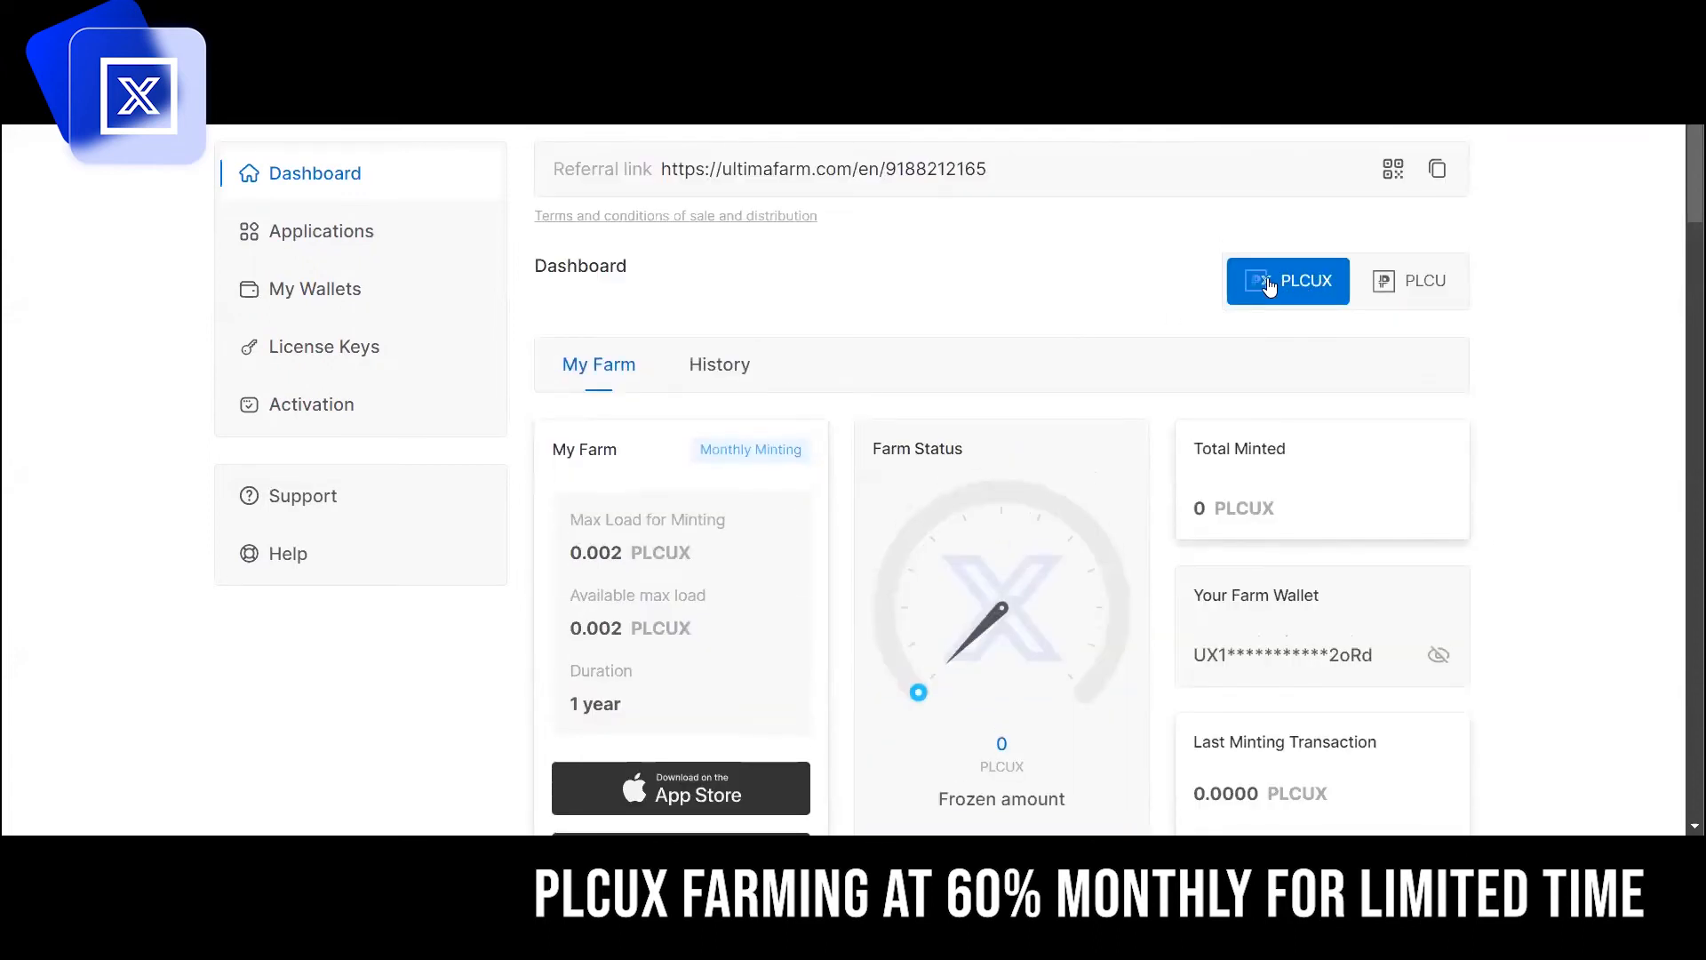
scroll(down, 3)
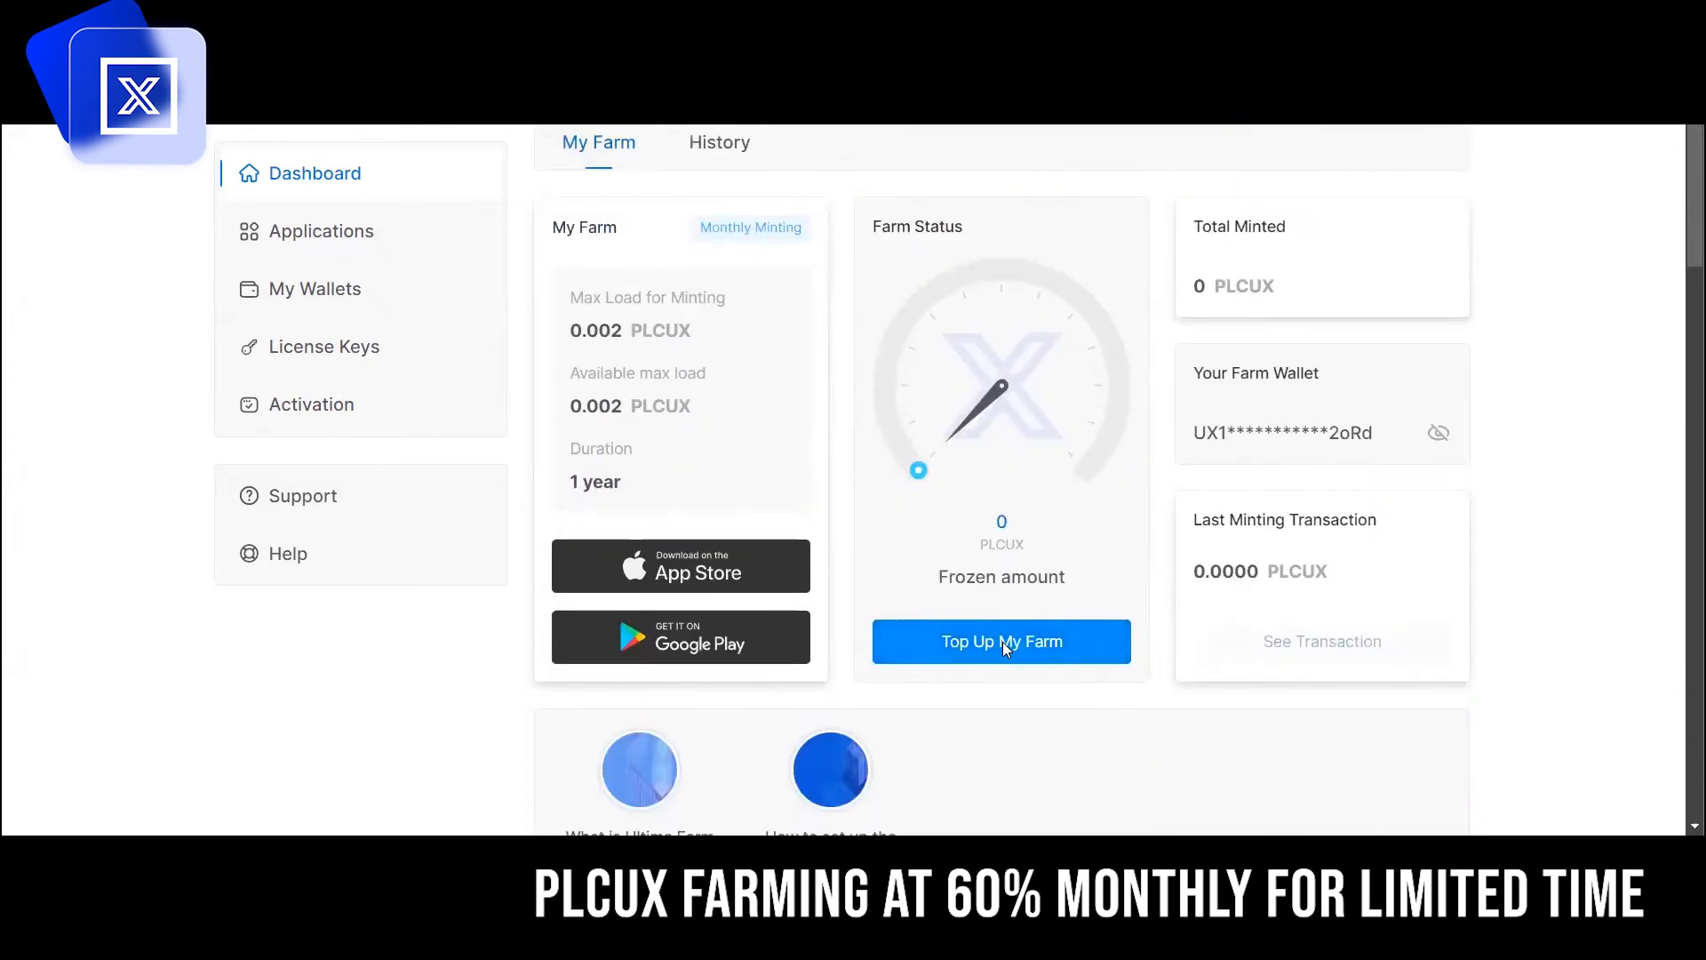
click(1000, 641)
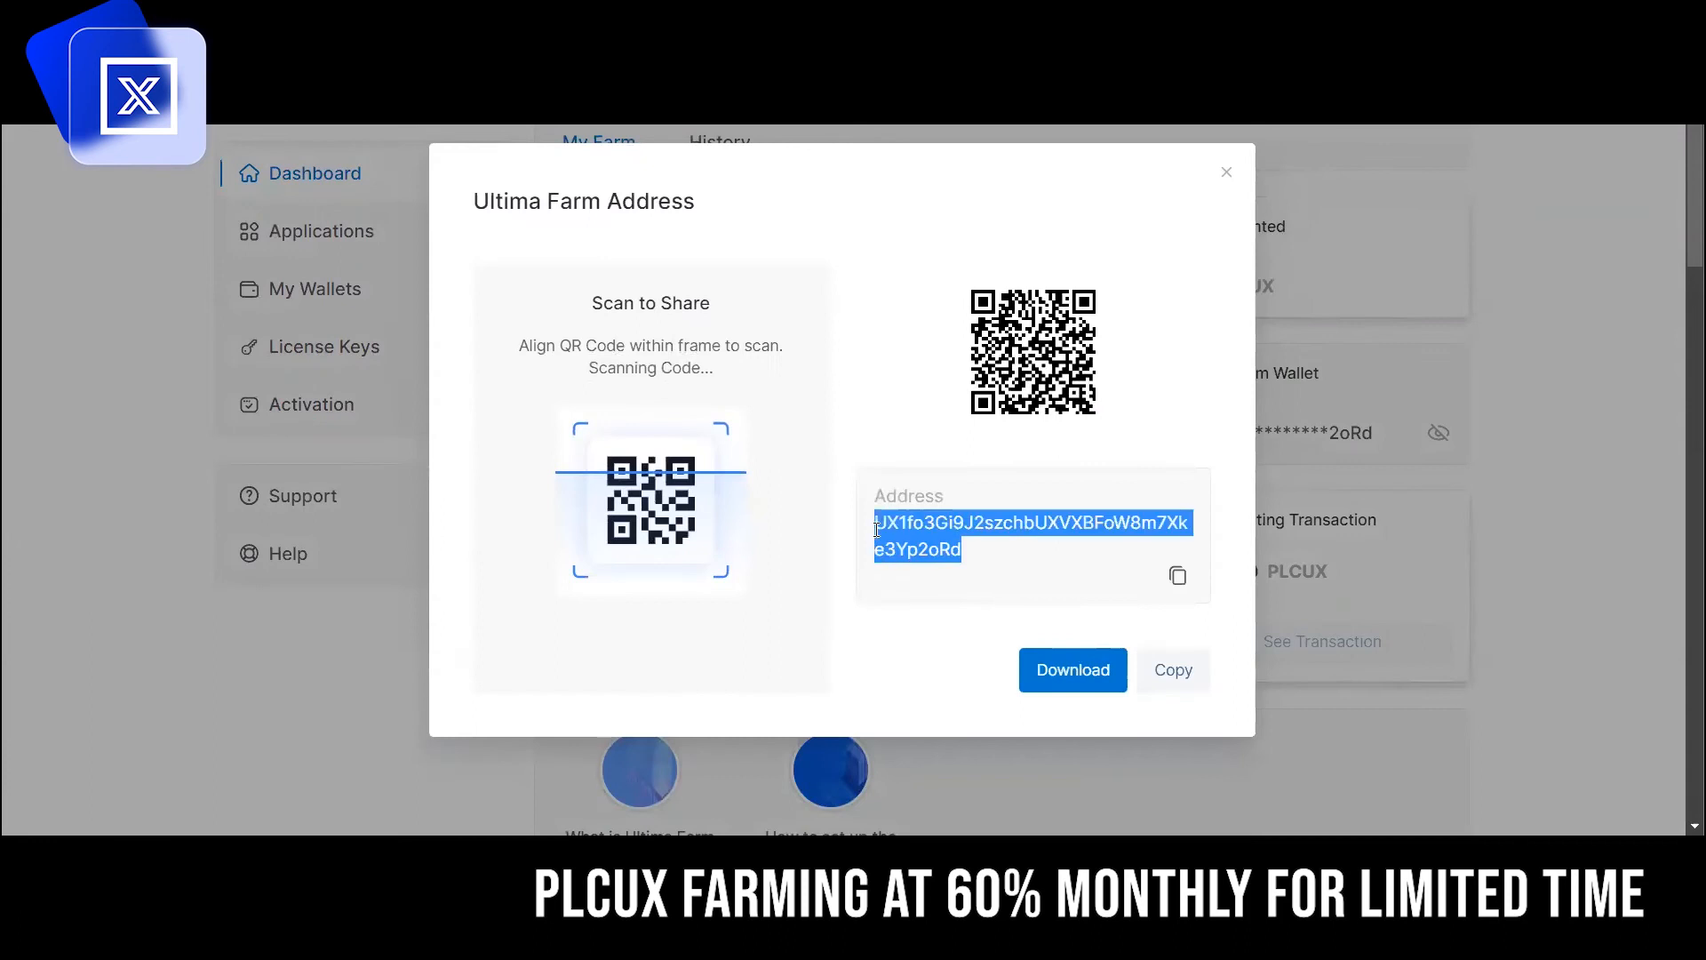
mouse_move(1072, 422)
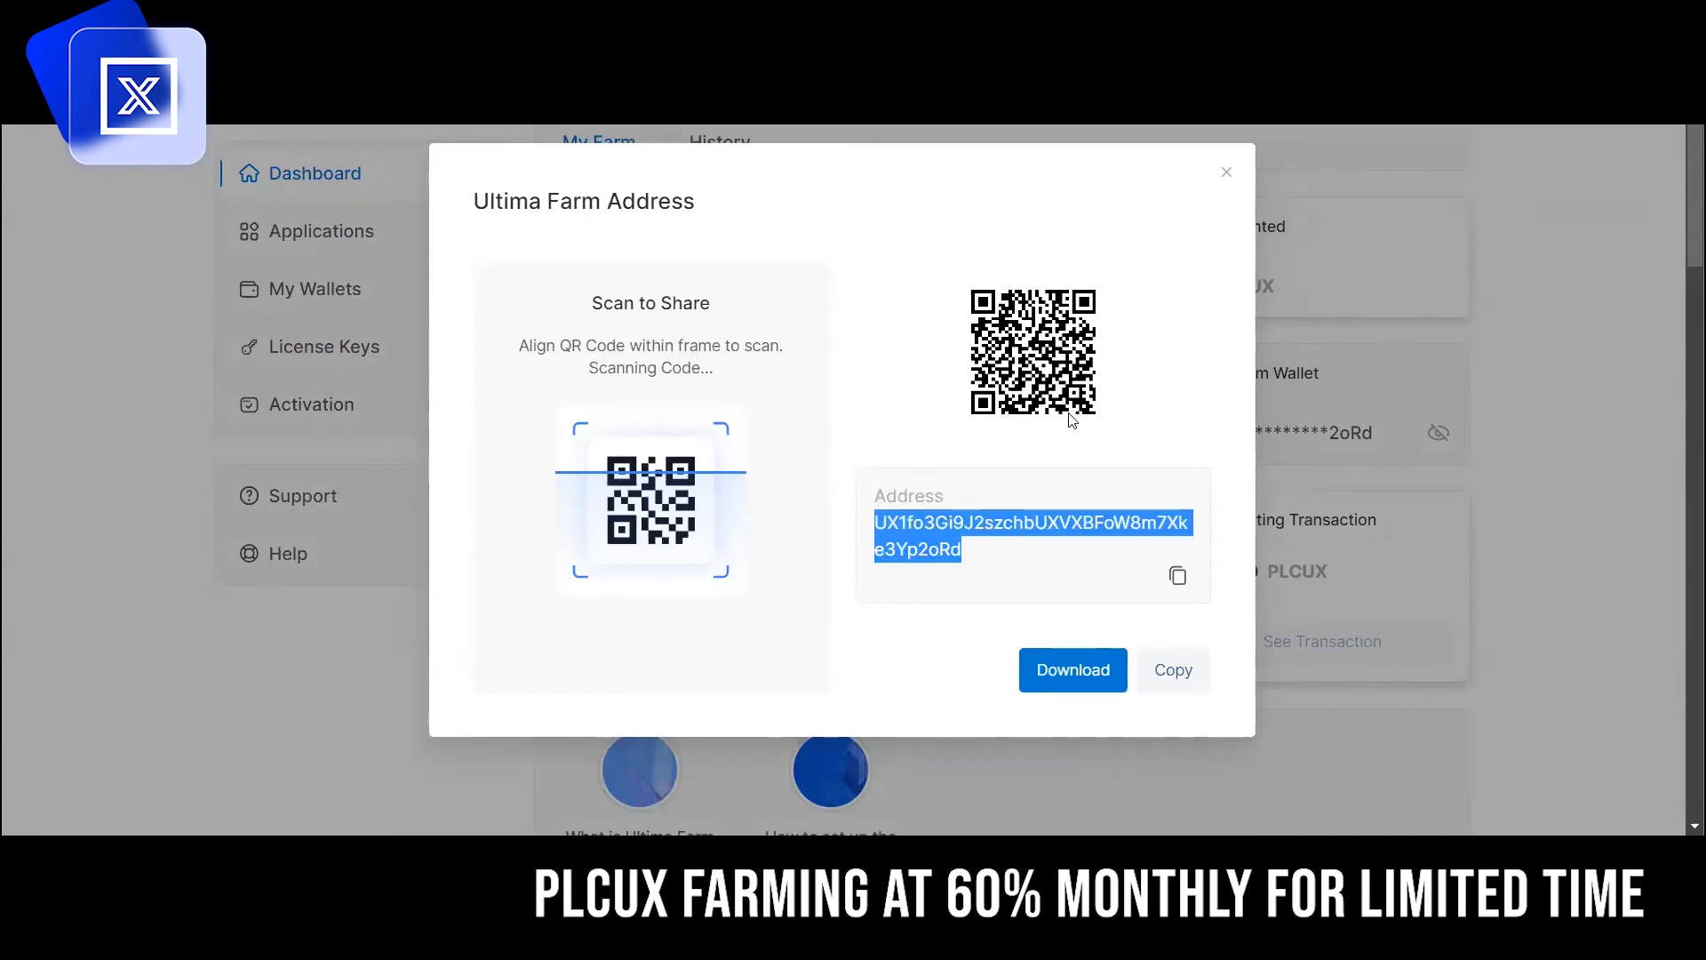
mouse_move(934, 460)
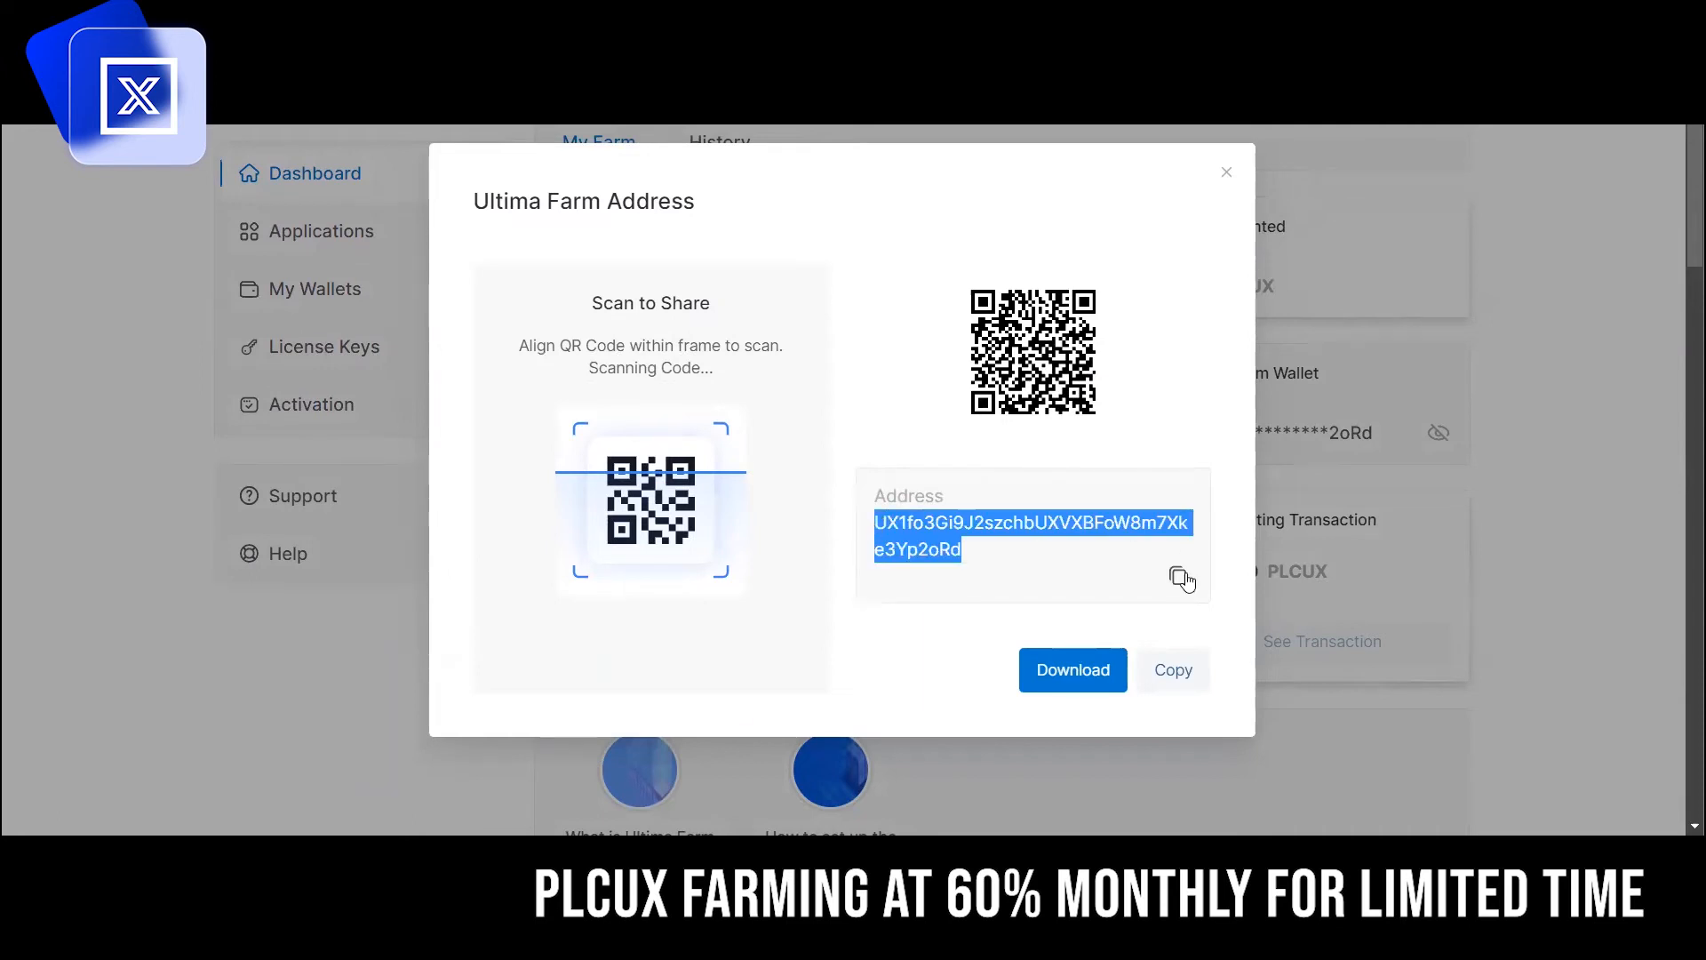
click(1182, 578)
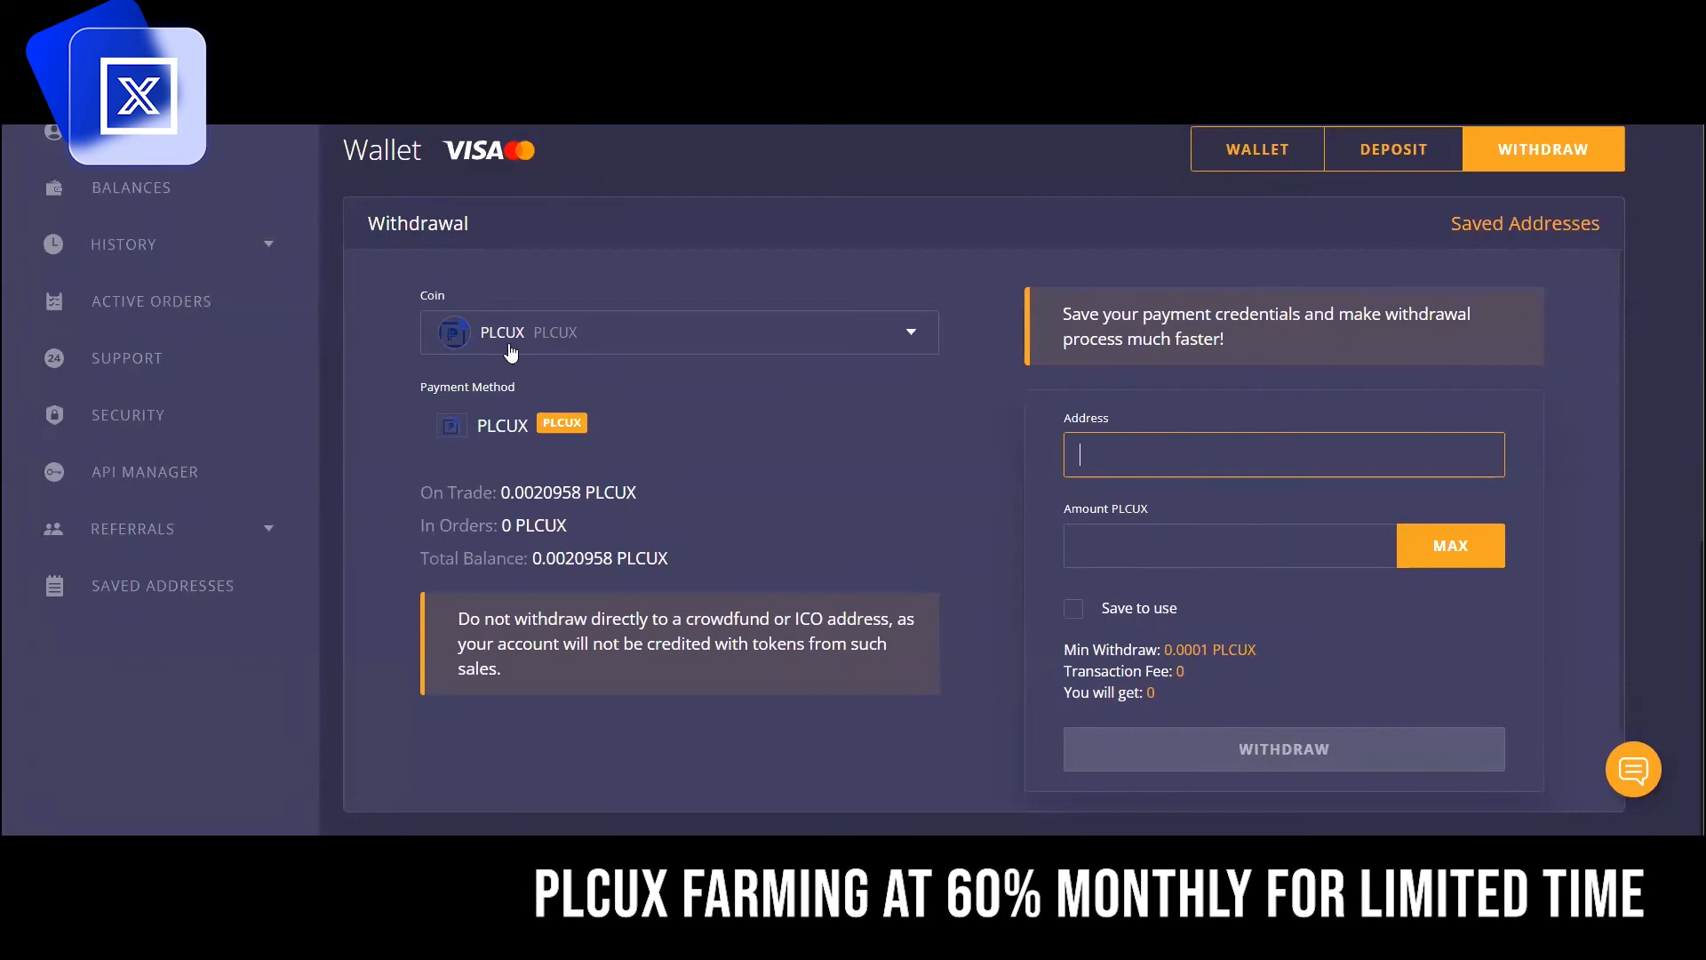
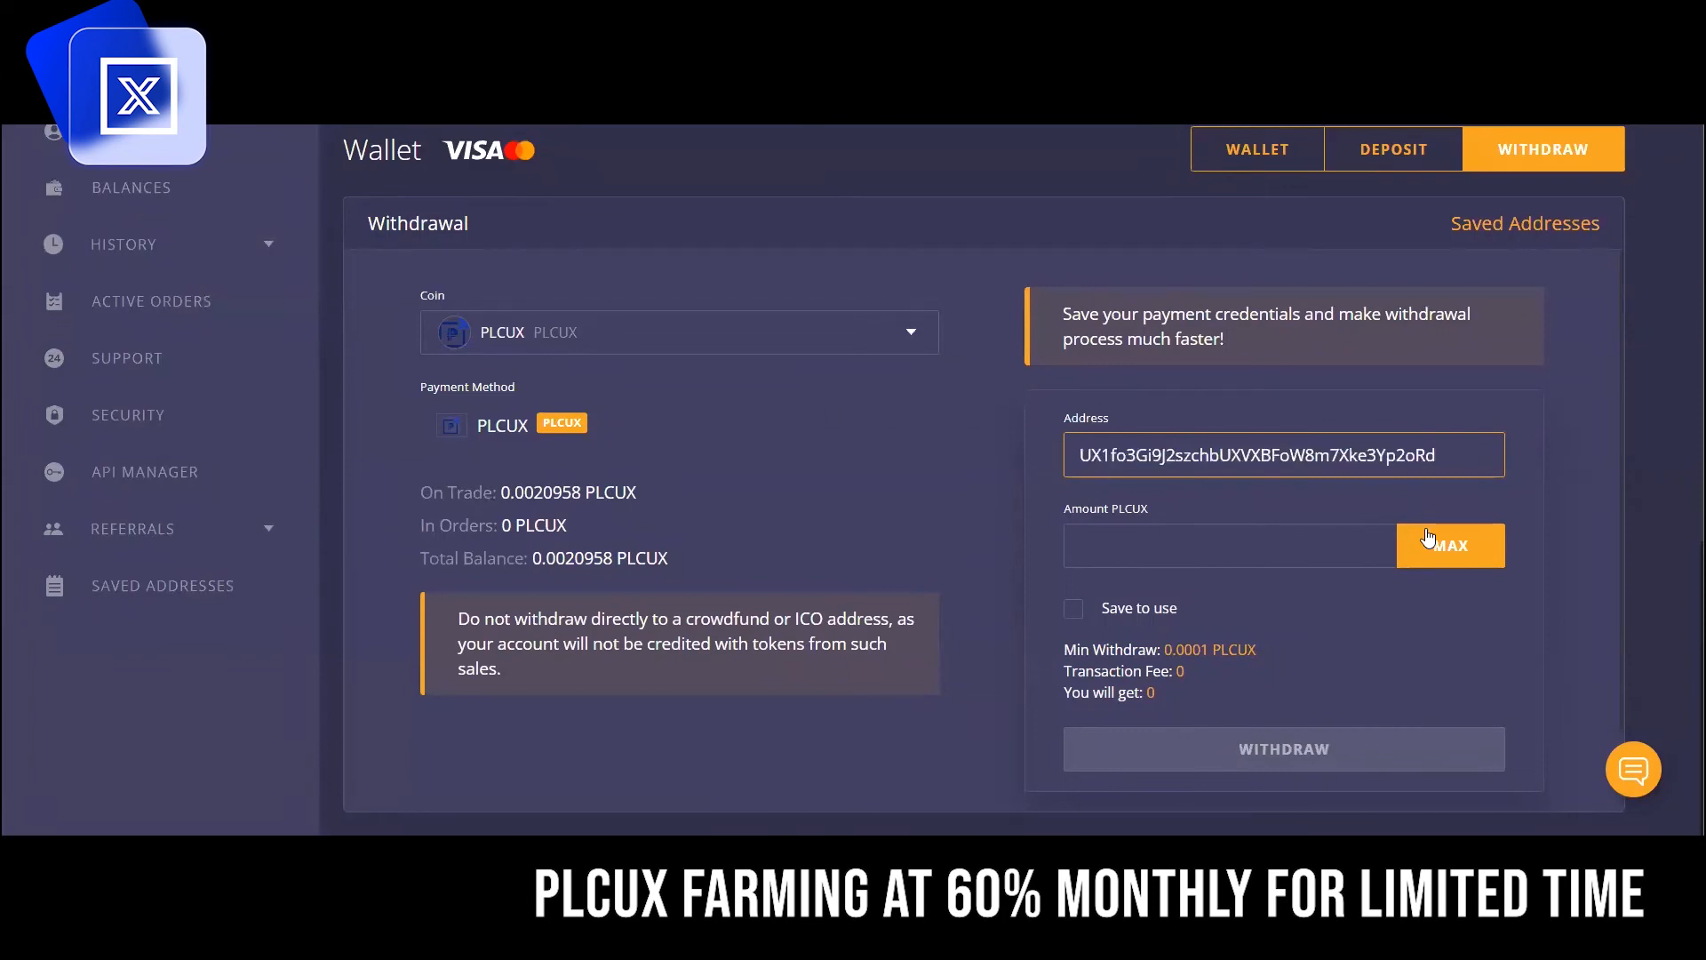
click(1450, 544)
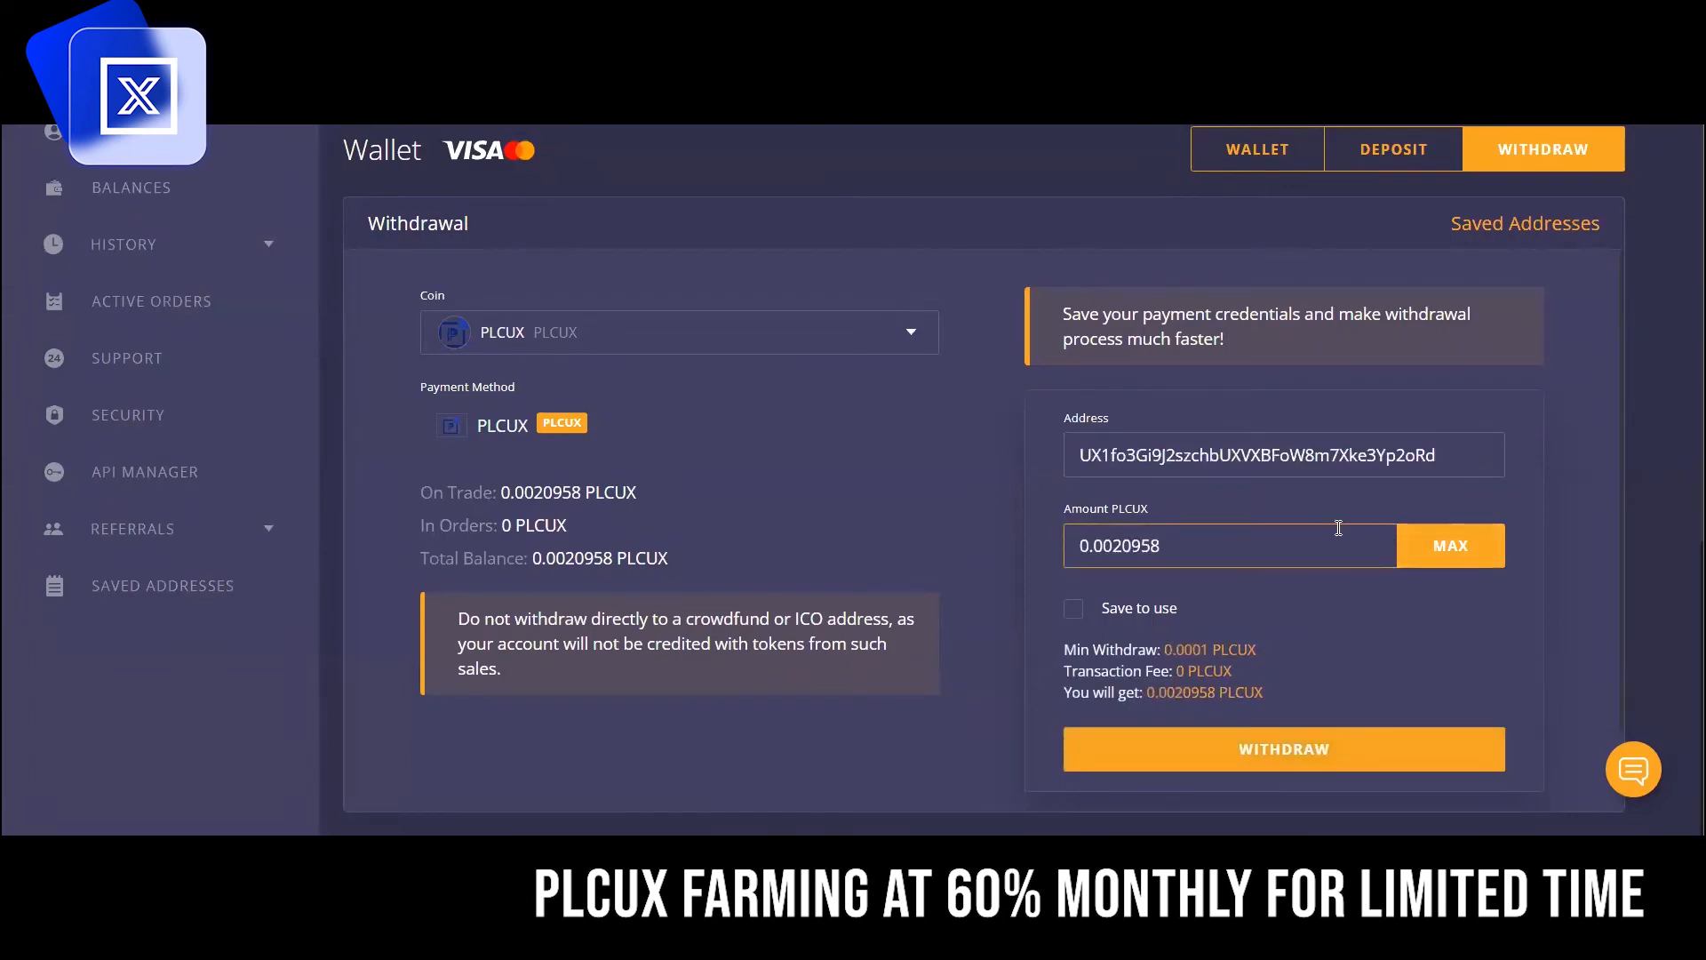
click(1282, 748)
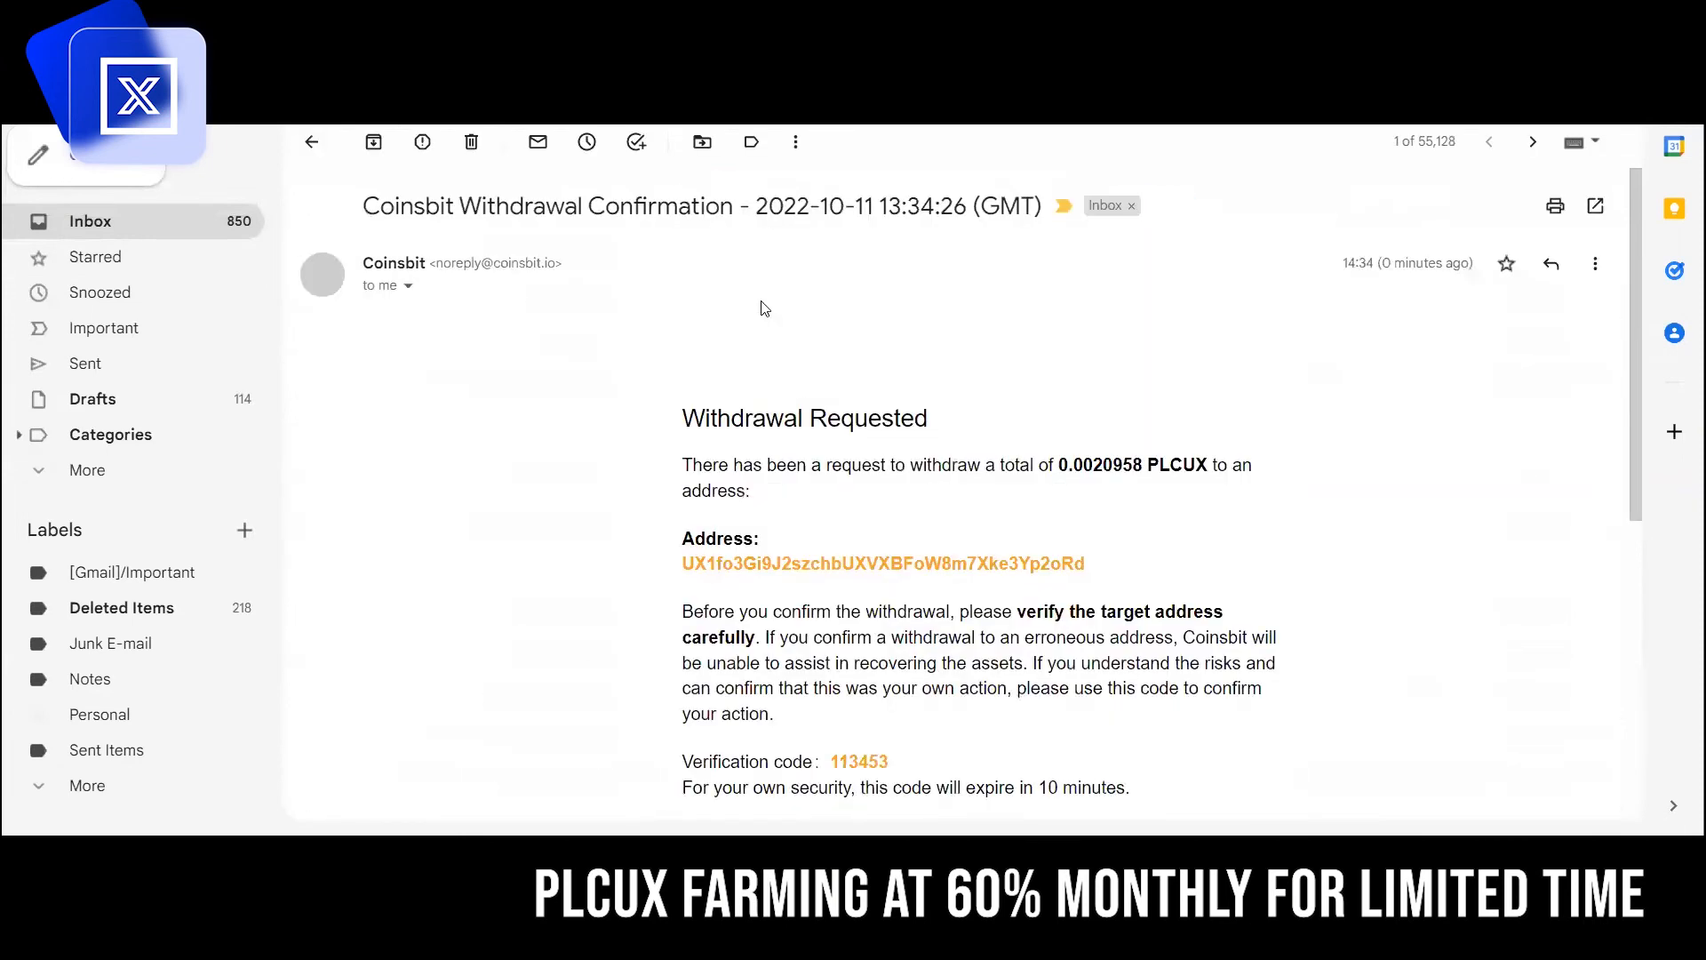
scroll(down, 3)
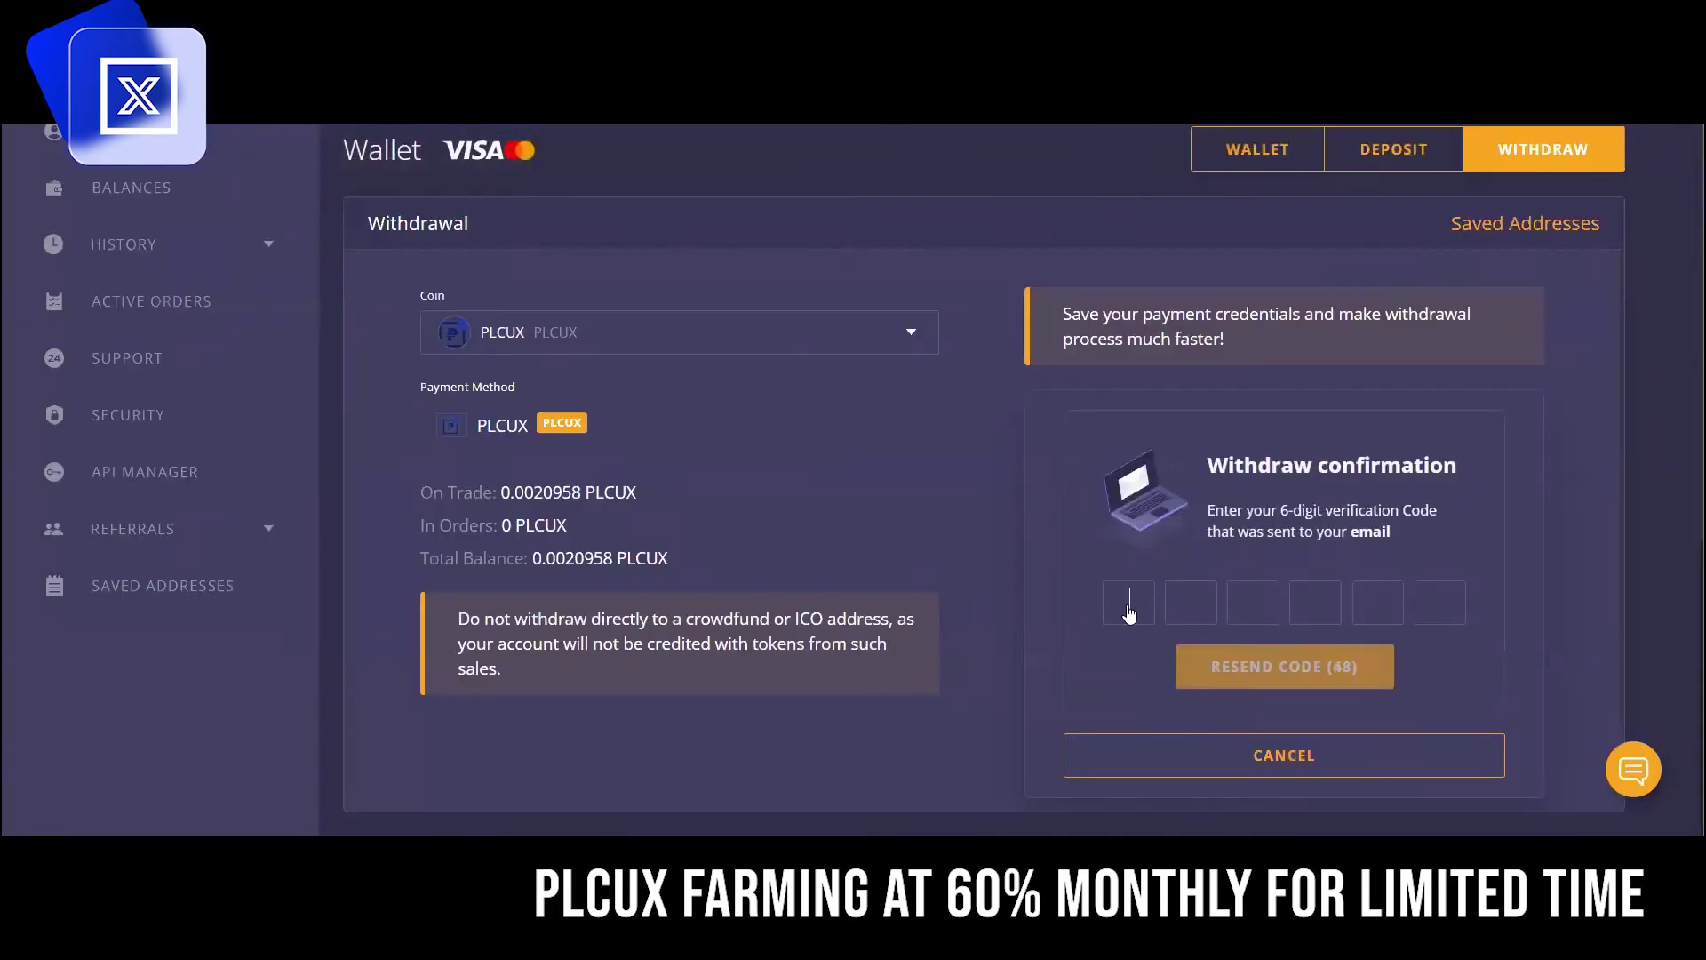
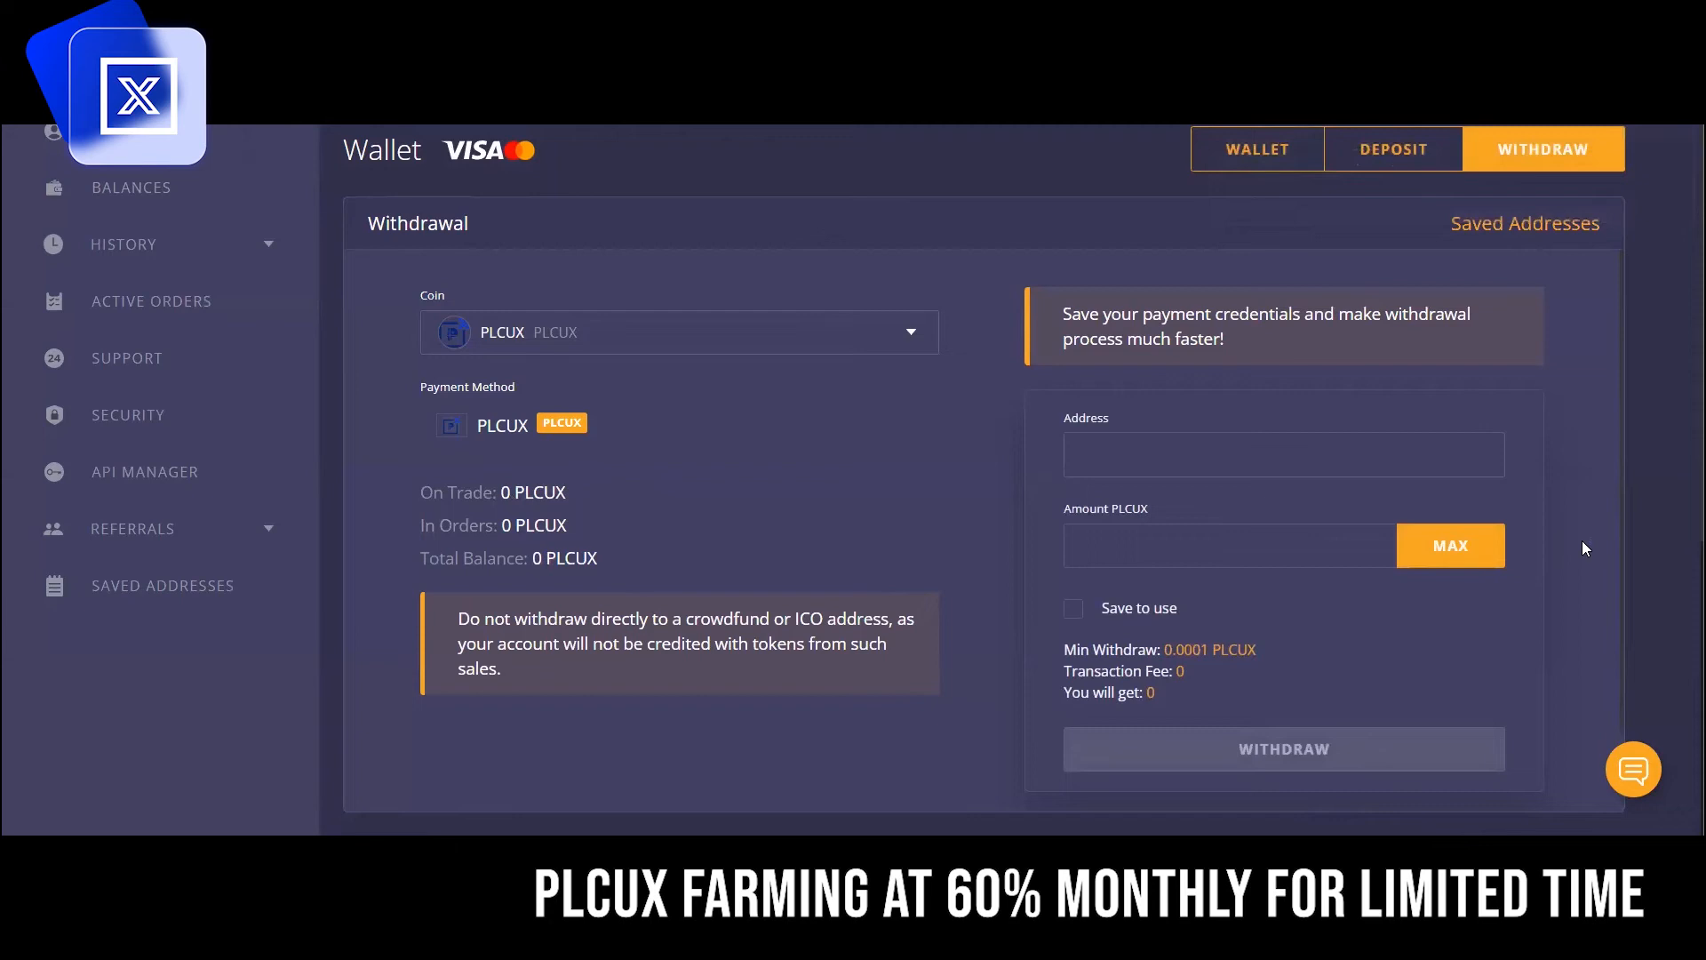
mouse_move(1545, 504)
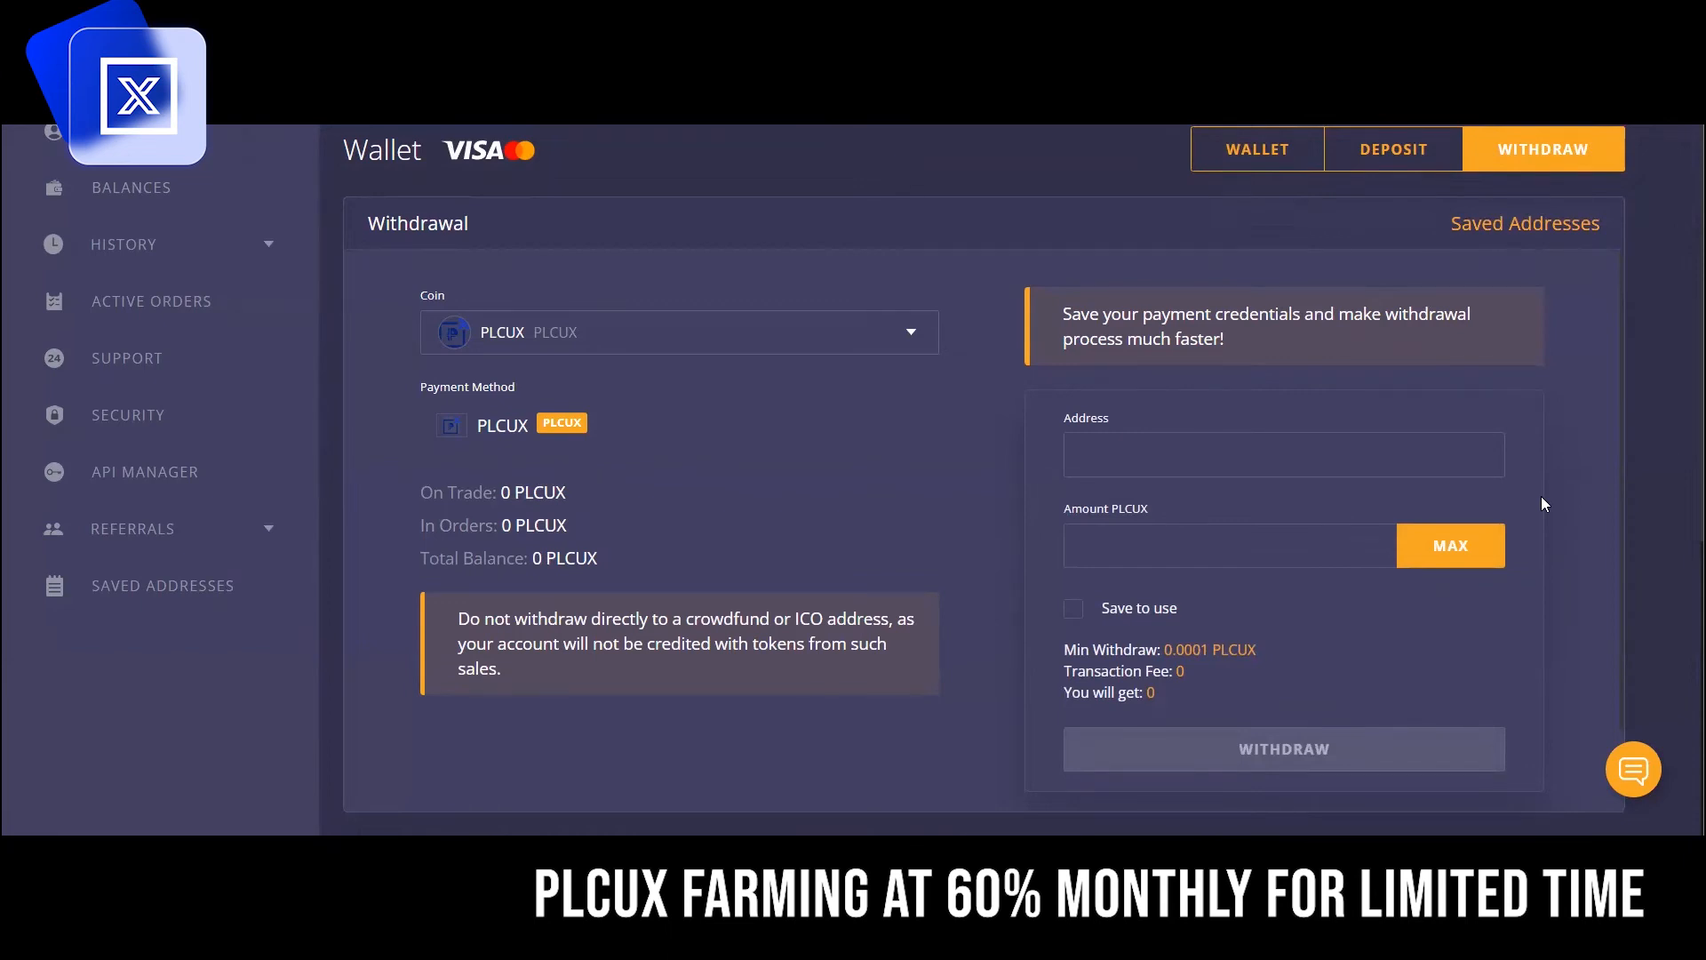
mouse_move(1566, 473)
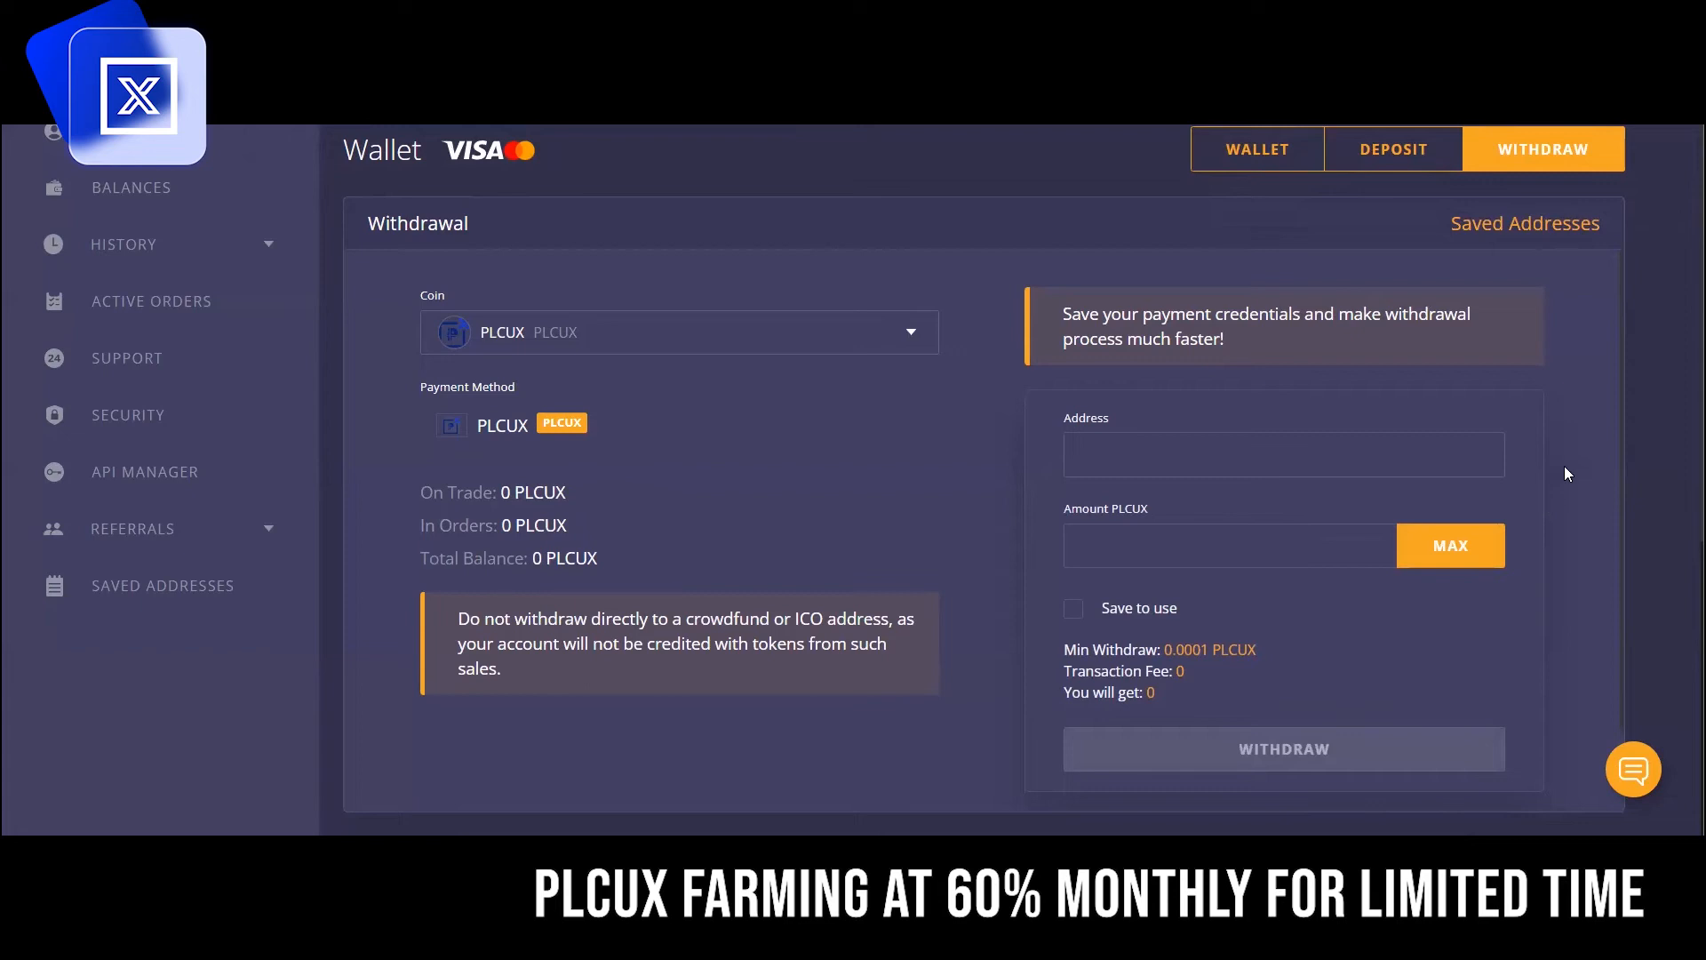
mouse_move(842, 551)
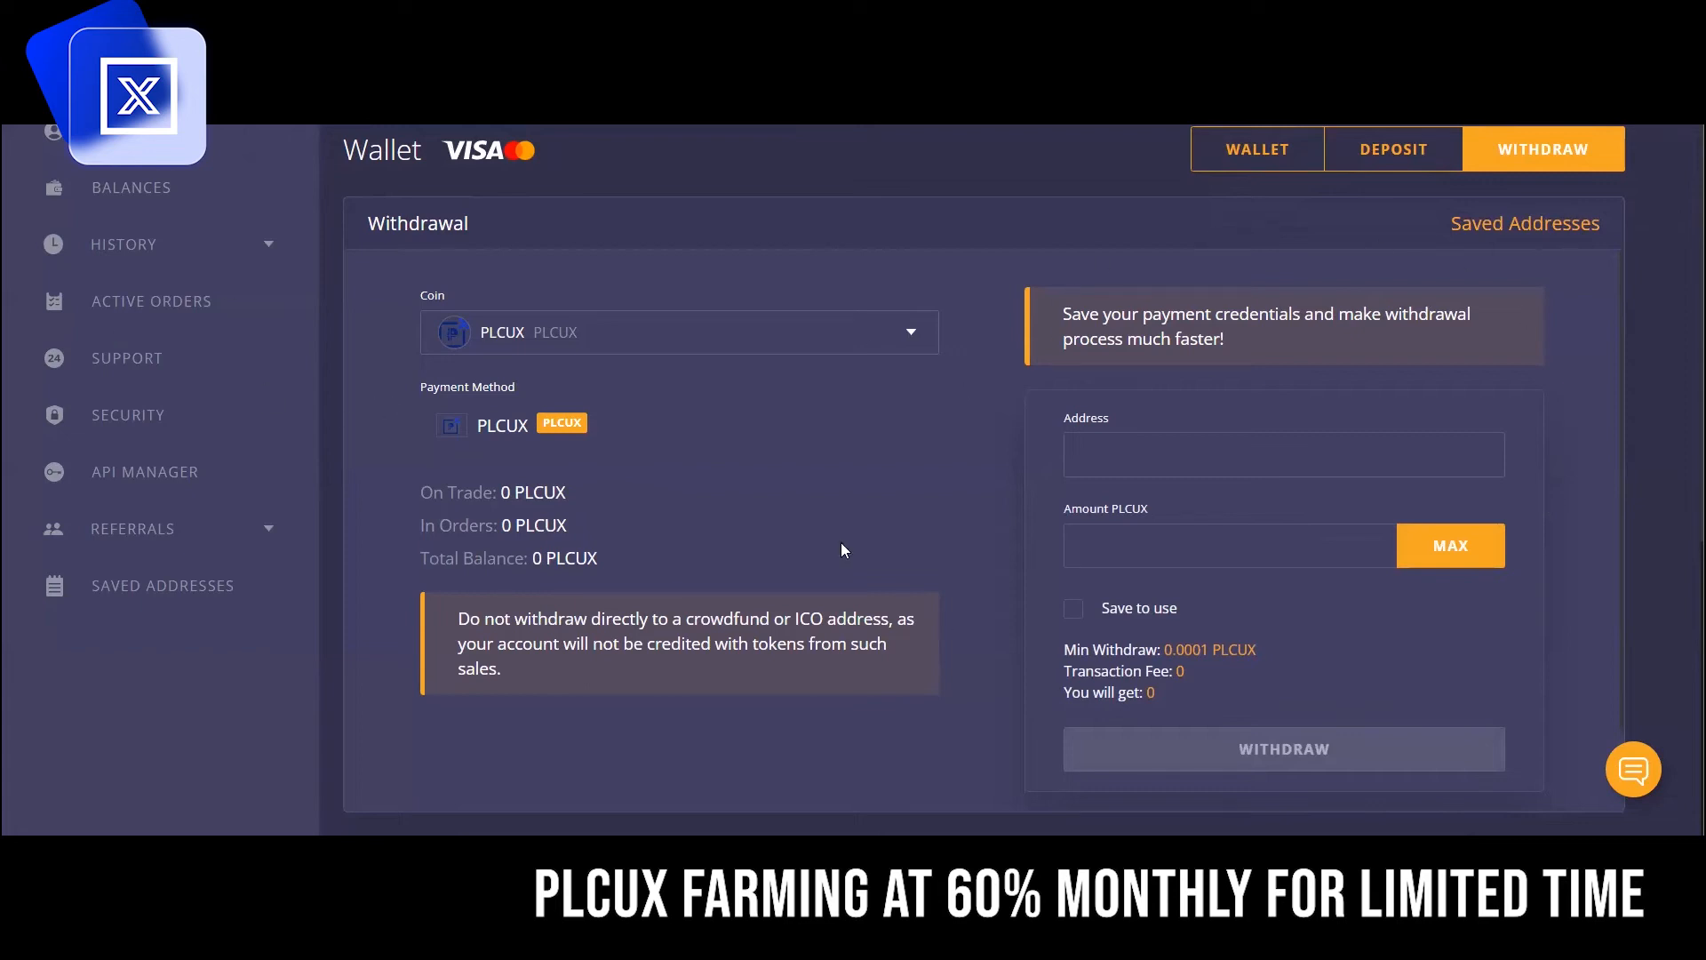
mouse_move(200, 257)
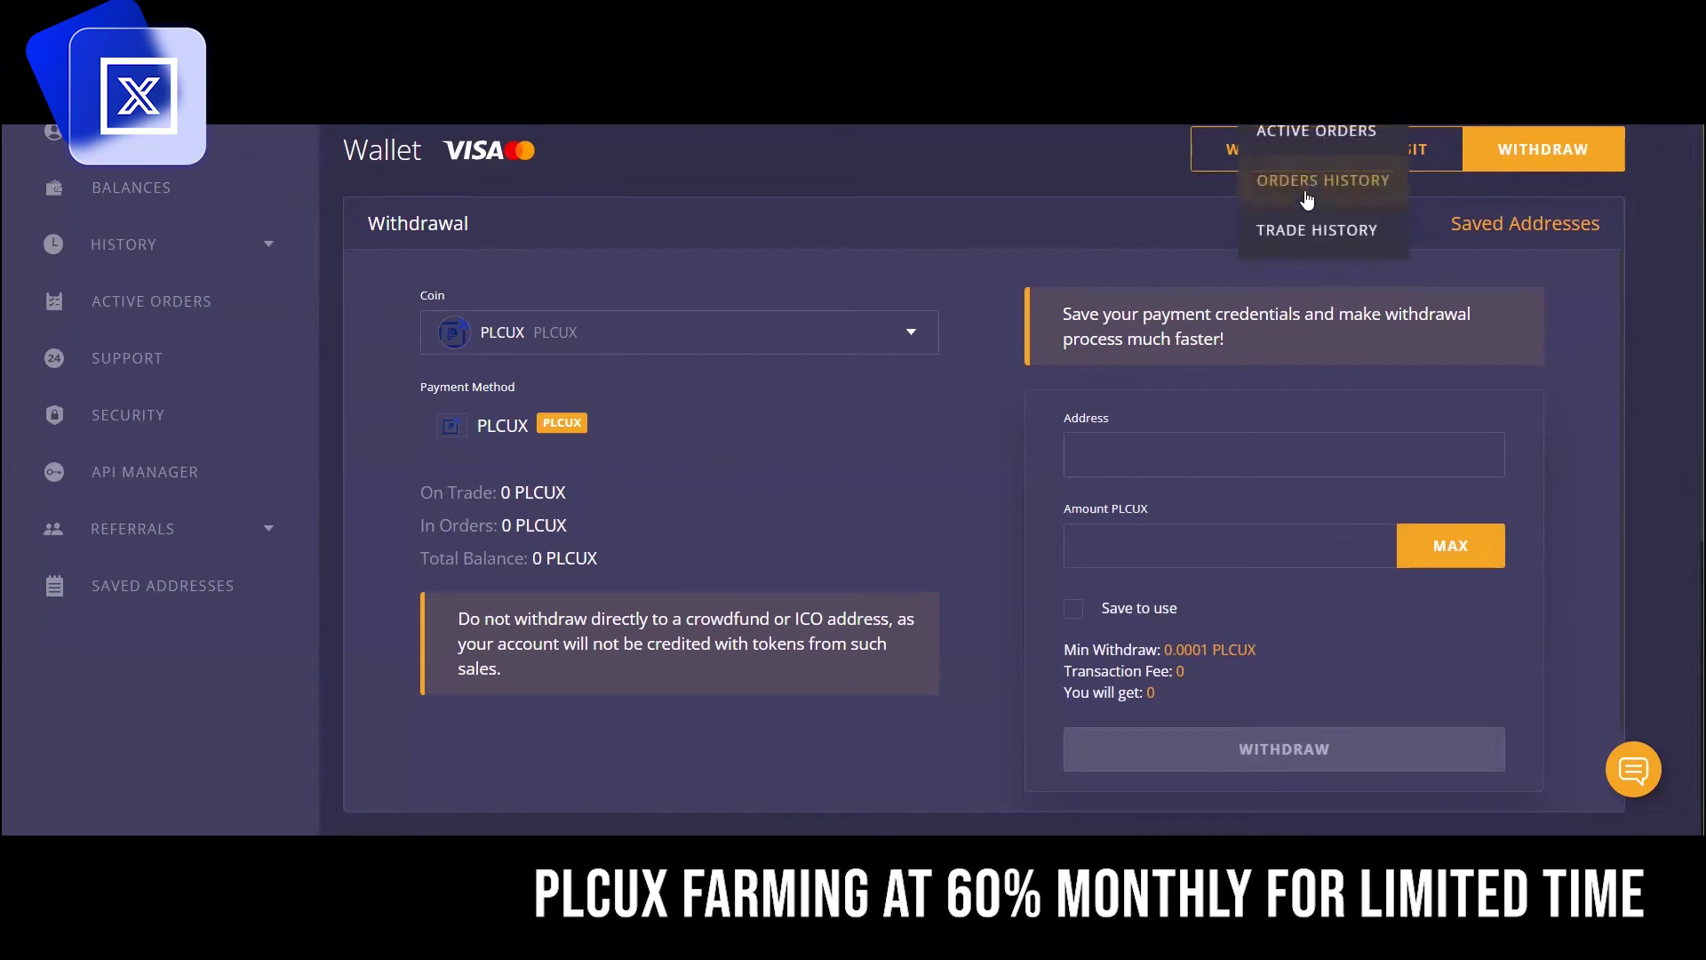
mouse_move(1323, 180)
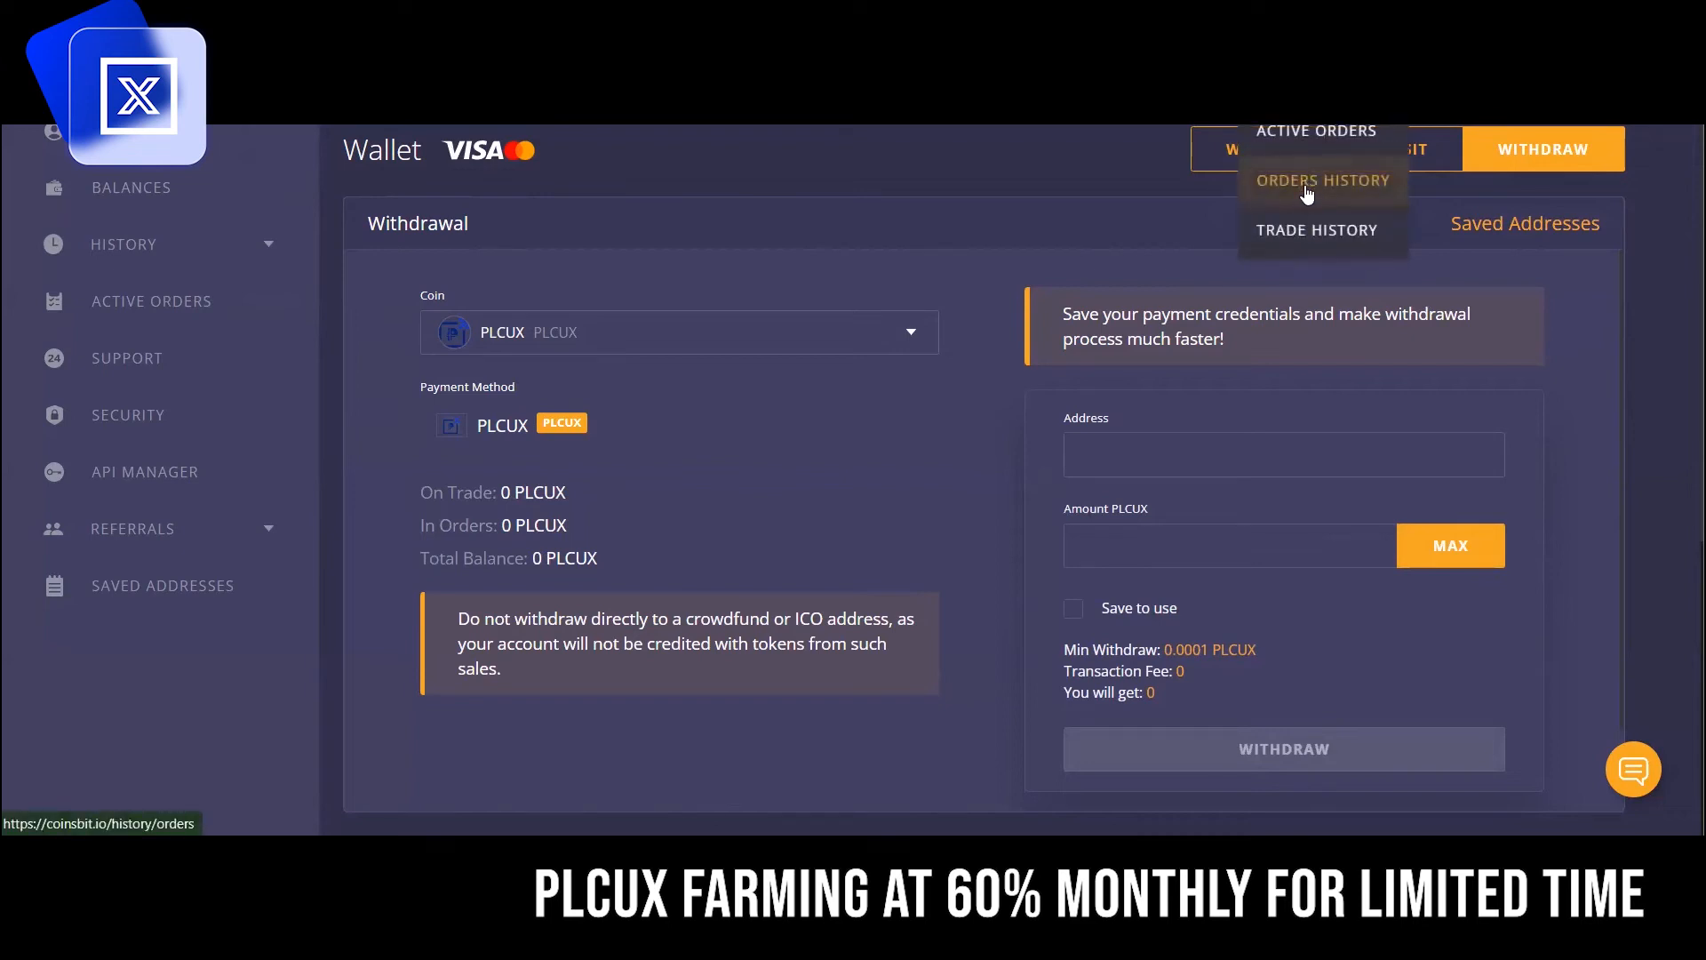
Show the Withdrawals history listing the 0.00209580 PLCUX withdrawal's status.
click(123, 243)
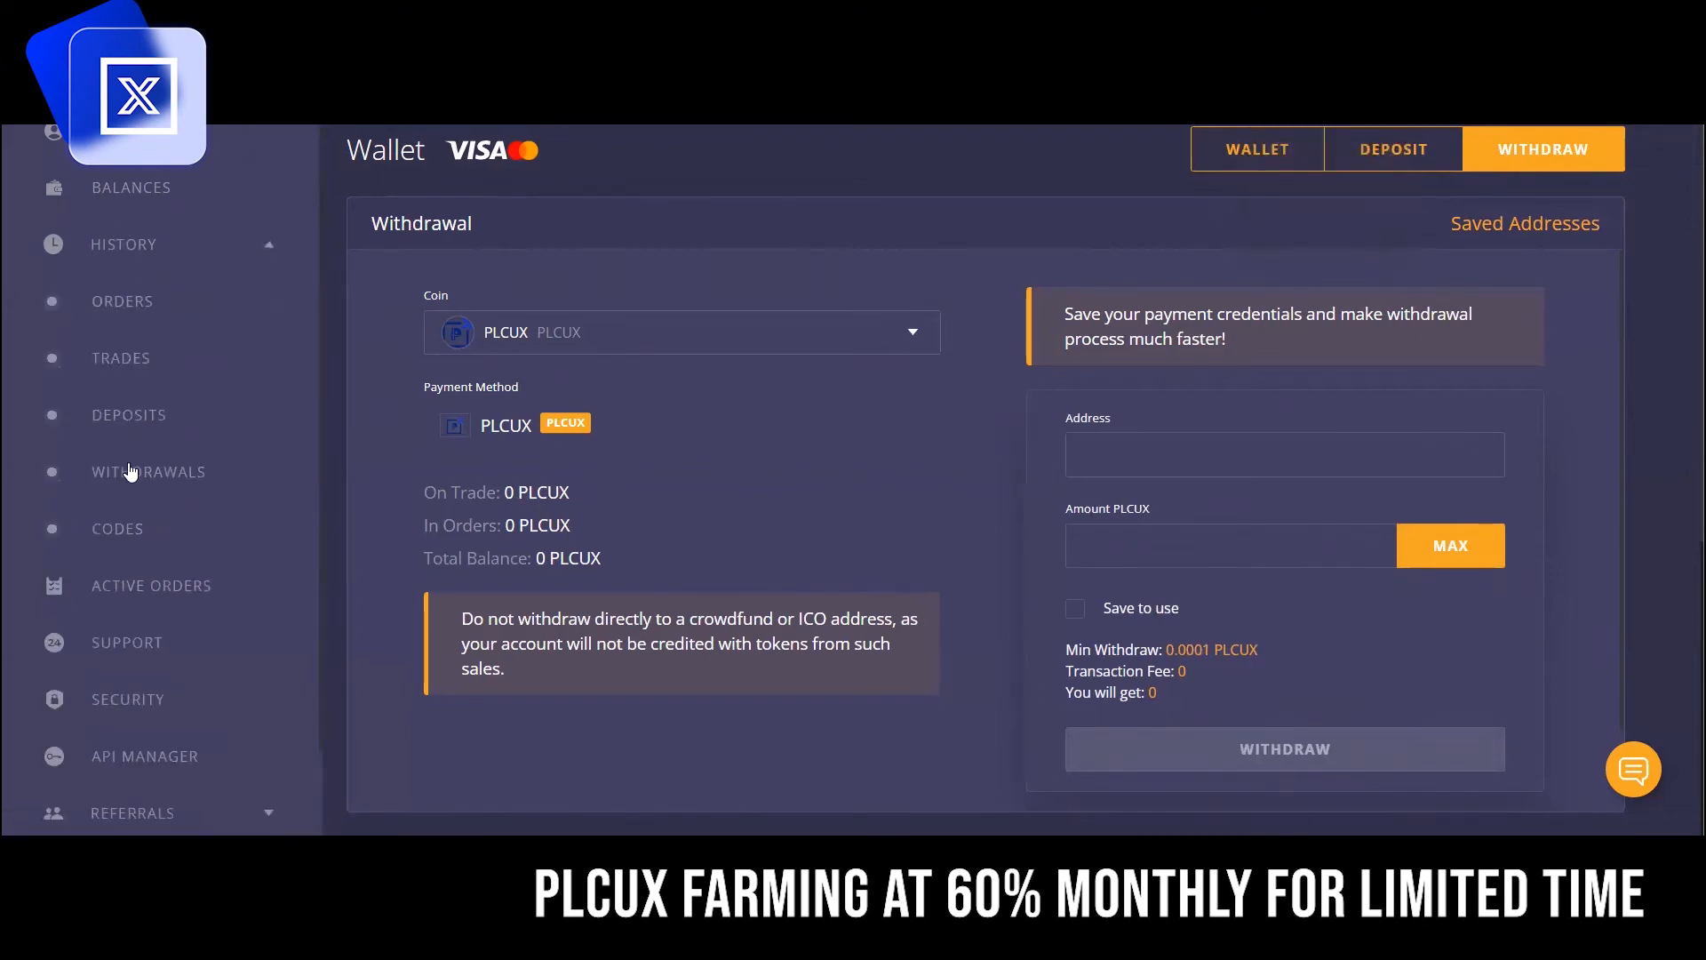
click(148, 471)
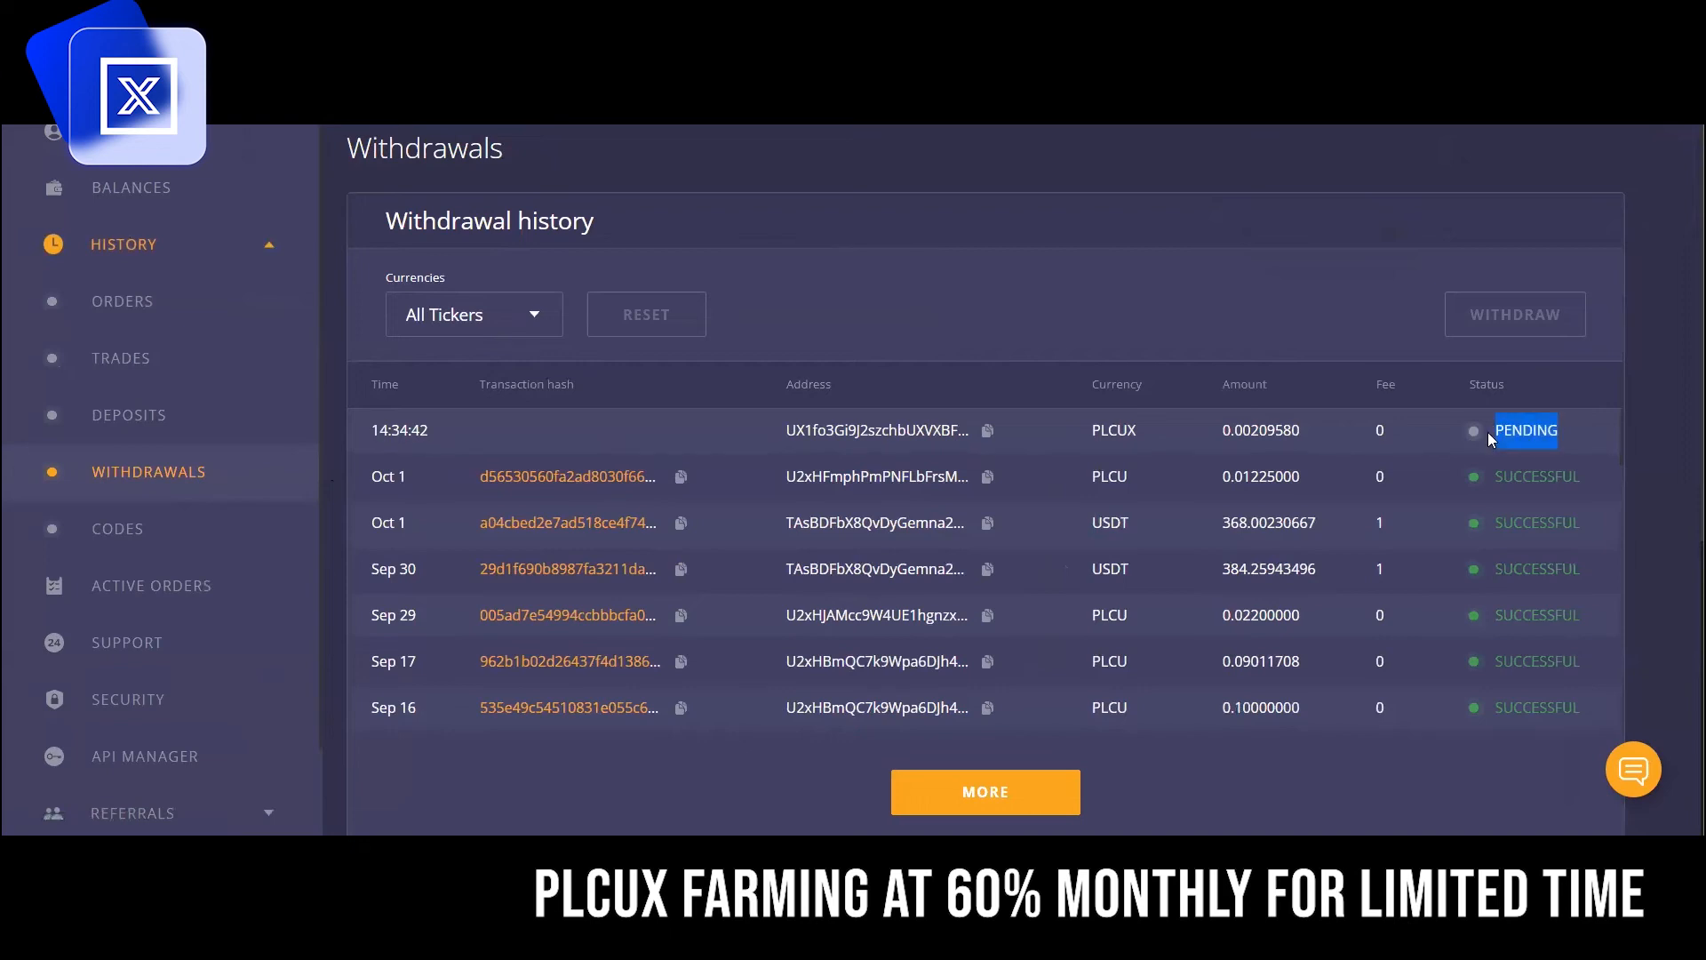
mouse_move(636, 437)
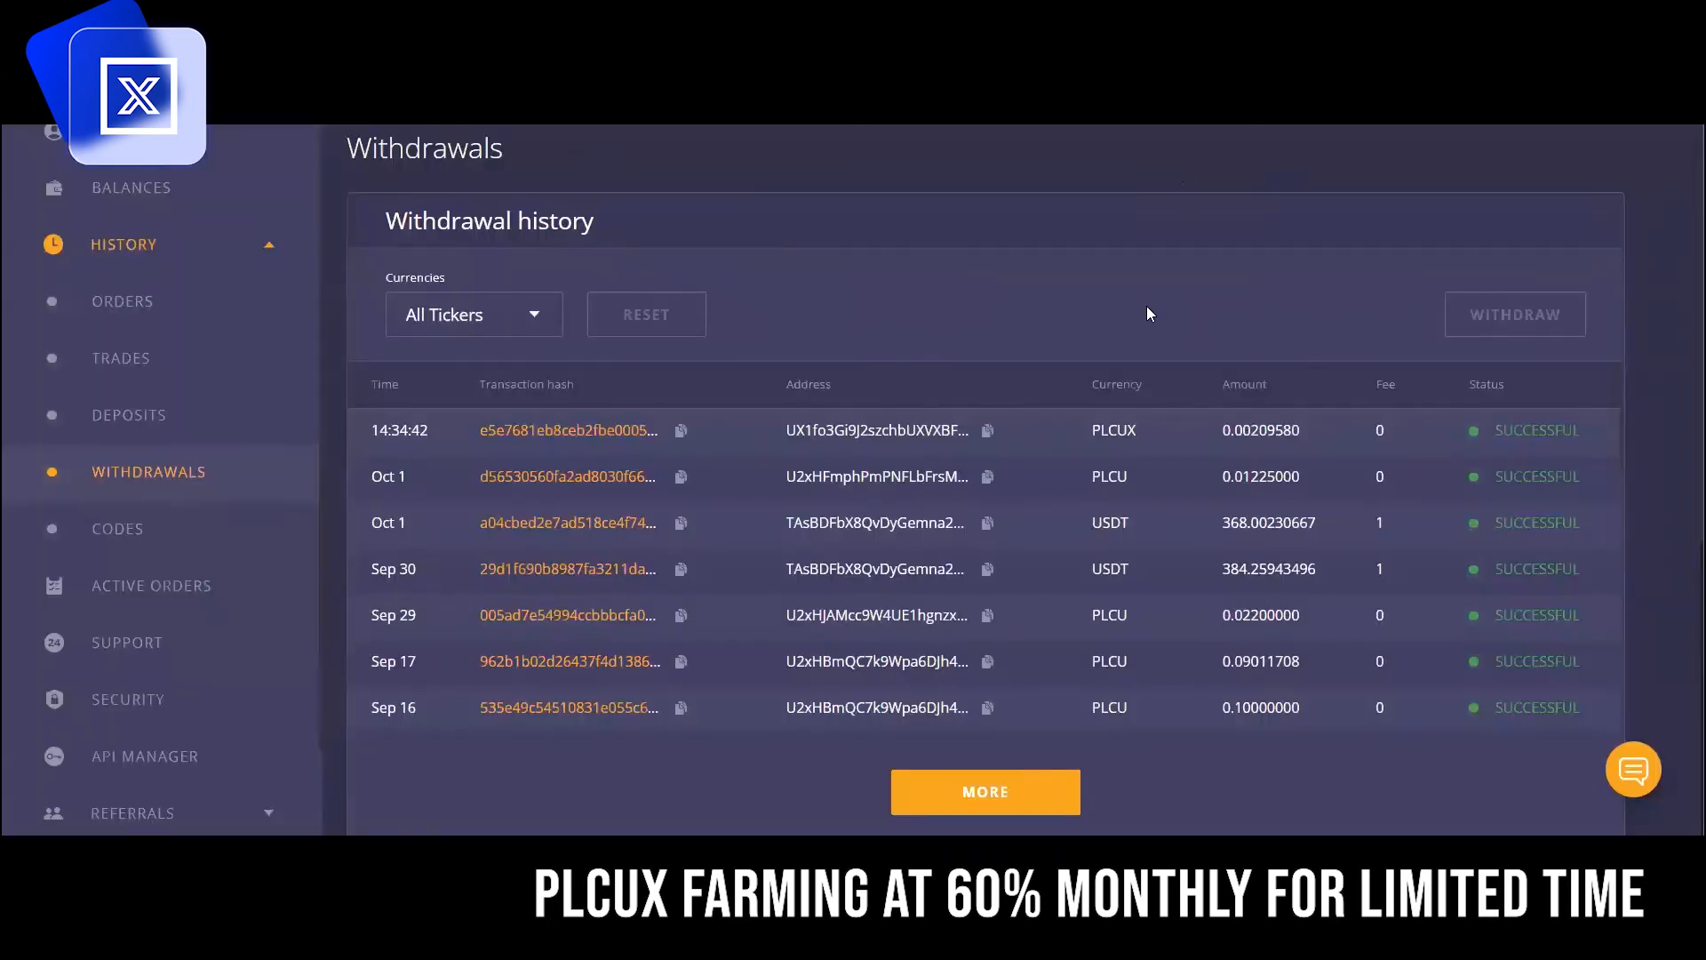
mouse_move(1158, 319)
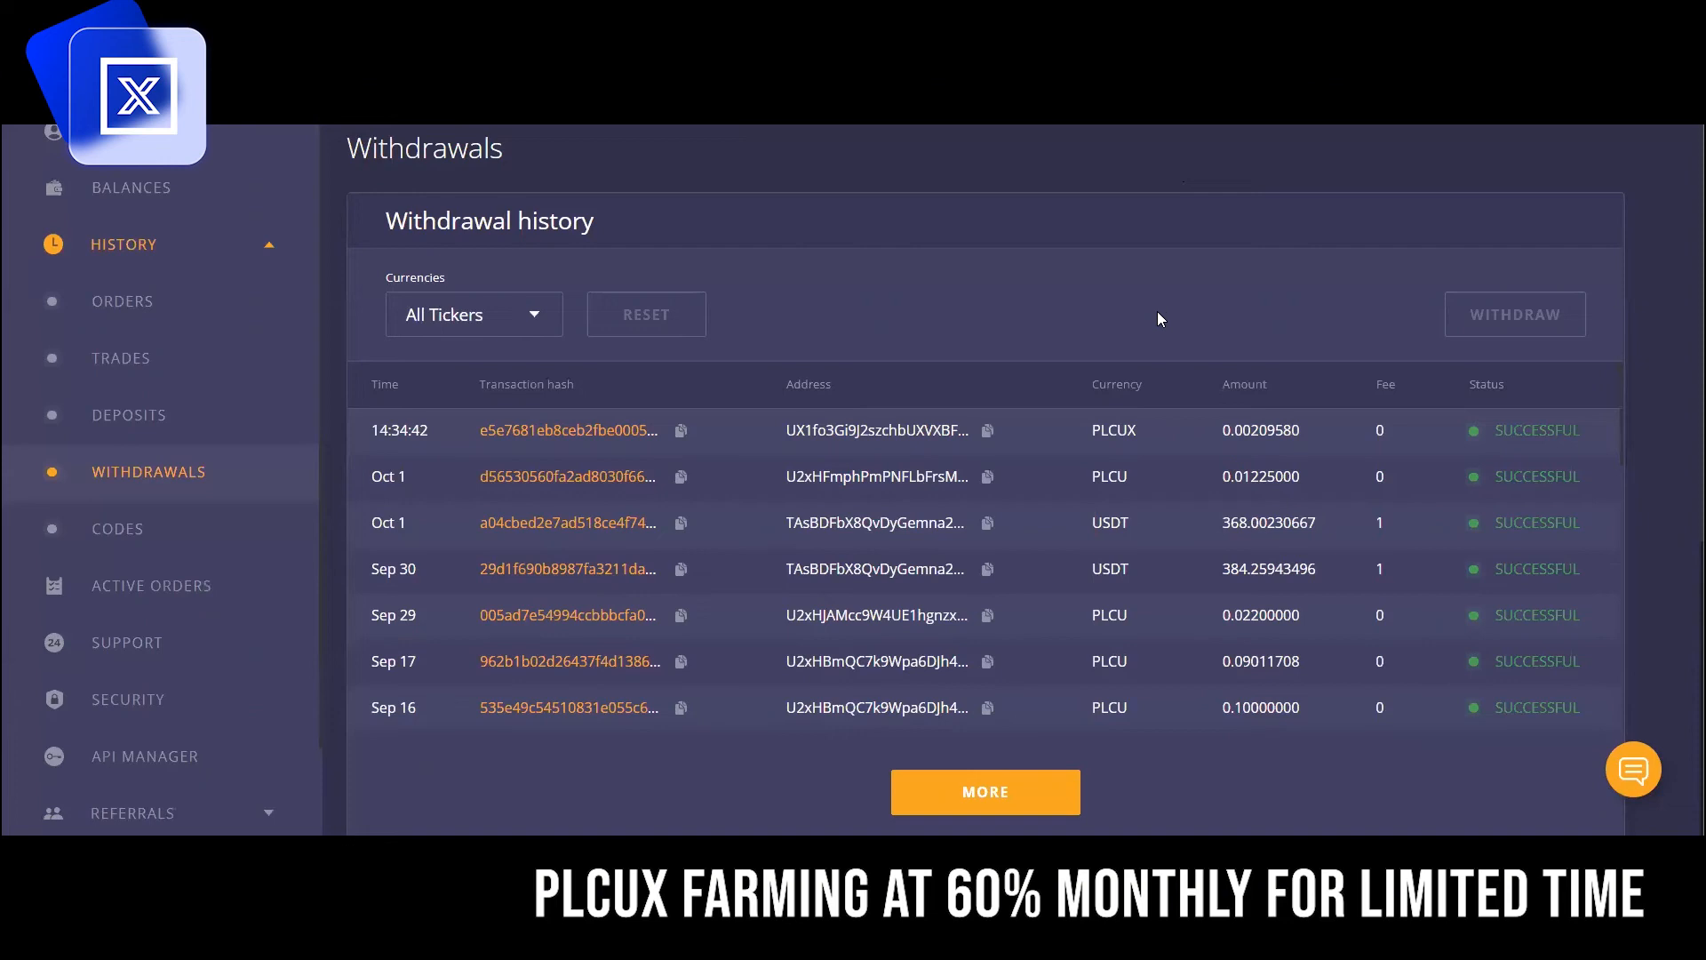
mouse_move(724, 427)
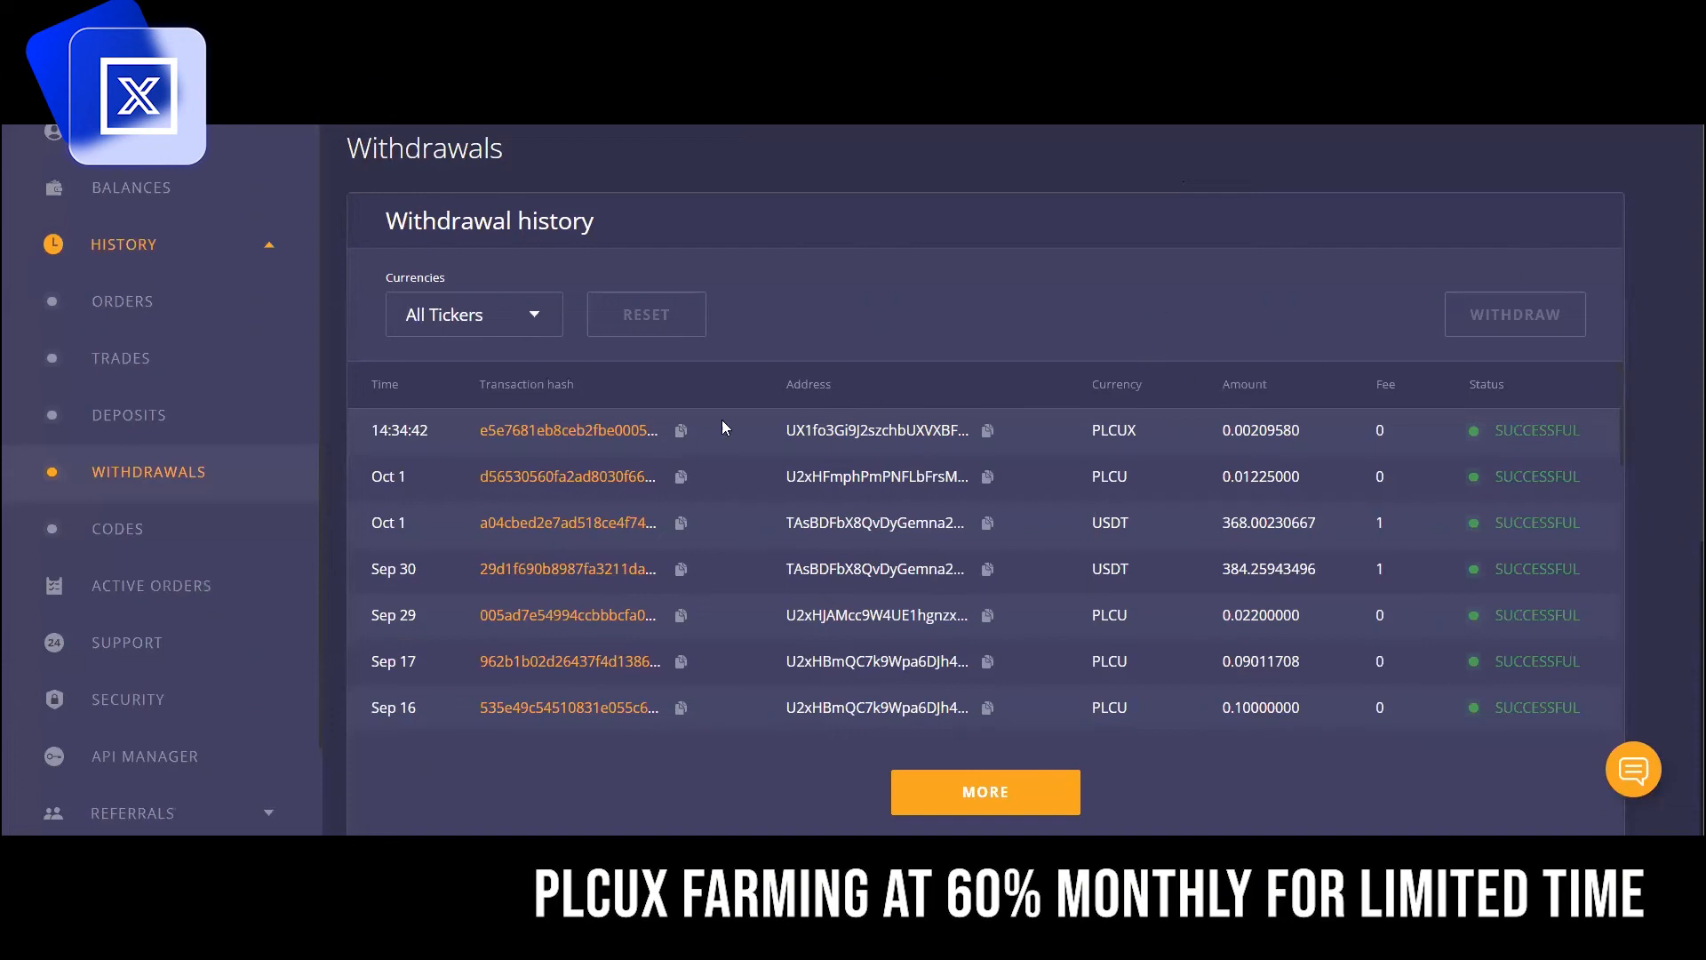
mouse_move(785, 428)
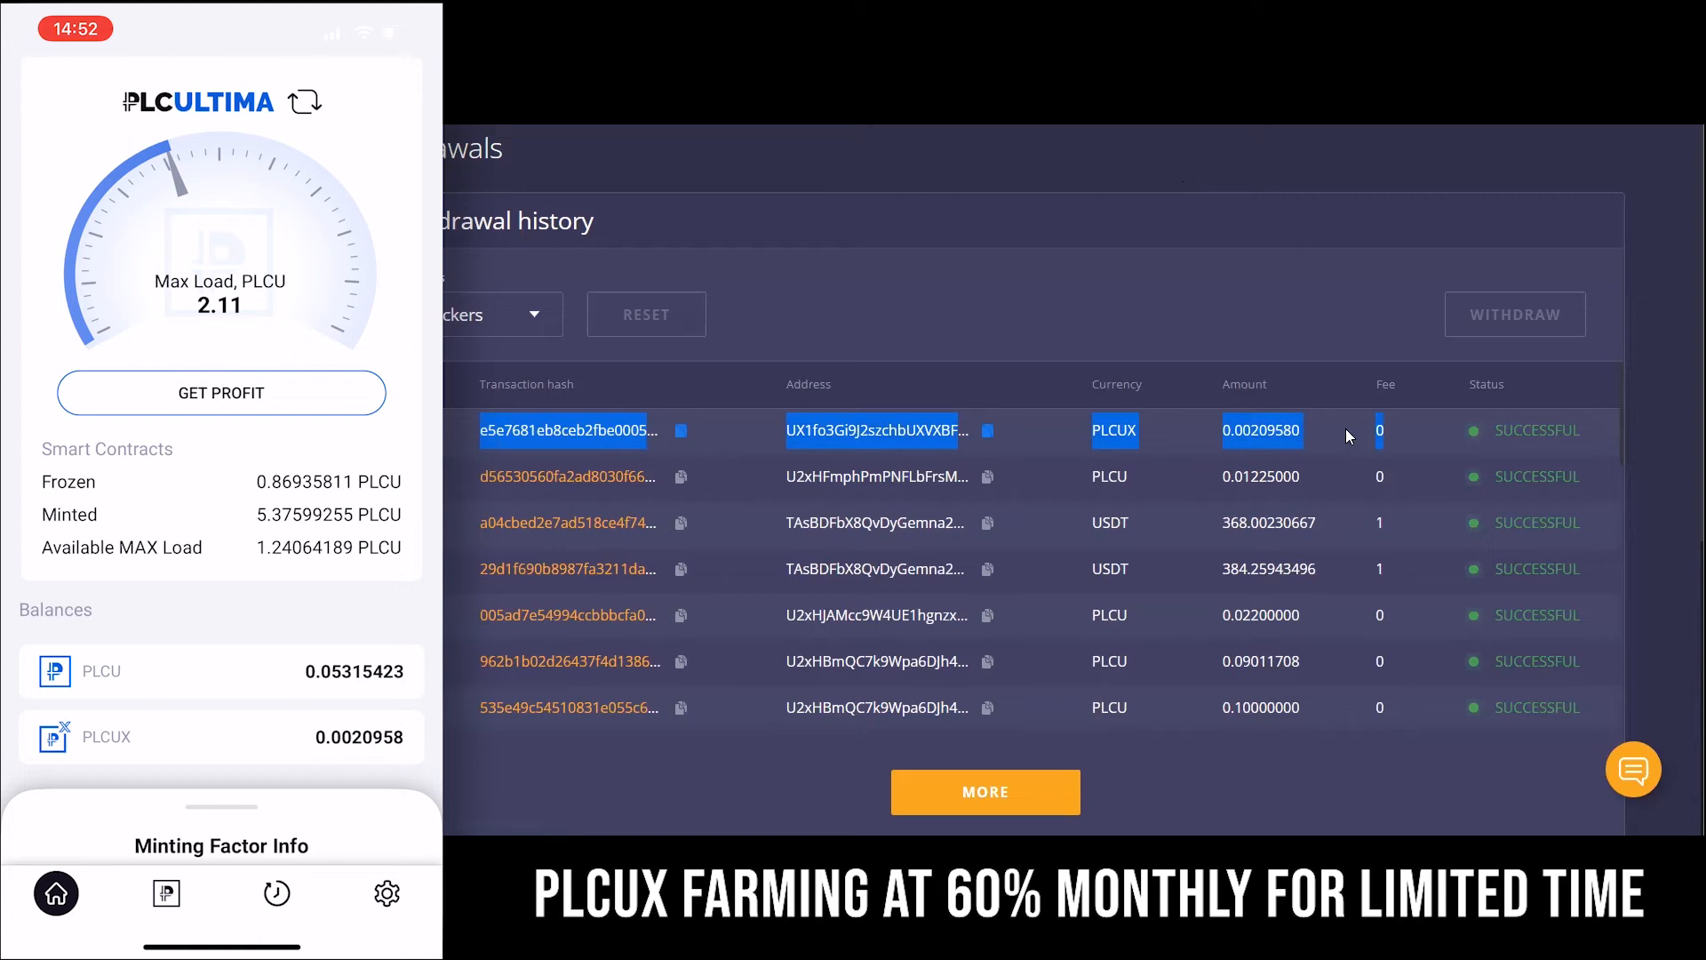
View the app's 0.0020958 PLCUX balance and its farm address.
click(221, 736)
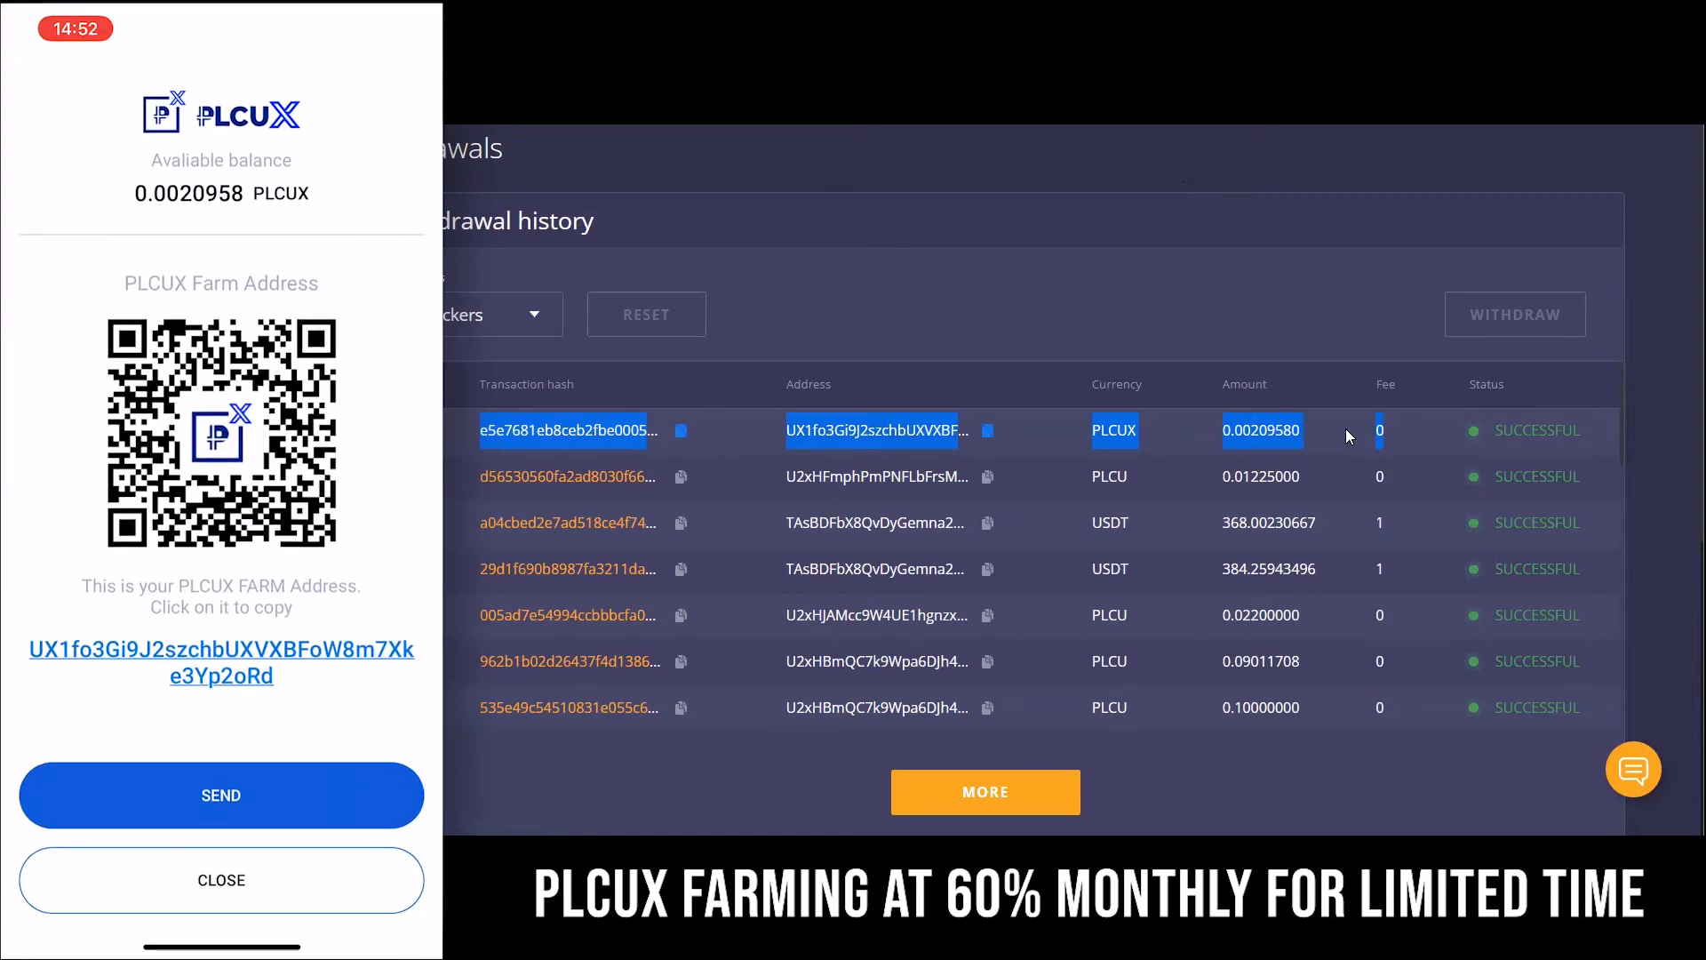
scroll(down, 3)
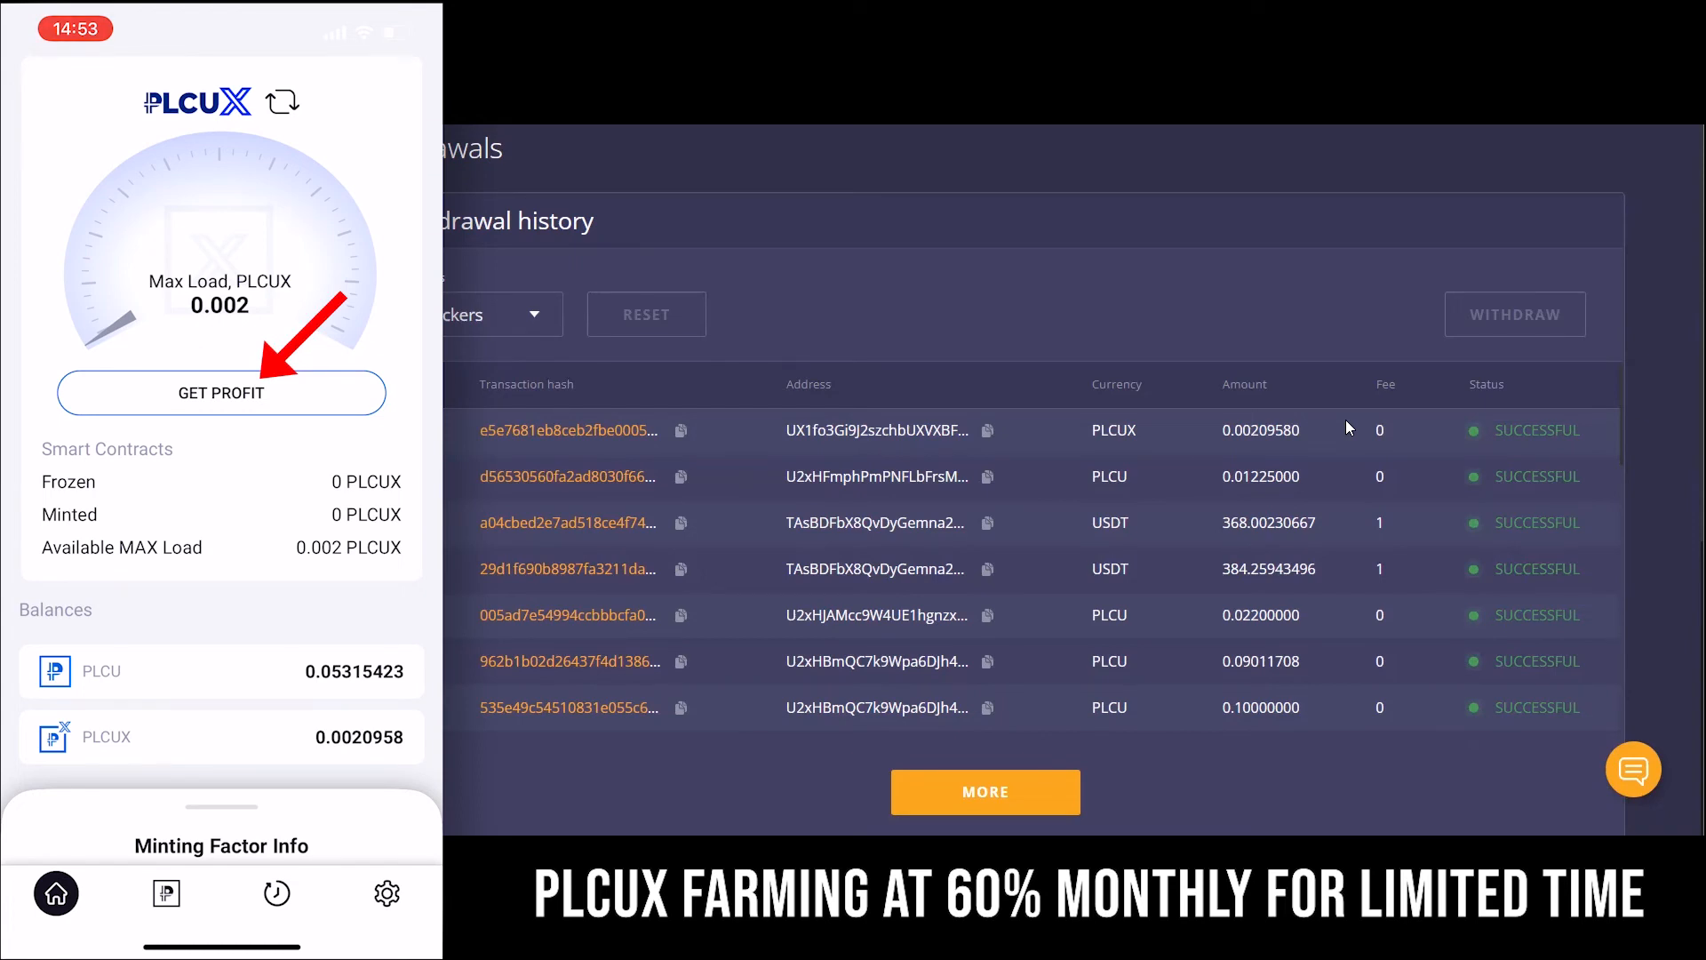
Freeze 0.002 PLCUX in a one-year smart contract, accepting the terms and dismissing the confirmation.
click(222, 393)
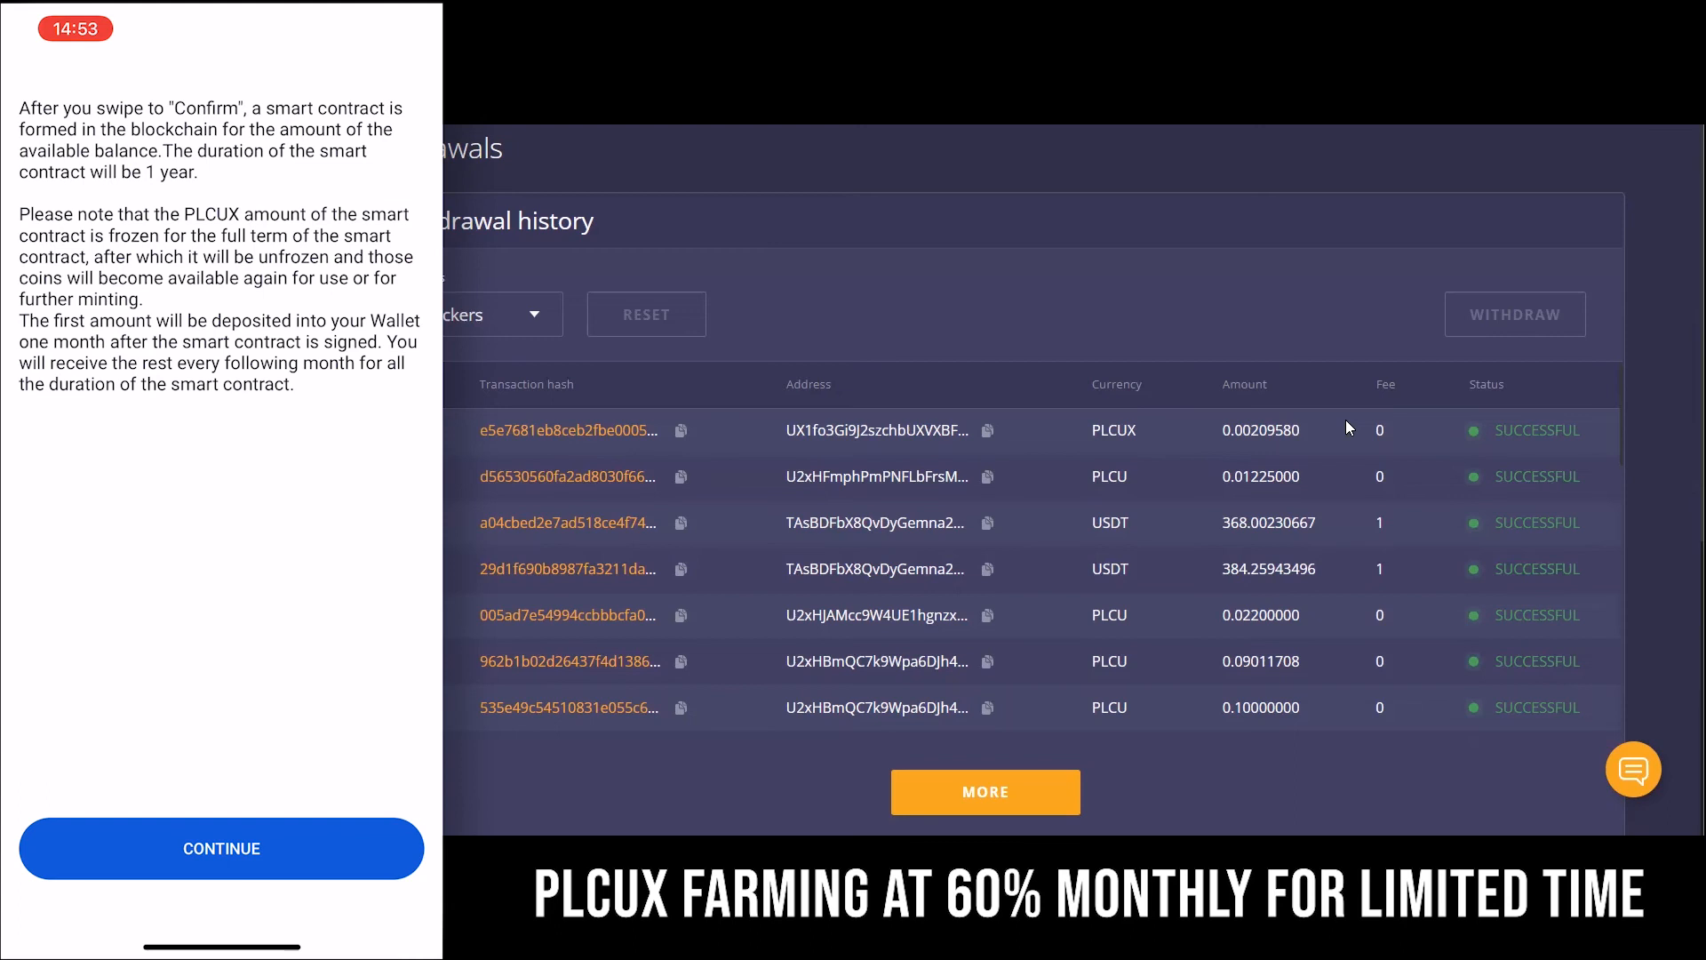
click(221, 849)
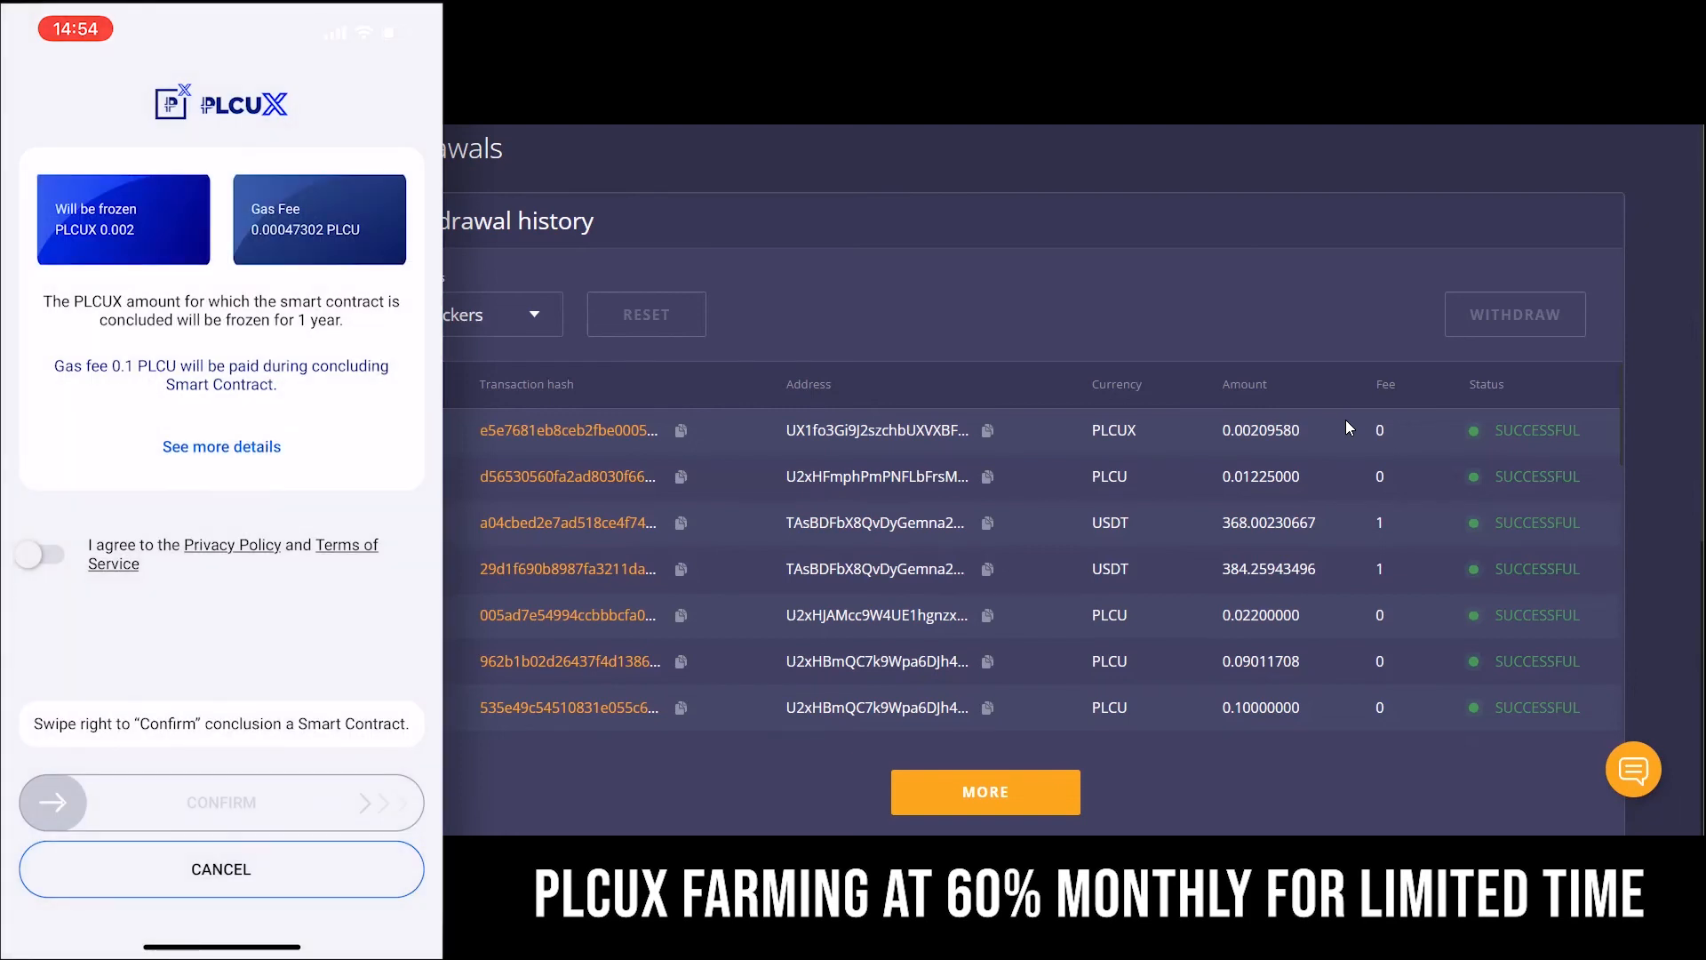
click(42, 554)
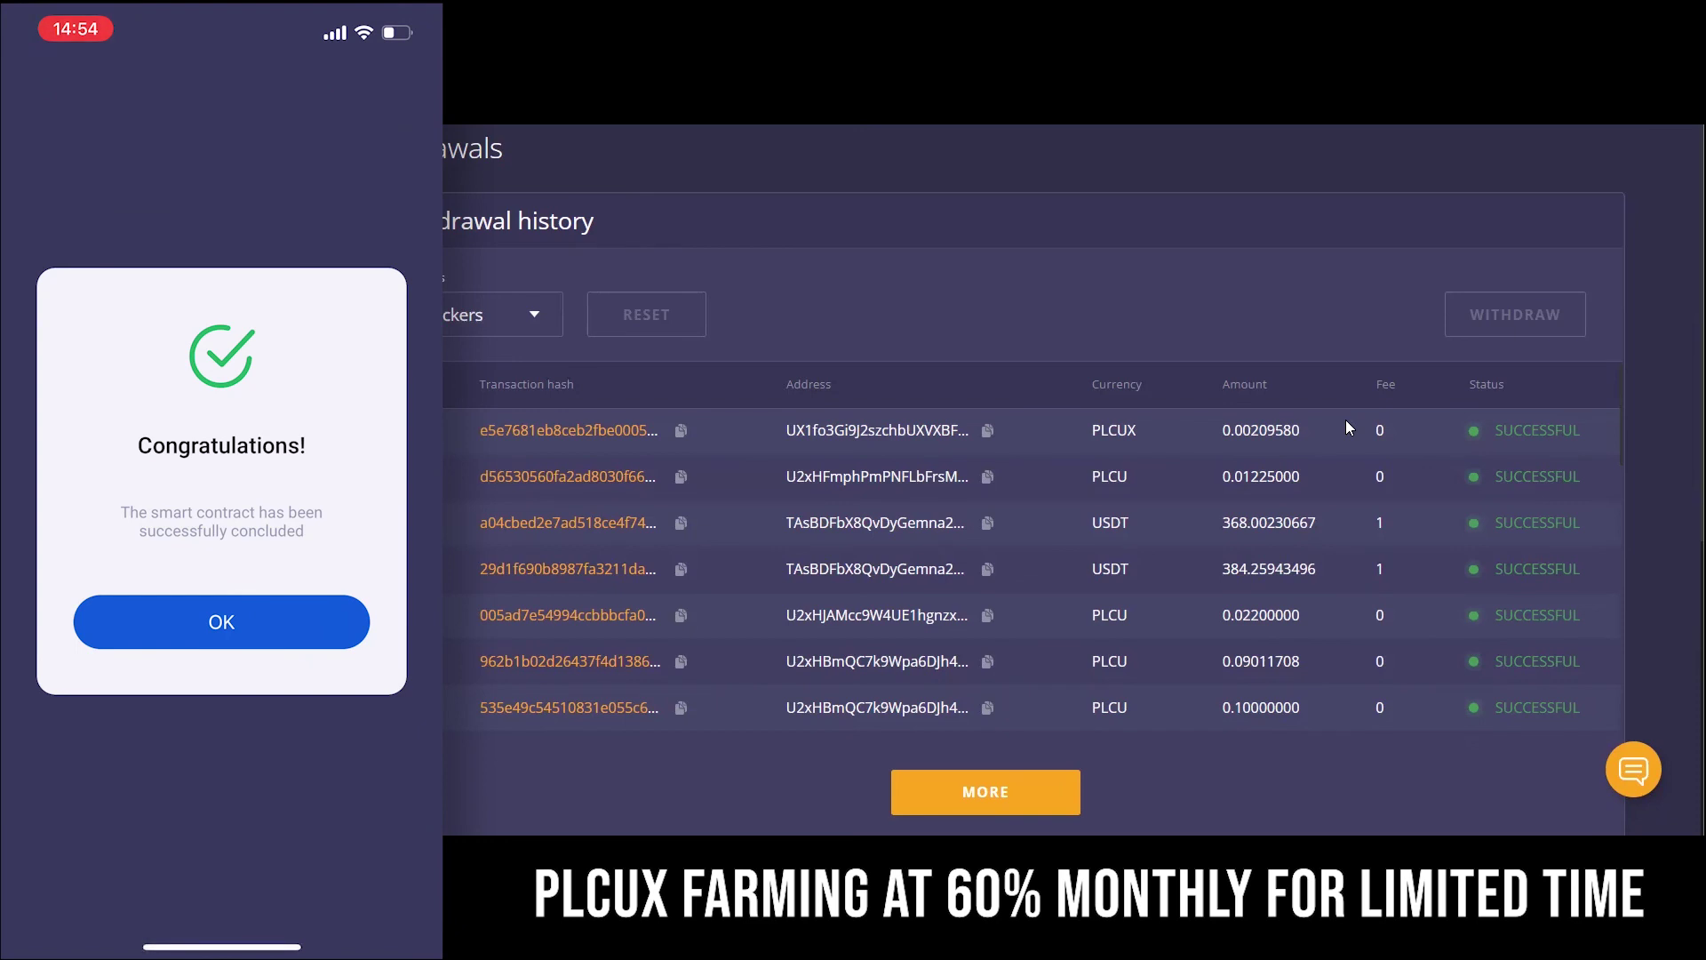
click(221, 621)
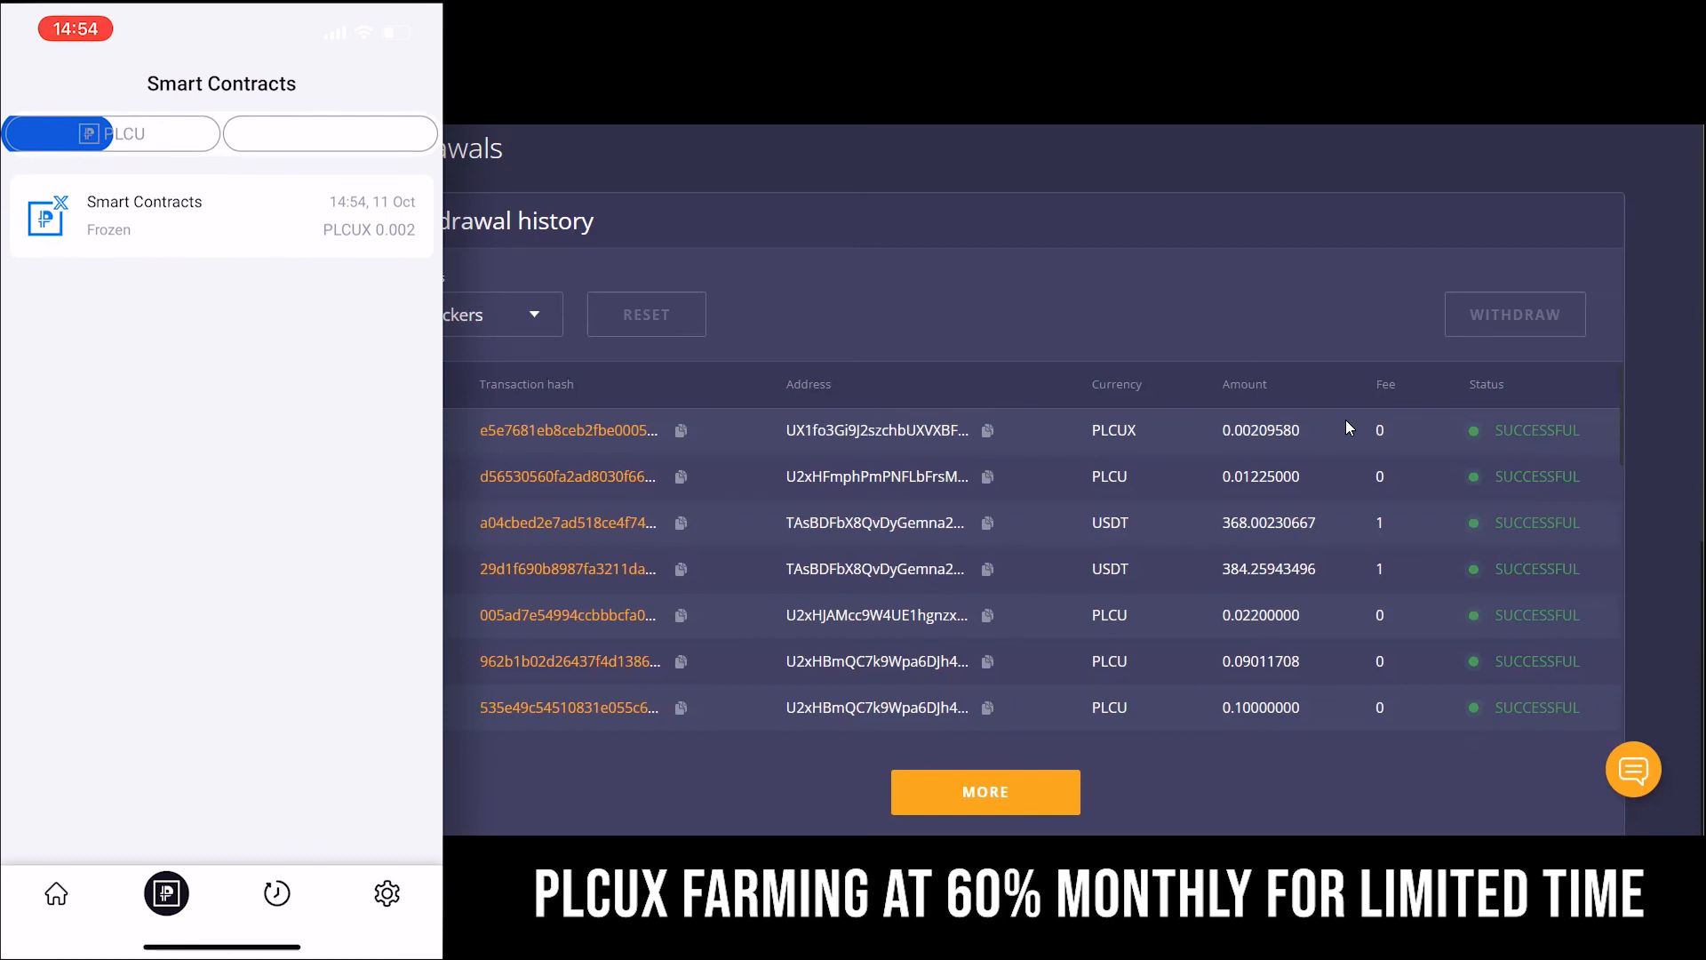
Show the PLCUX smart contracts to find the frozen 0.002 PLCUX contract.
click(222, 215)
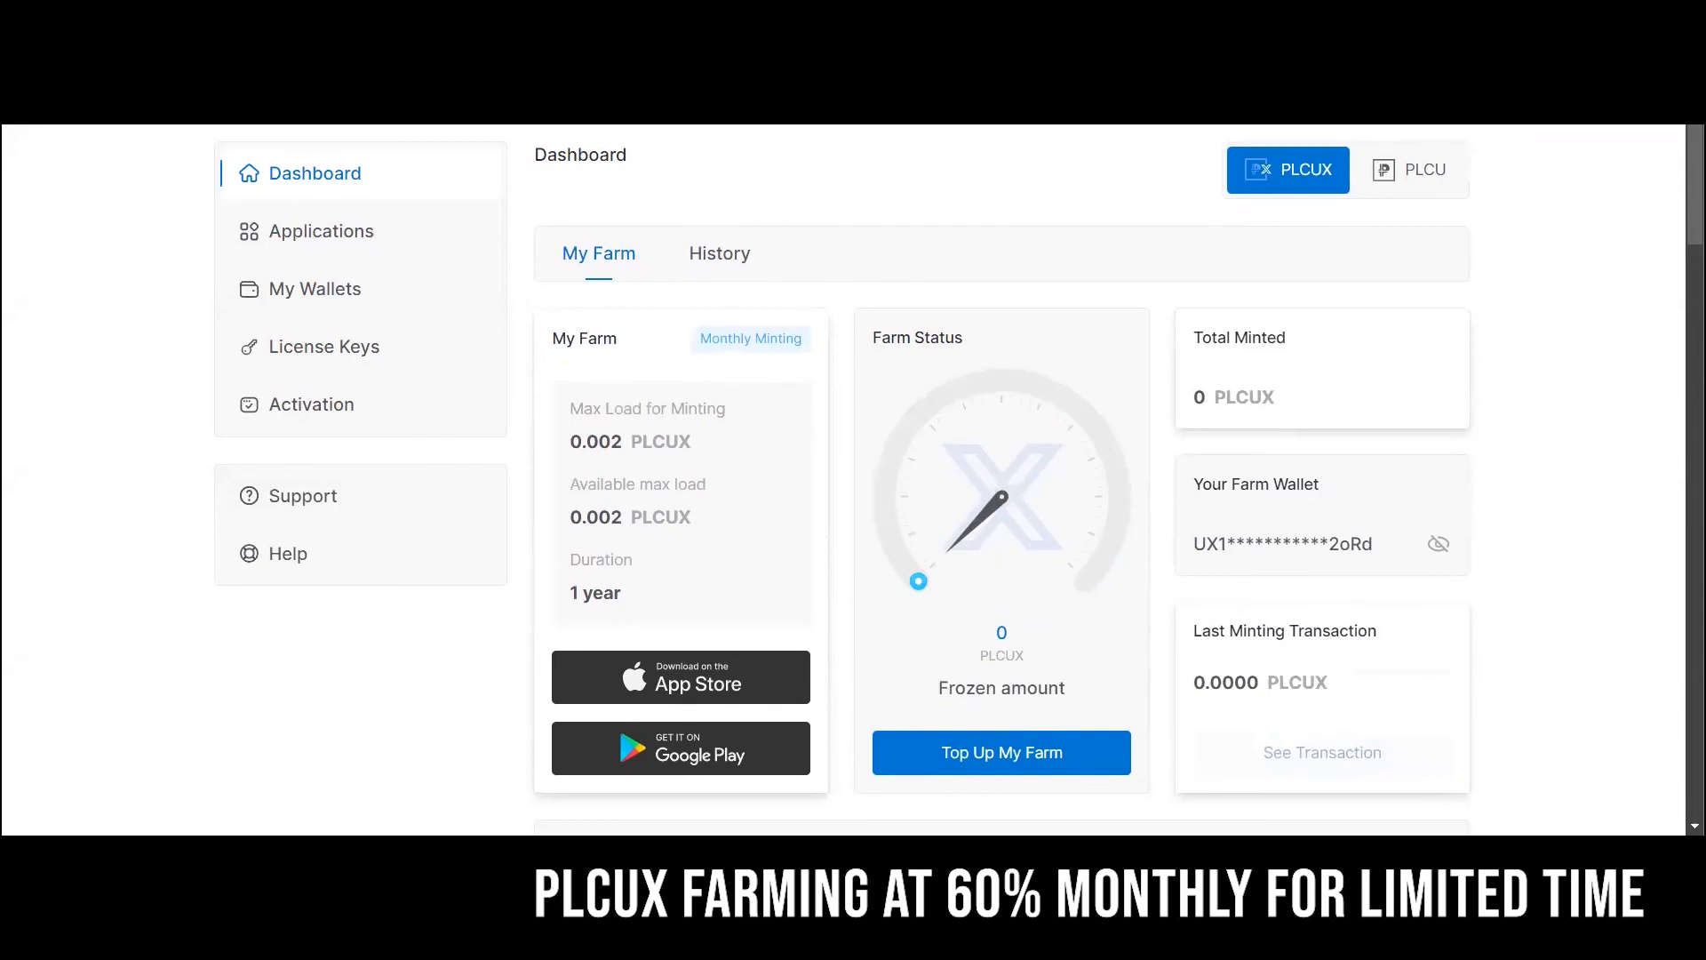
click(1408, 169)
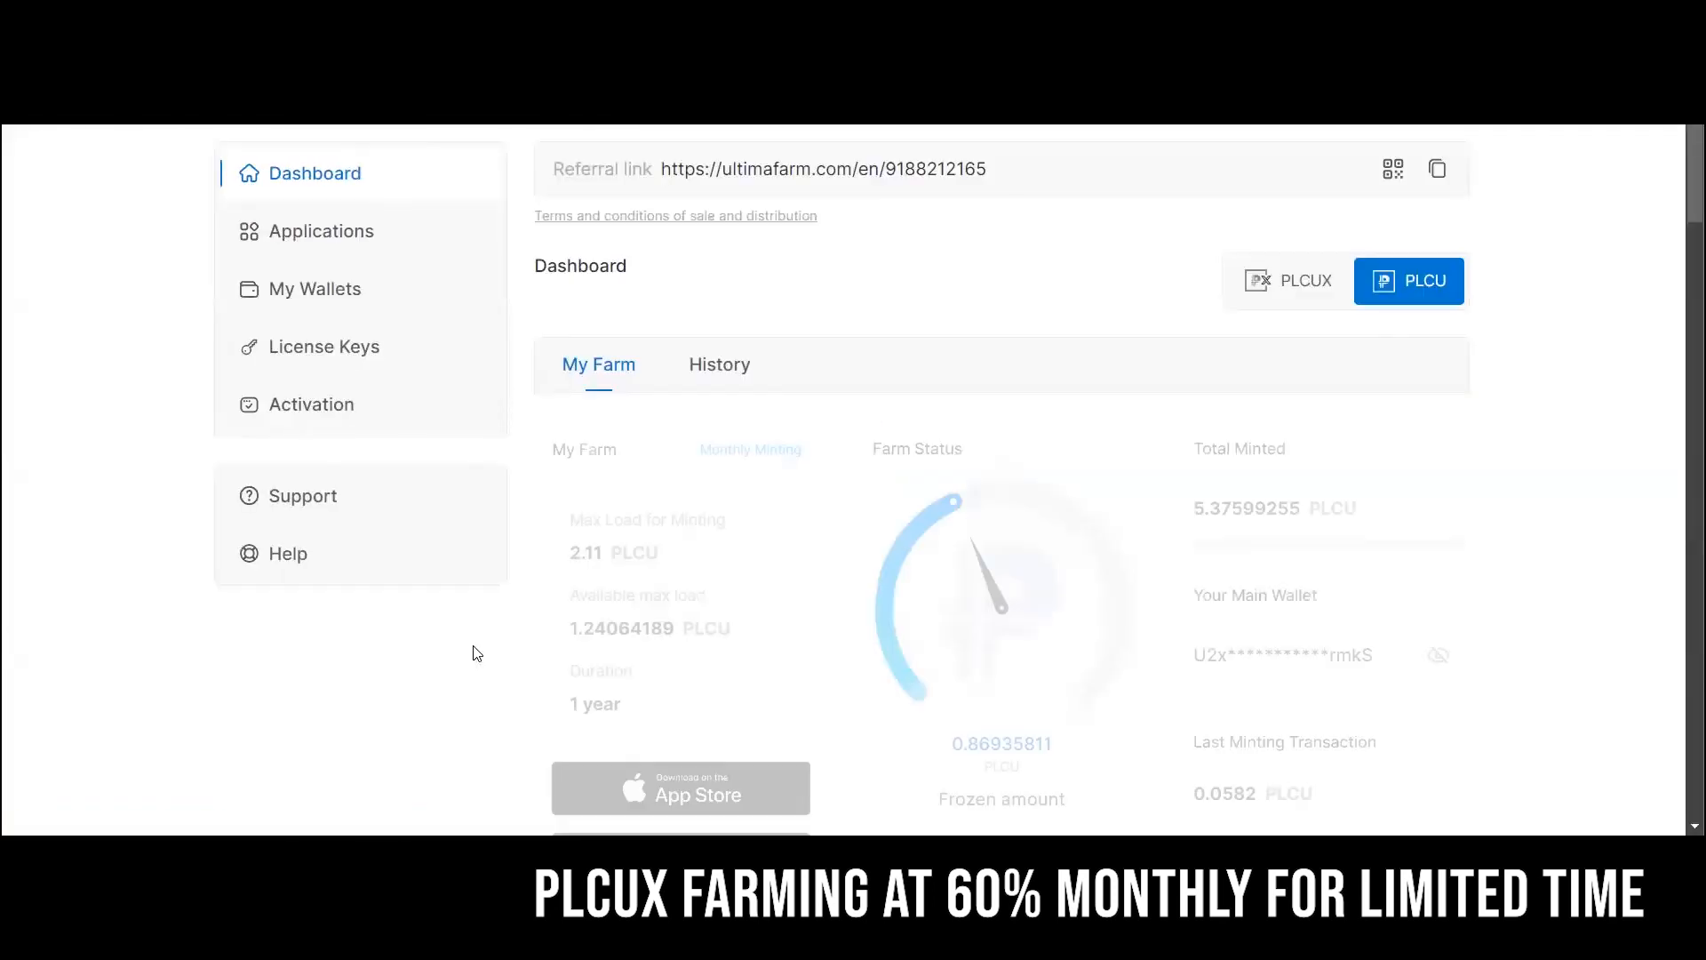
scroll(up, 3)
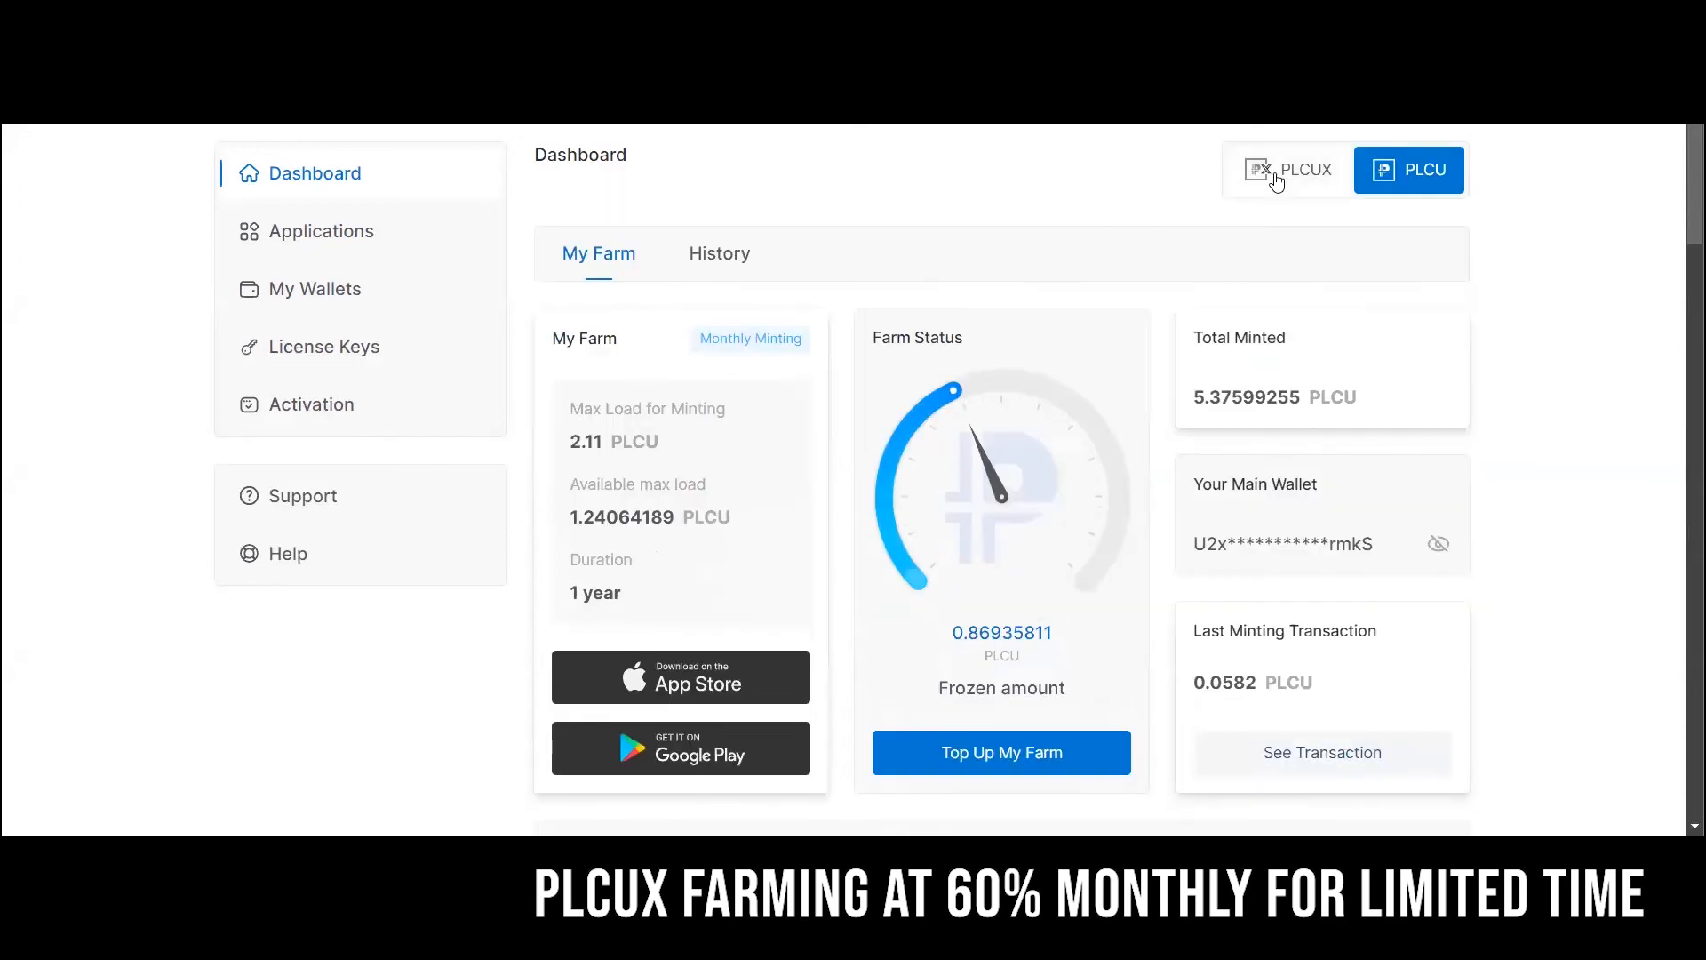
click(1288, 170)
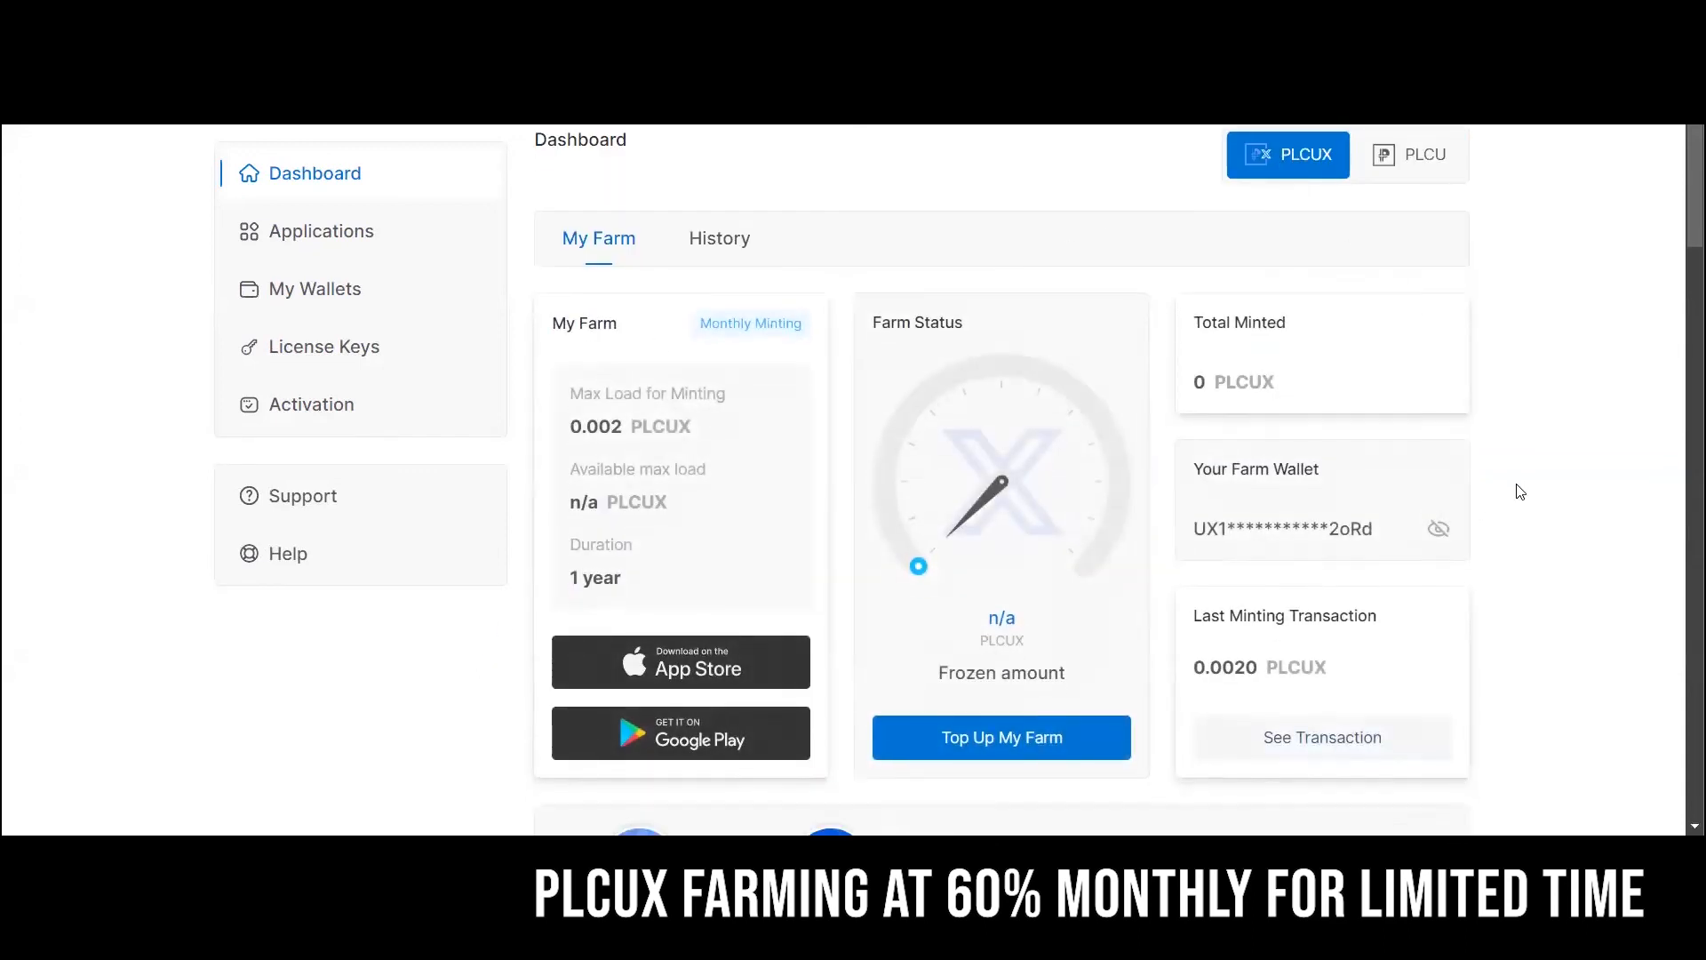
scroll(down, 3)
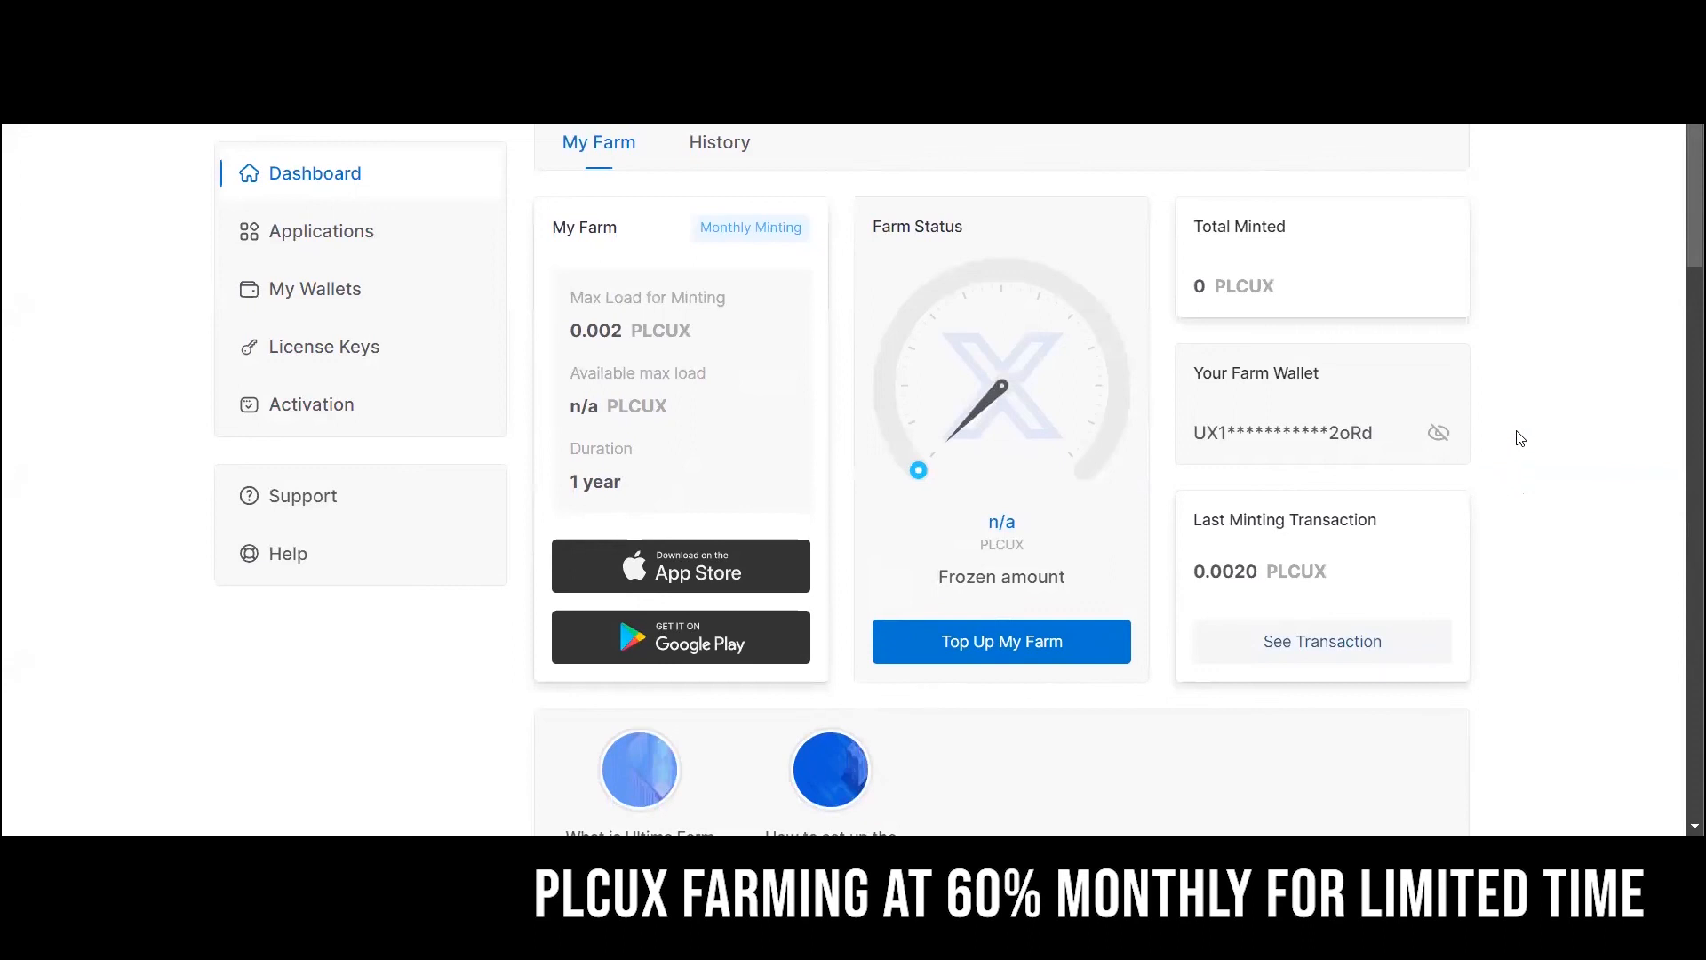
scroll(down, 3)
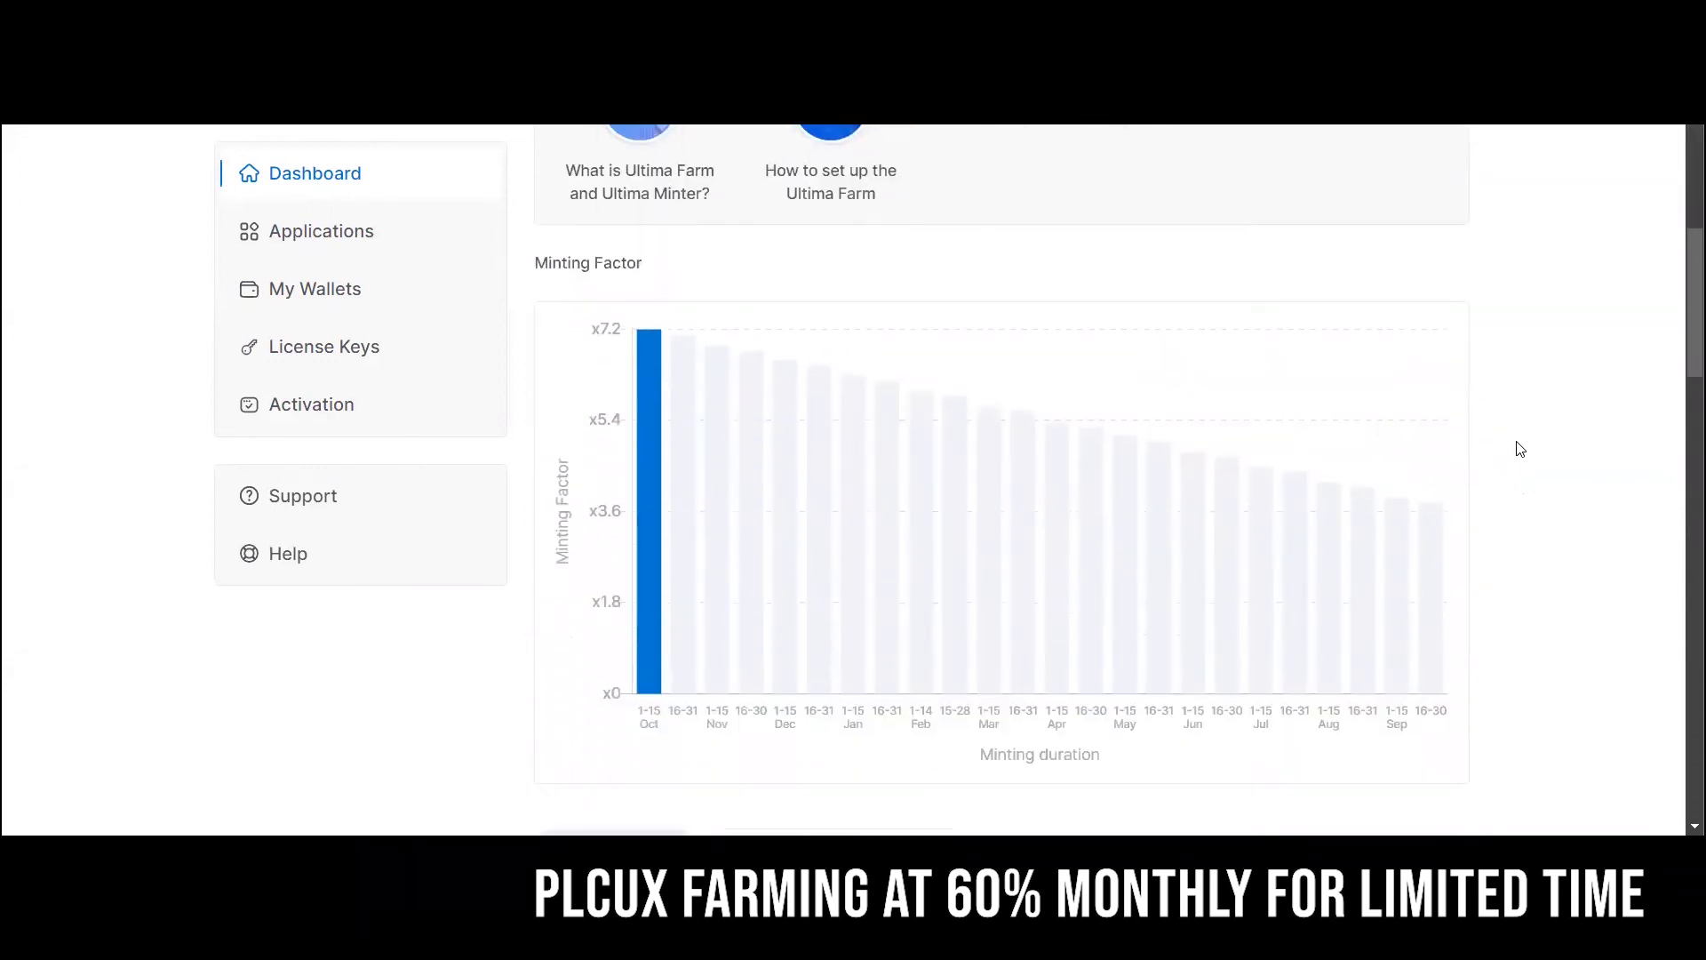
scroll(up, 3)
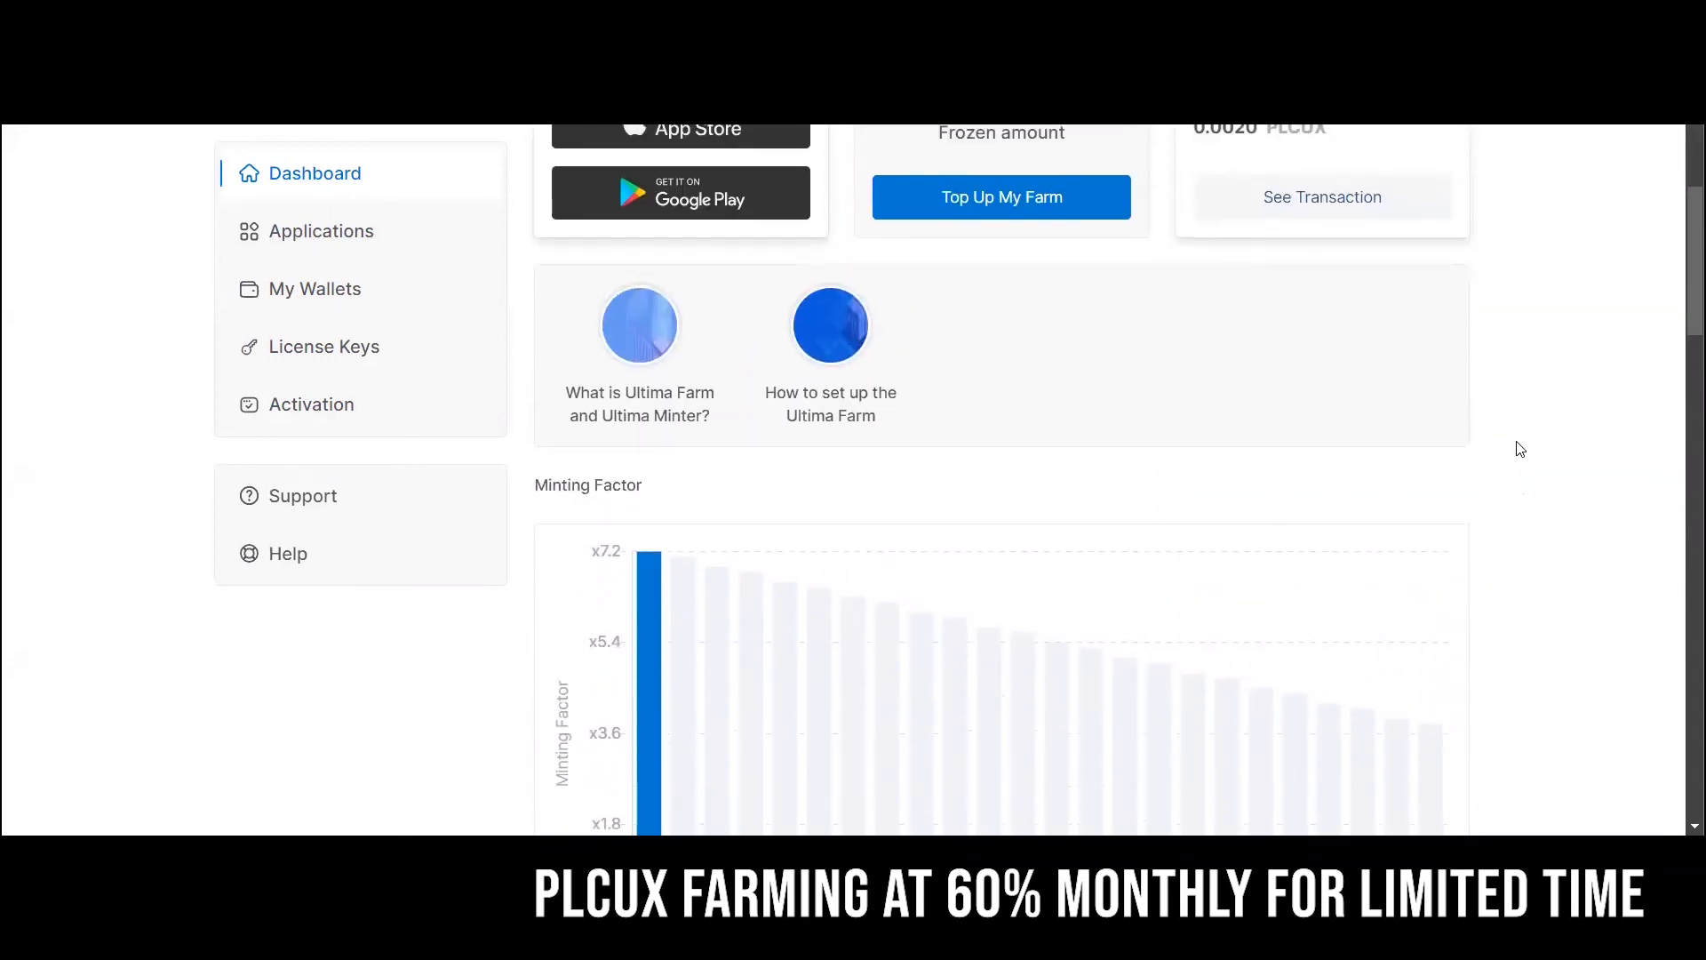